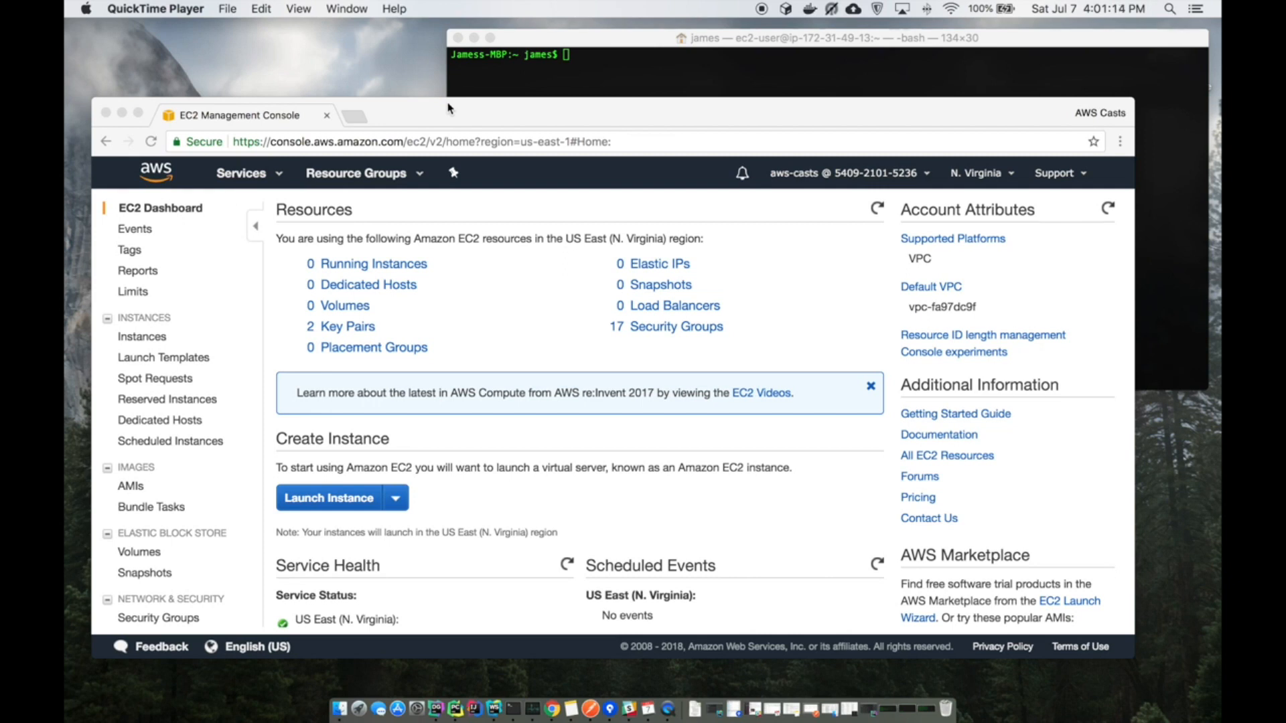
mouse_move(468, 112)
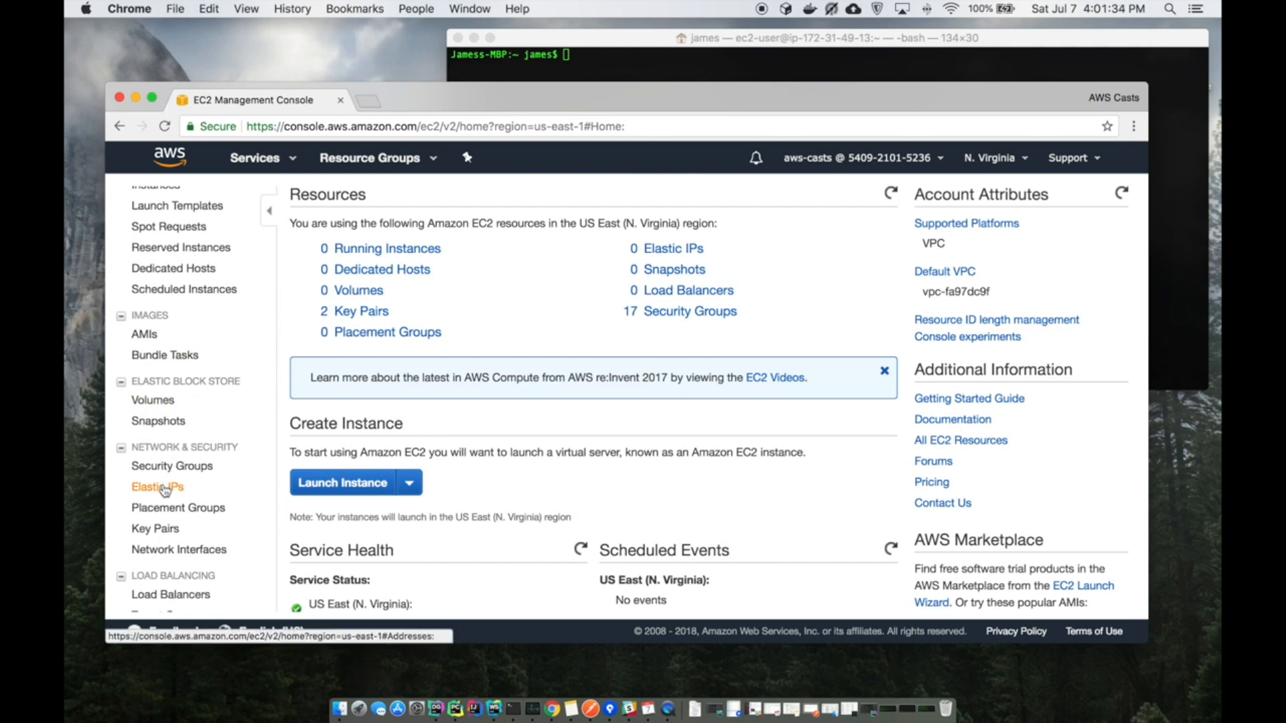
Step: Allocate a new VPC-scoped Elastic IP, 18.210.174.198, from the Elastic IPs page
left_click(158, 487)
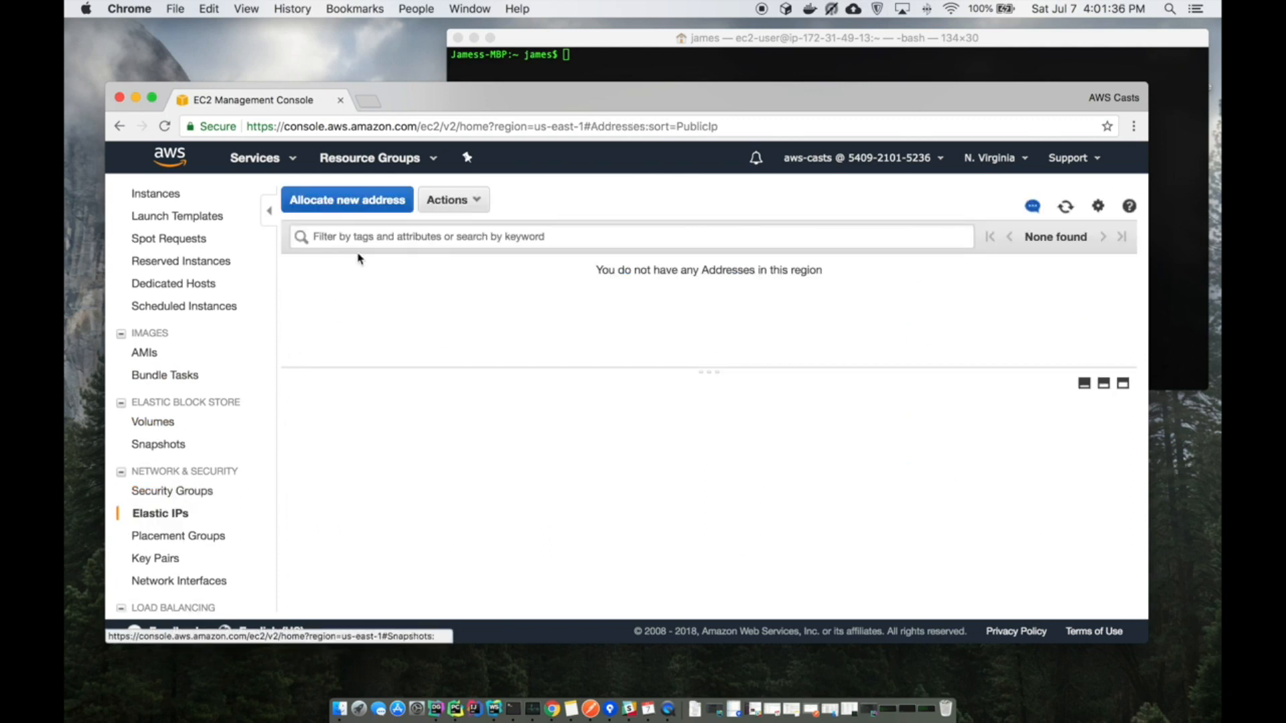
left_click(345, 200)
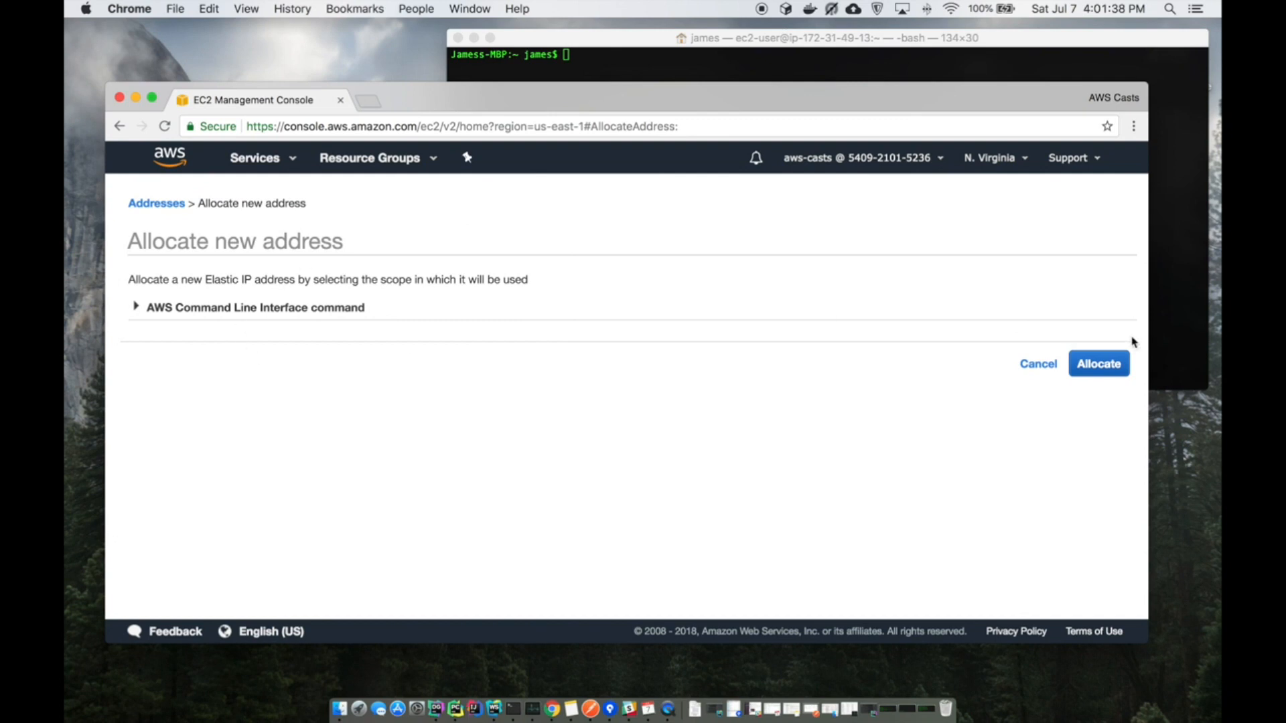
mouse_move(1002, 483)
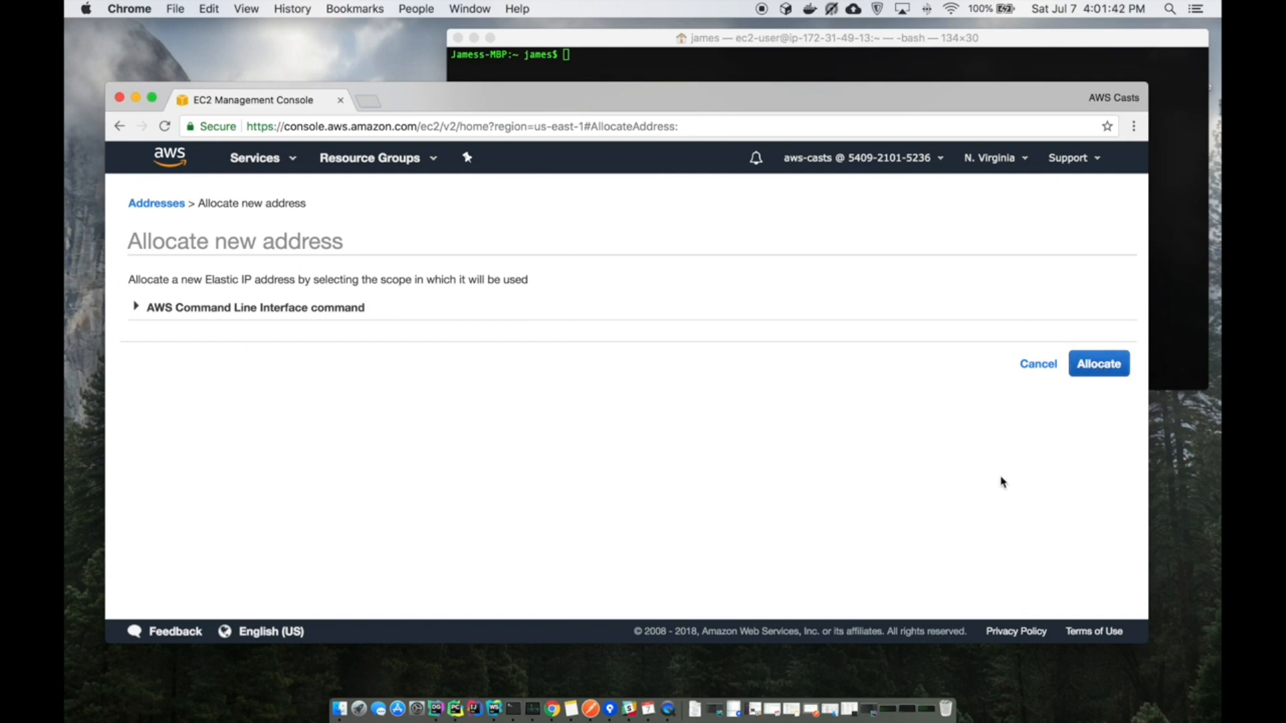
mouse_move(1053, 444)
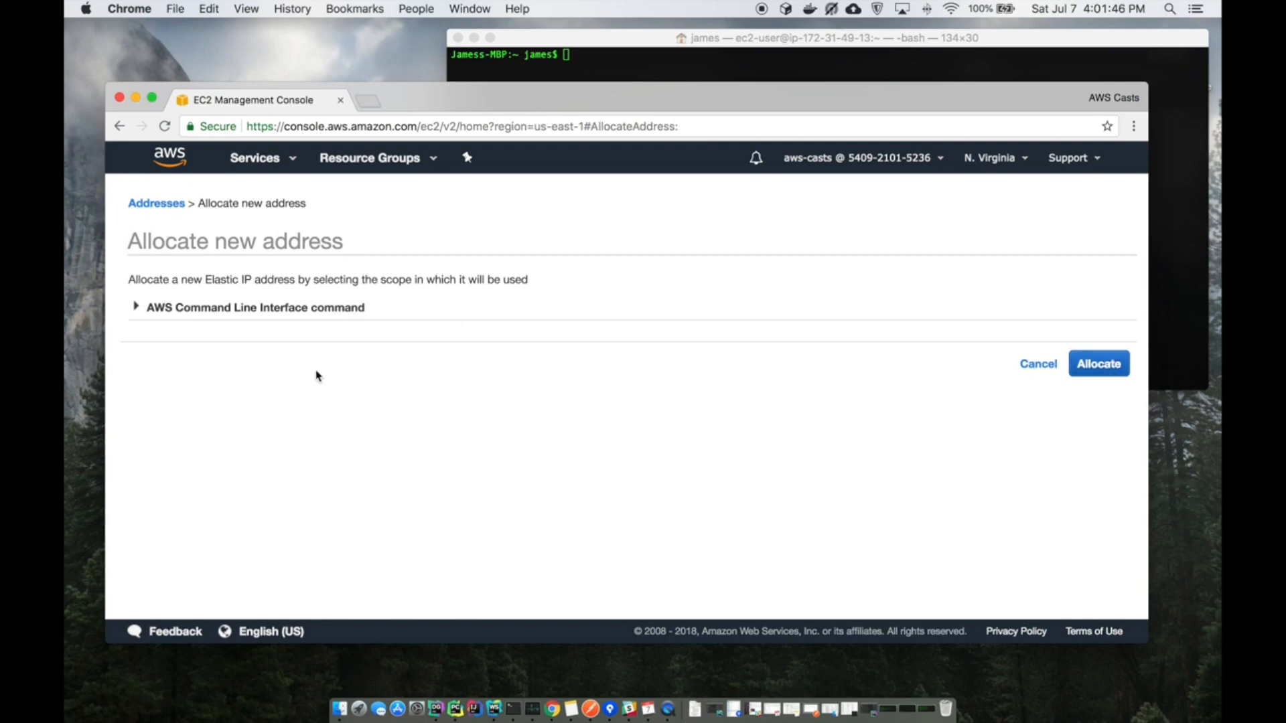
left_click(1097, 363)
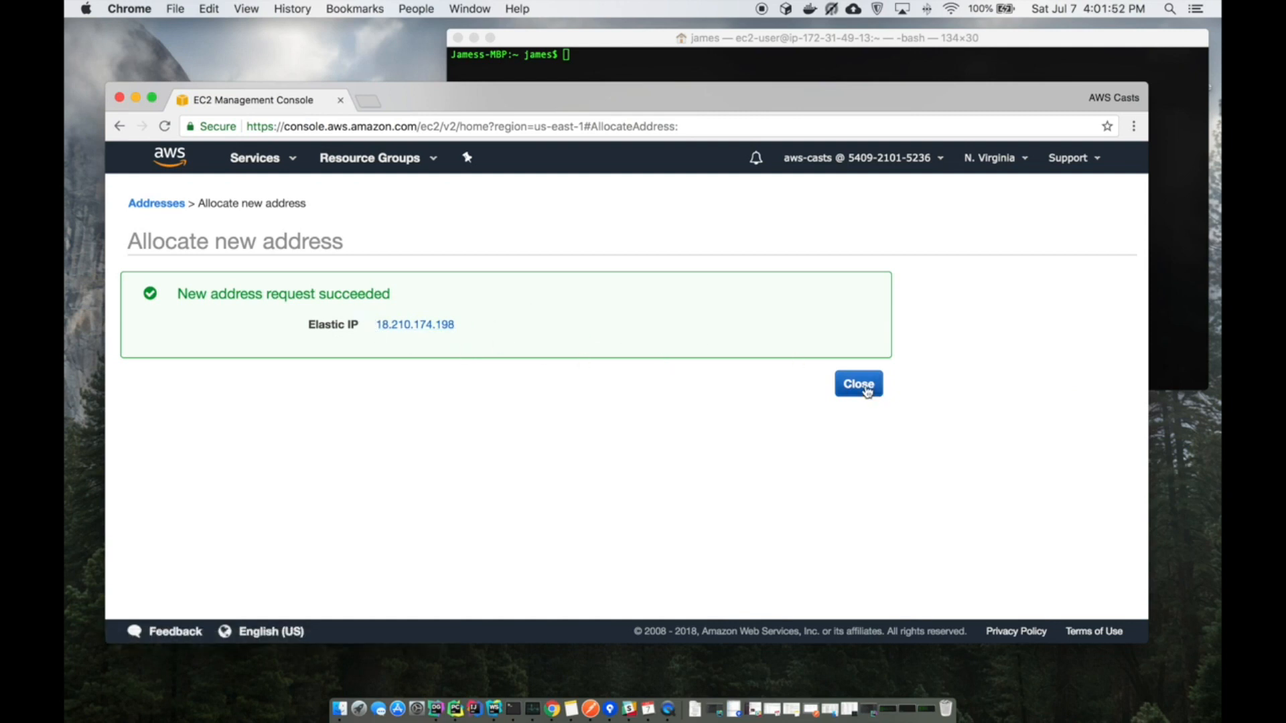
left_click(857, 384)
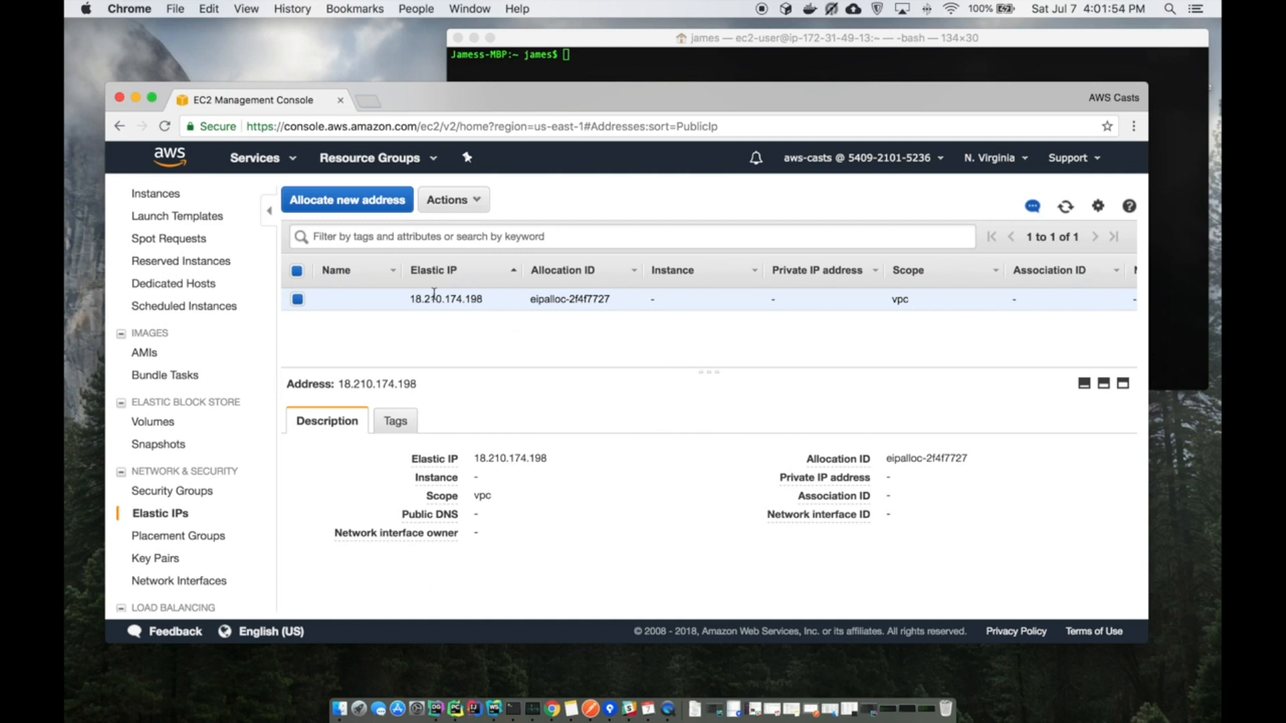
mouse_move(186, 479)
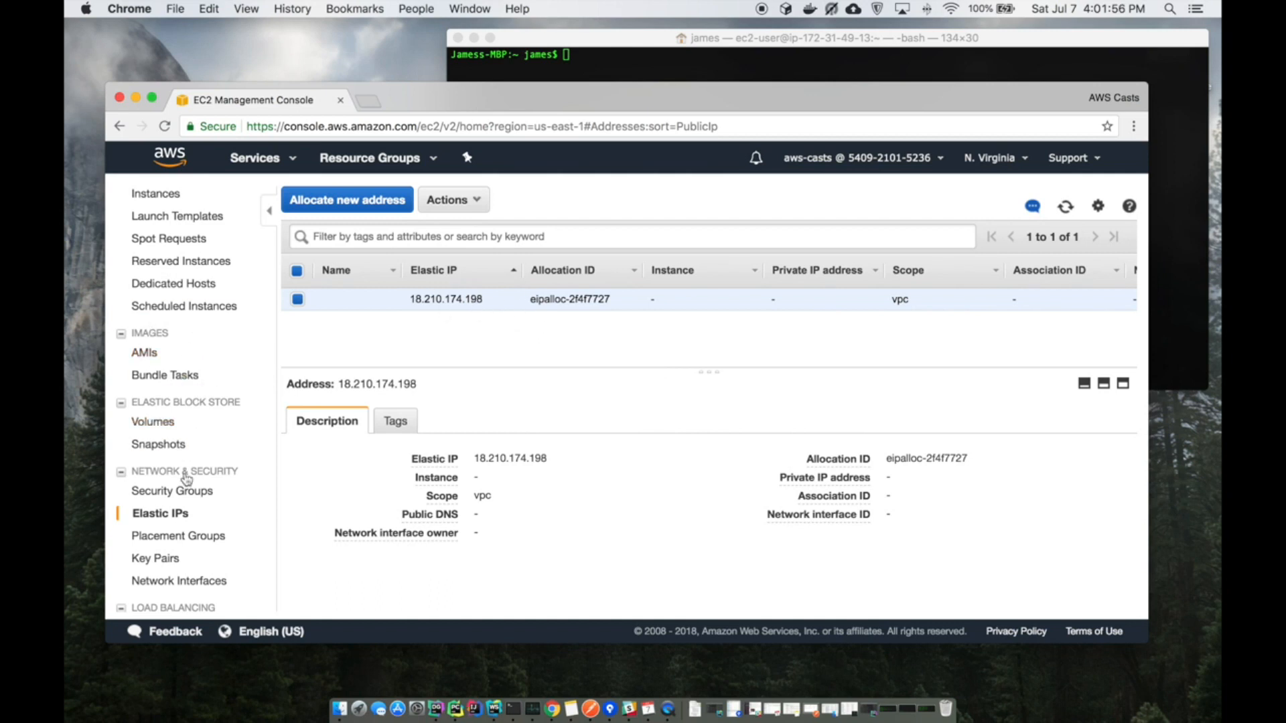
Step: Start a new security group and add an inbound SSH 22 rule
left_click(173, 490)
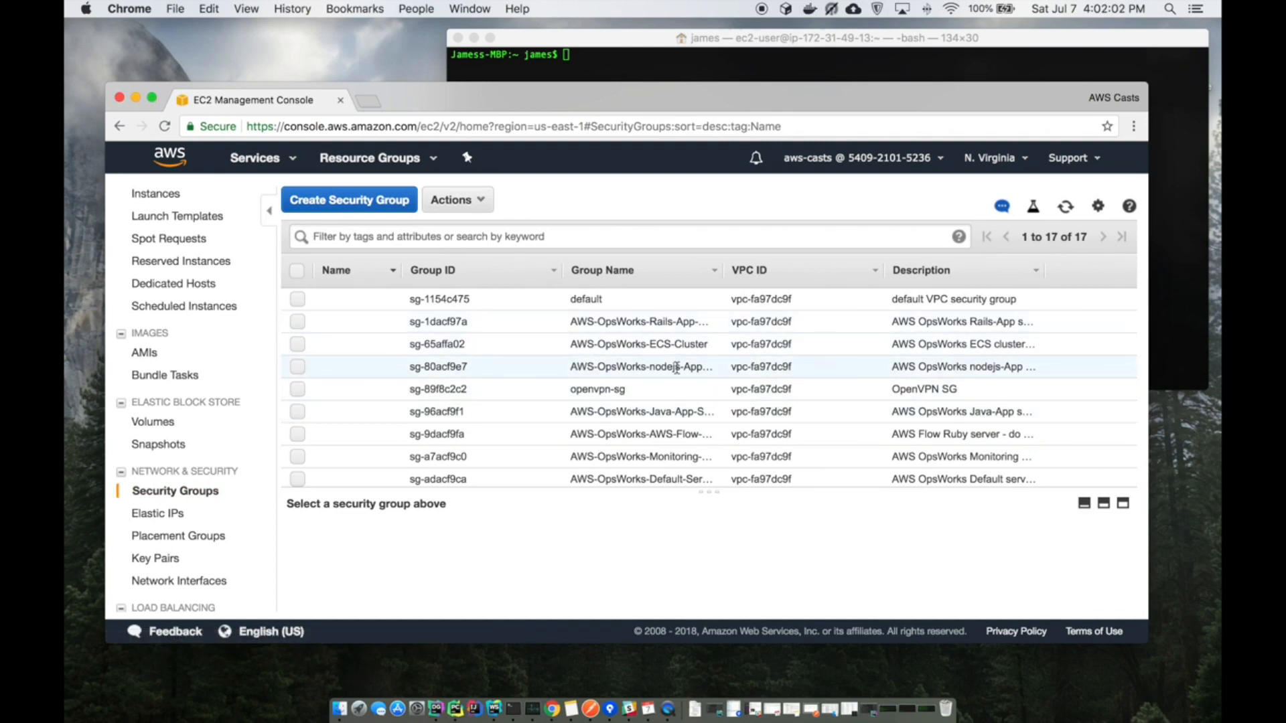
mouse_move(689, 344)
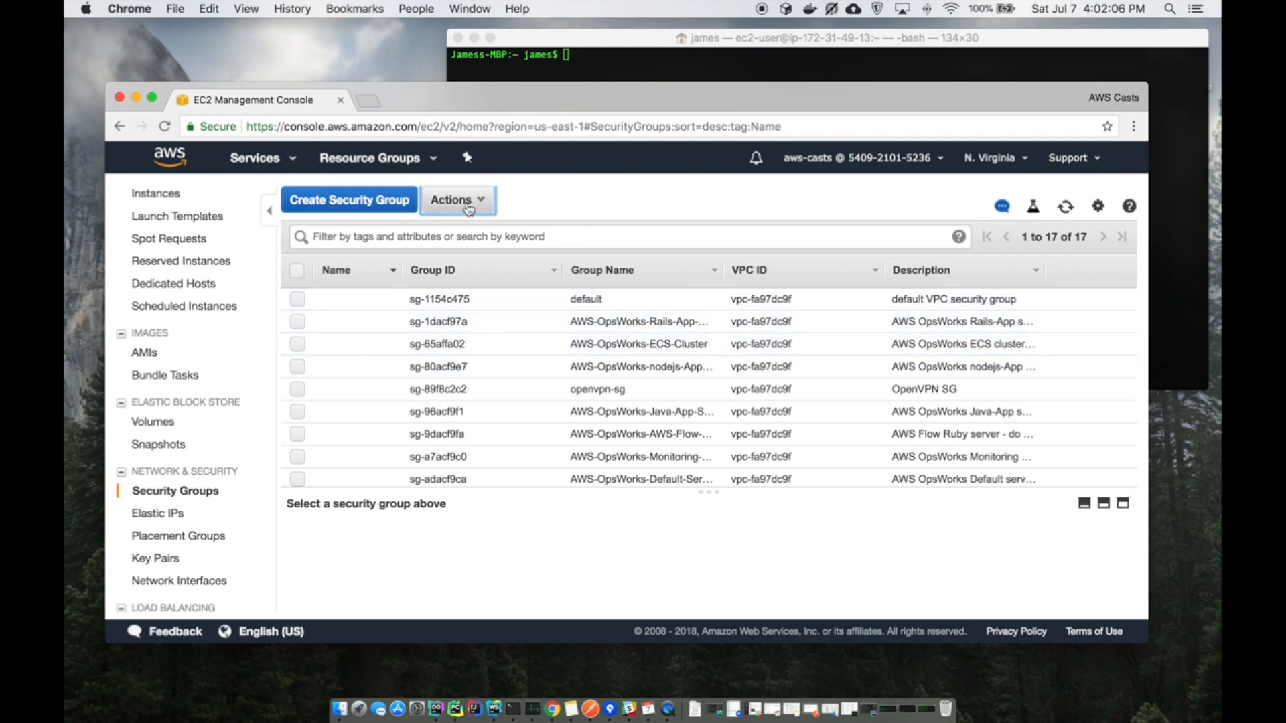
left_click(348, 200)
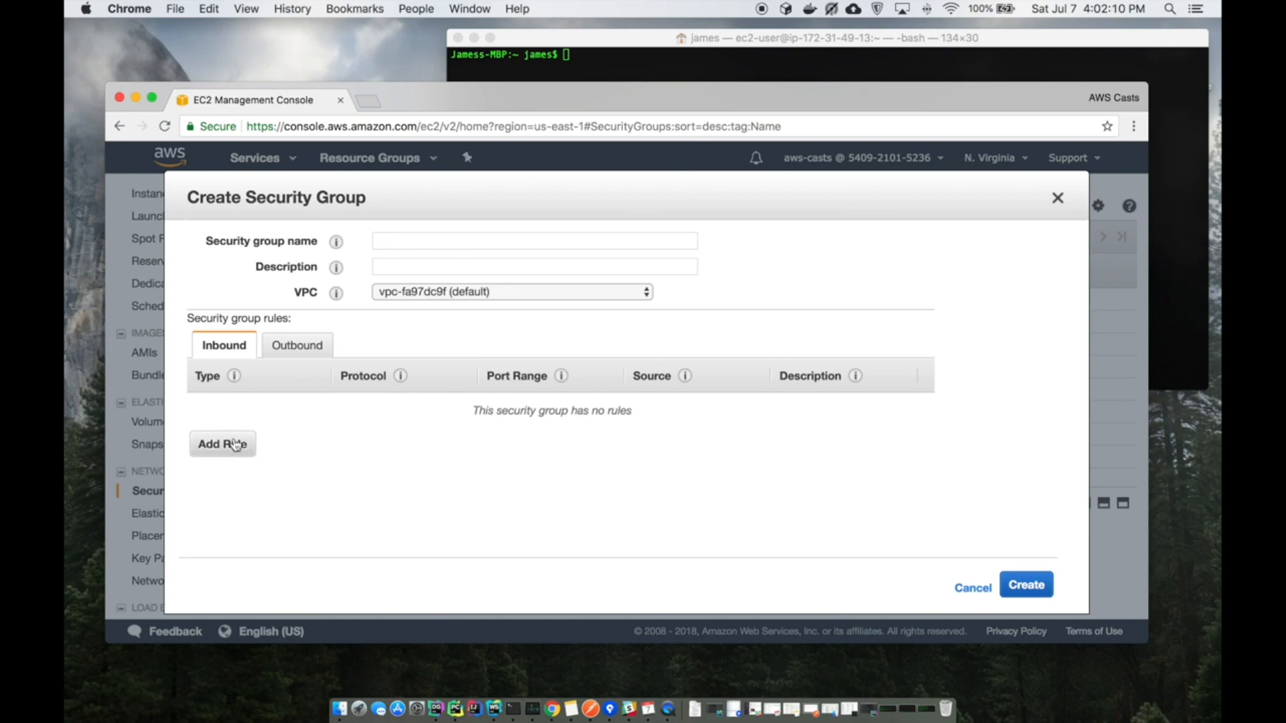
left_click(222, 443)
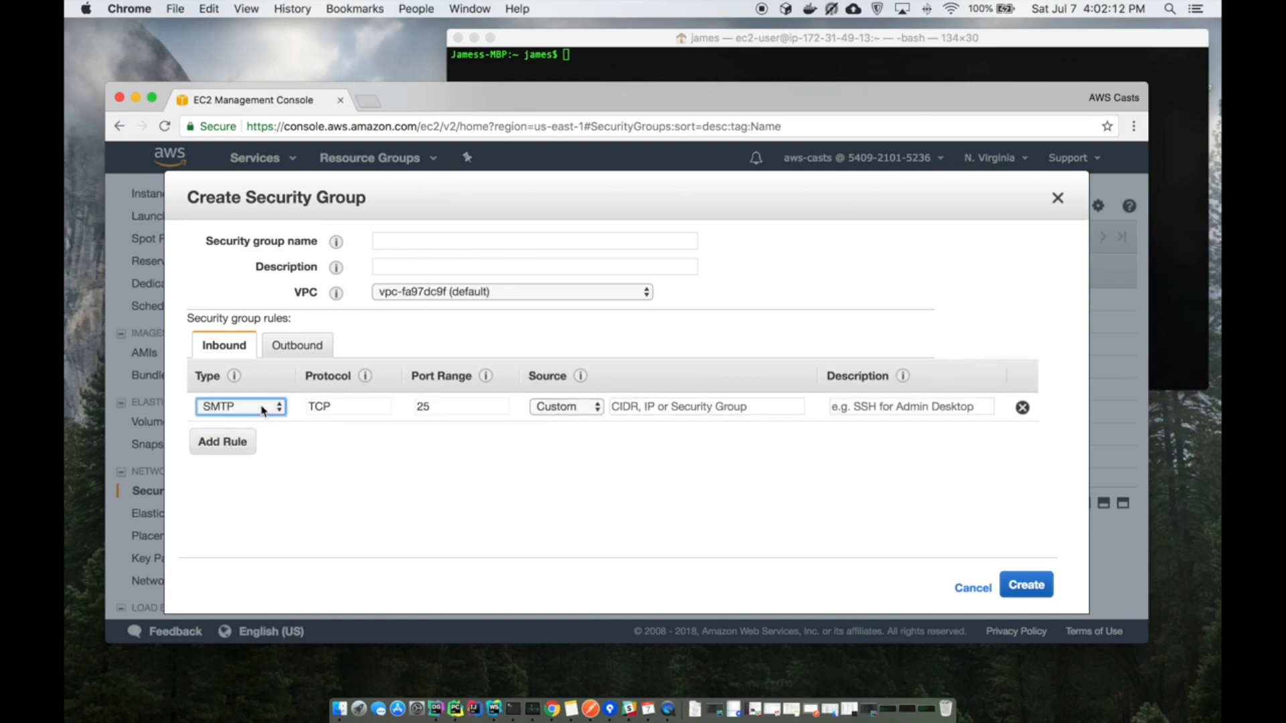
left_click(240, 406)
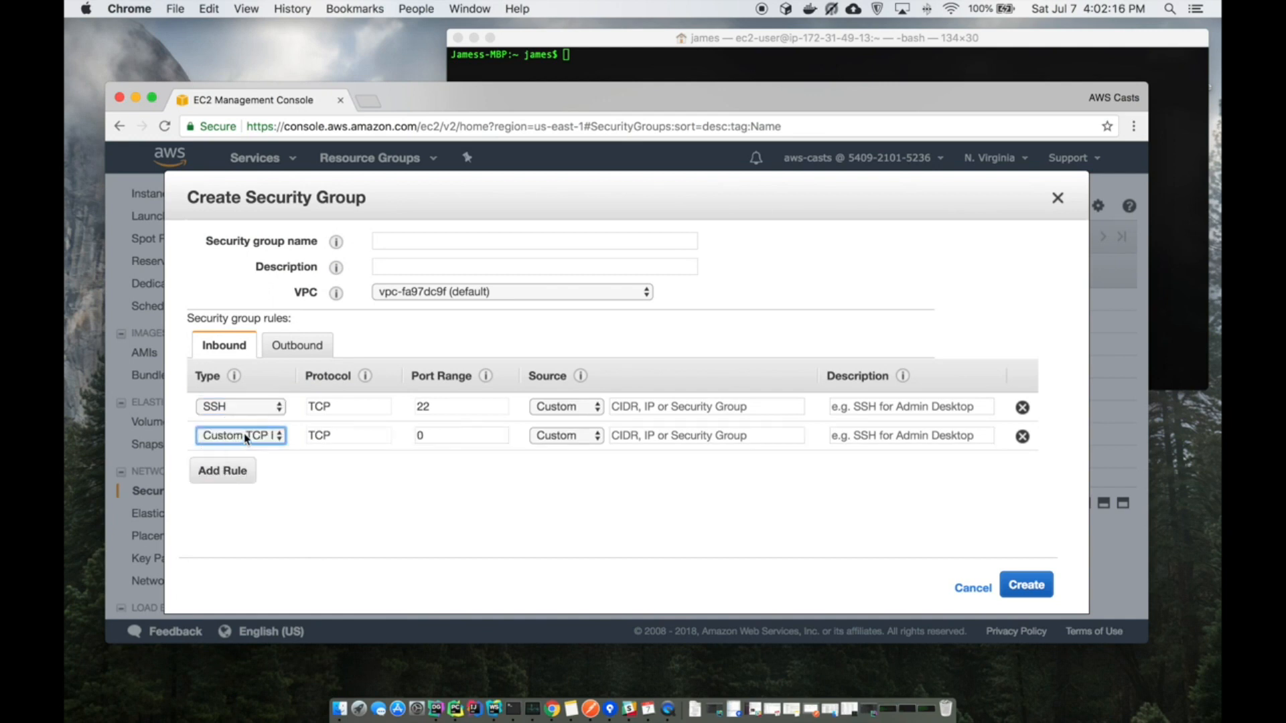
Step: Add Custom TCP 943 and Custom UDP 1194 rules with source Anywhere
left_click(461, 435)
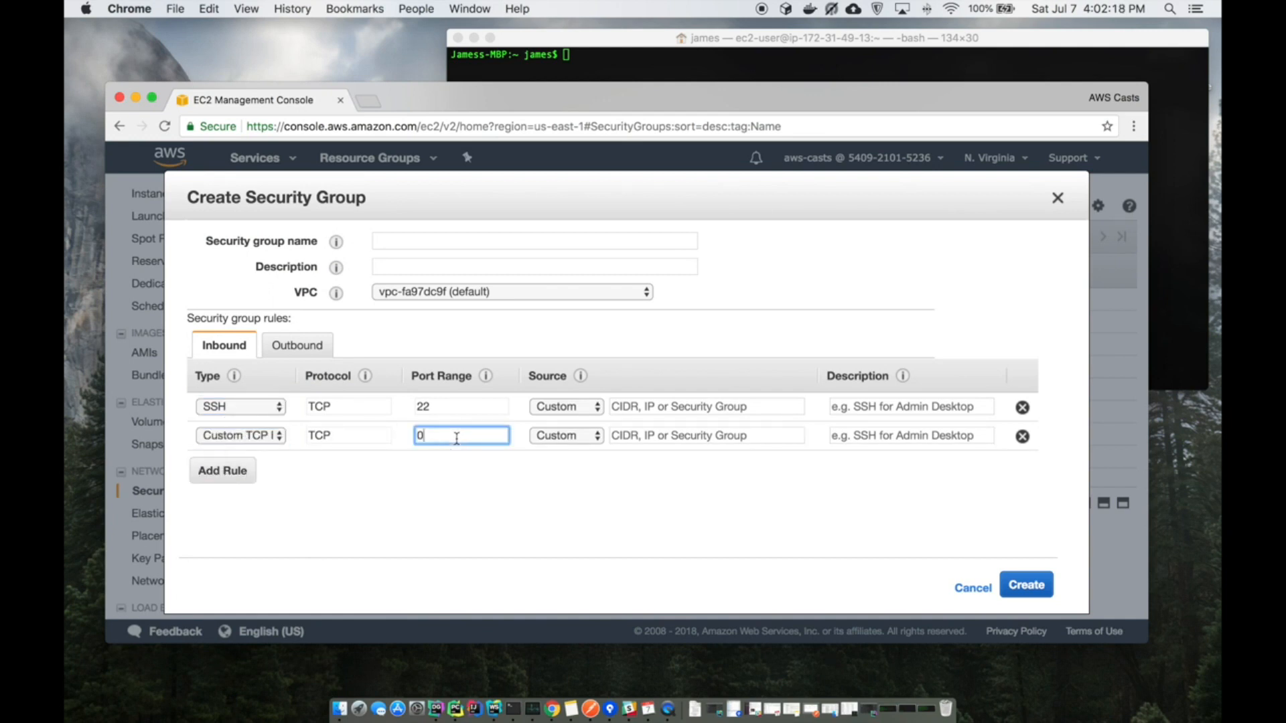
type("943")
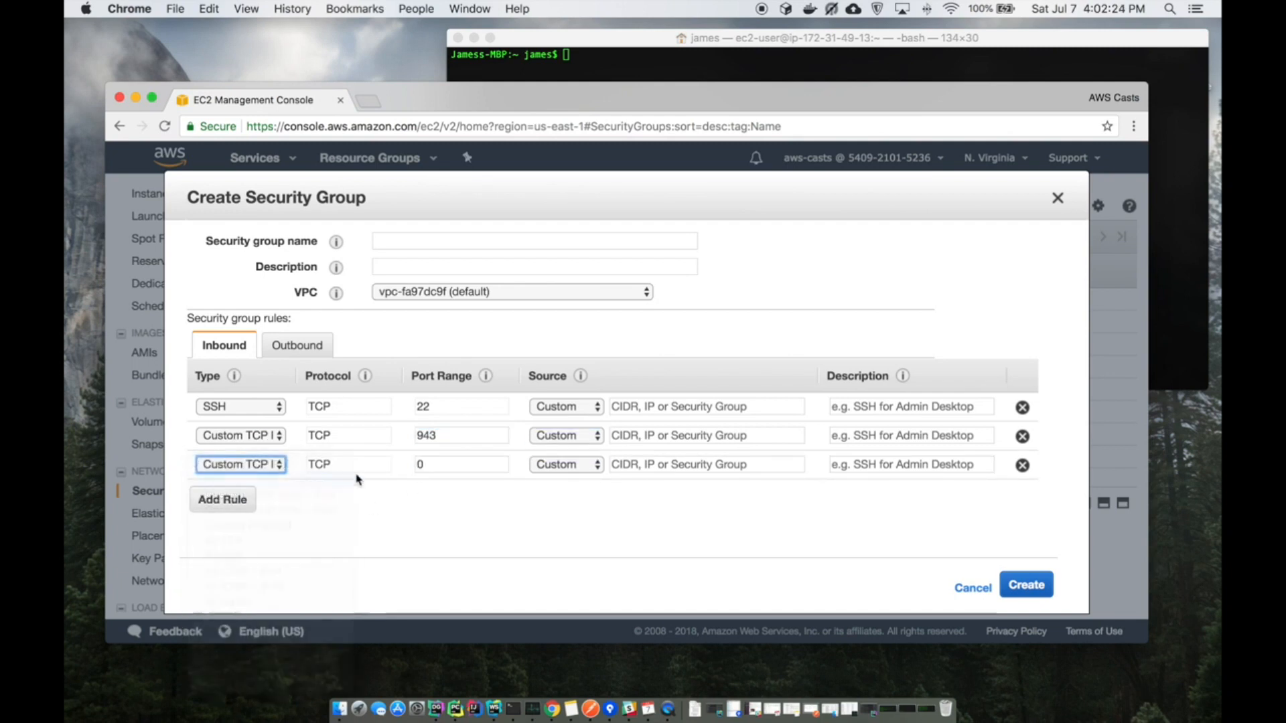
left_click(240, 465)
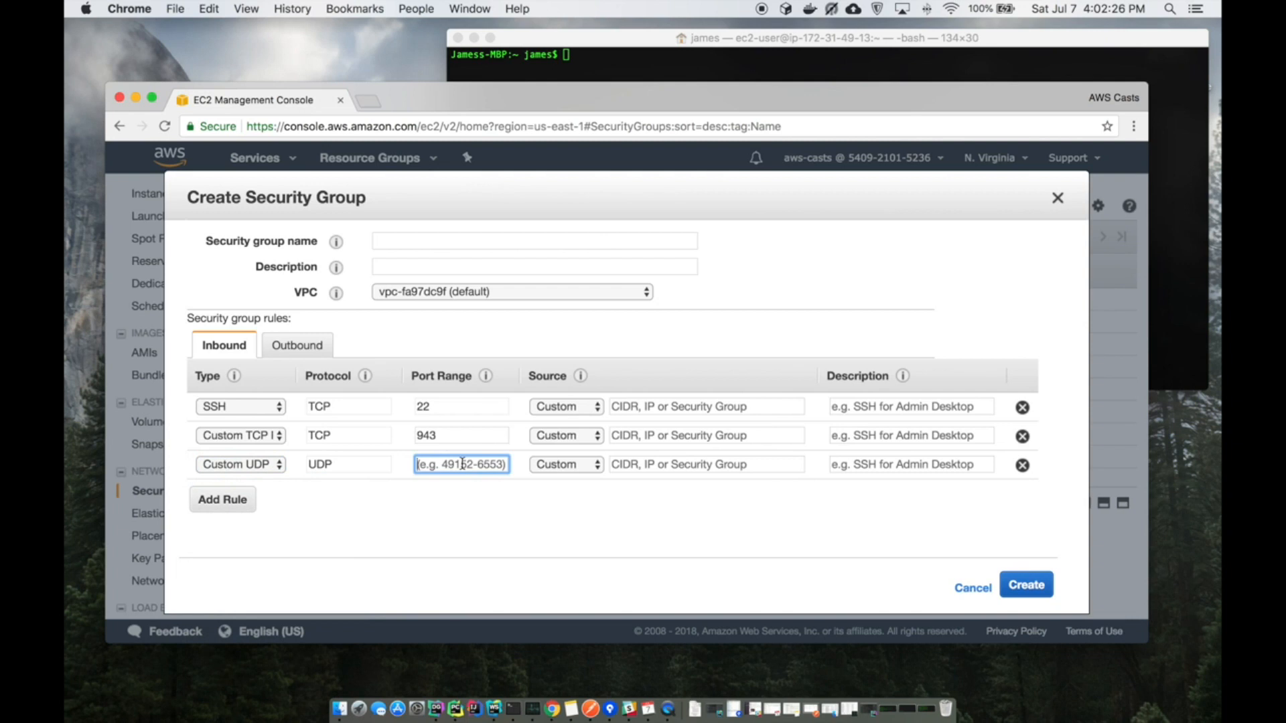
type("1194")
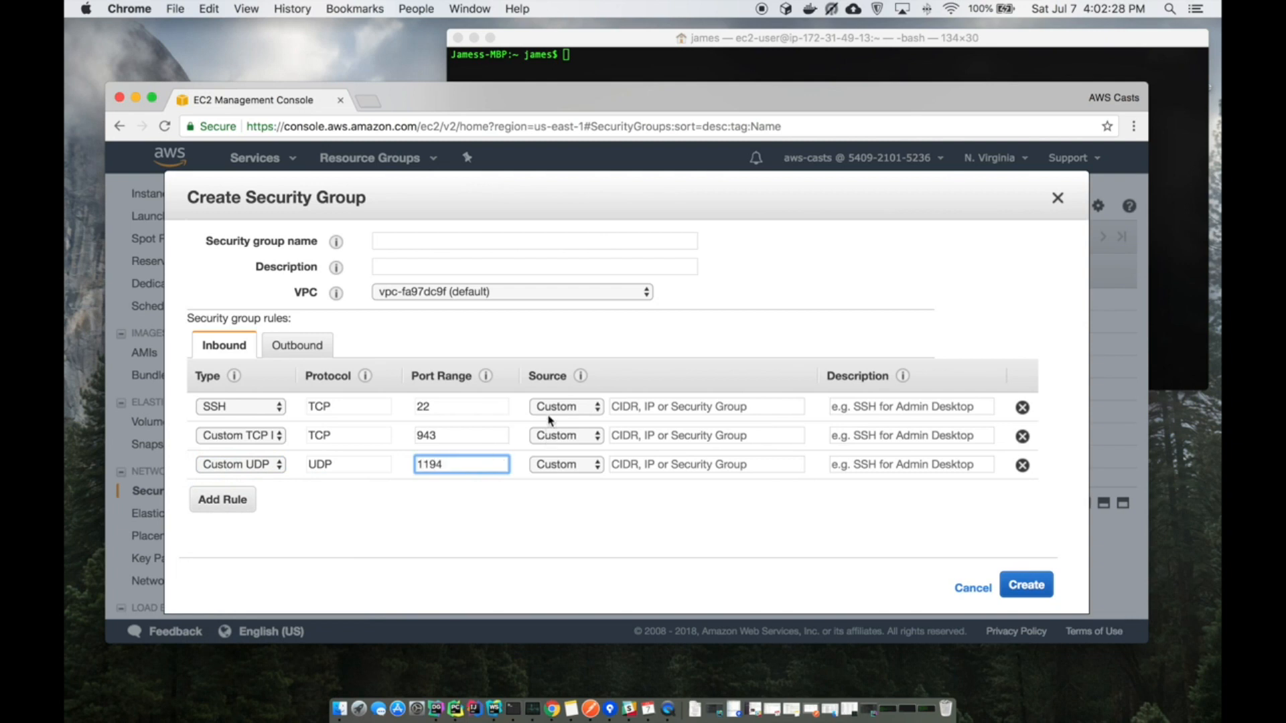
left_click(564, 406)
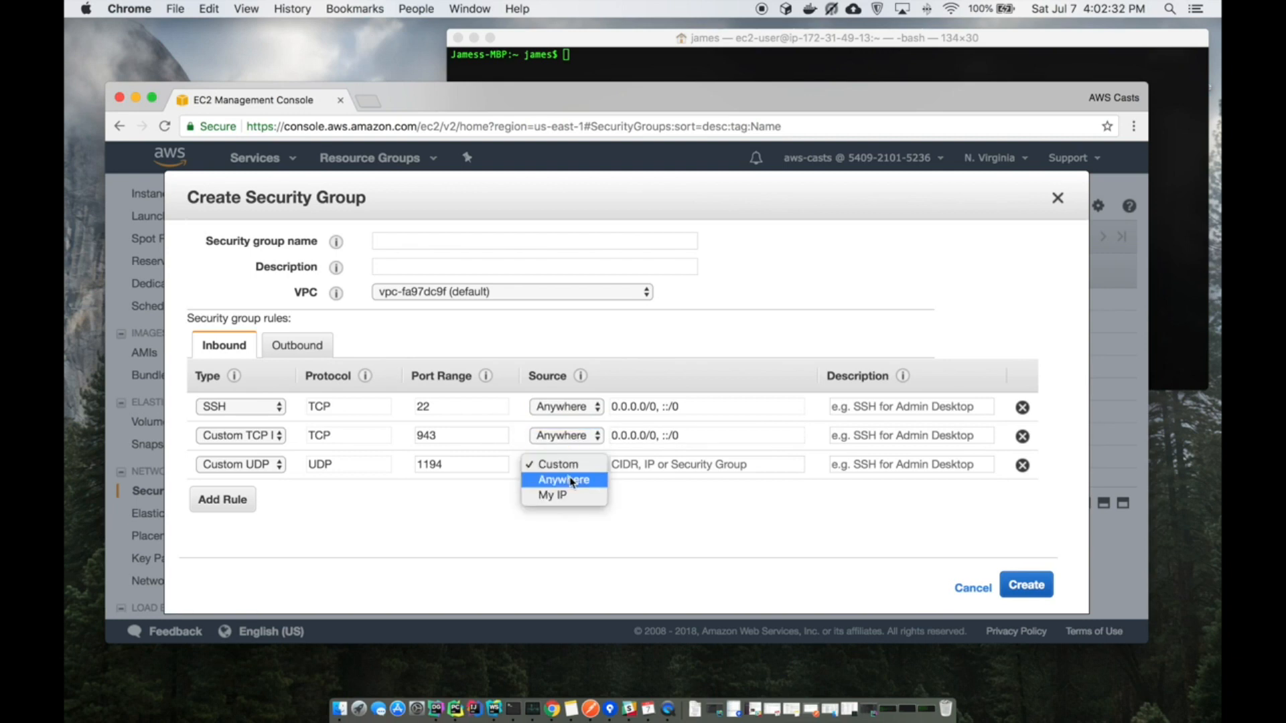
Step: Name the group awscasts-vpn-sg, describe it 'OpenVPN SG', allow UDP 1194 from anywhere and create it
left_click(563, 480)
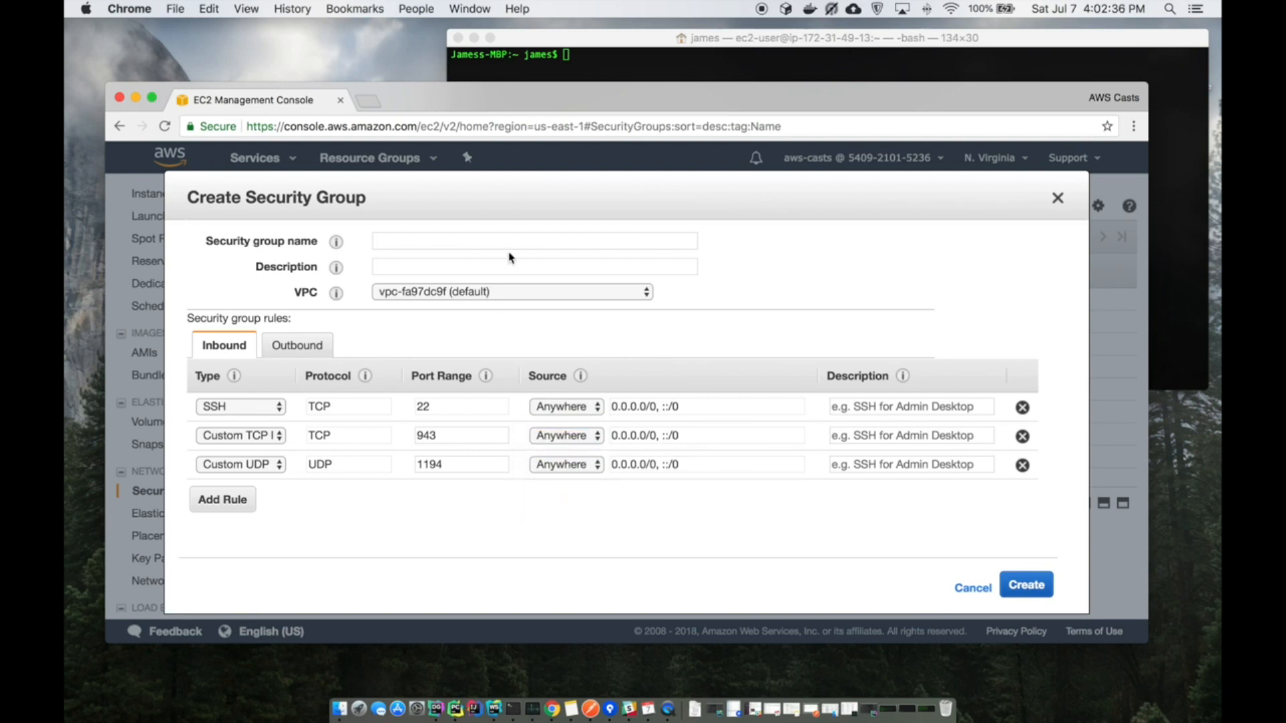
left_click(534, 239)
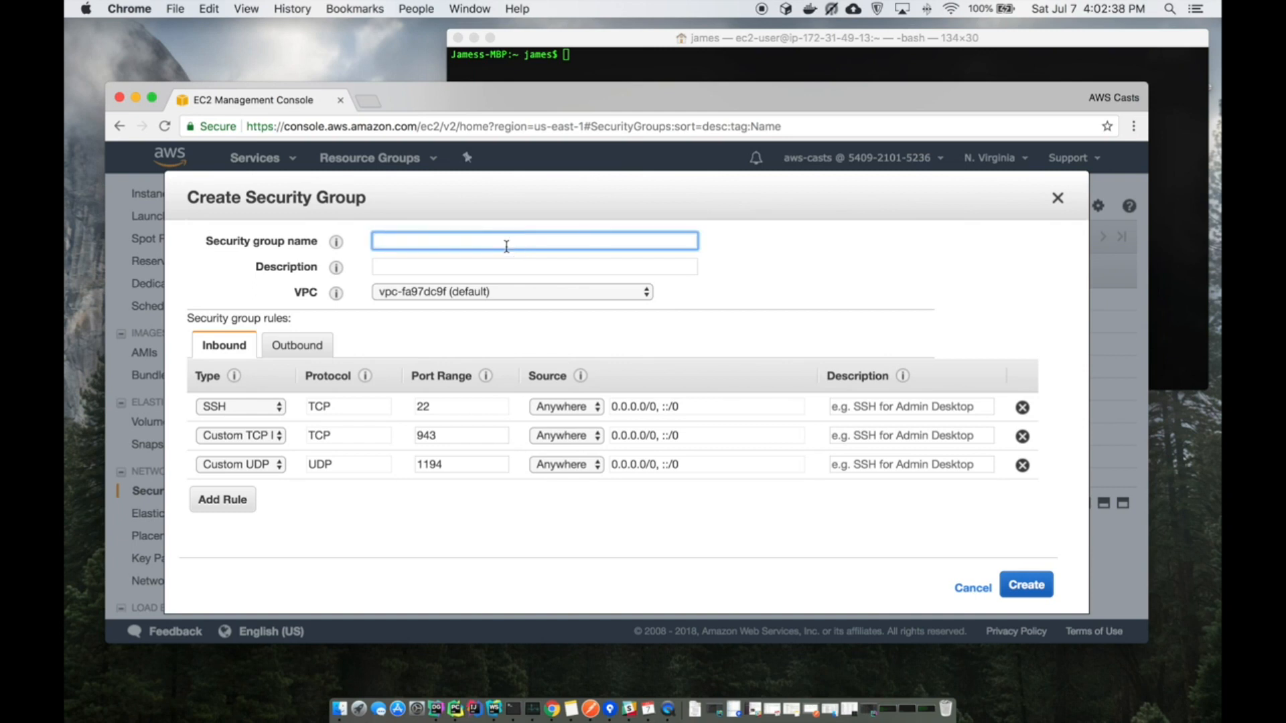
type("a")
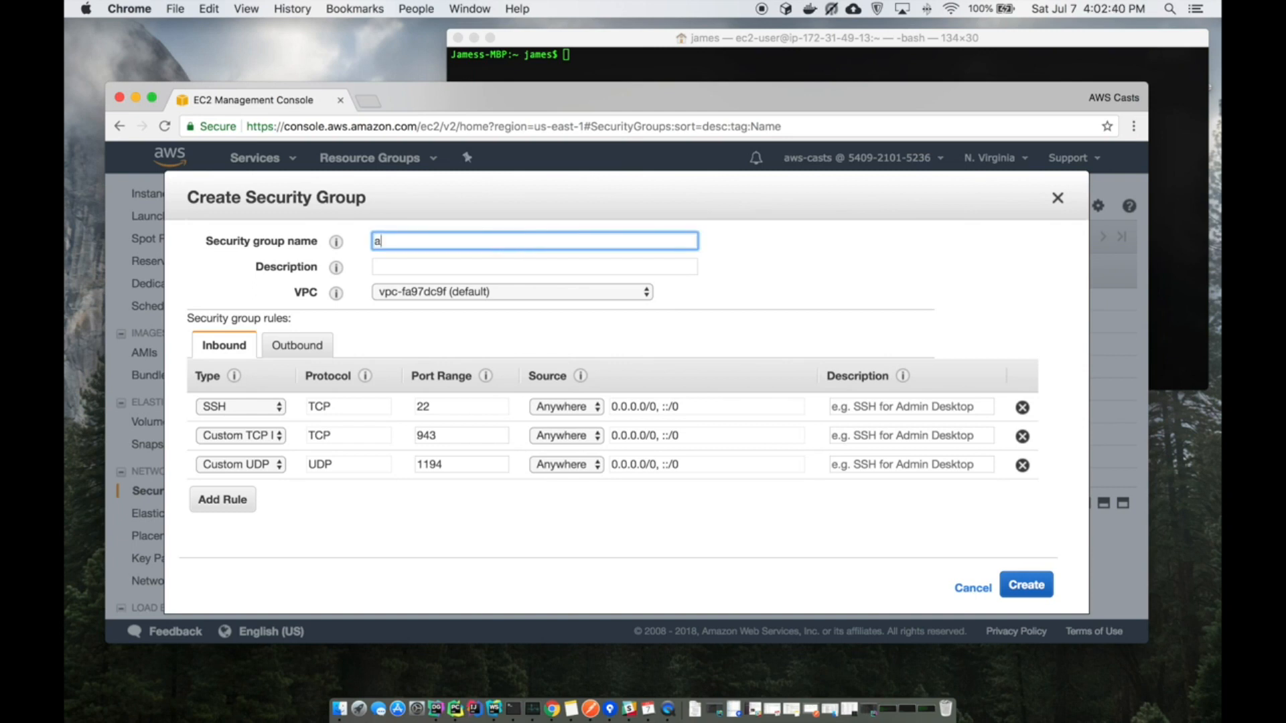
type("wscasts-vpn-sg")
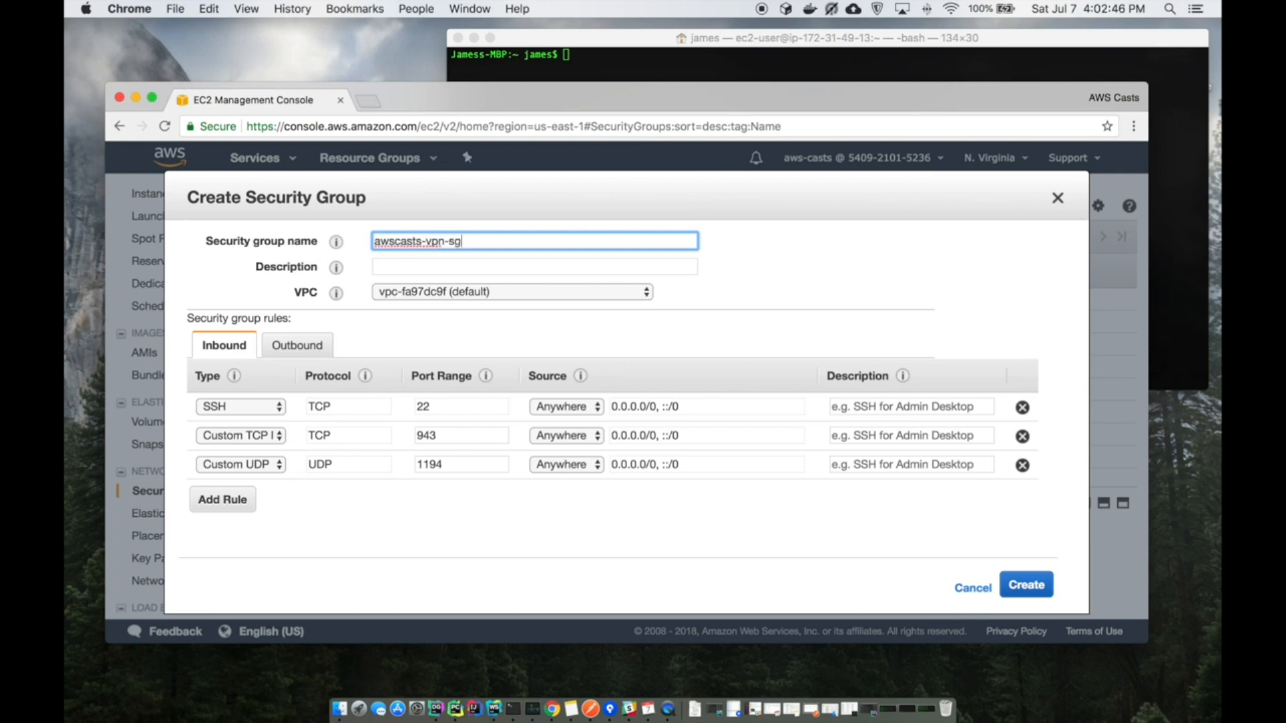
left_click(534, 266)
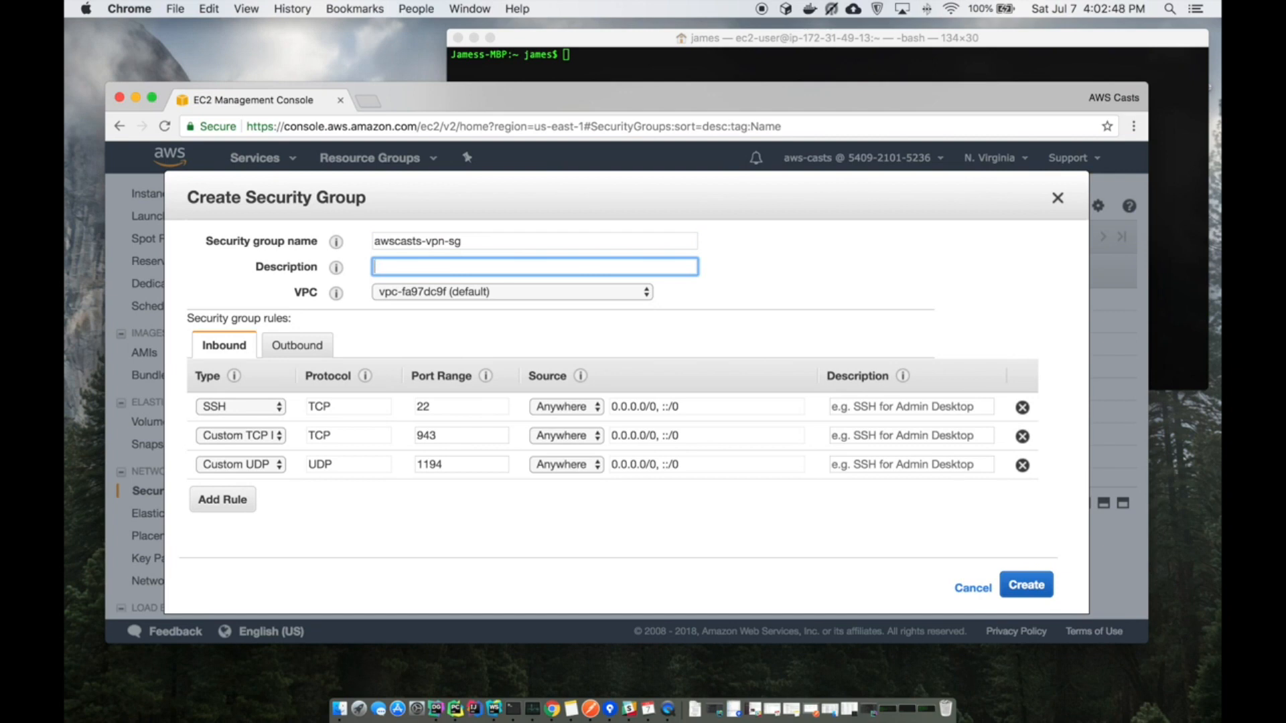
type("OpenVPN SG")
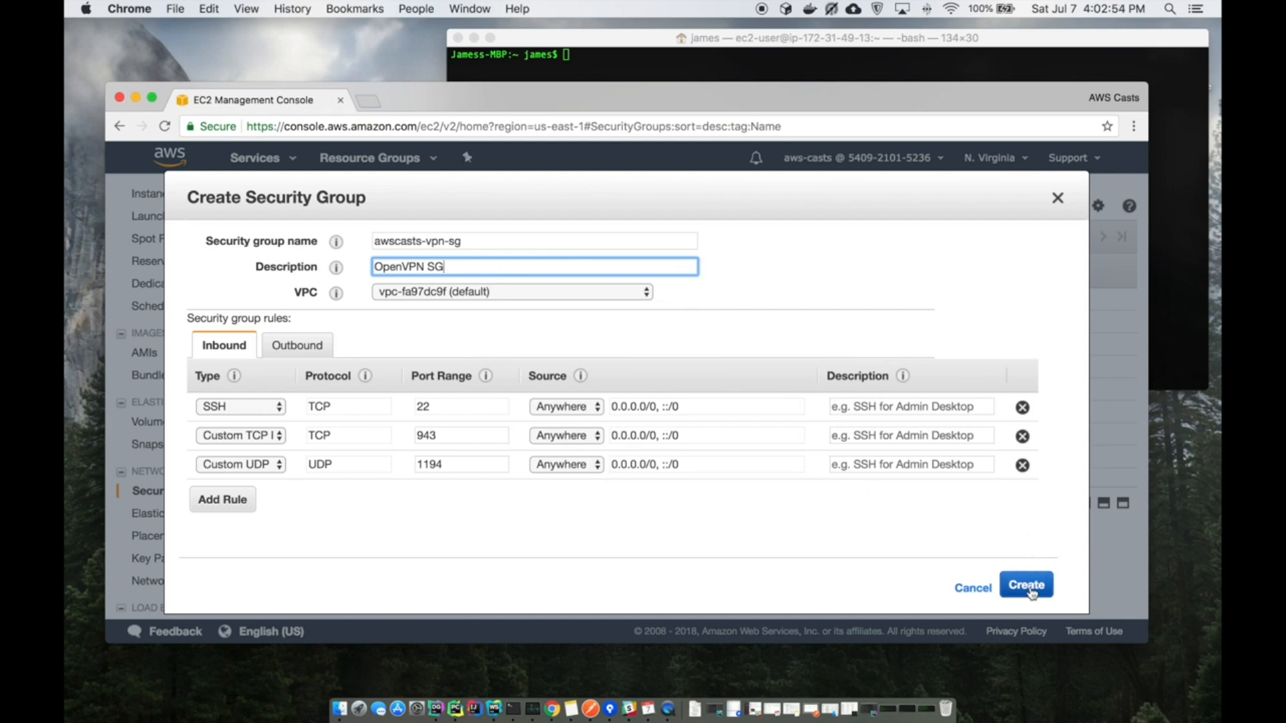
left_click(1024, 586)
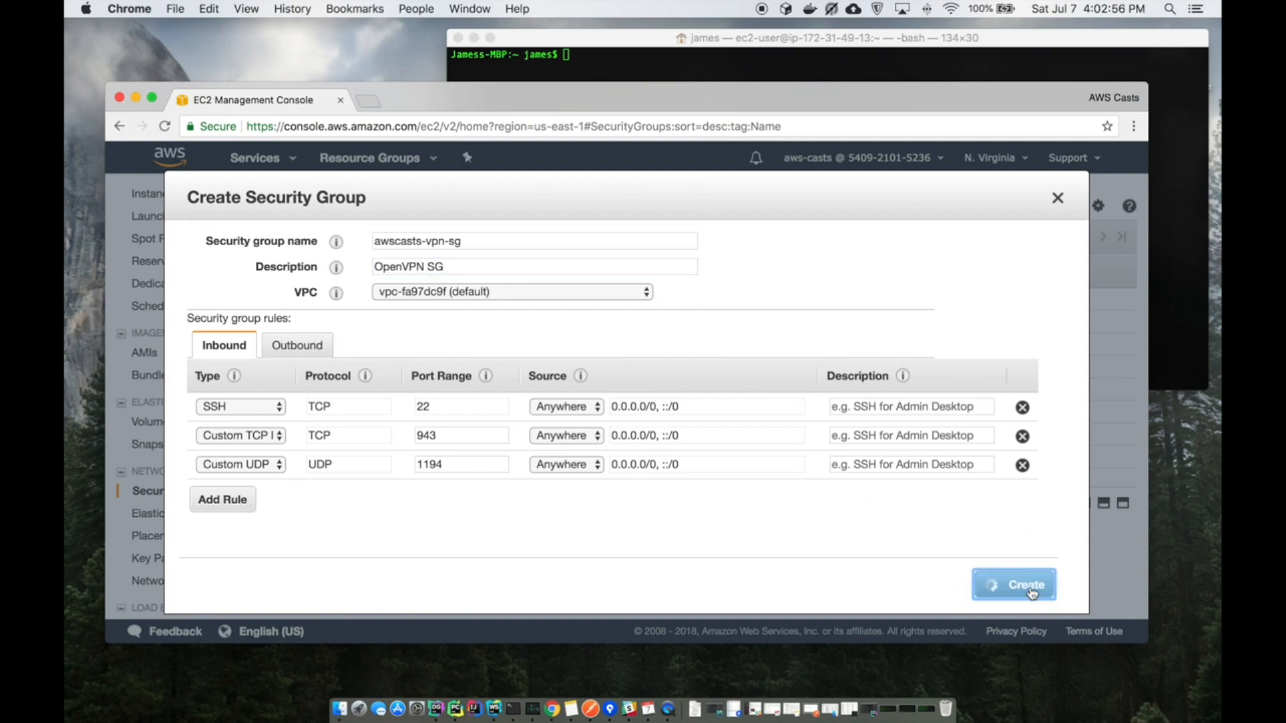
left_click(1014, 586)
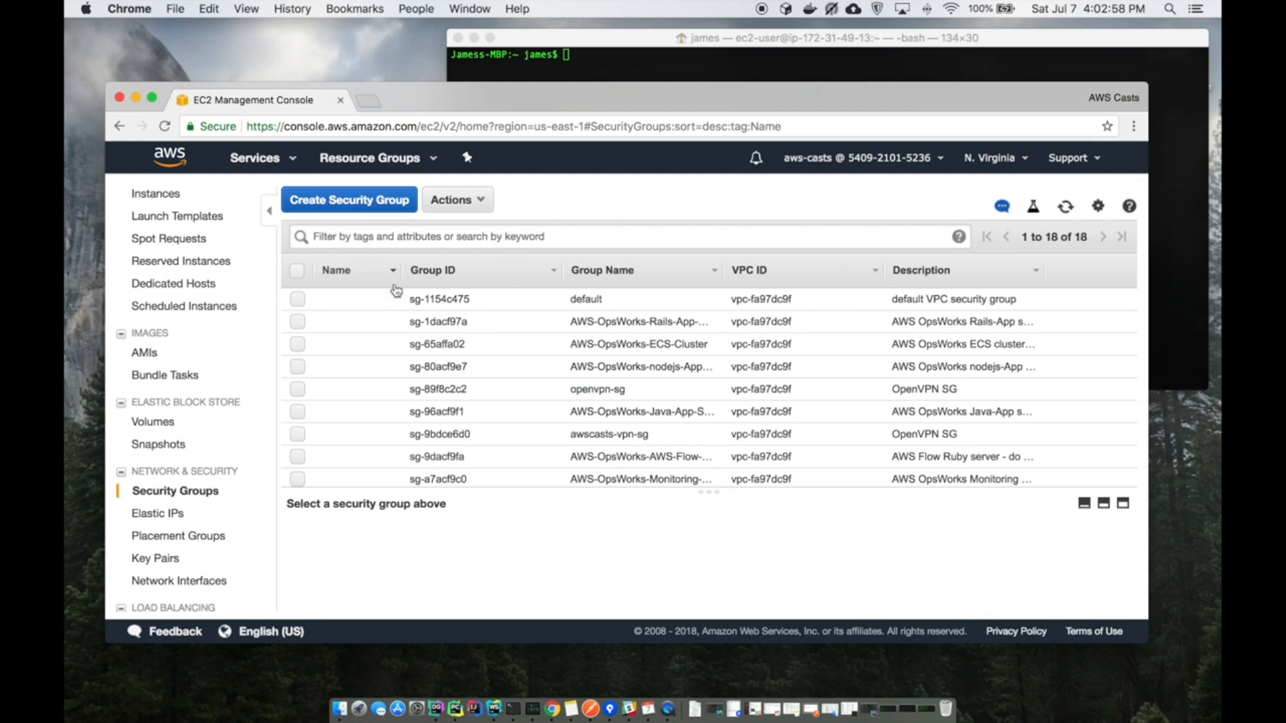
Step: Start the Launch Instance wizard from the Instances page
left_click(156, 193)
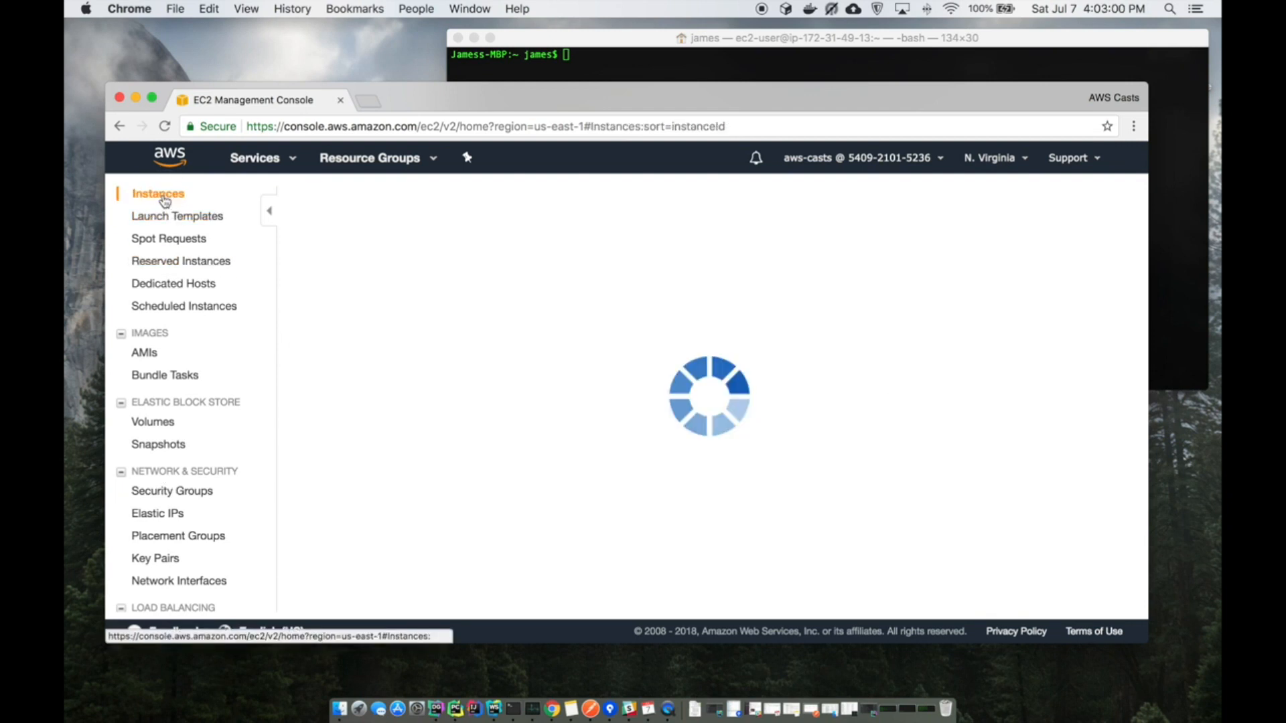
left_click(158, 193)
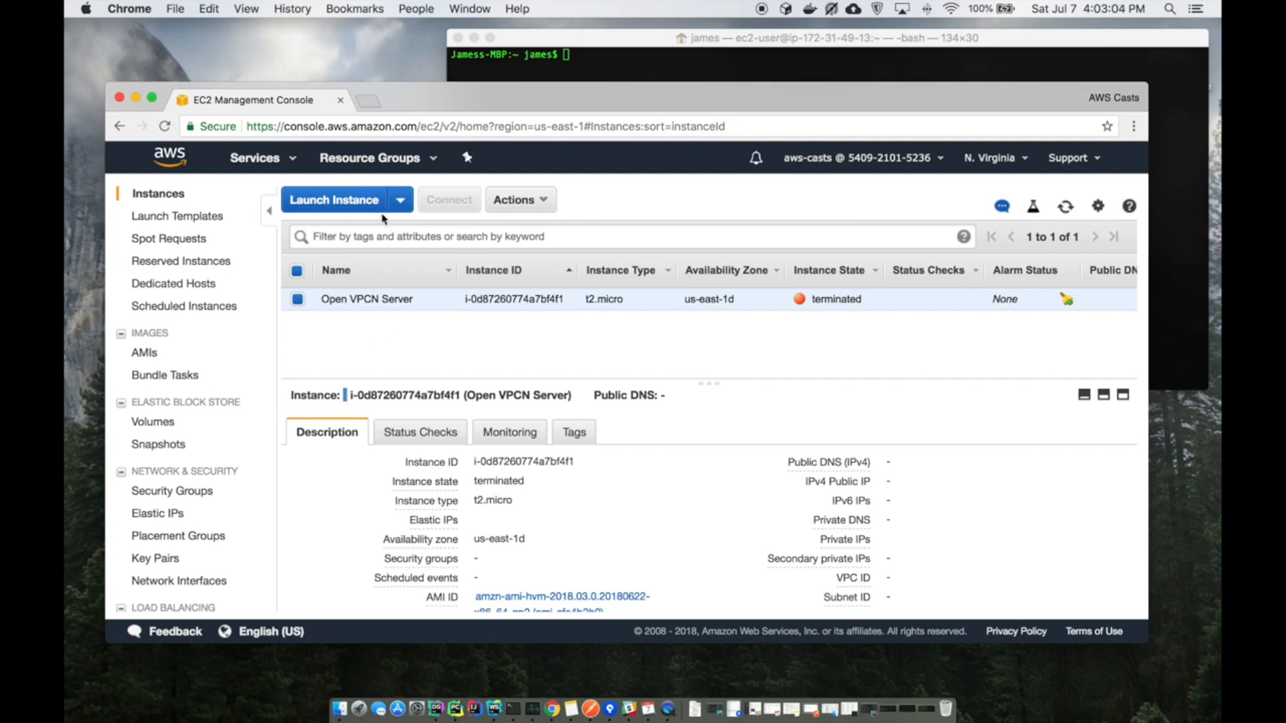
left_click(333, 200)
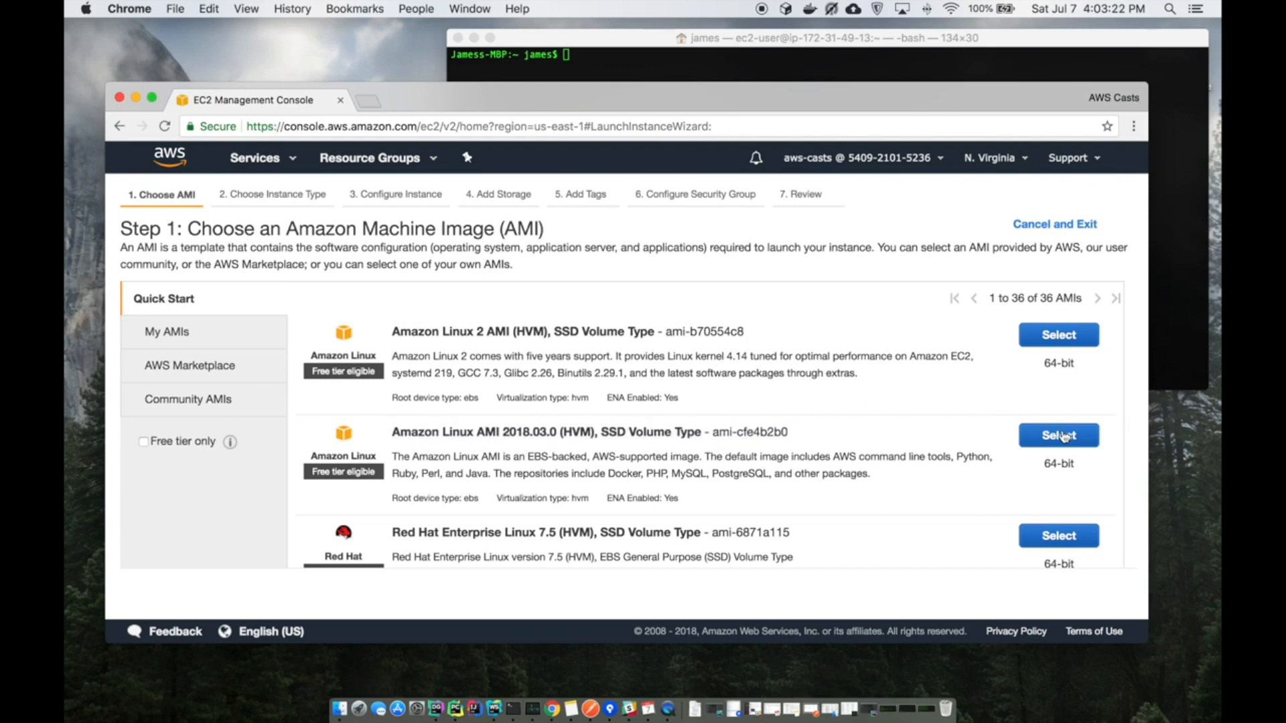
Step: Choose Amazon Linux AMI 2018.03.0 on t2.micro and continue to instance details
left_click(1058, 436)
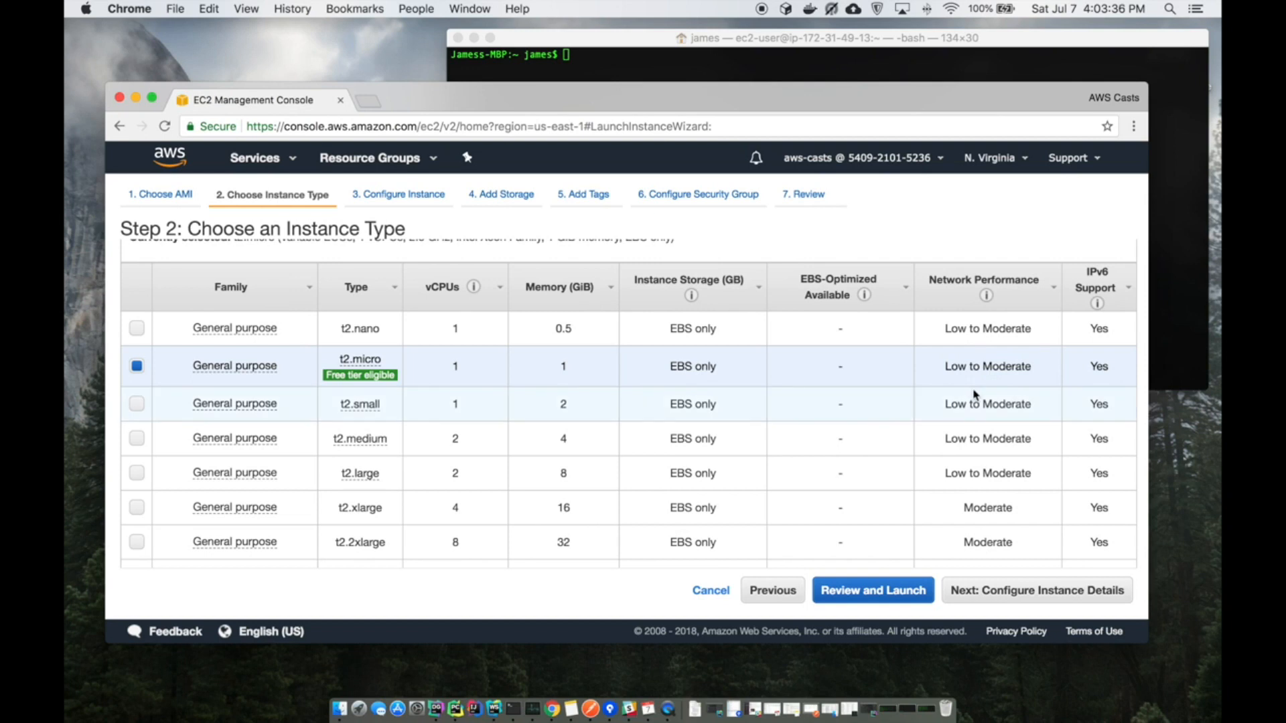
mouse_move(927, 478)
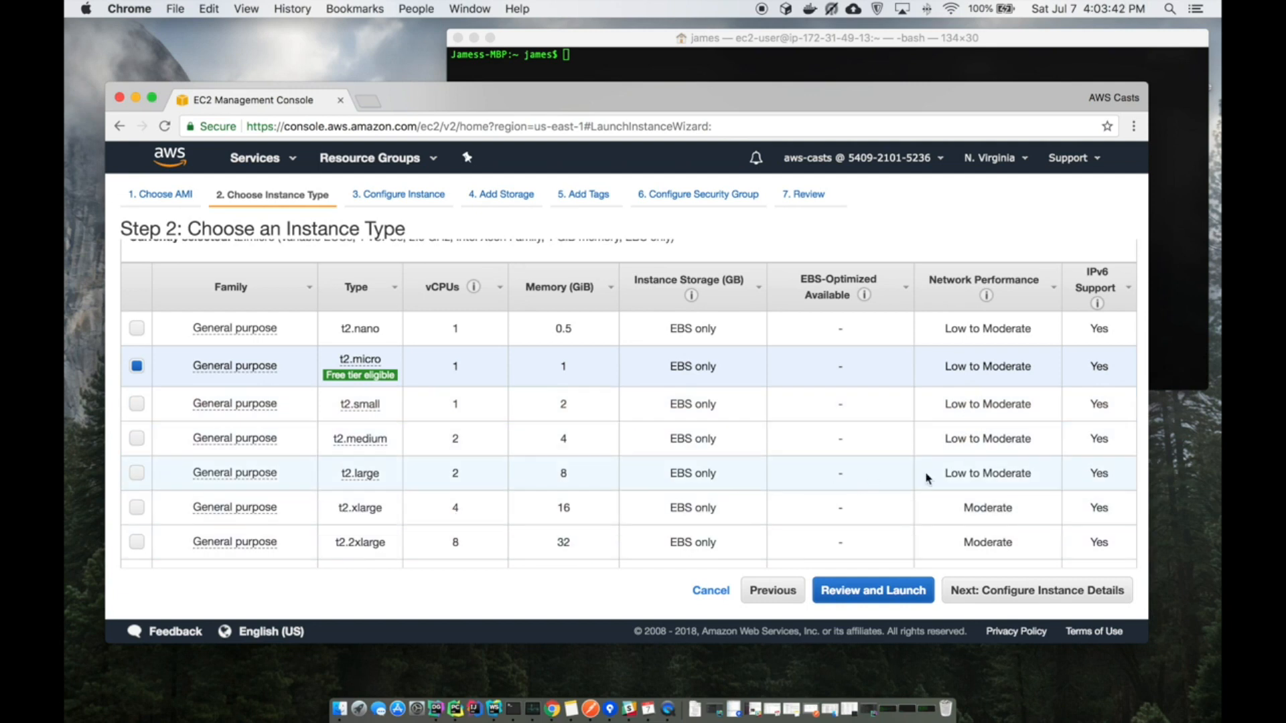
mouse_move(904, 481)
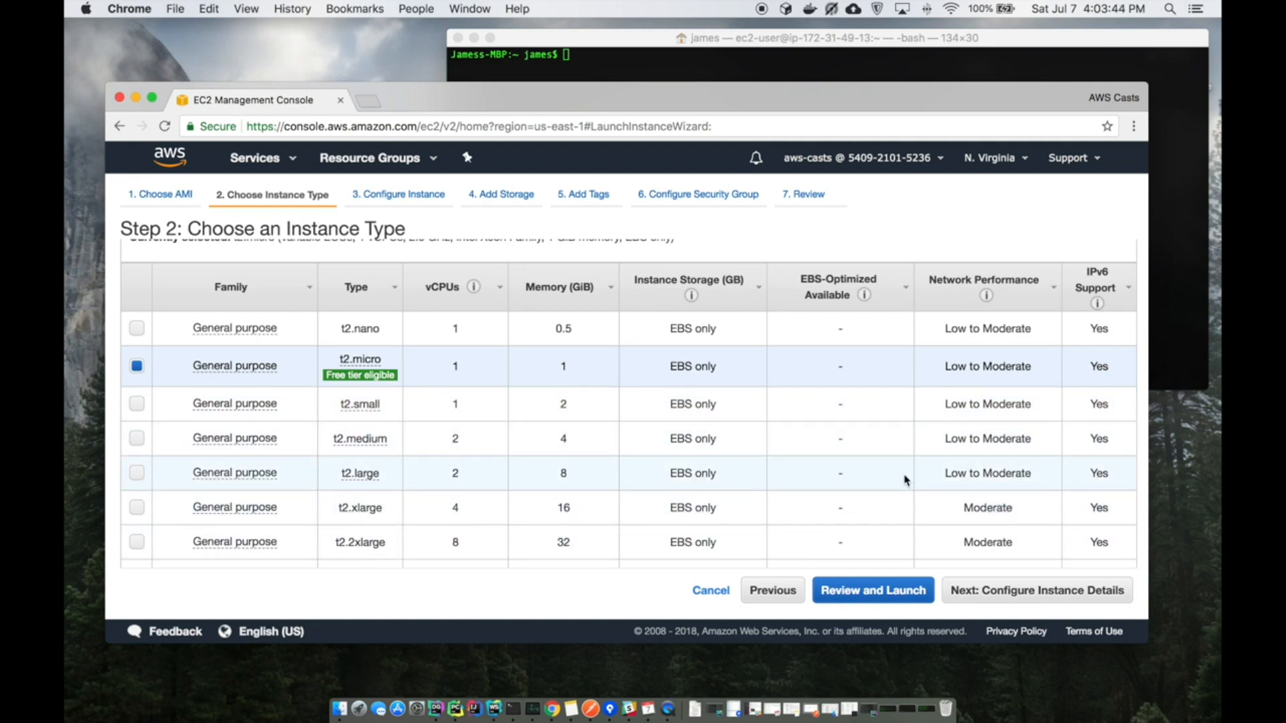
scroll("down", 3)
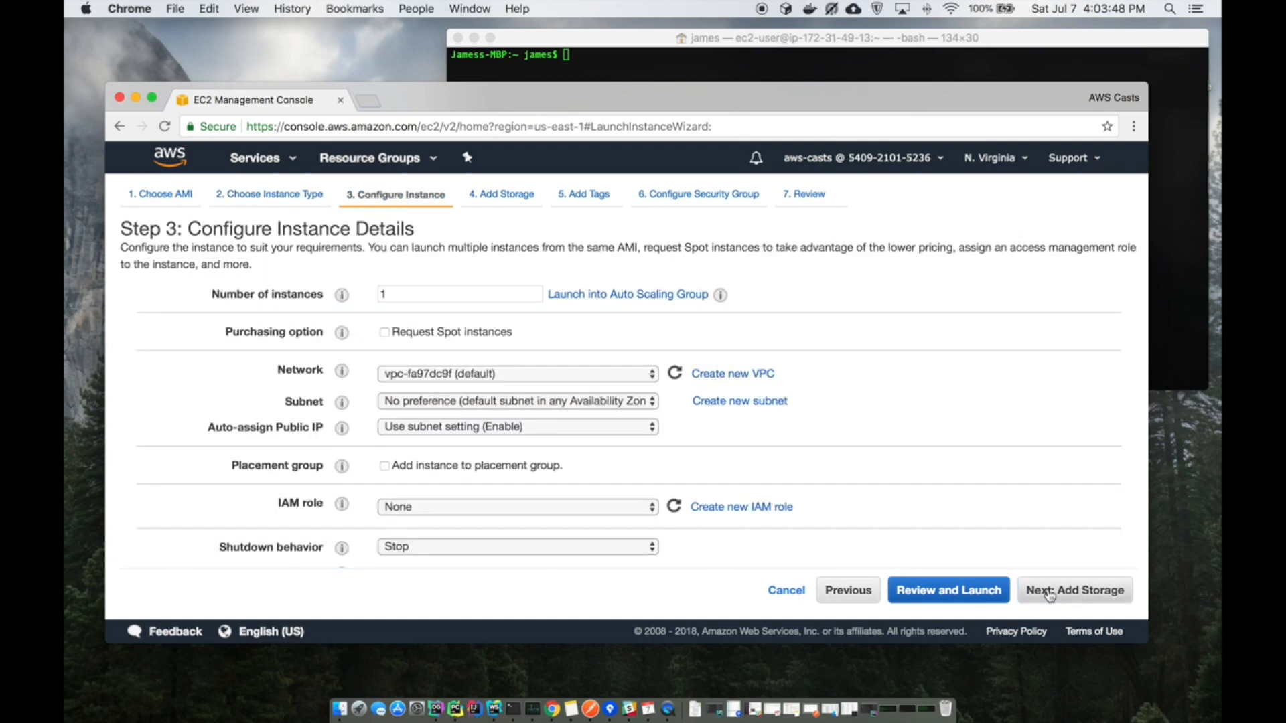
Step: Keep default instance details and continue to the 8 GiB root volume storage step
scroll("down", 3)
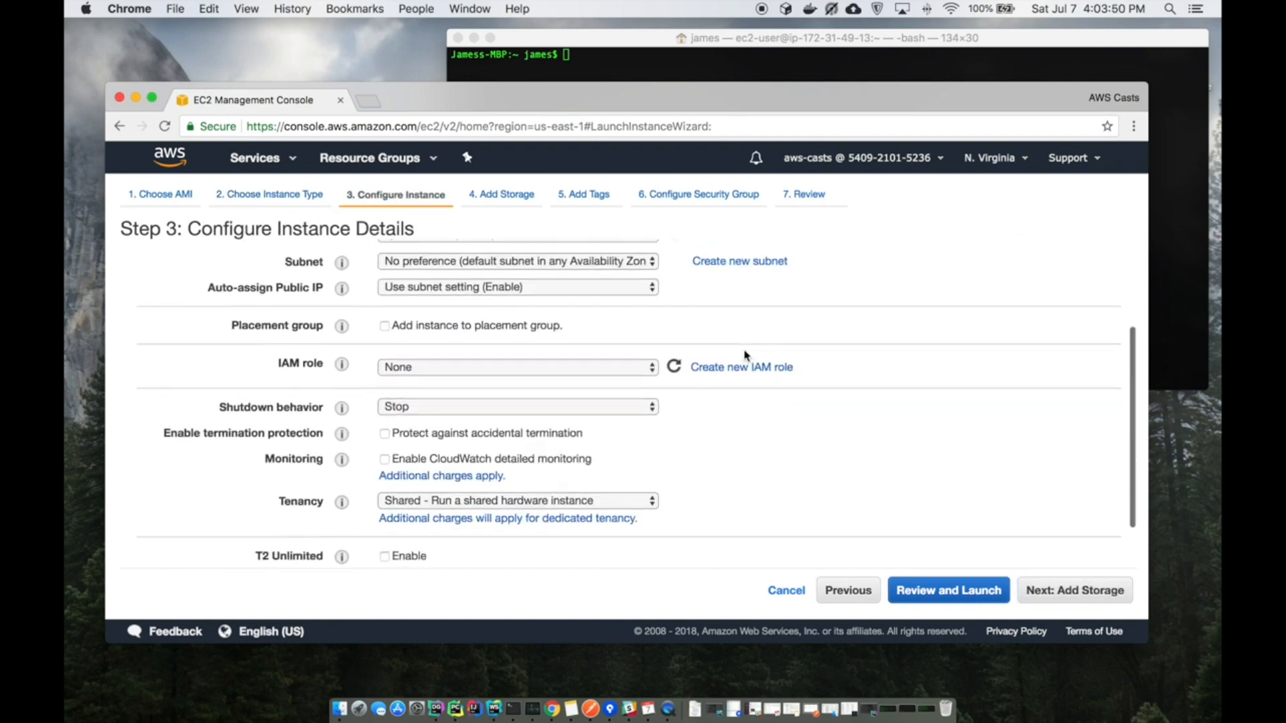
scroll("down", 3)
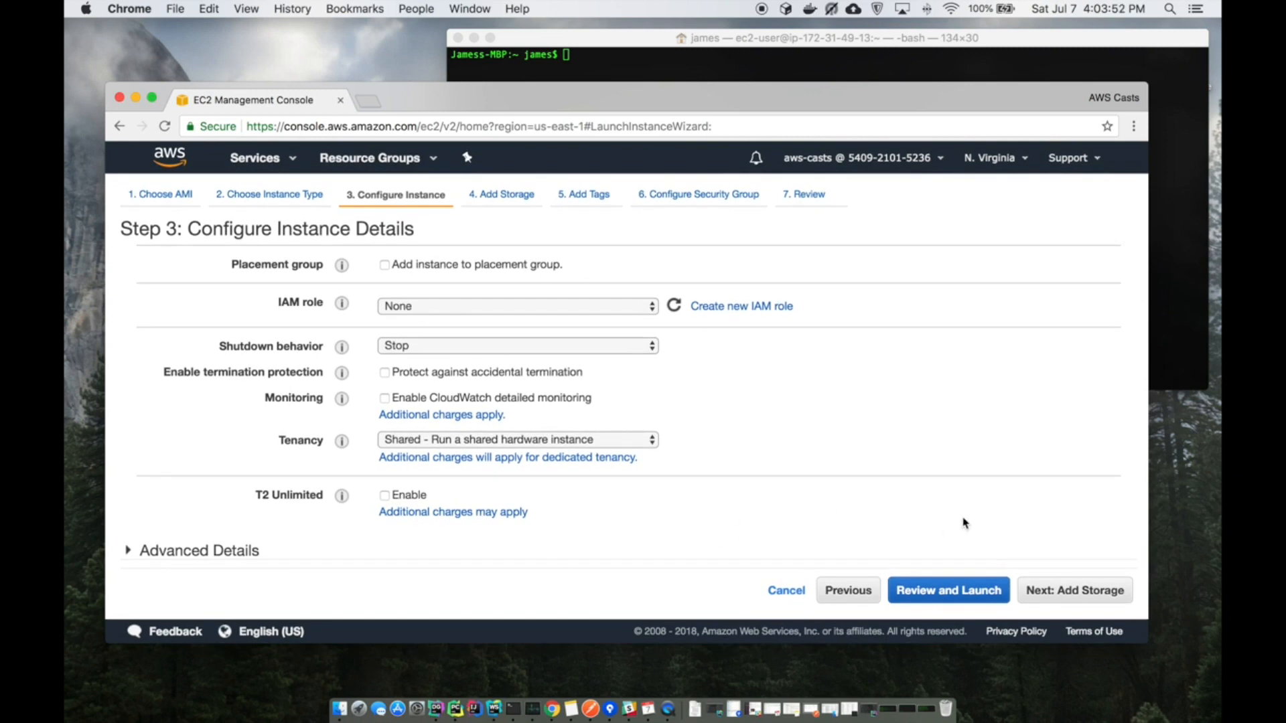
left_click(1073, 589)
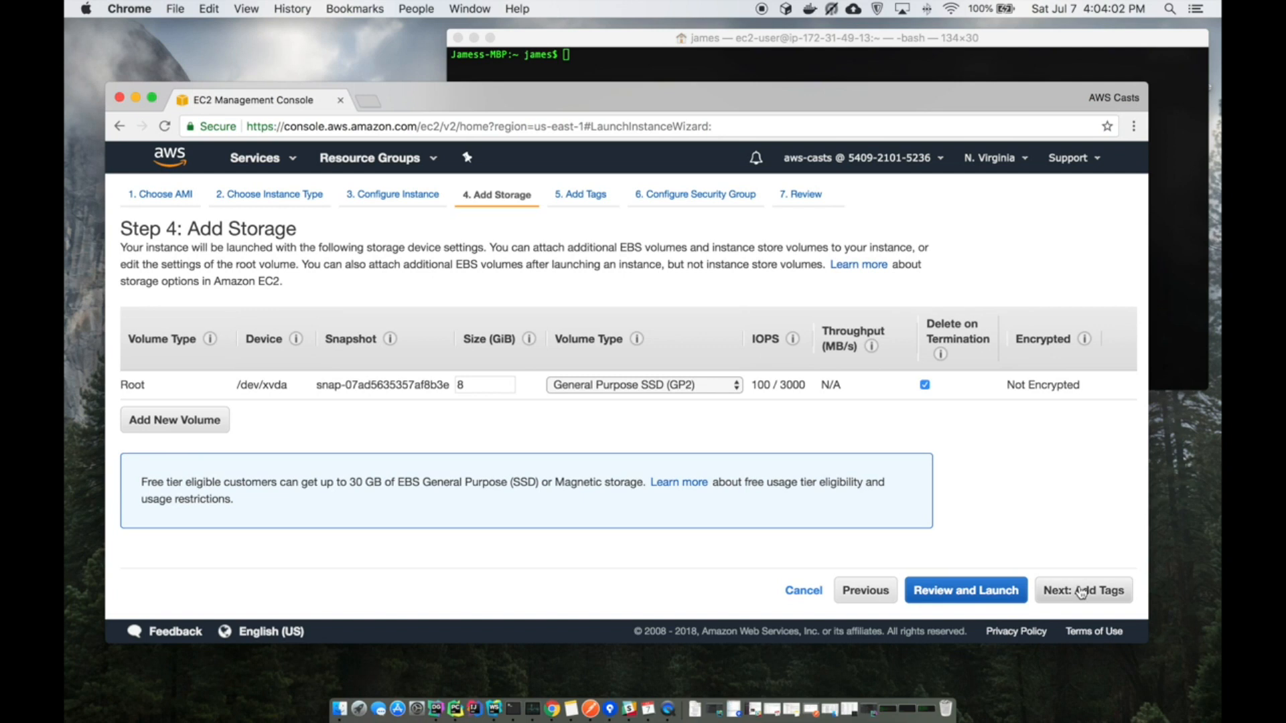
Step: Keep default storage and add a Name tag with value 'OpenVPN Server'
left_click(1082, 589)
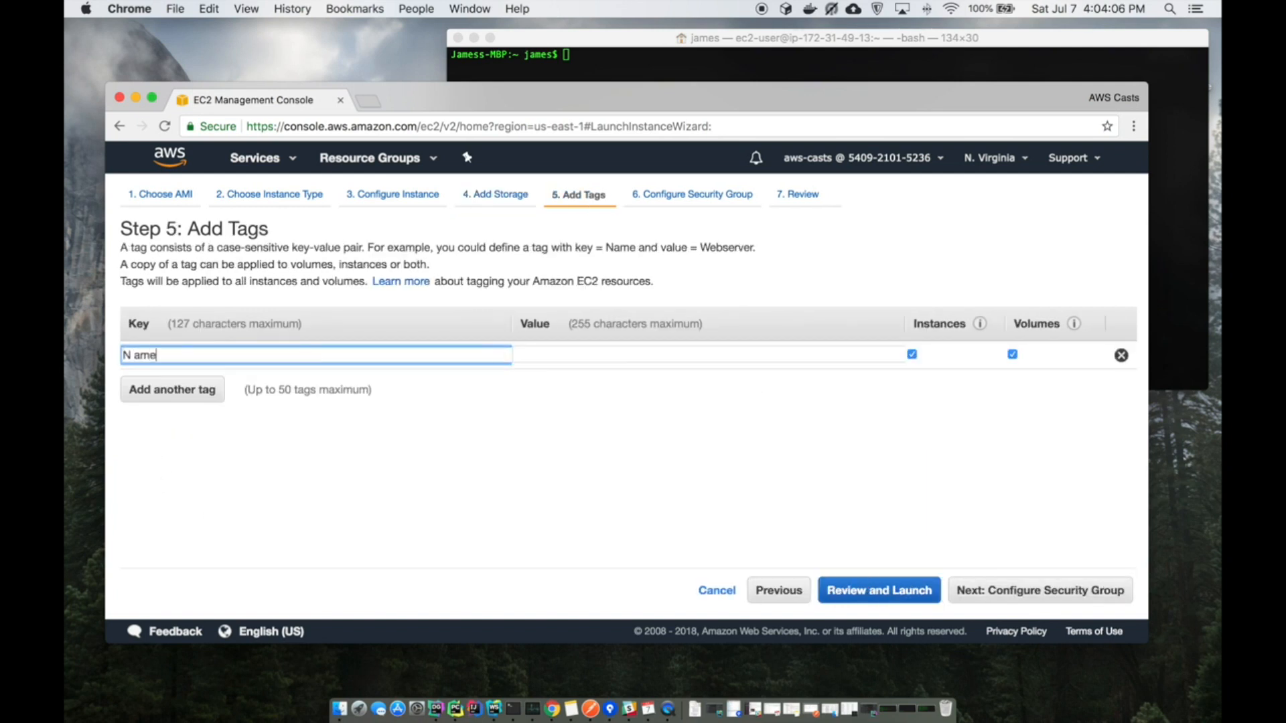
left_click(707, 353)
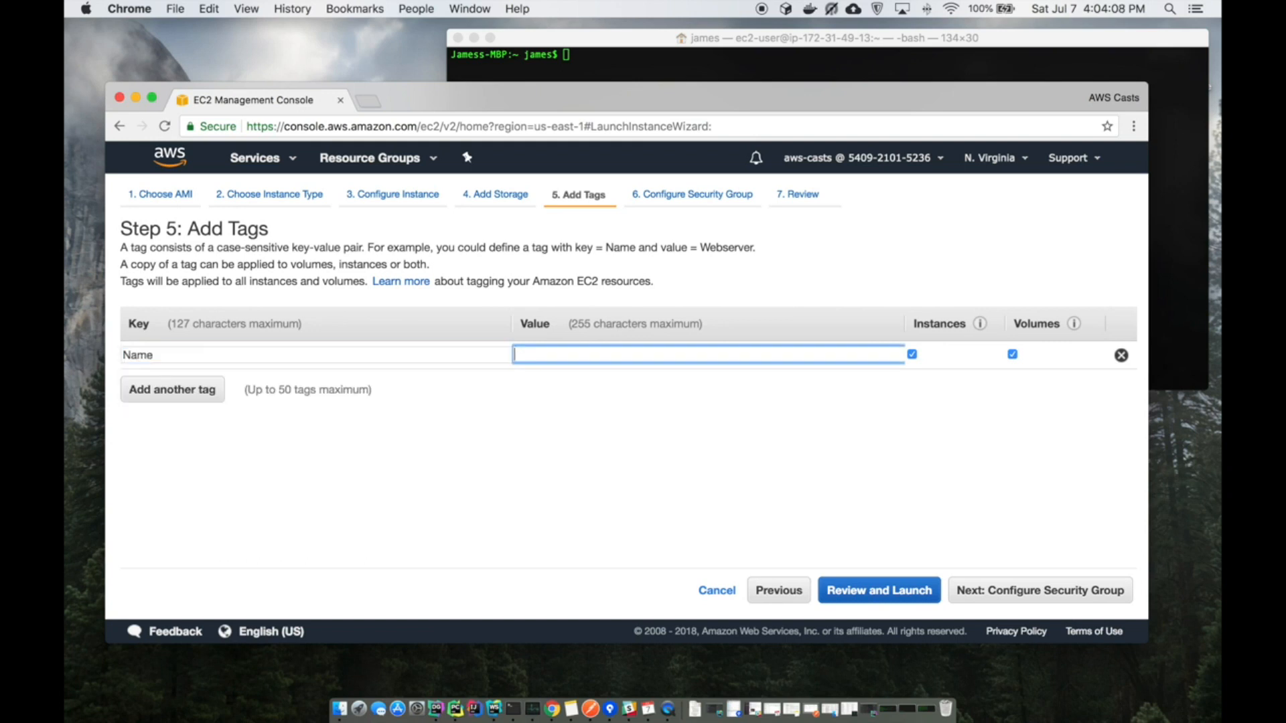
type("OpenVPN")
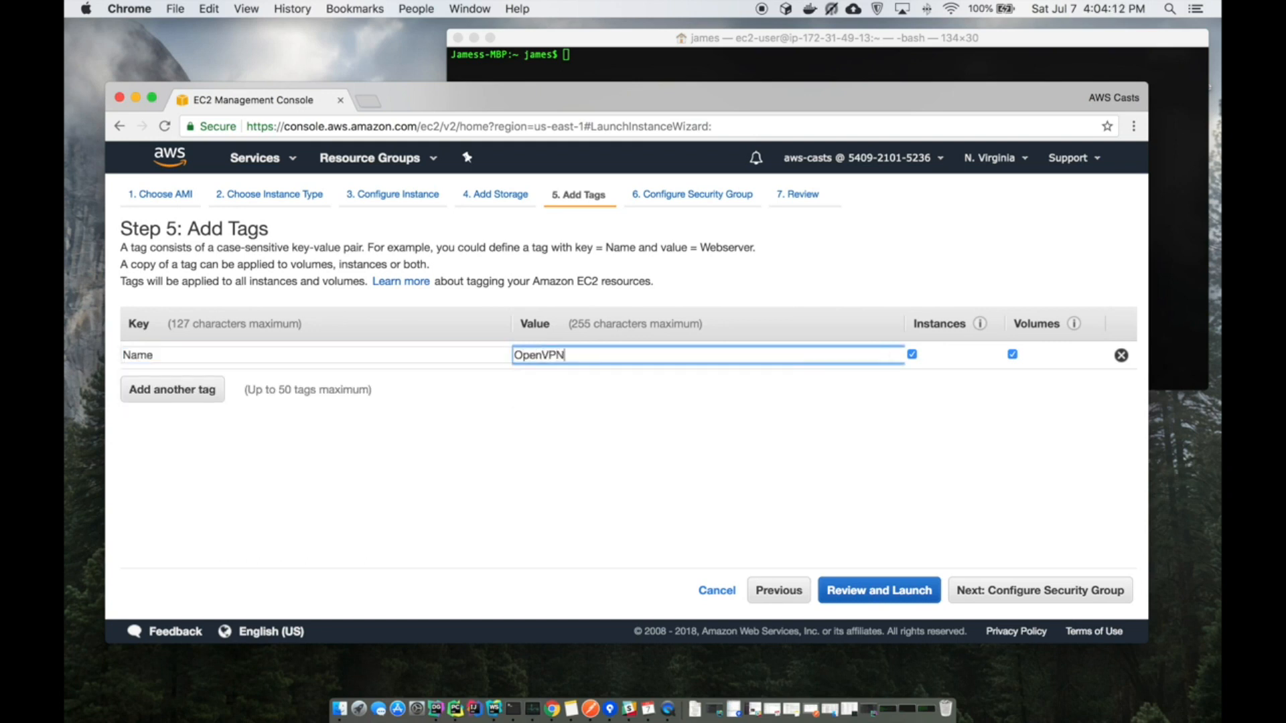
type("Server")
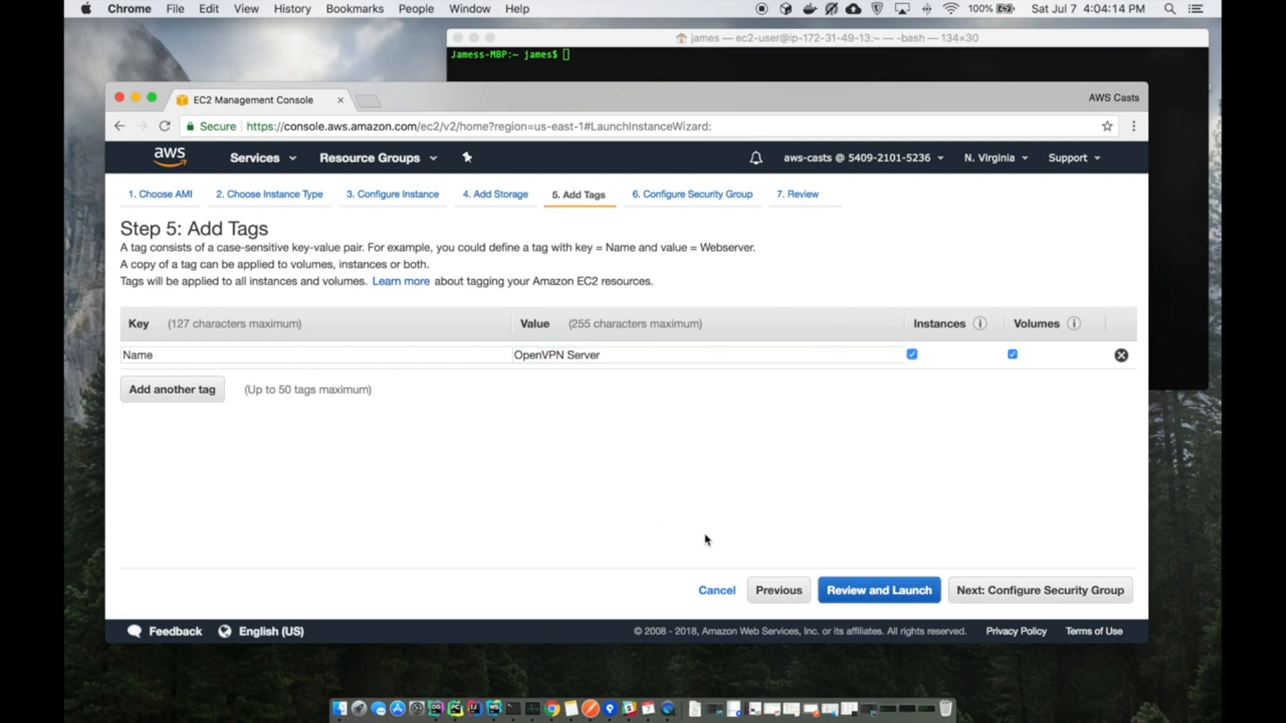
left_click(1039, 589)
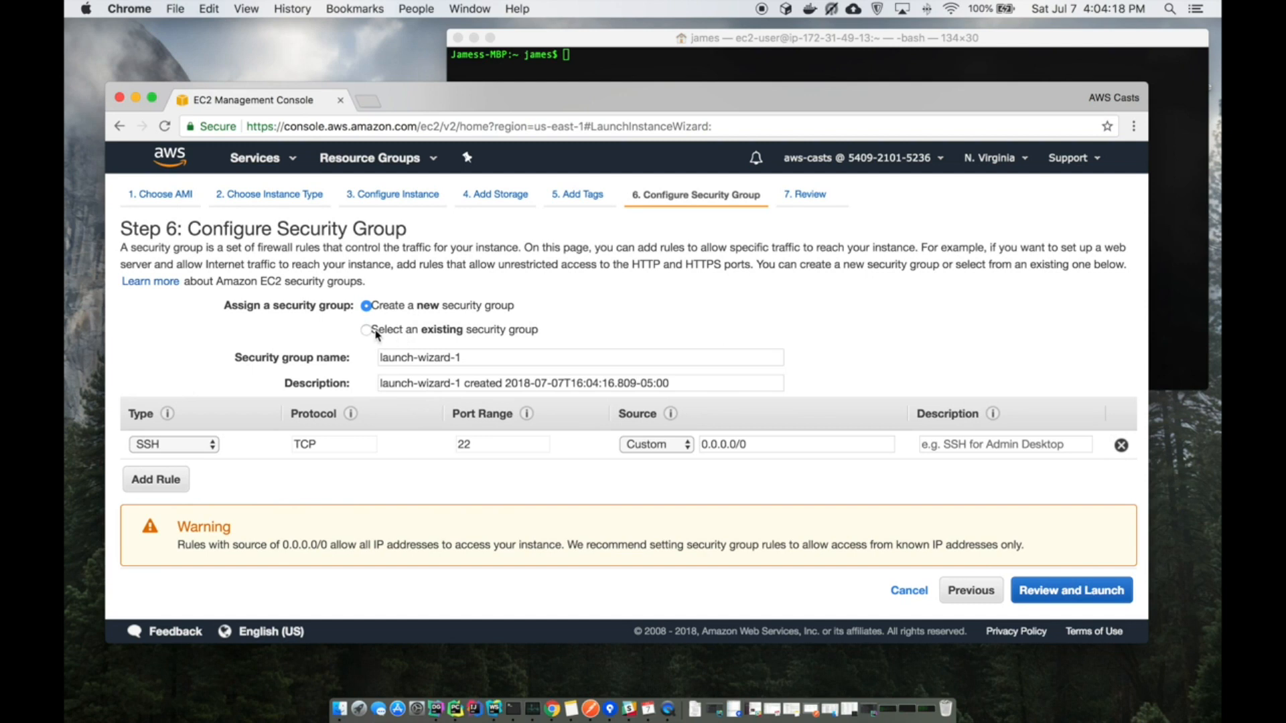
Step: Assign the existing awscasts-vpn-sg security group to the instance
left_click(366, 326)
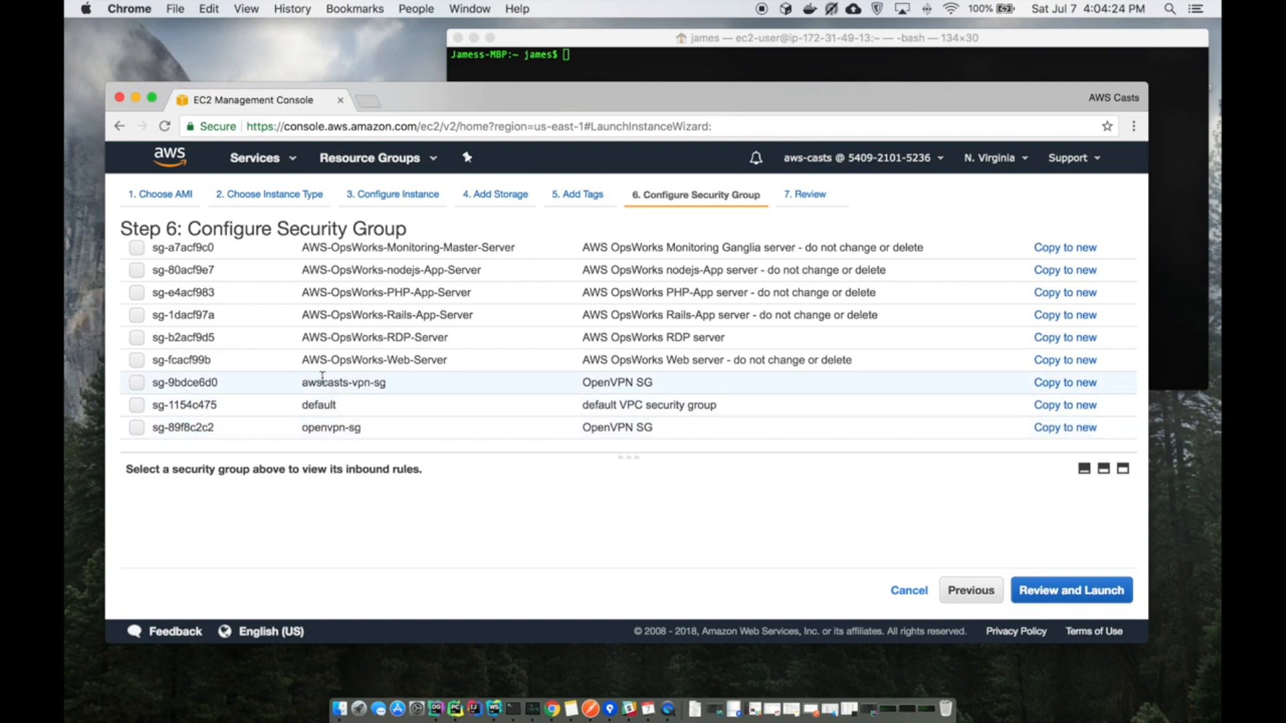
left_click(137, 382)
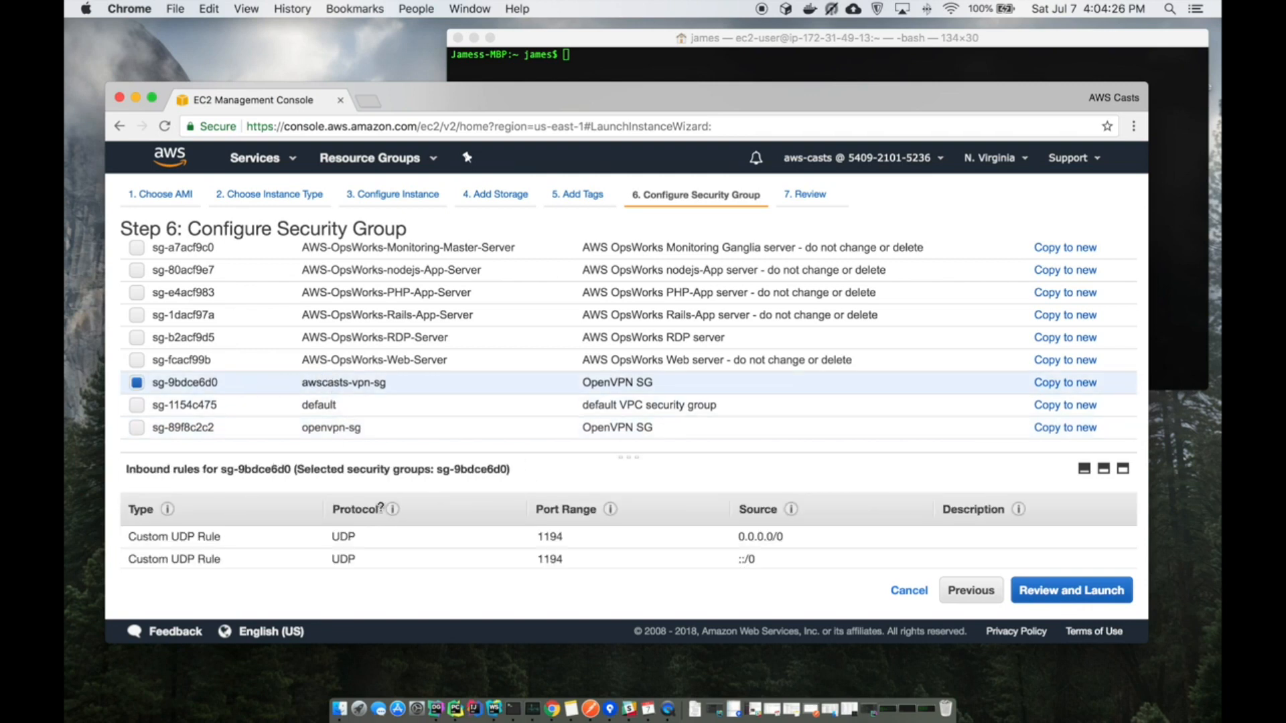
scroll("down", 3)
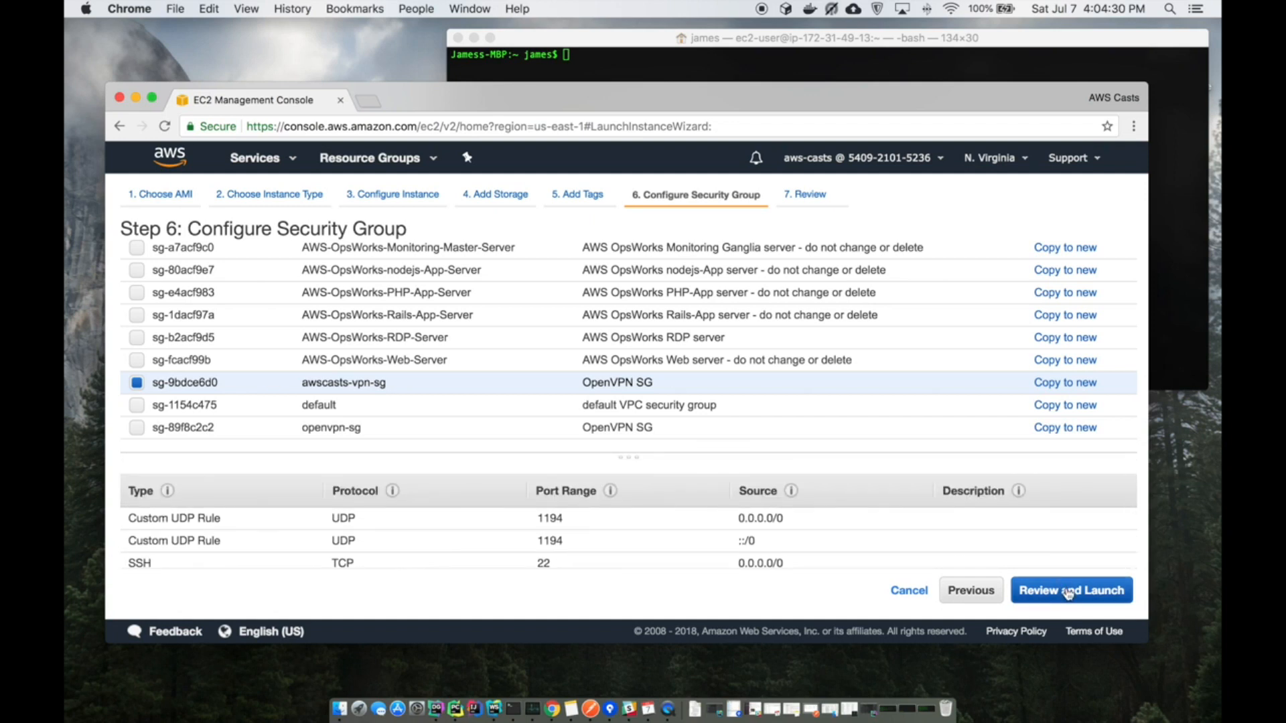
Step: Review and launch the instance with the awscasts key pair acknowledged
left_click(1071, 589)
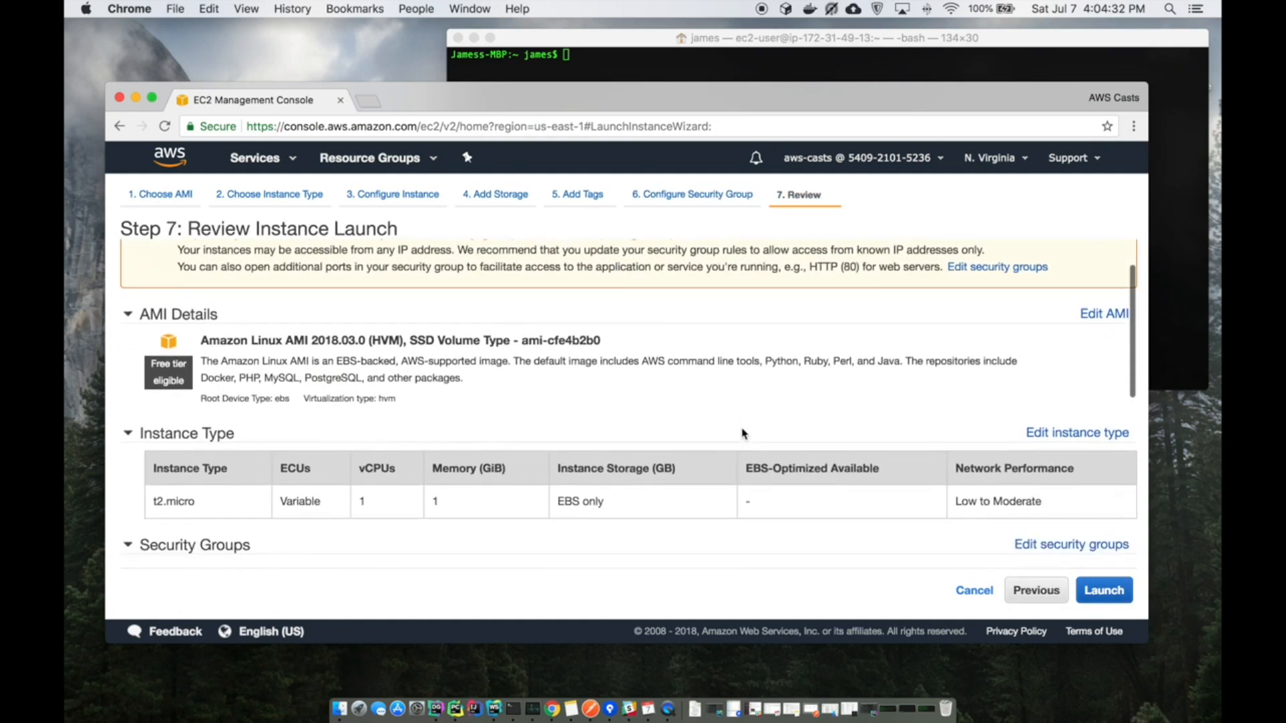
scroll("down", 3)
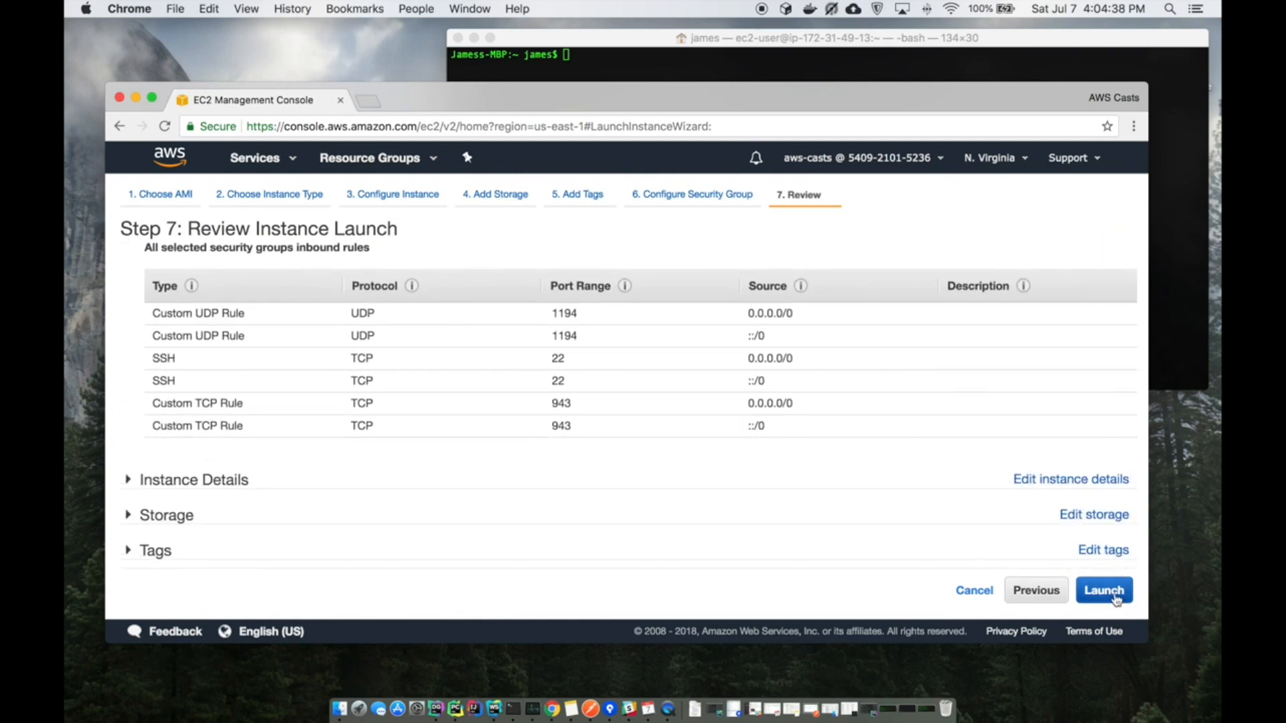
left_click(1104, 589)
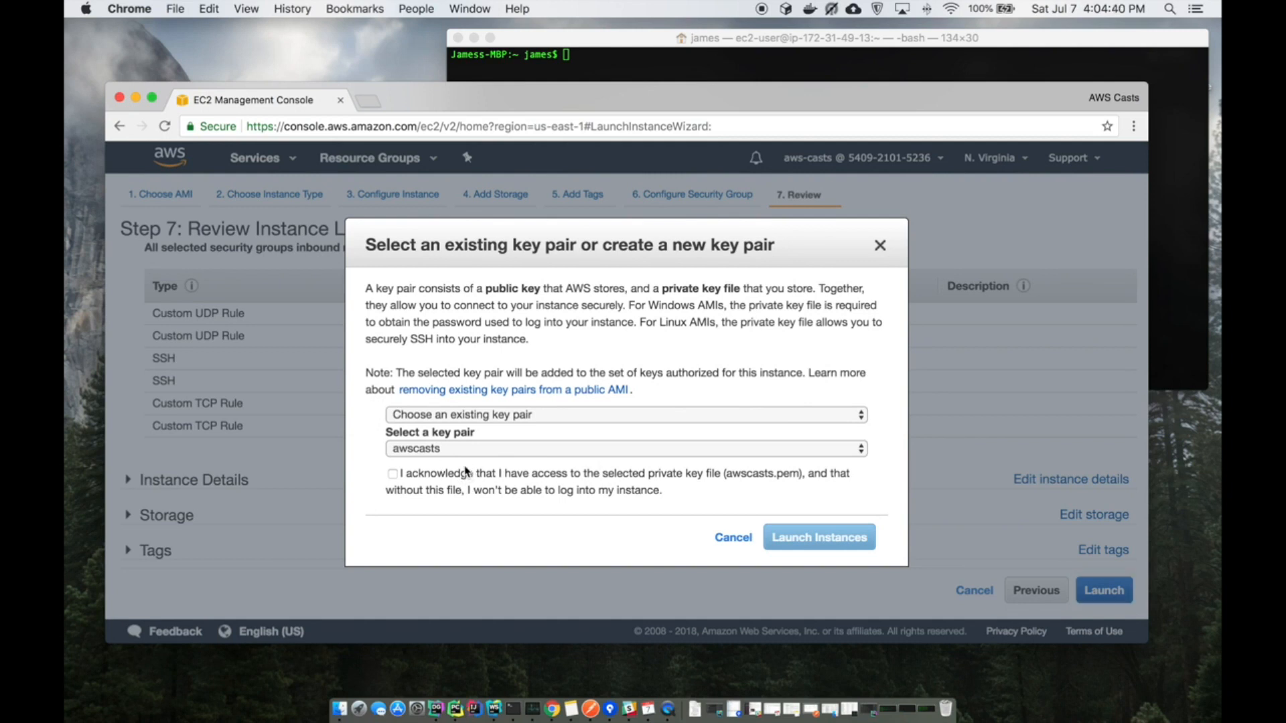
left_click(392, 473)
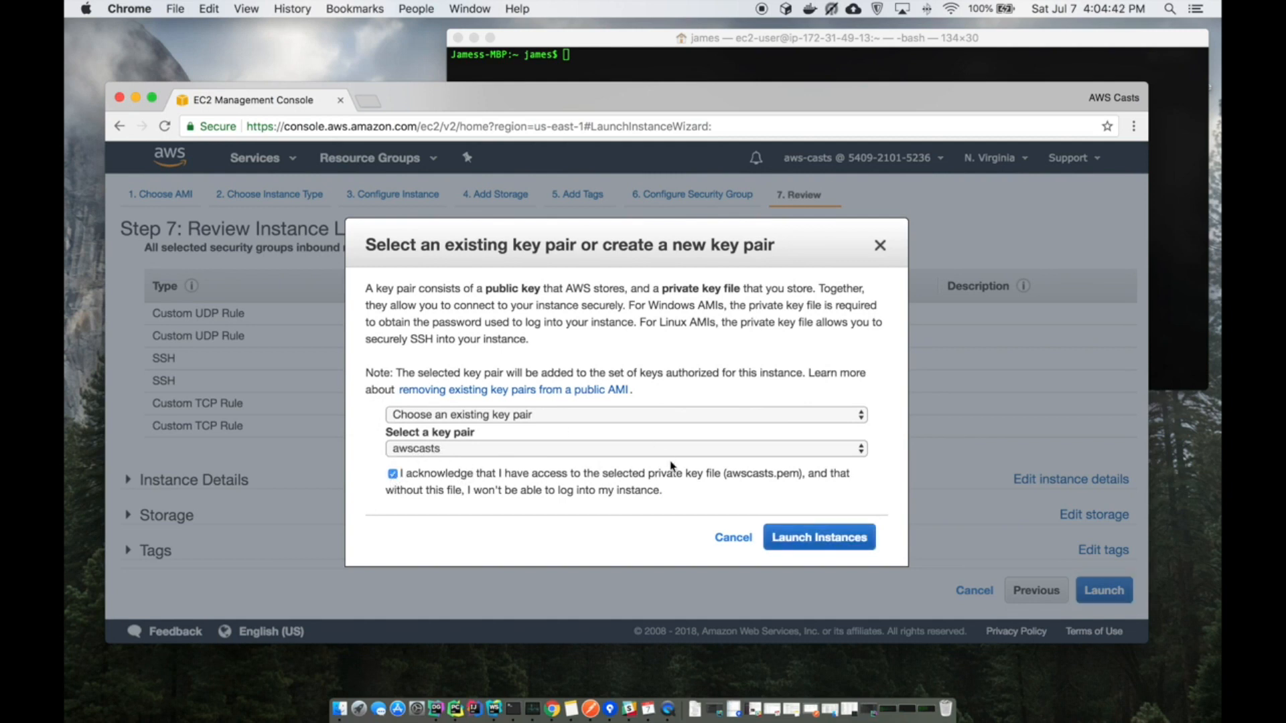
left_click(817, 537)
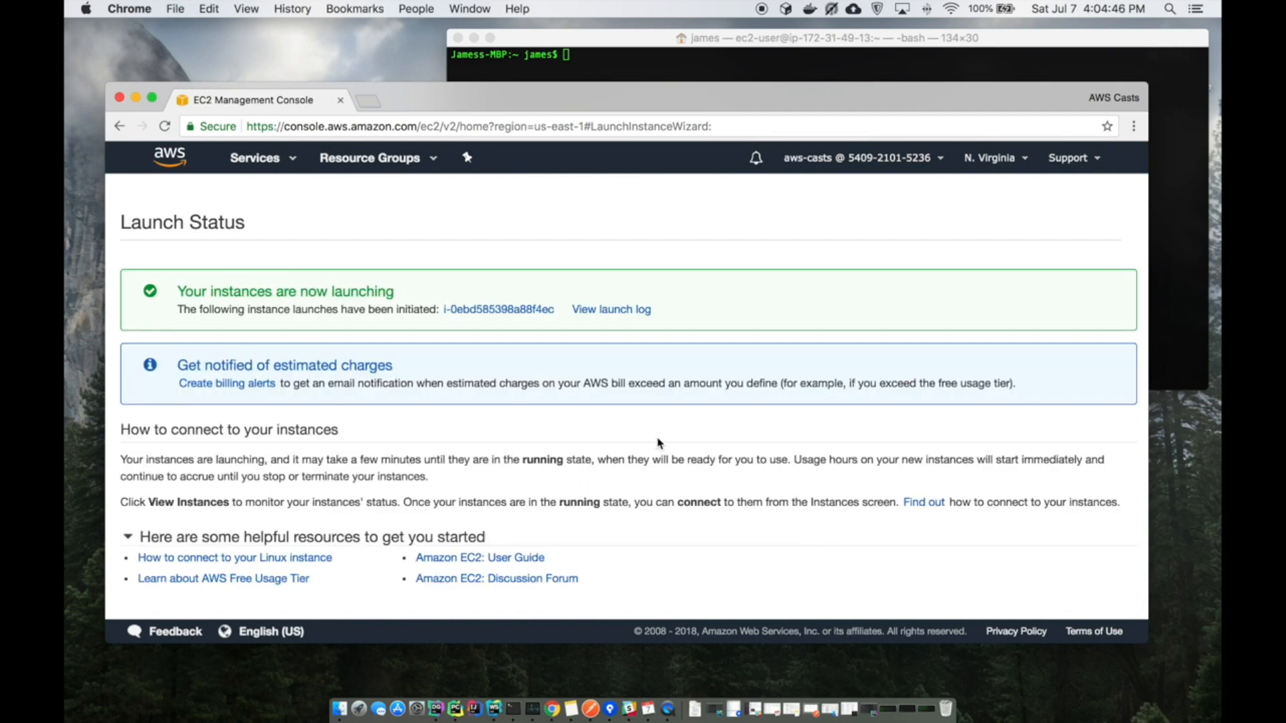
Step: View the pending OpenVPN Server instance, then return to the Elastic IPs list showing 18.210.174.198
scroll("down", 3)
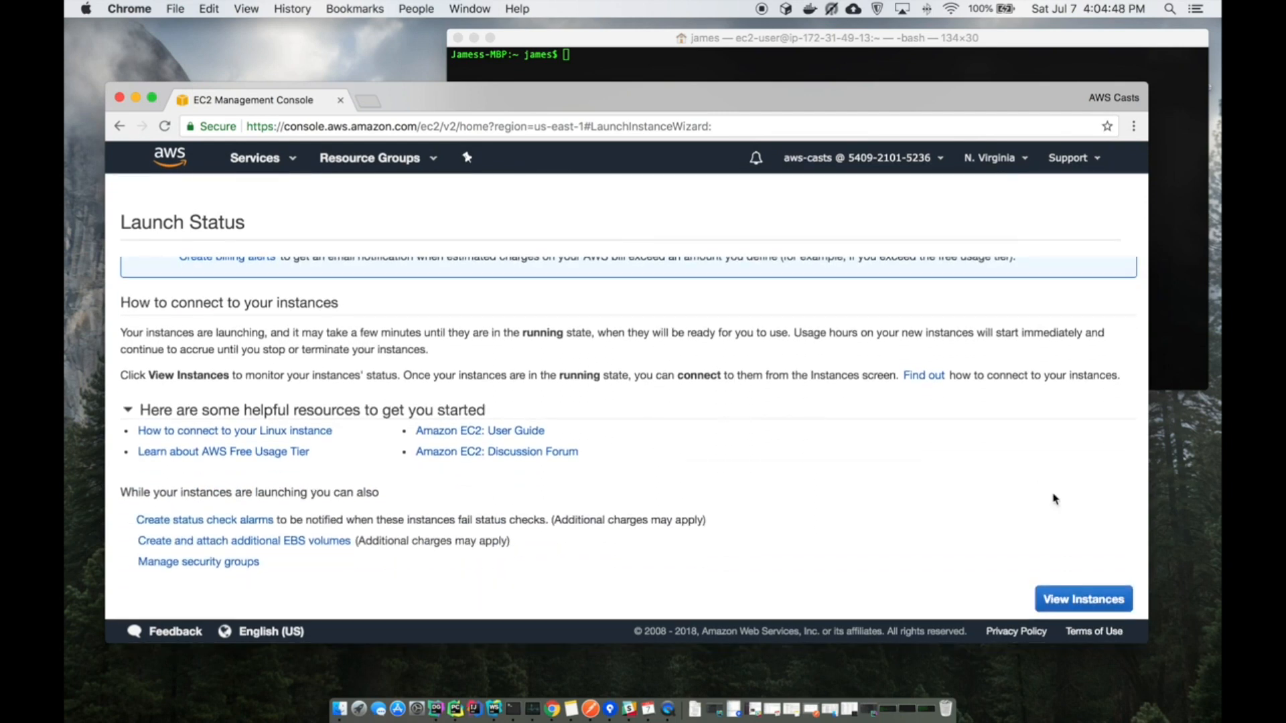
left_click(1082, 599)
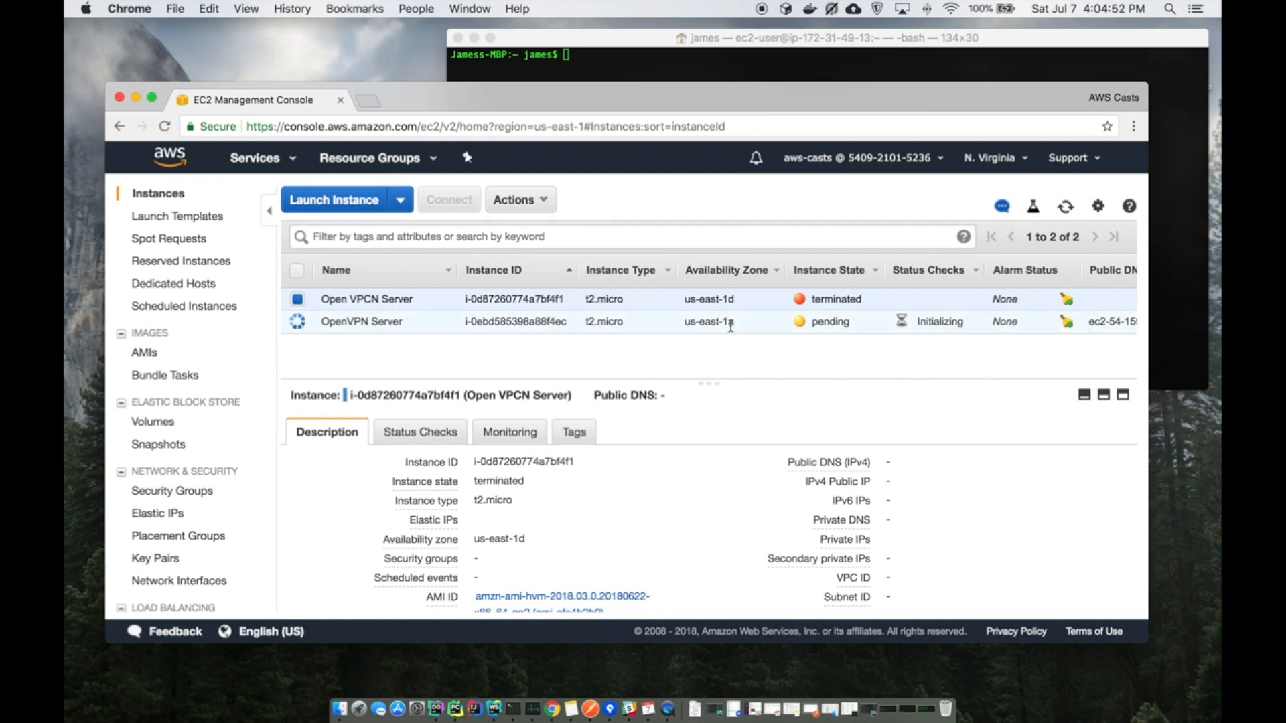
mouse_move(156, 513)
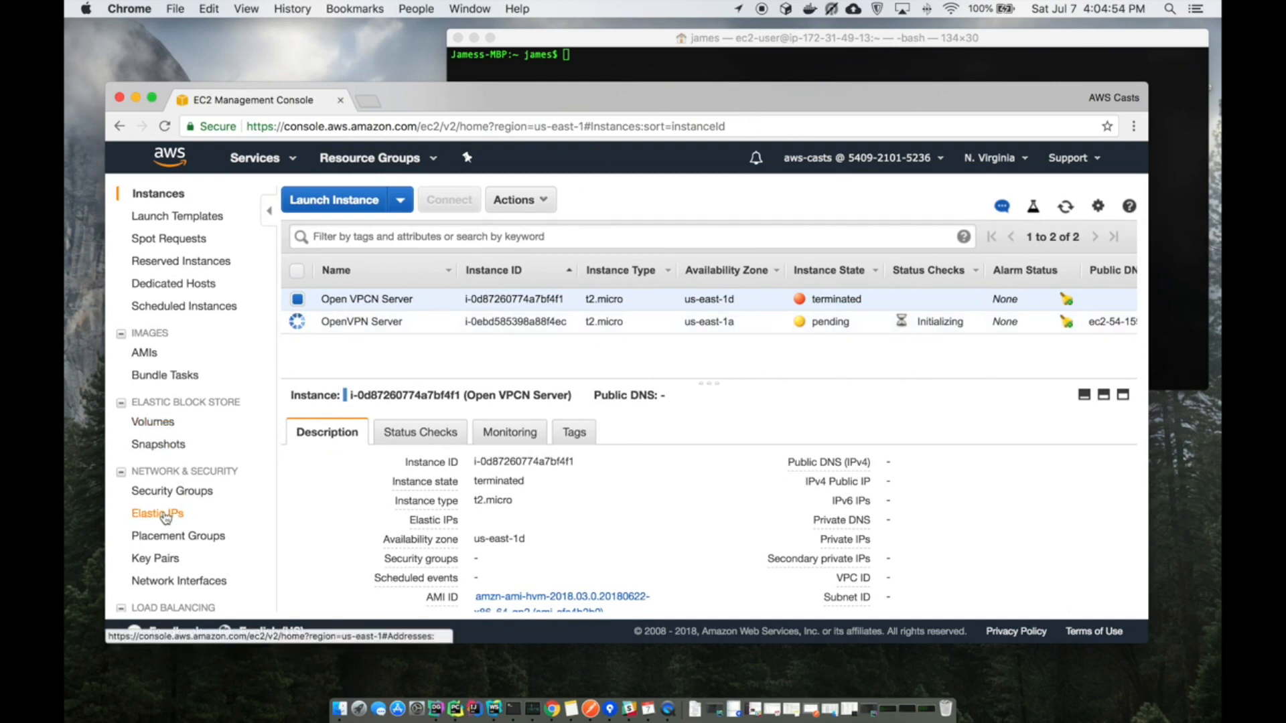
left_click(160, 513)
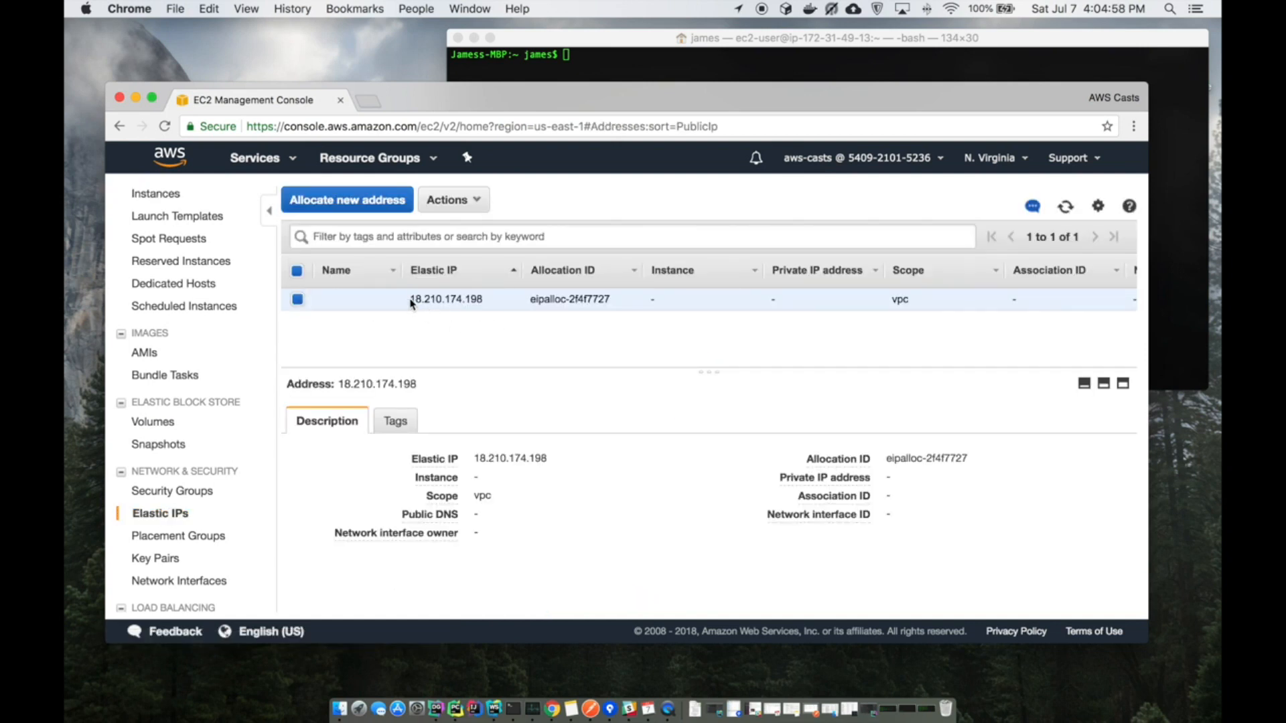
Step: Start associating the Elastic IP and choose the OpenVPN Server instance as target
left_click(452, 200)
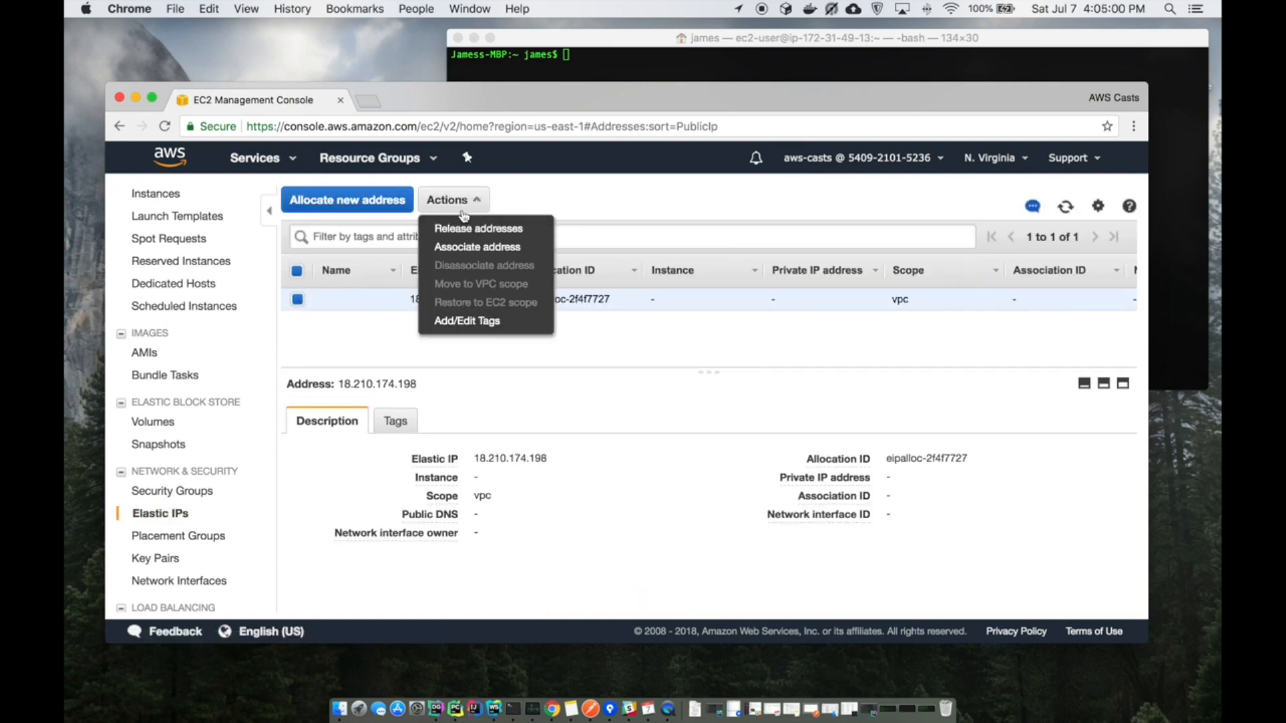
left_click(477, 247)
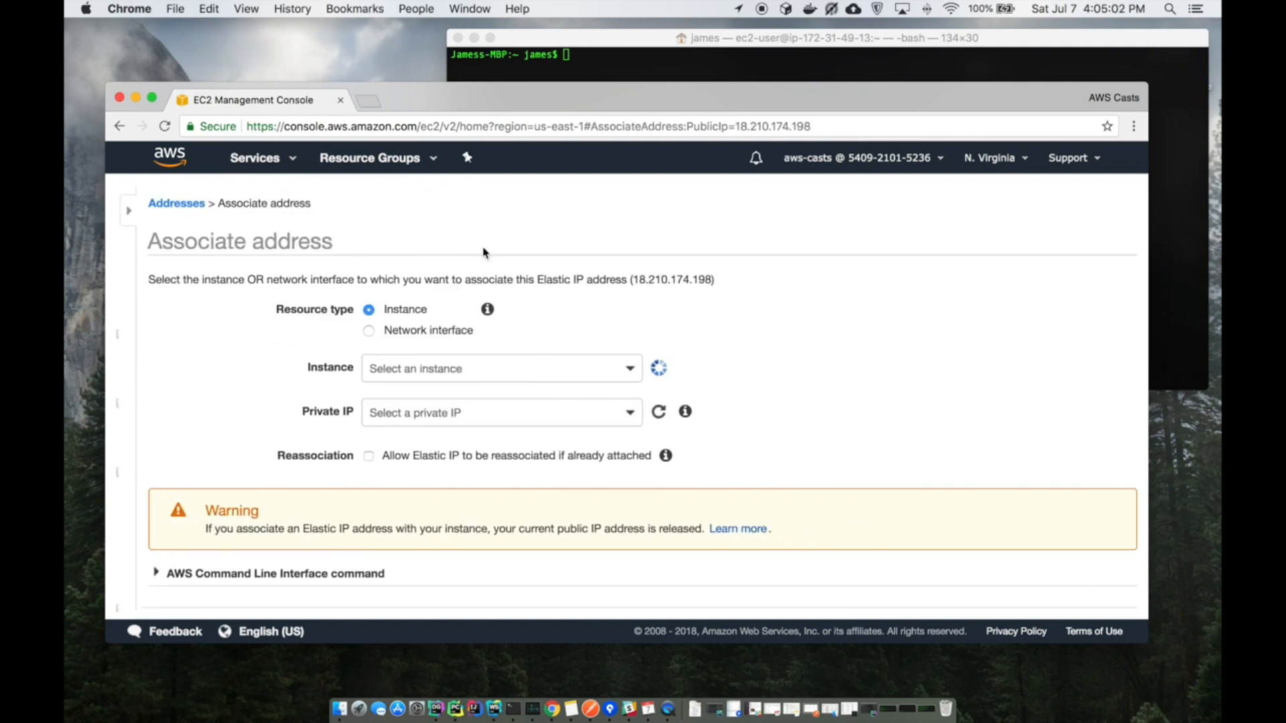
left_click(500, 367)
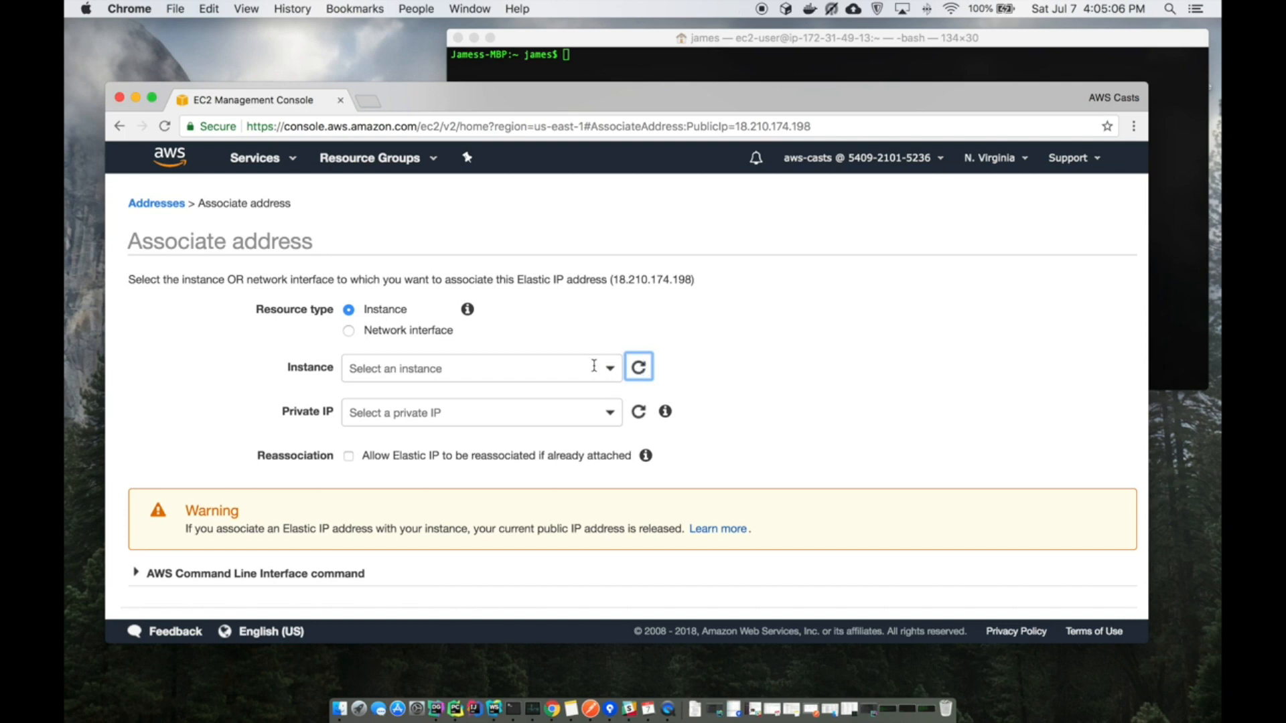
left_click(480, 367)
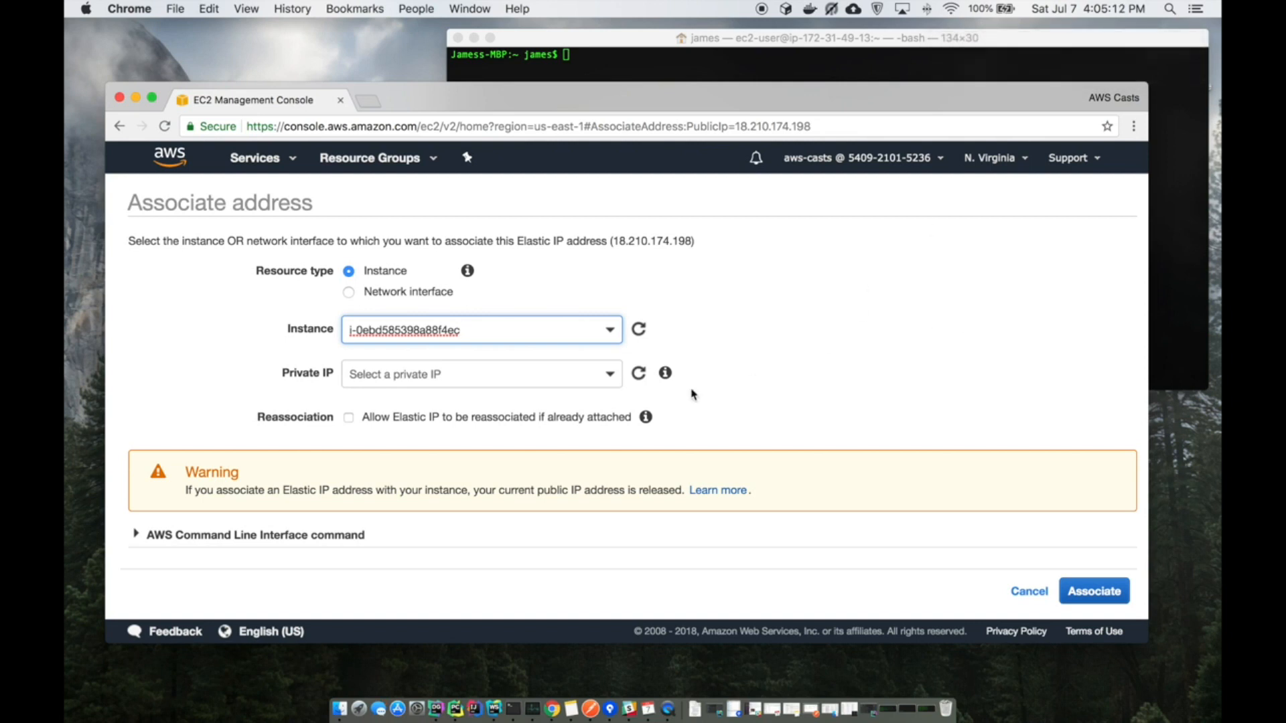
mouse_move(576, 400)
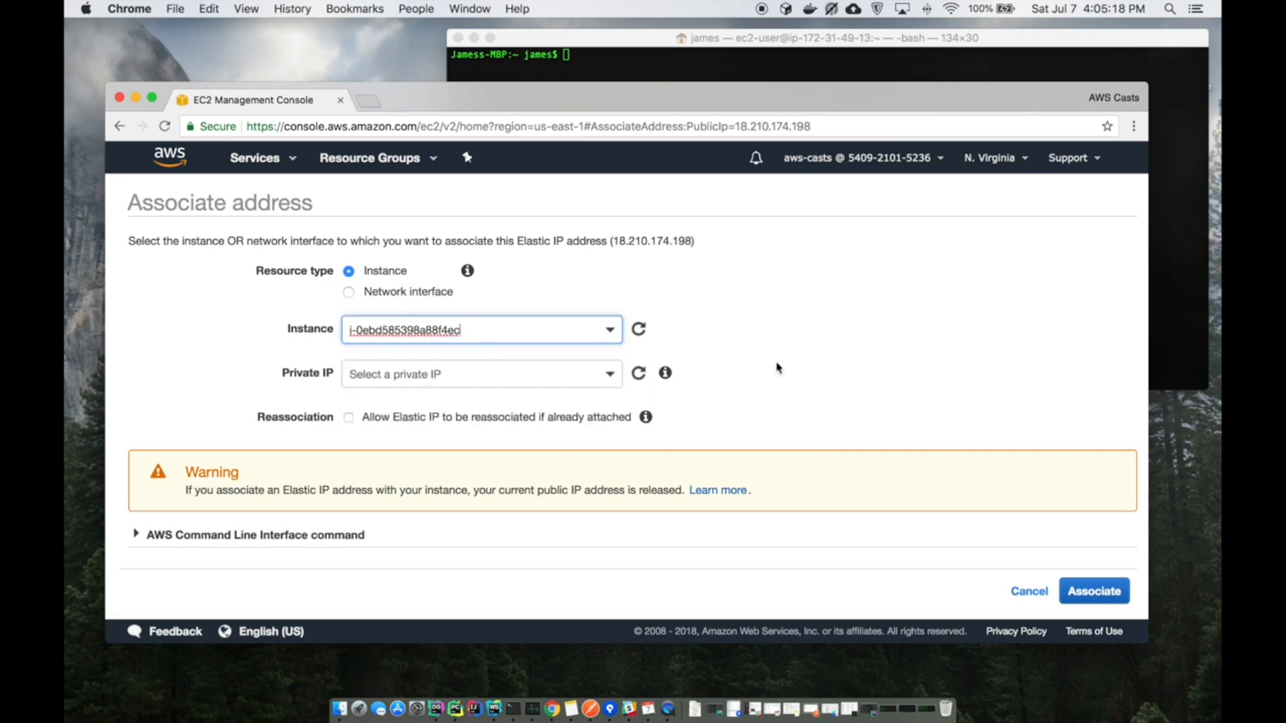
Step: Submit the association, hit the invalid-state error, and abandon the attempt
left_click(1093, 590)
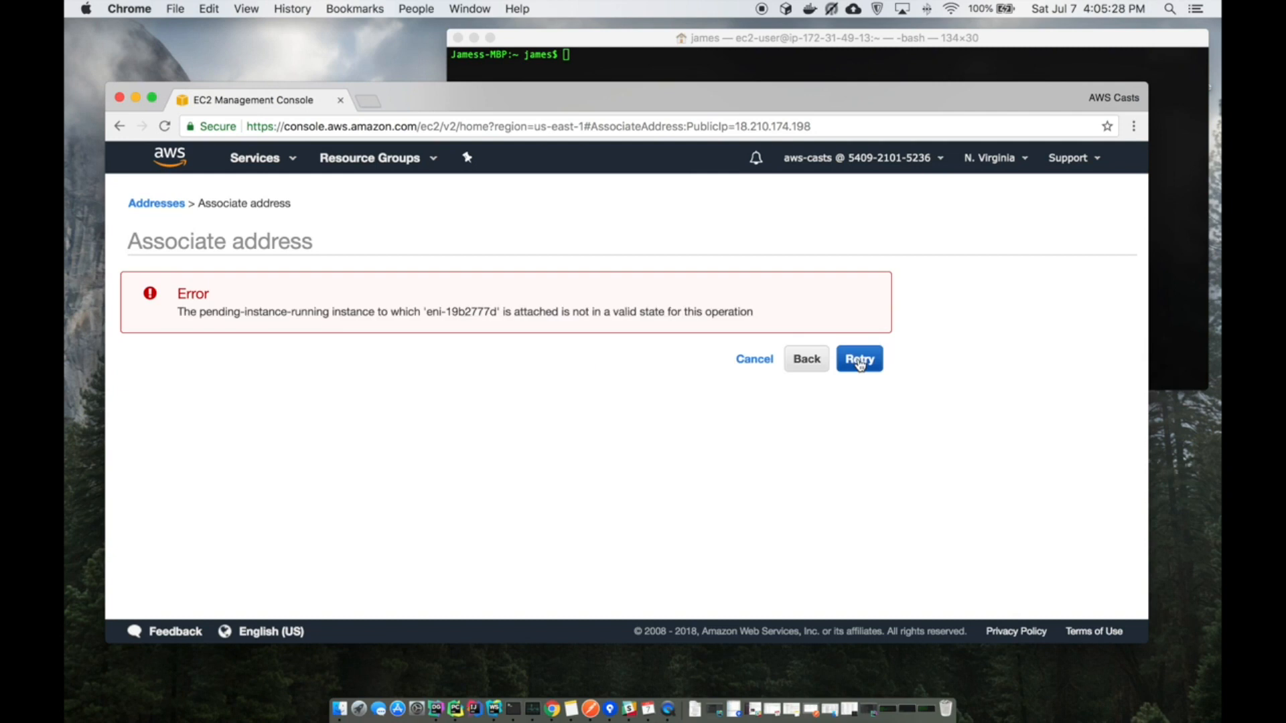
left_click(753, 359)
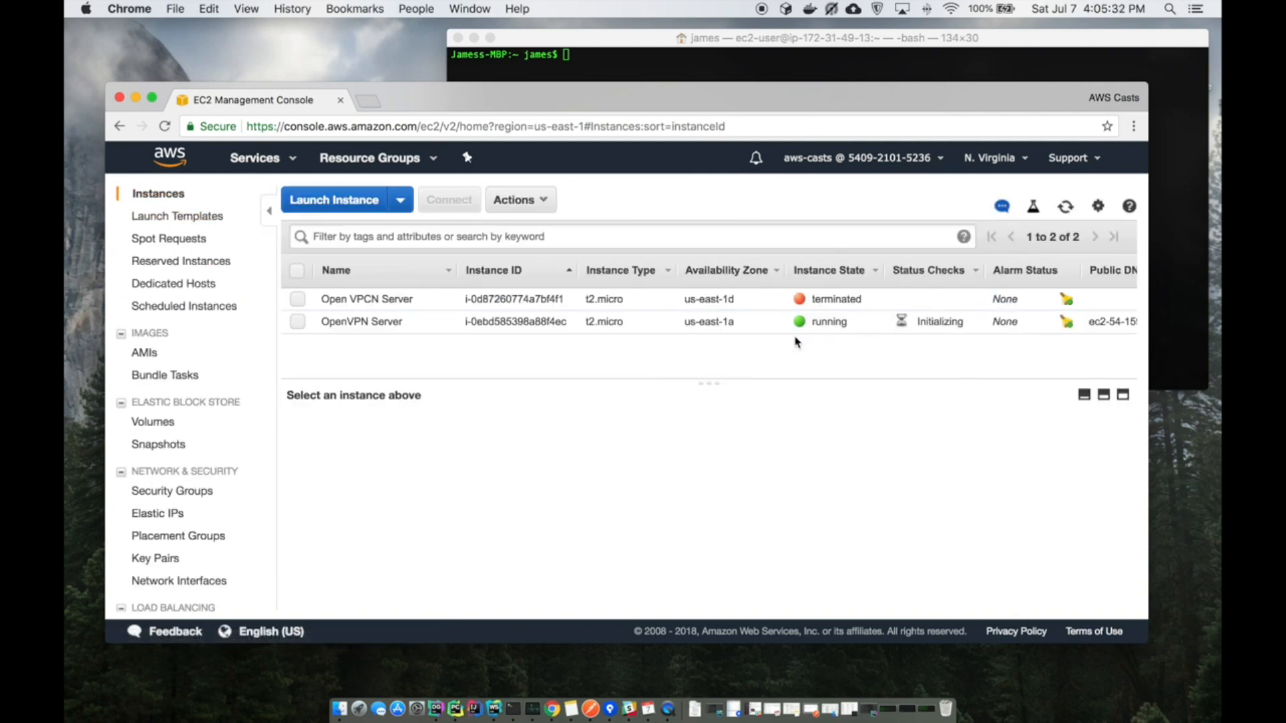
Step: Associate Elastic IP 18.210.174.198 with the OpenVPN Server instance (private IP 172.31.39.198)
left_click(360, 320)
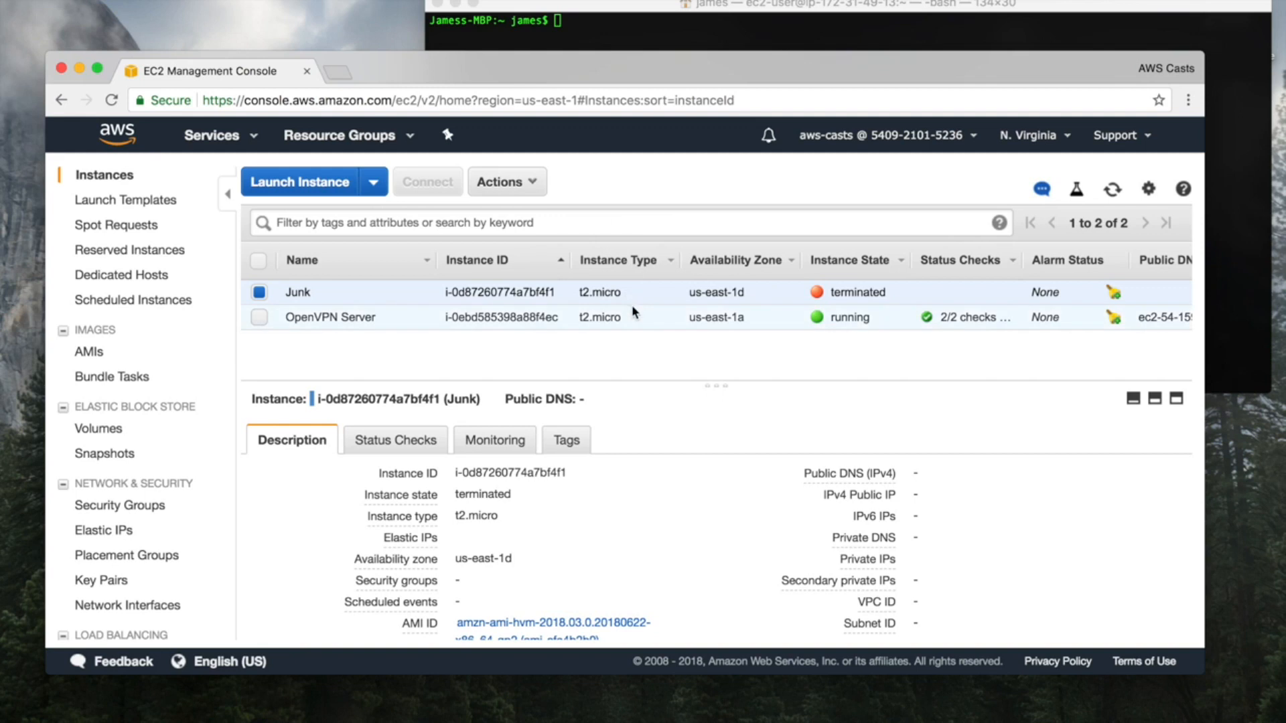
left_click(330, 316)
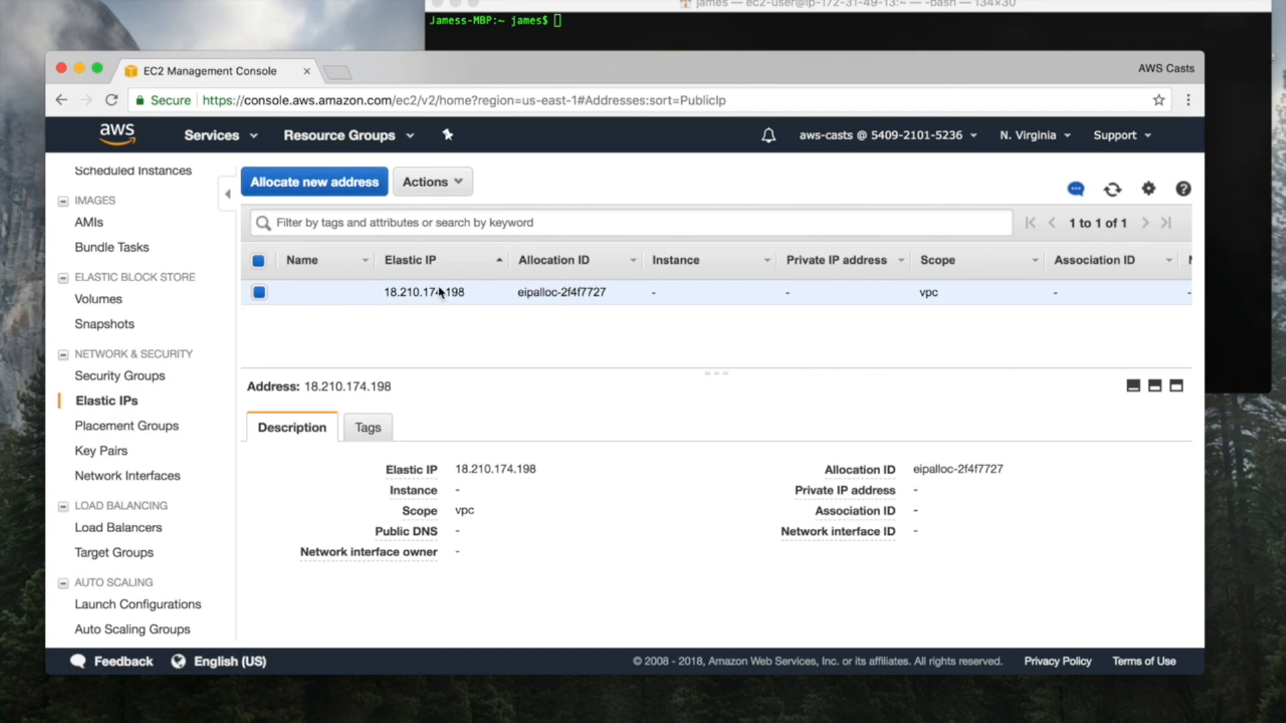
left_click(432, 181)
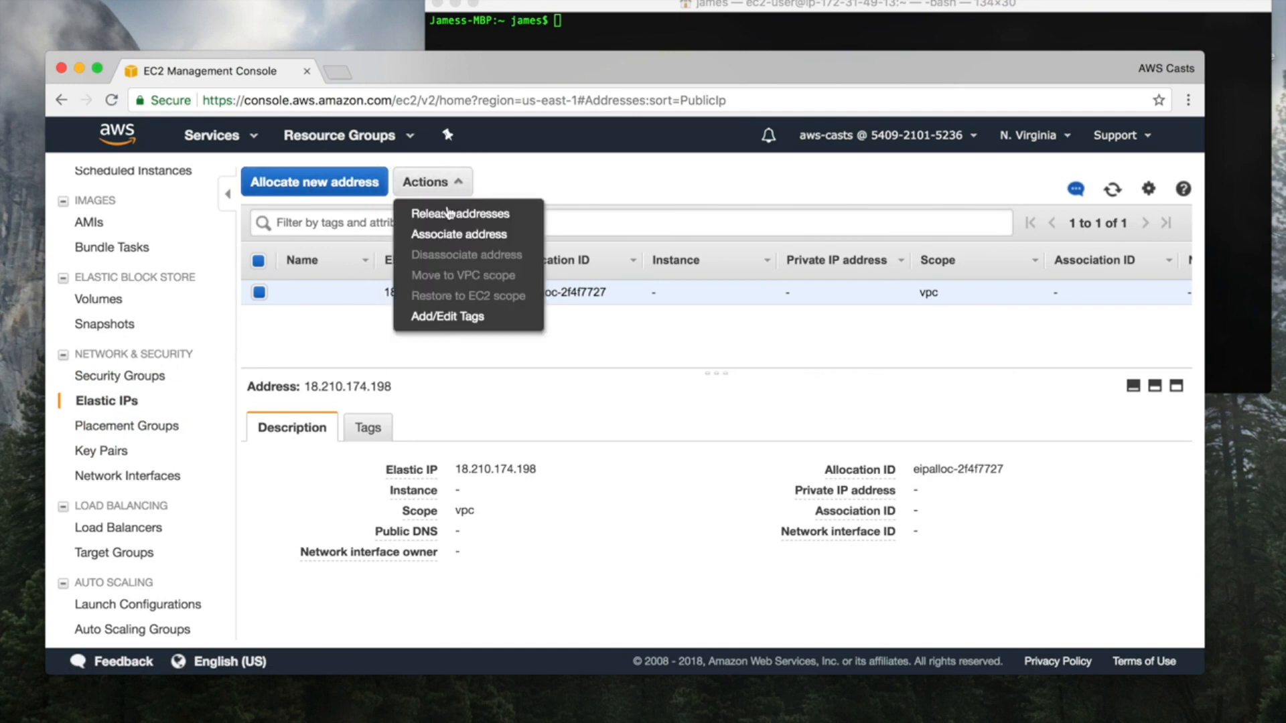
left_click(458, 235)
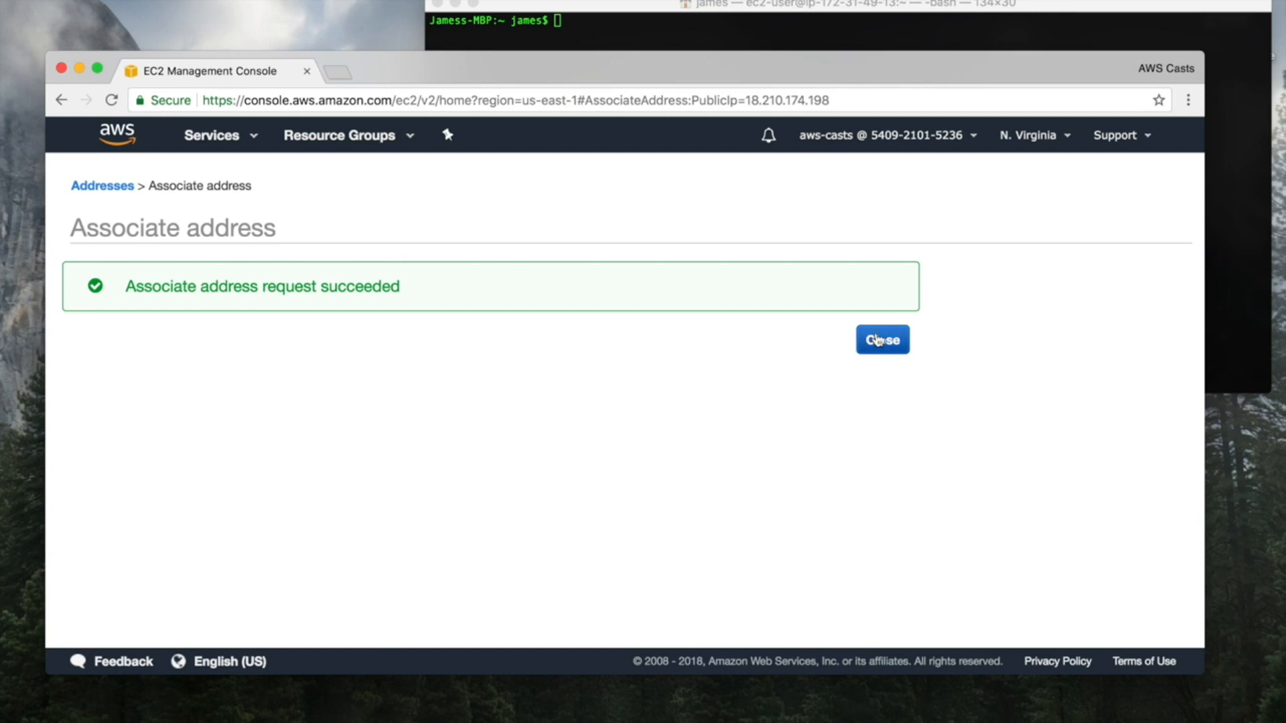
left_click(881, 339)
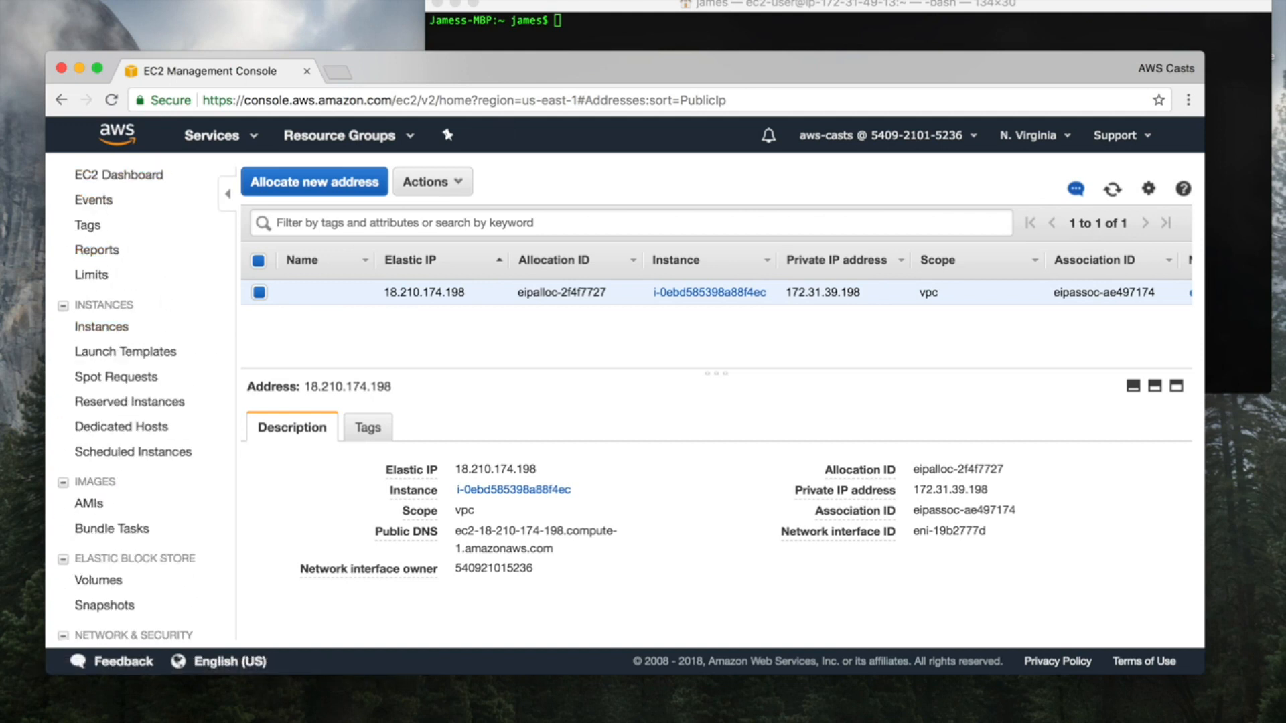
mouse_move(742, 345)
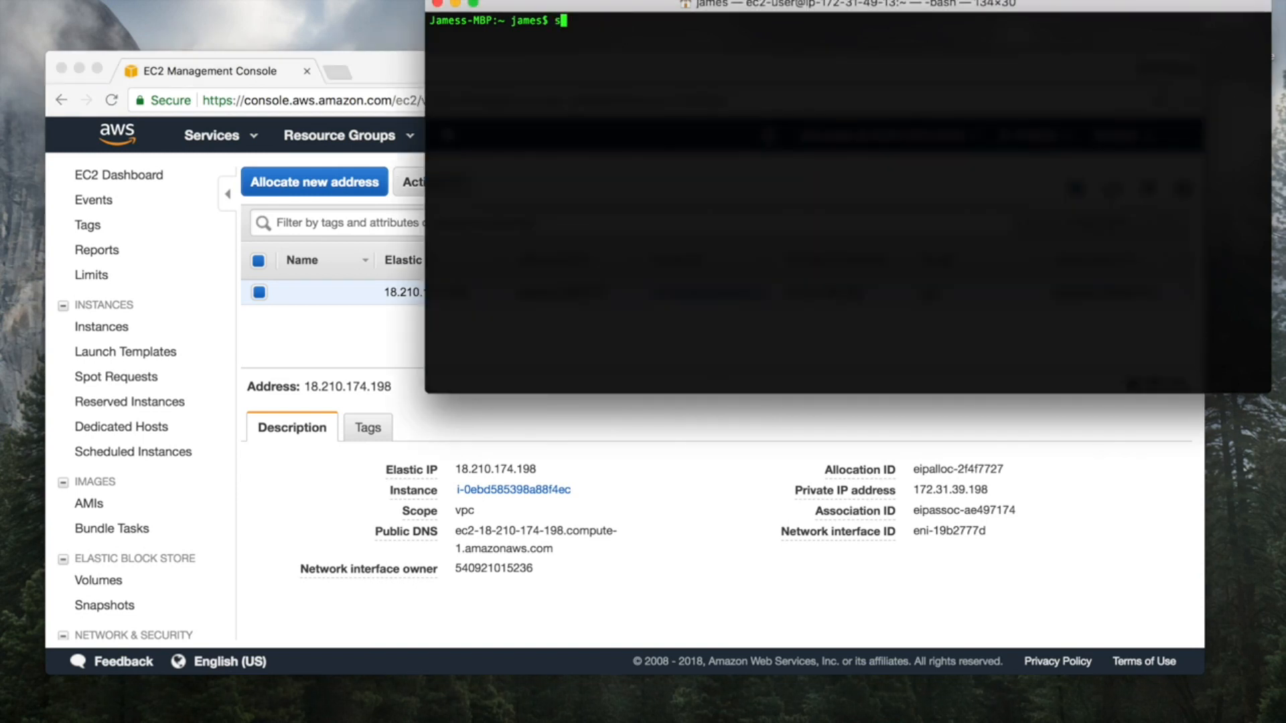
type("sh -i ~/k")
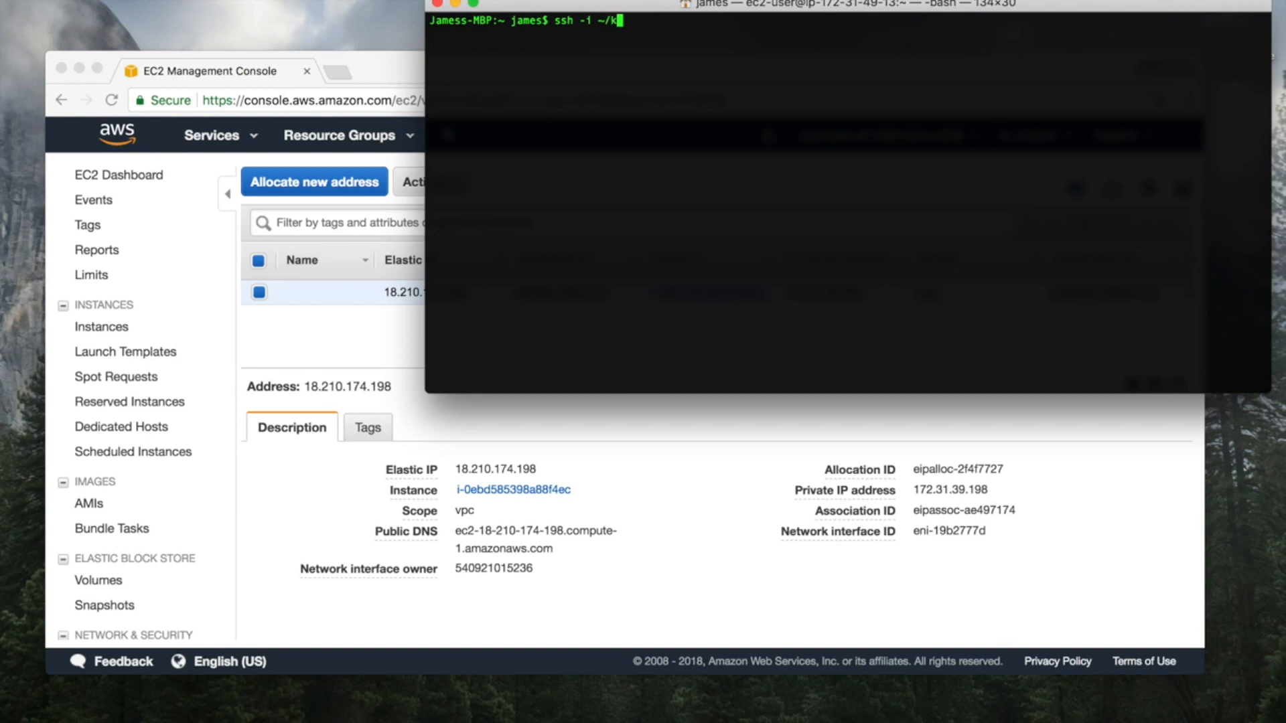
type("eys/aw")
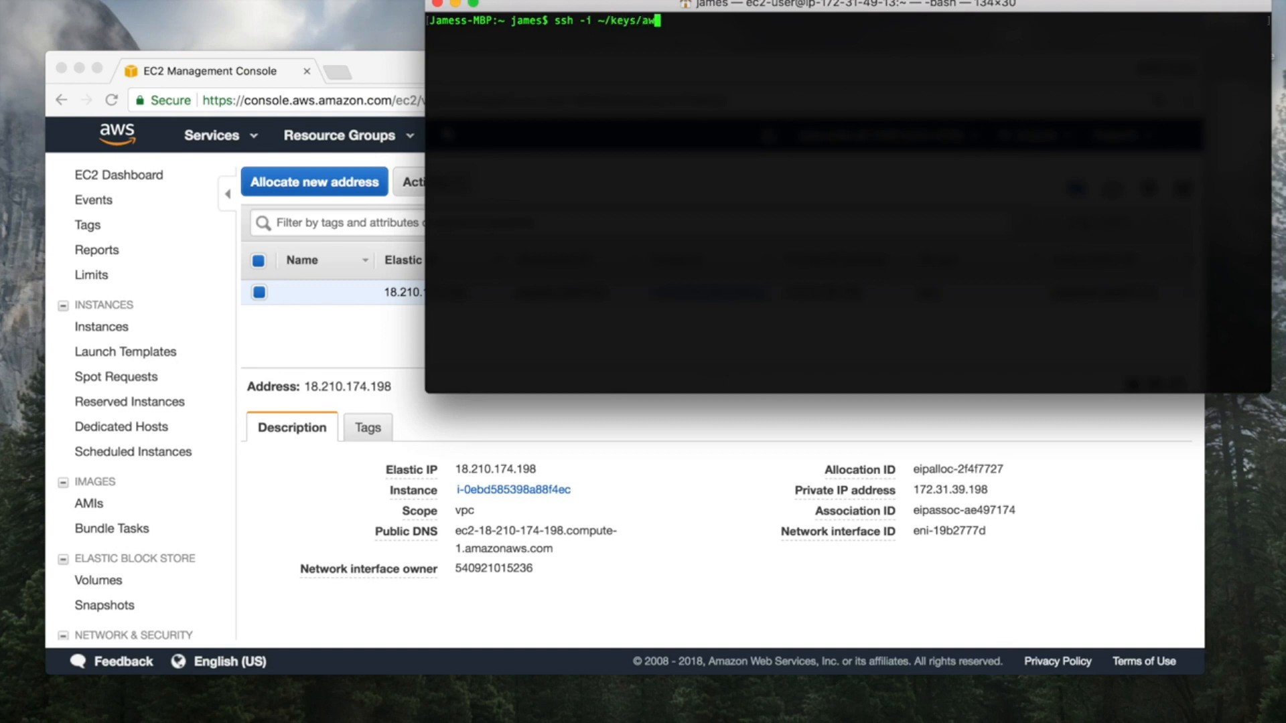
type("scasts.pem ec2-user@")
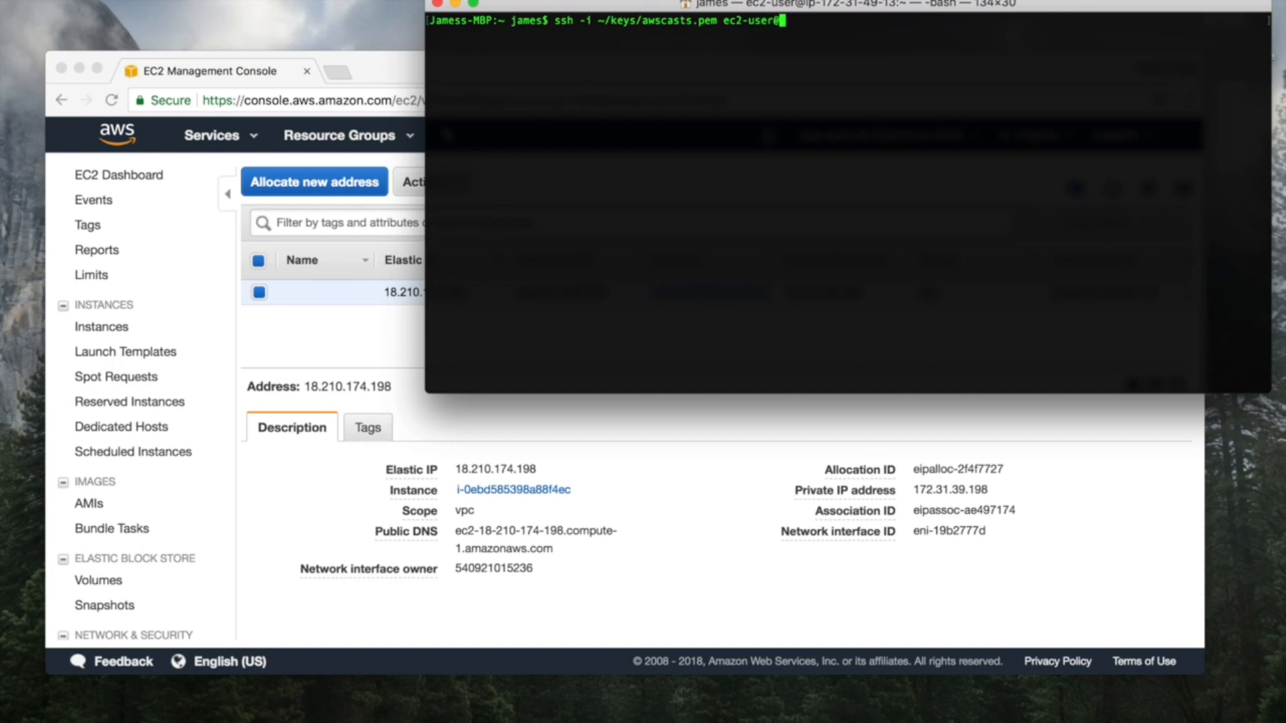
type("18.210.174.198")
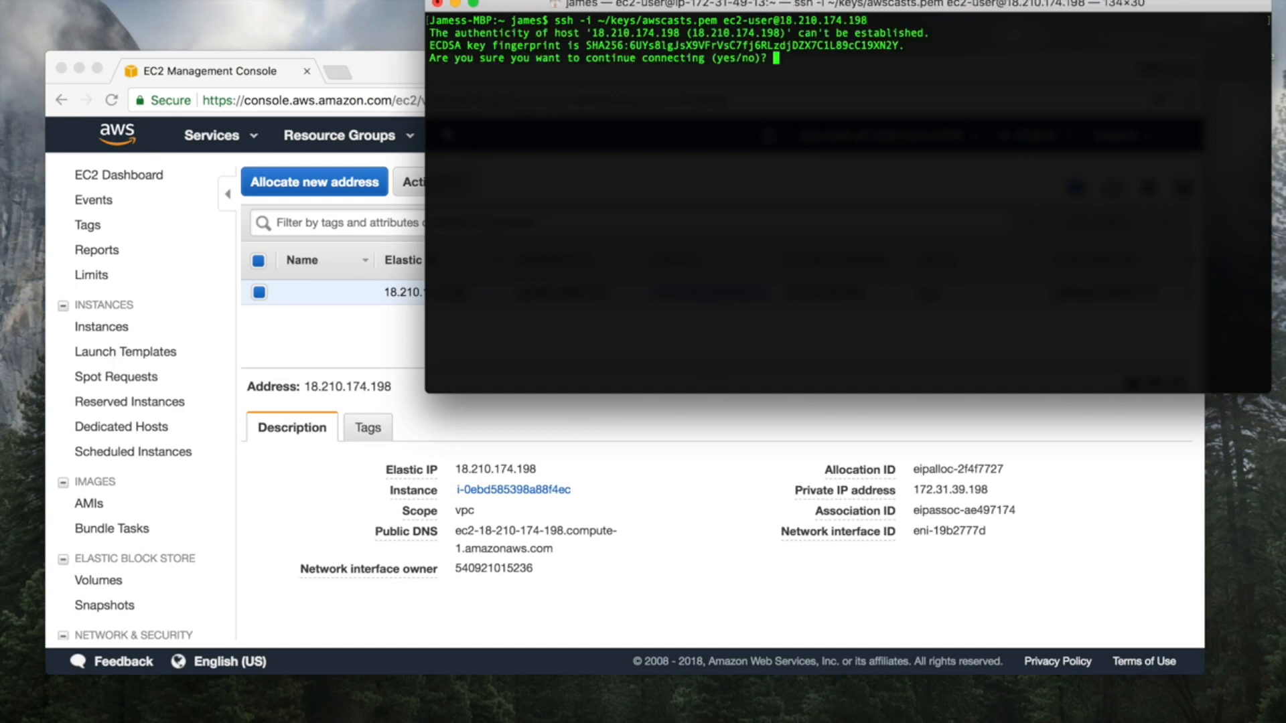
type("yes")
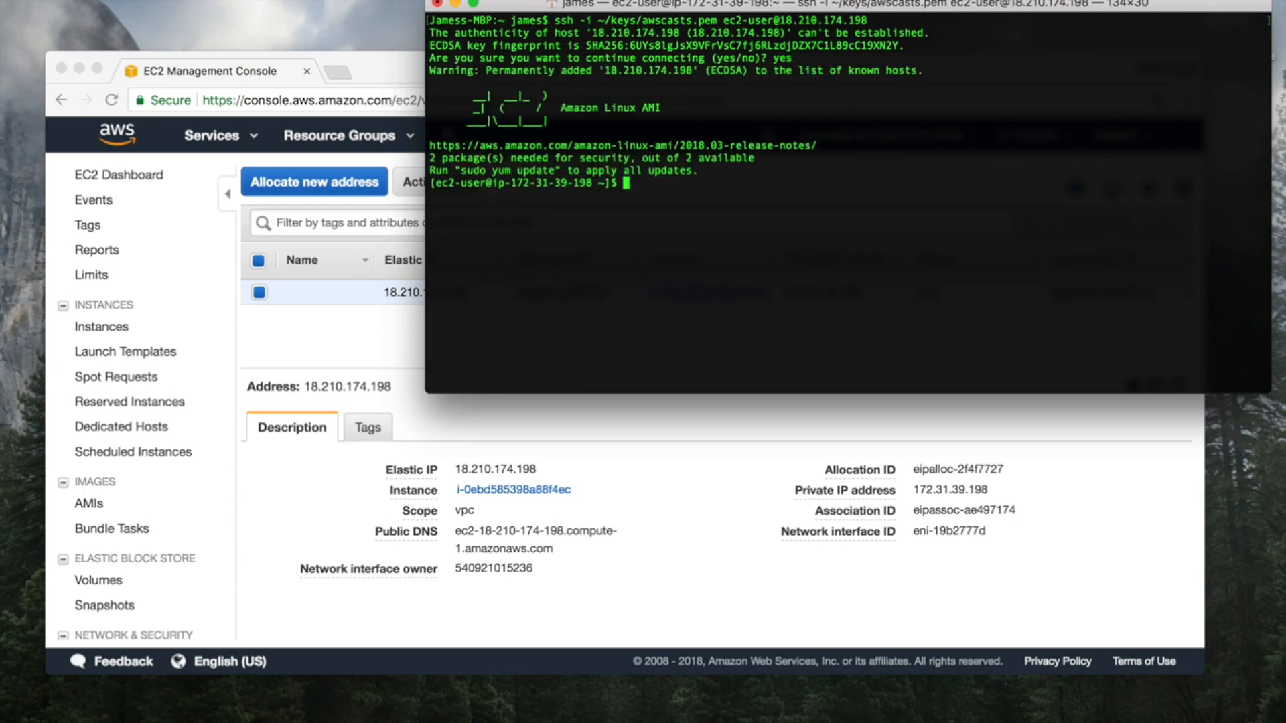
key("enter")
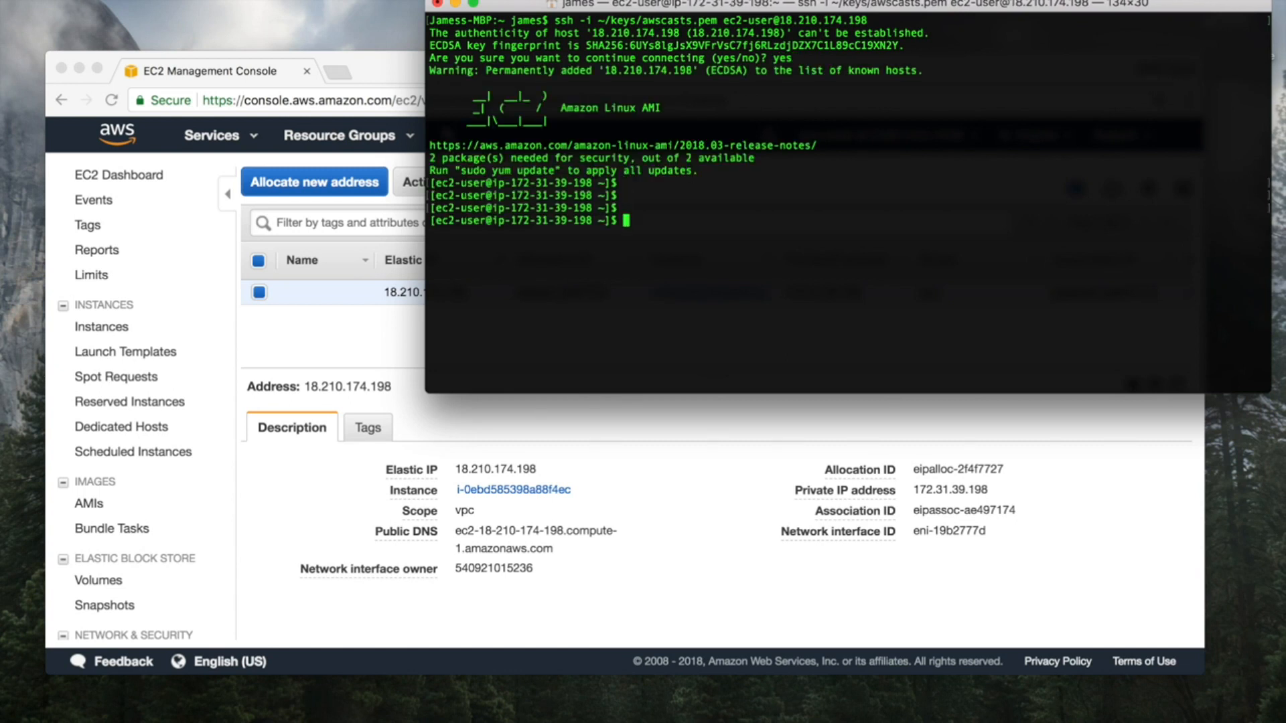
Step: Run sudo yum update -y to update the server's packages
type("sudo yum")
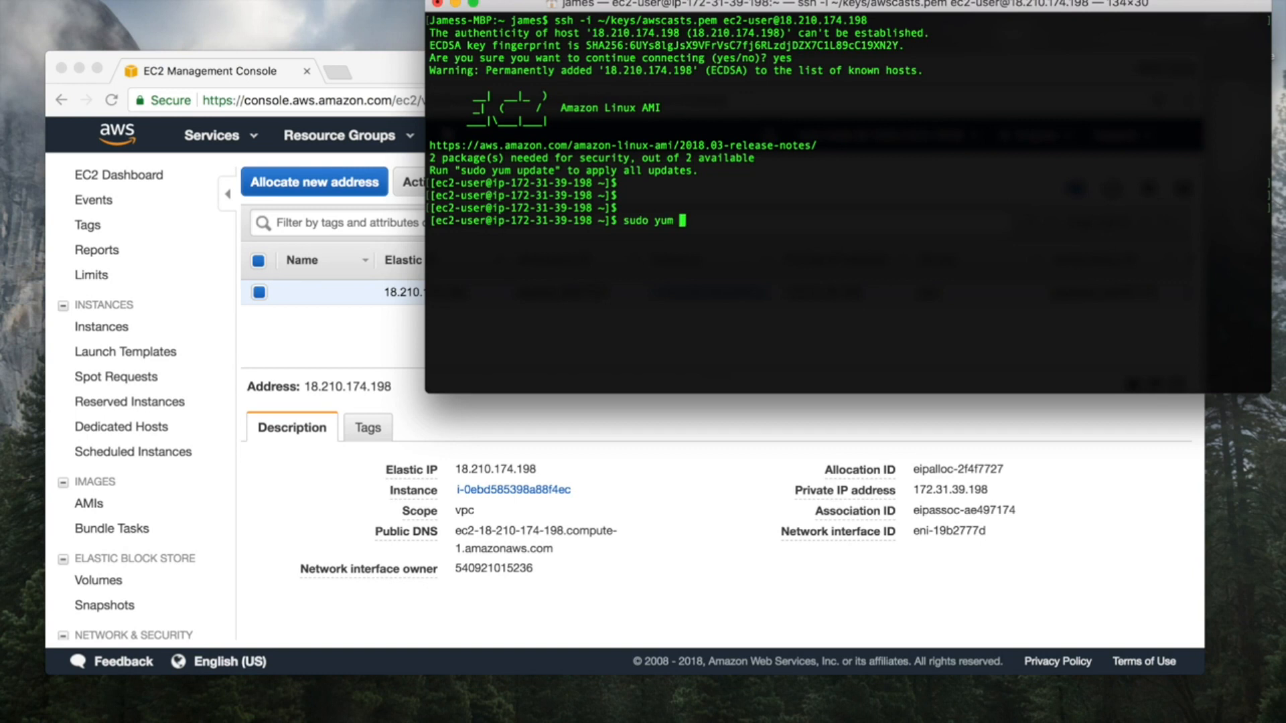
type("update -y")
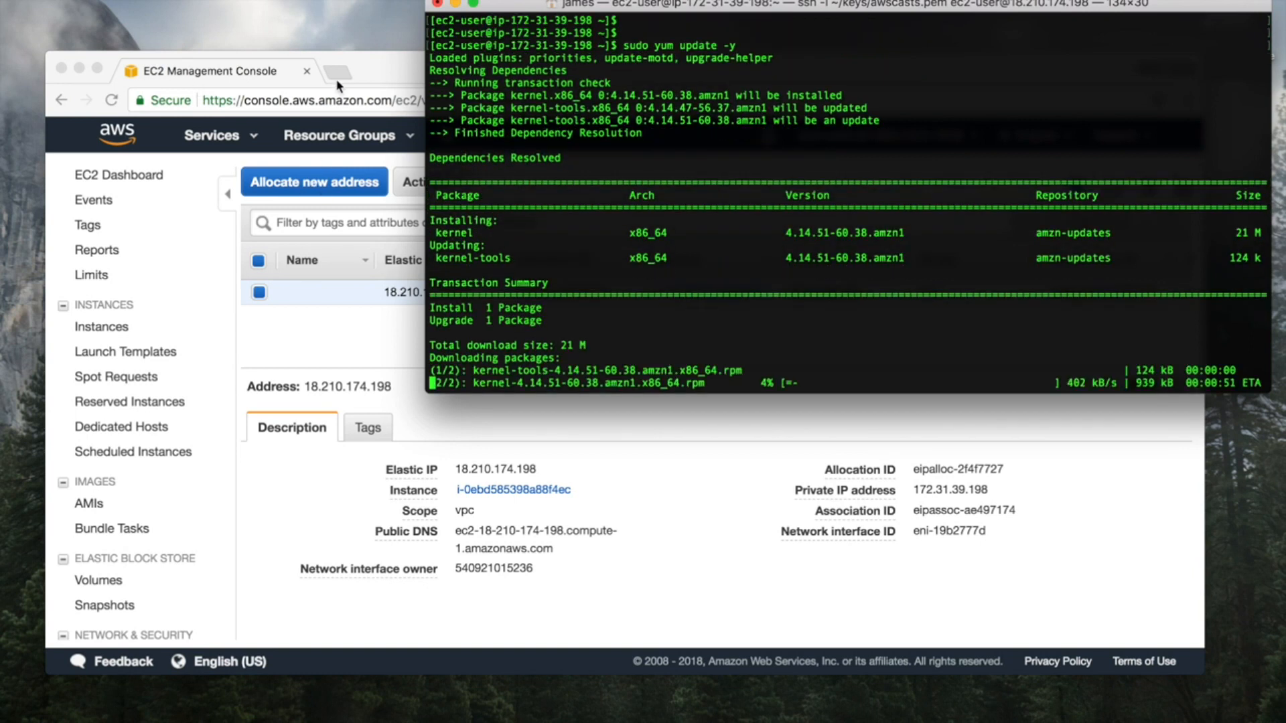
Step: Browse openvpn.net to the Access Server software package downloads
left_click(336, 73)
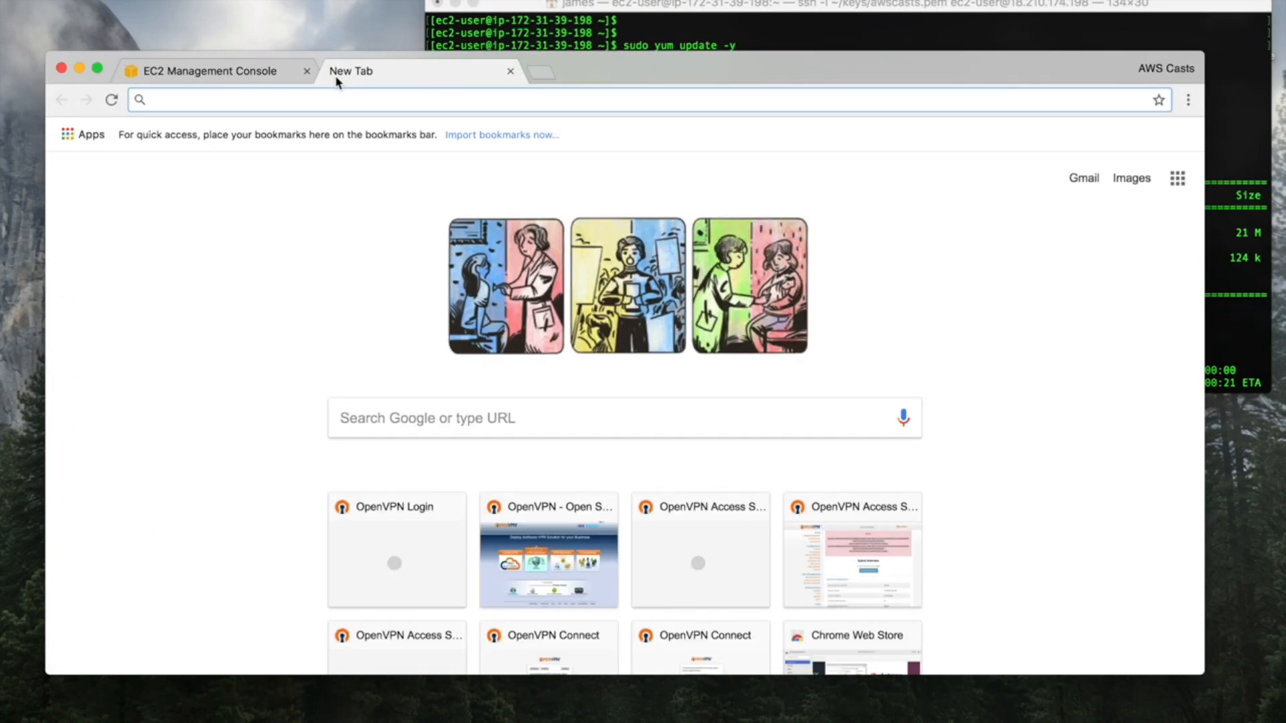
type("openvpn.net")
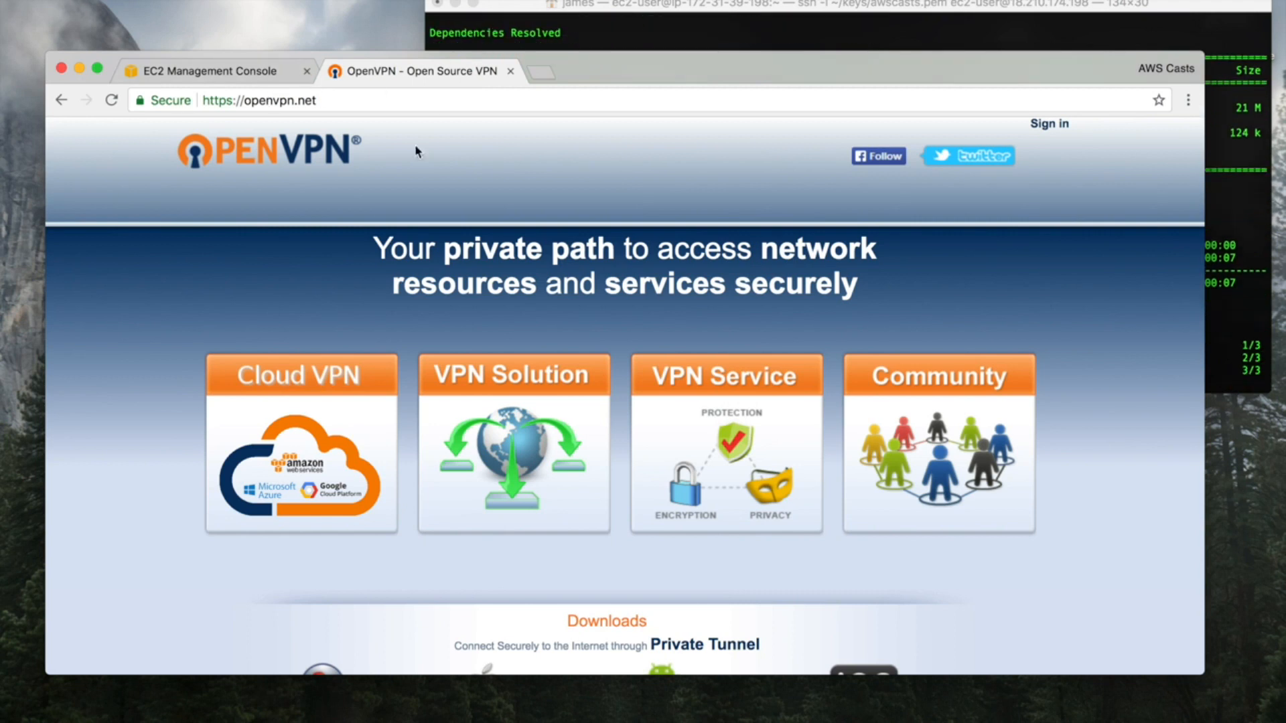
mouse_move(369, 266)
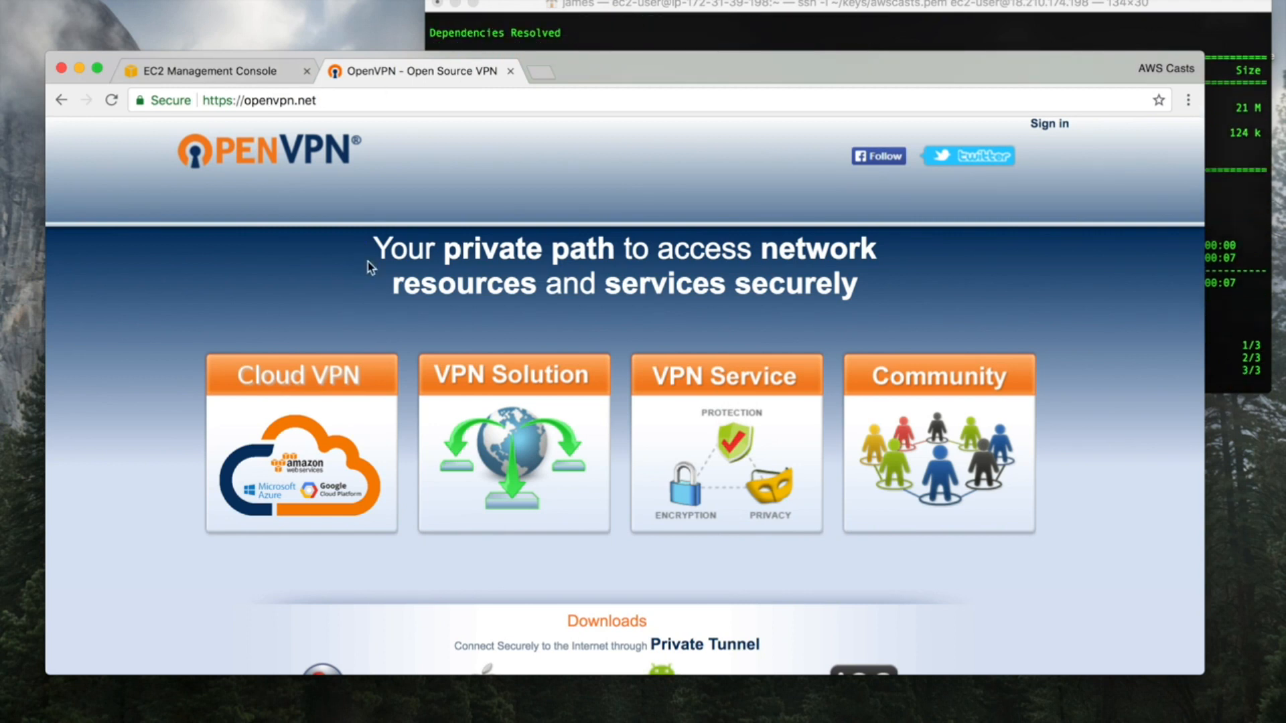
scroll("down", 3)
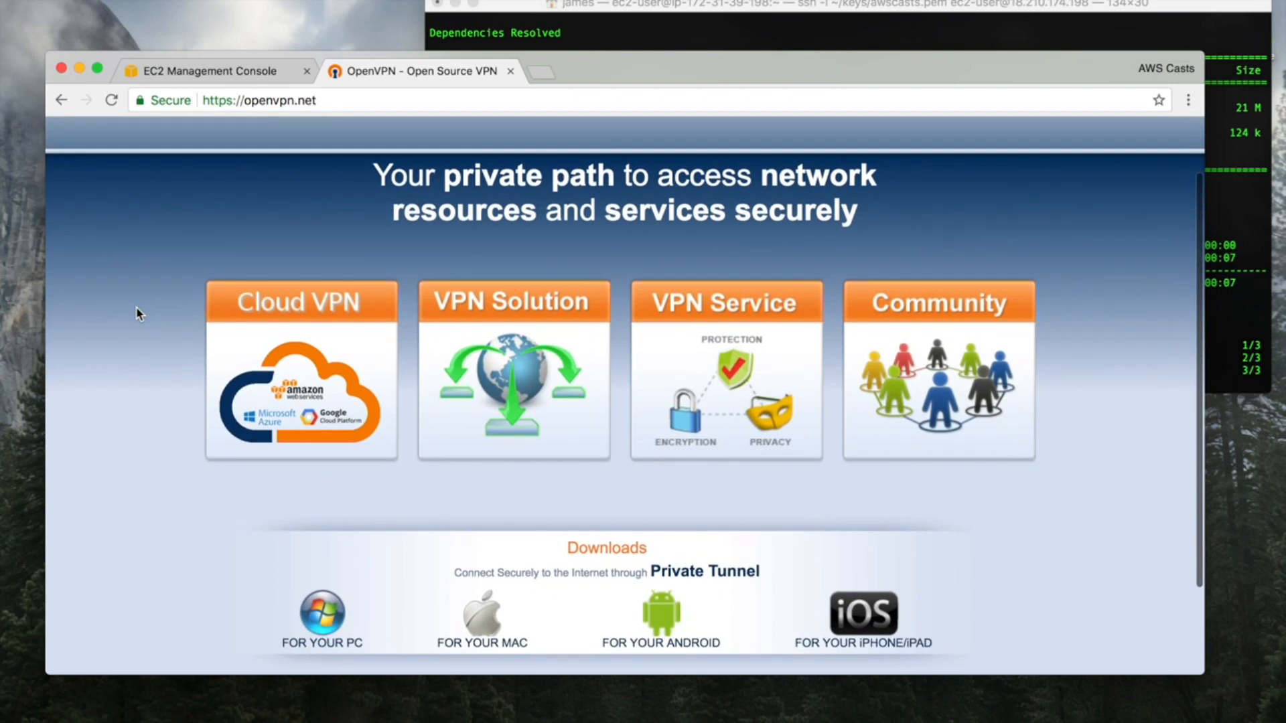
scroll("down", 3)
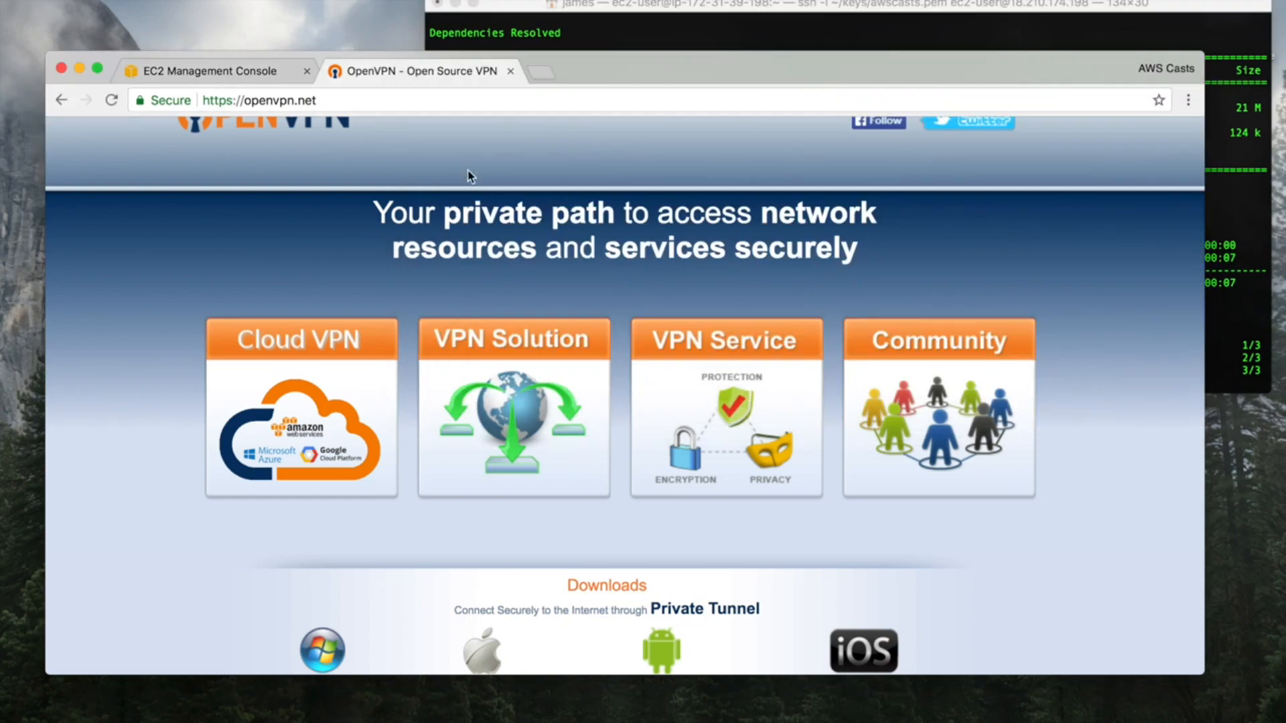
mouse_move(701, 14)
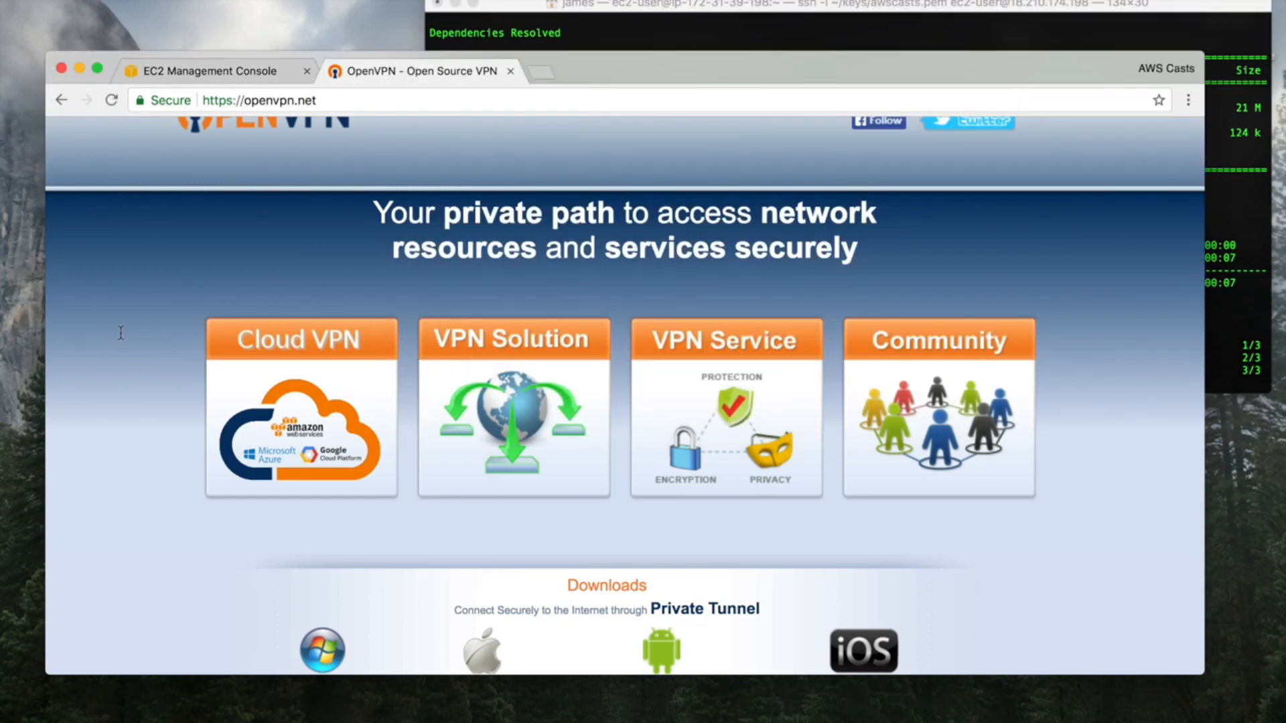
left_click(510, 407)
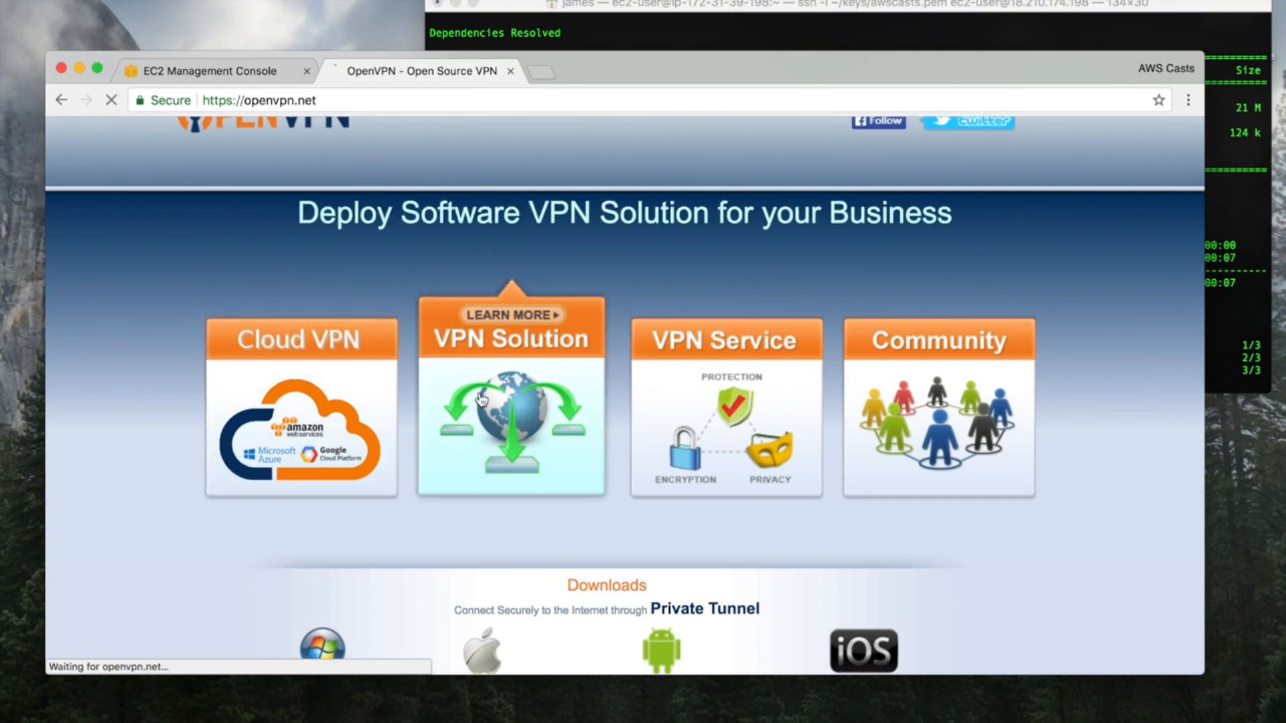
left_click(510, 327)
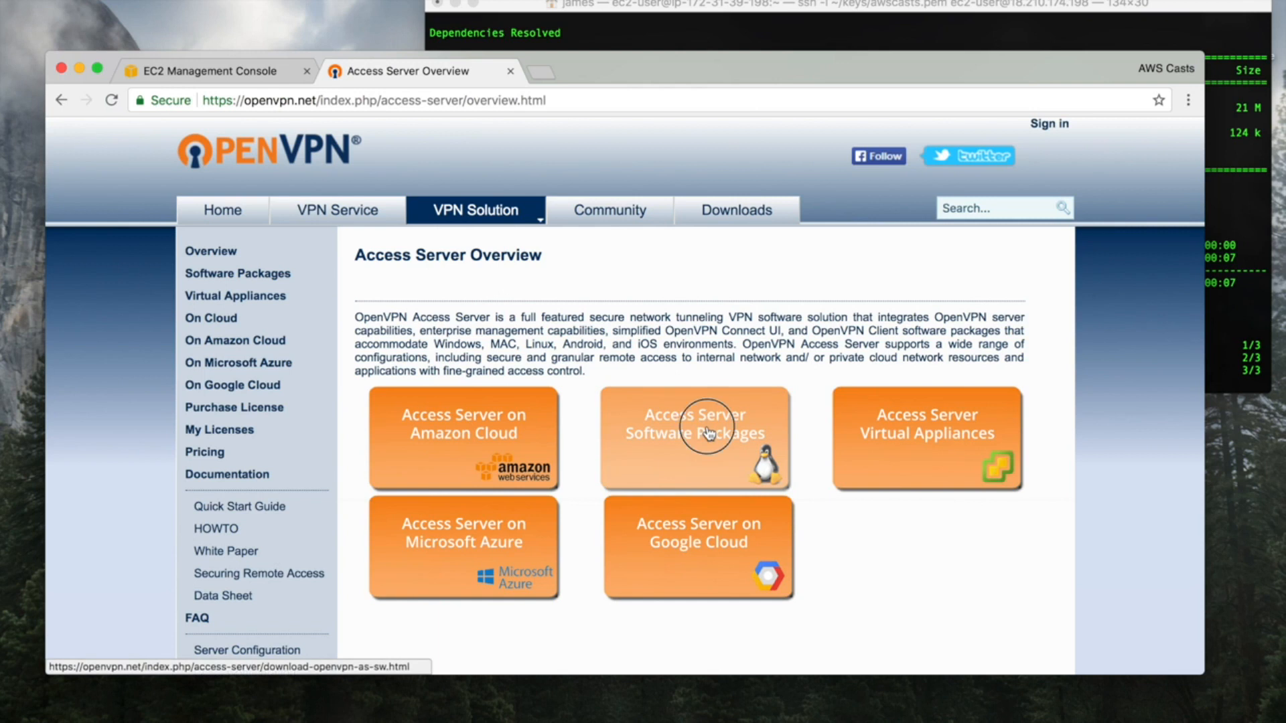
left_click(694, 439)
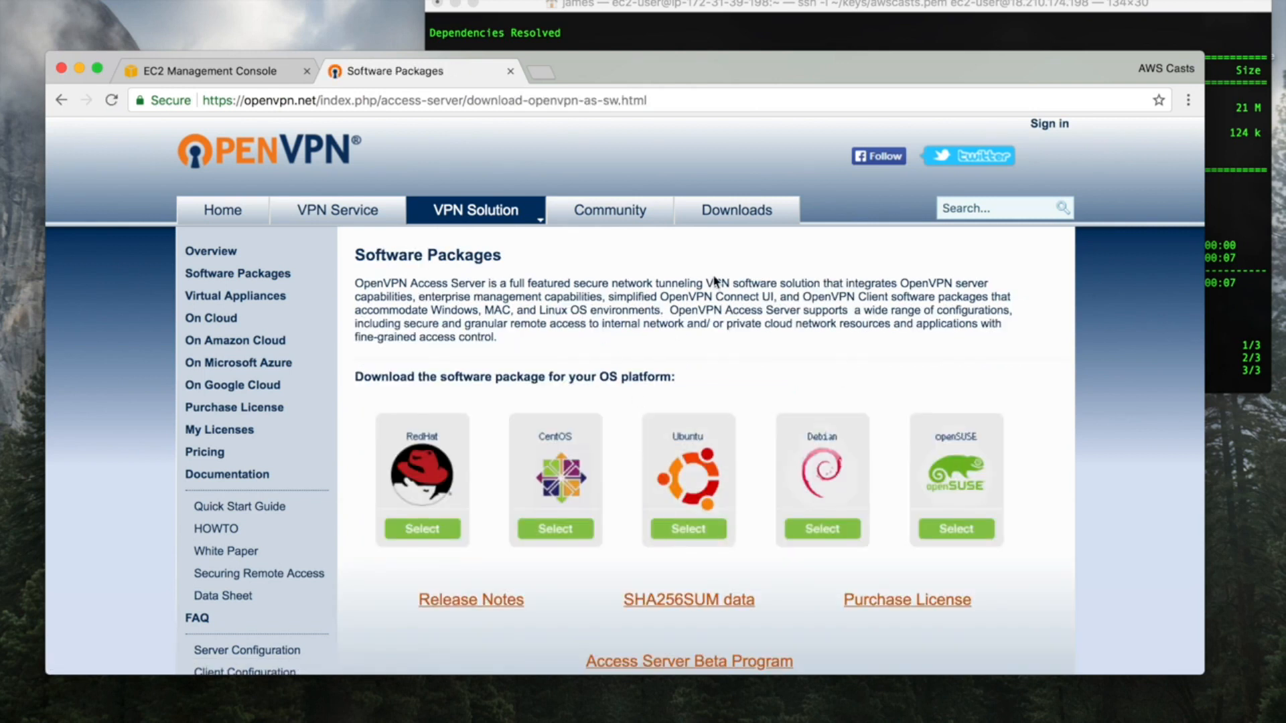
mouse_move(528, 414)
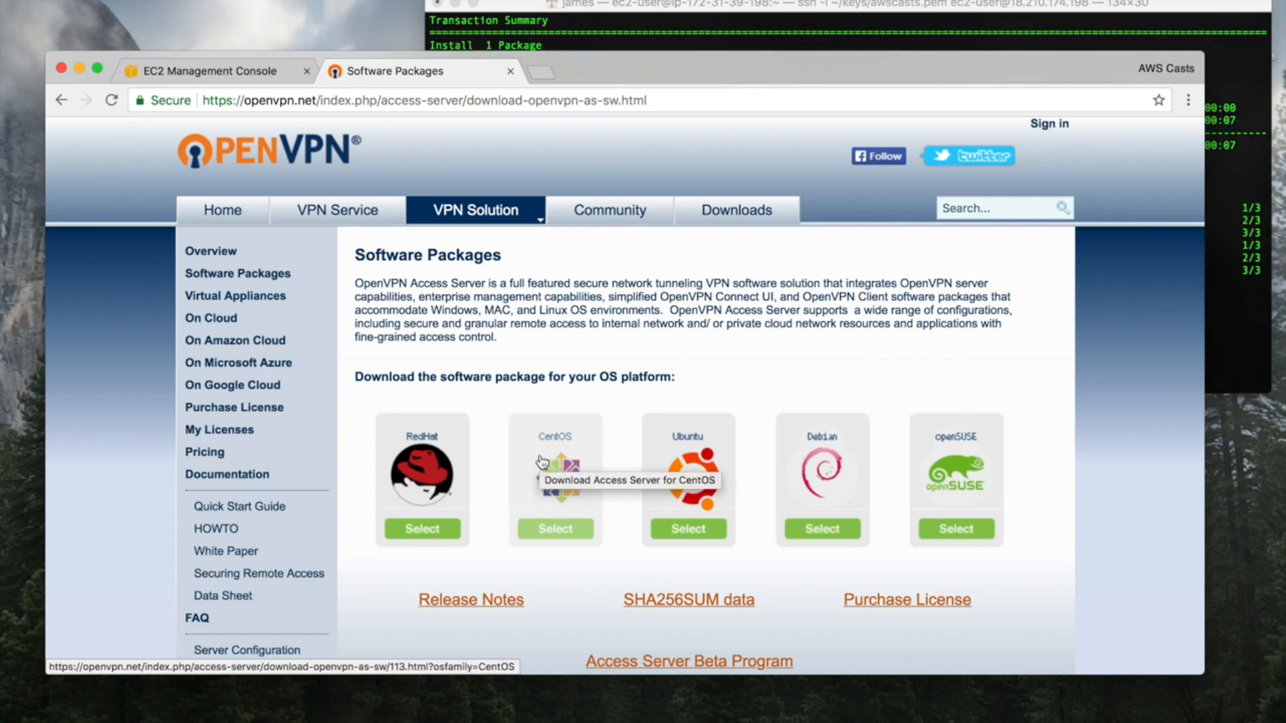
mouse_move(608, 357)
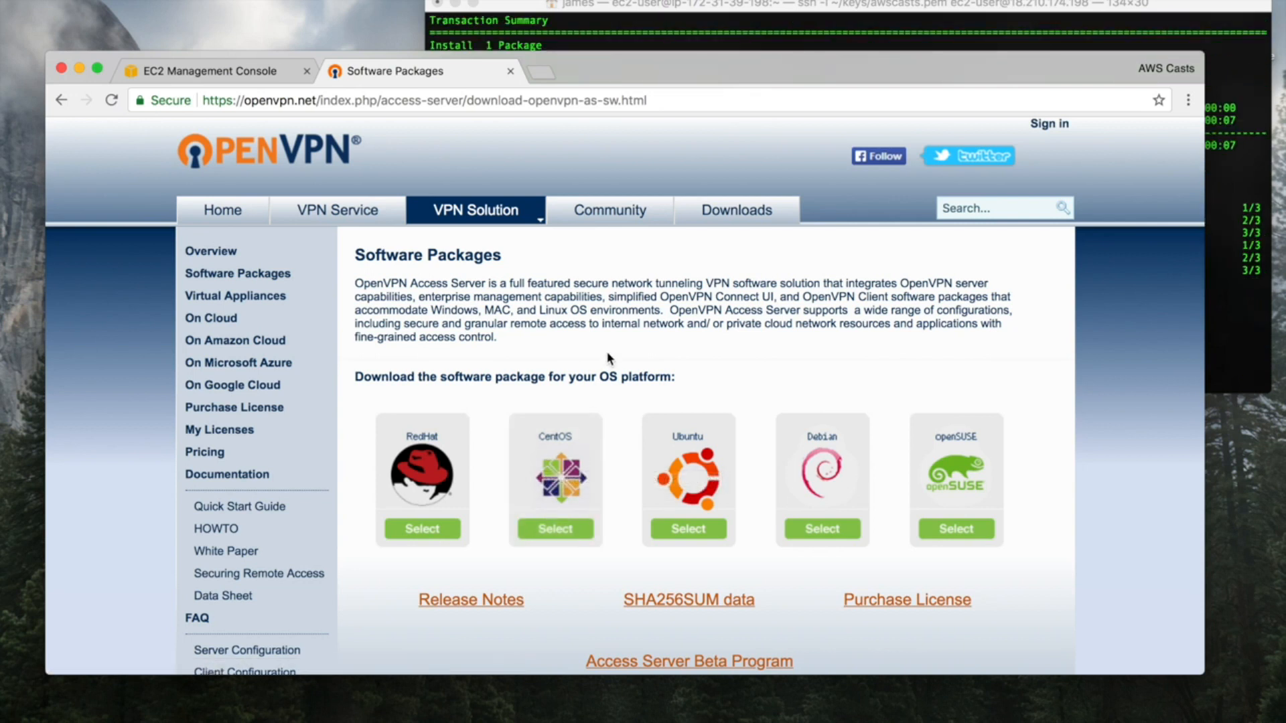
Step: Reach the CentOS download options and bring up the CentOS 6 64-bit link's context menu
left_click(474, 210)
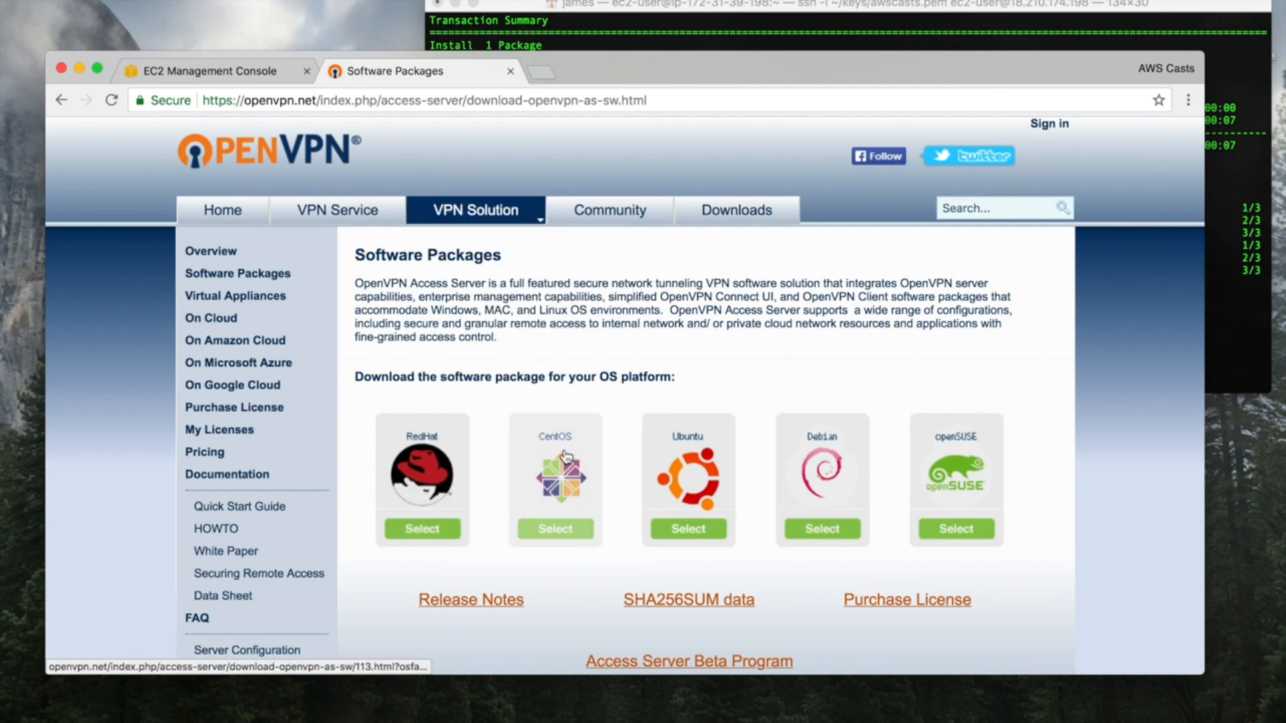
mouse_move(575, 464)
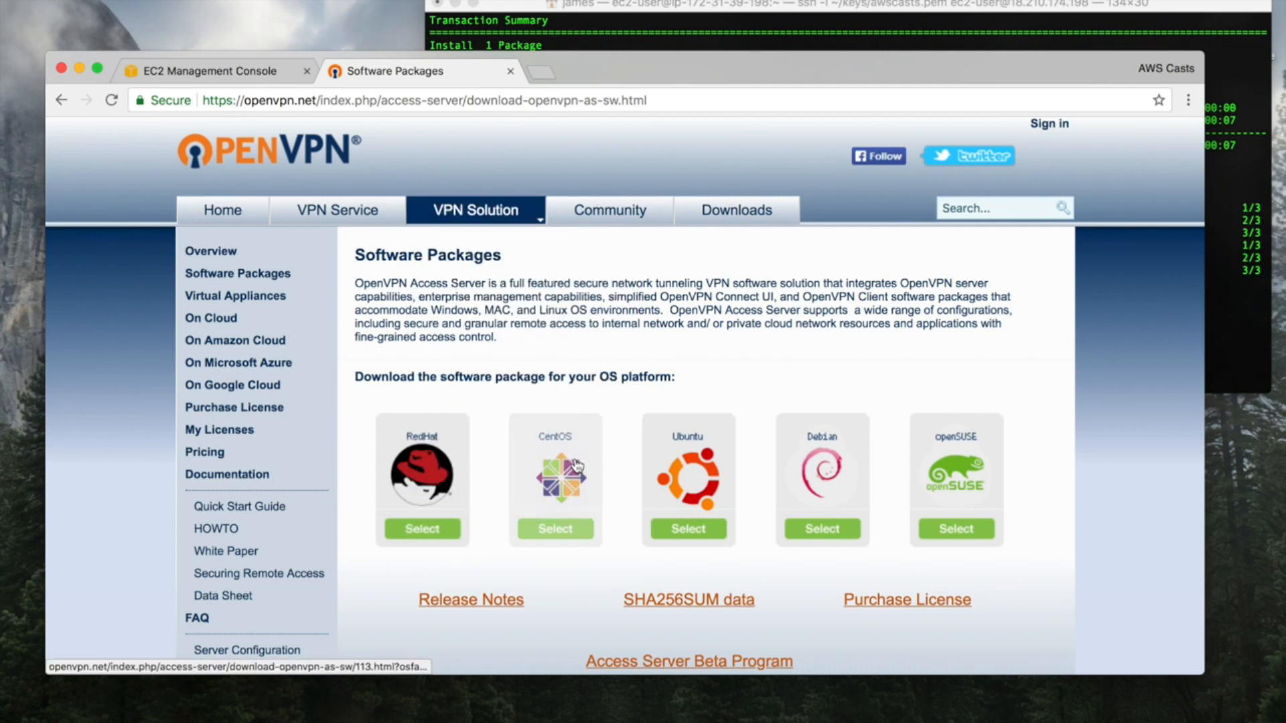
left_click(555, 528)
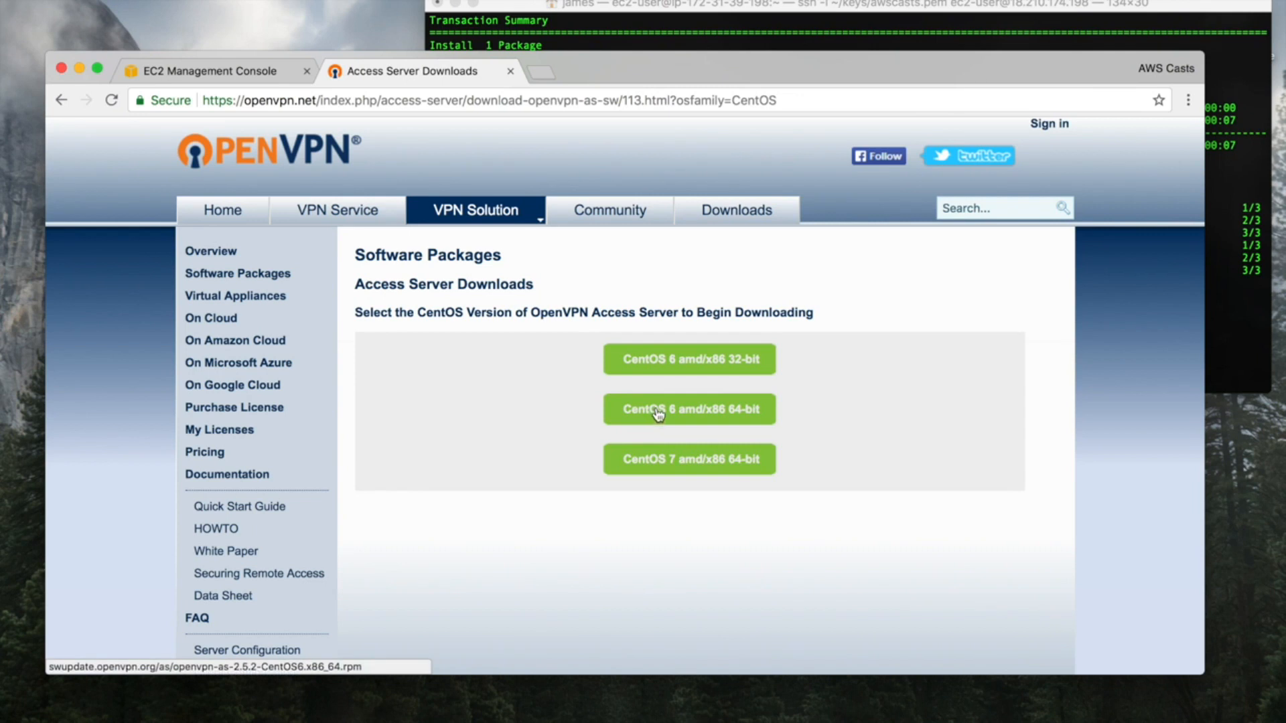
mouse_move(674, 422)
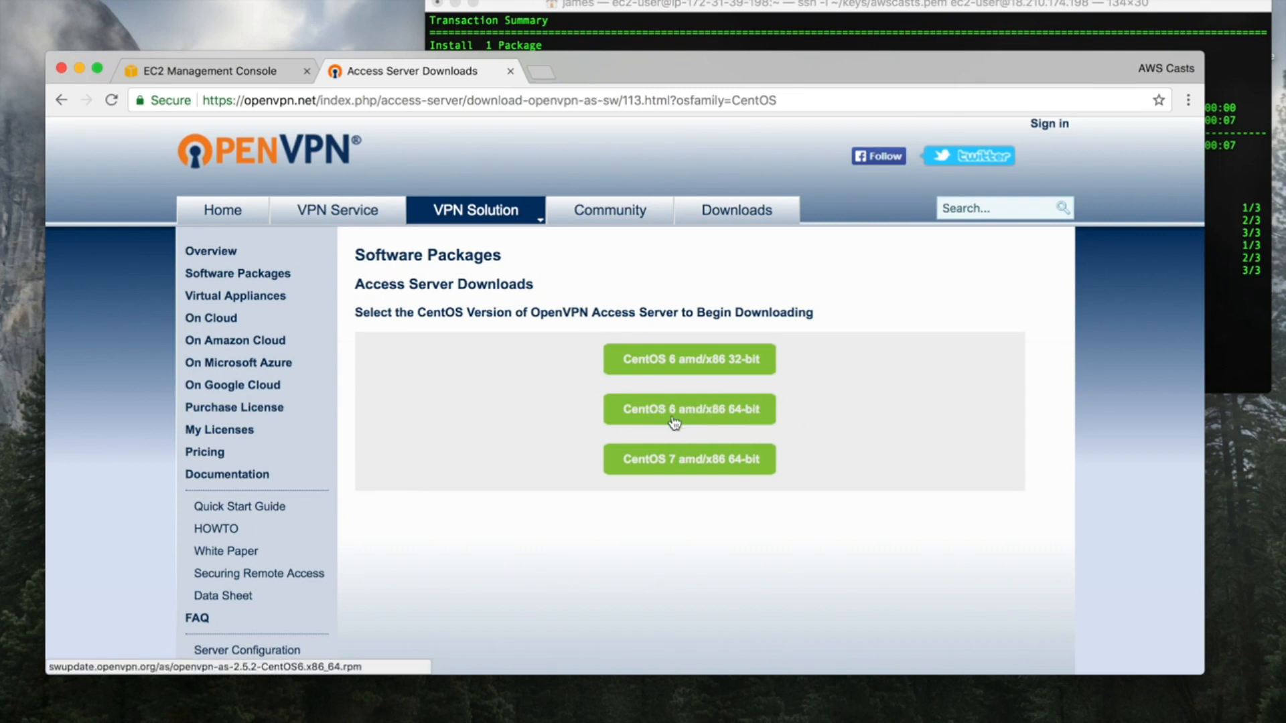
right_click(688, 410)
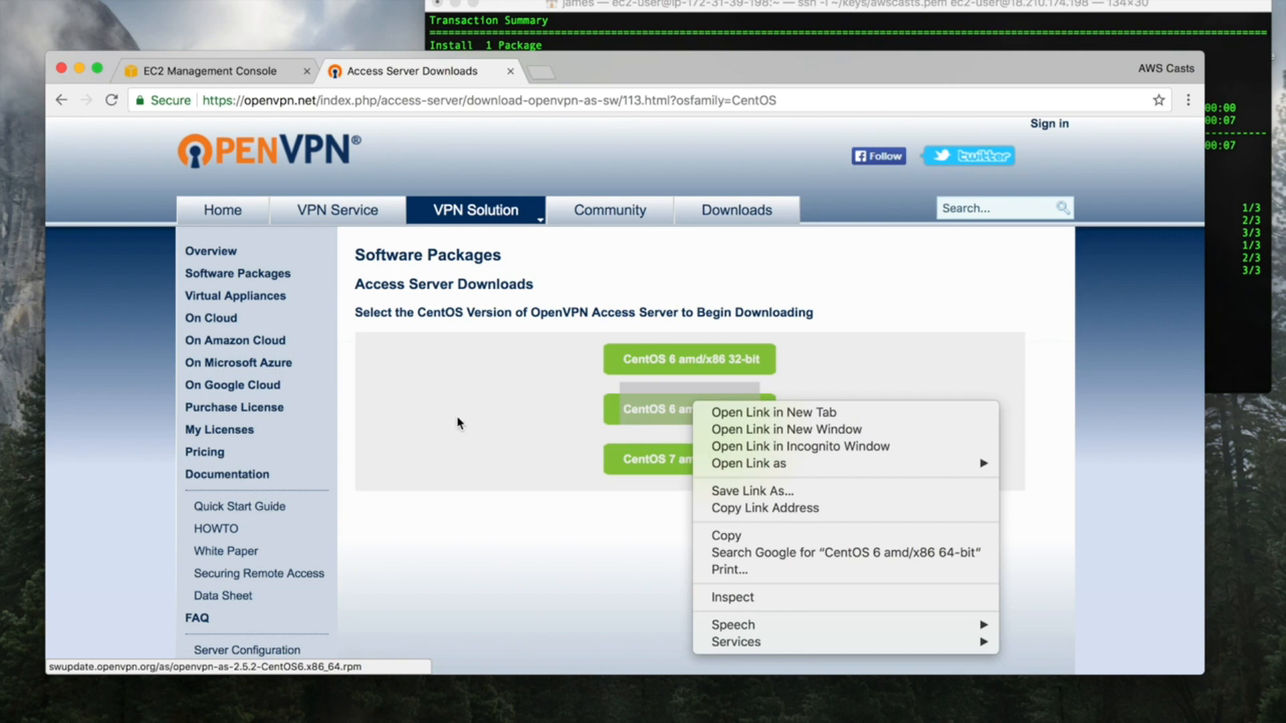
mouse_move(396, 215)
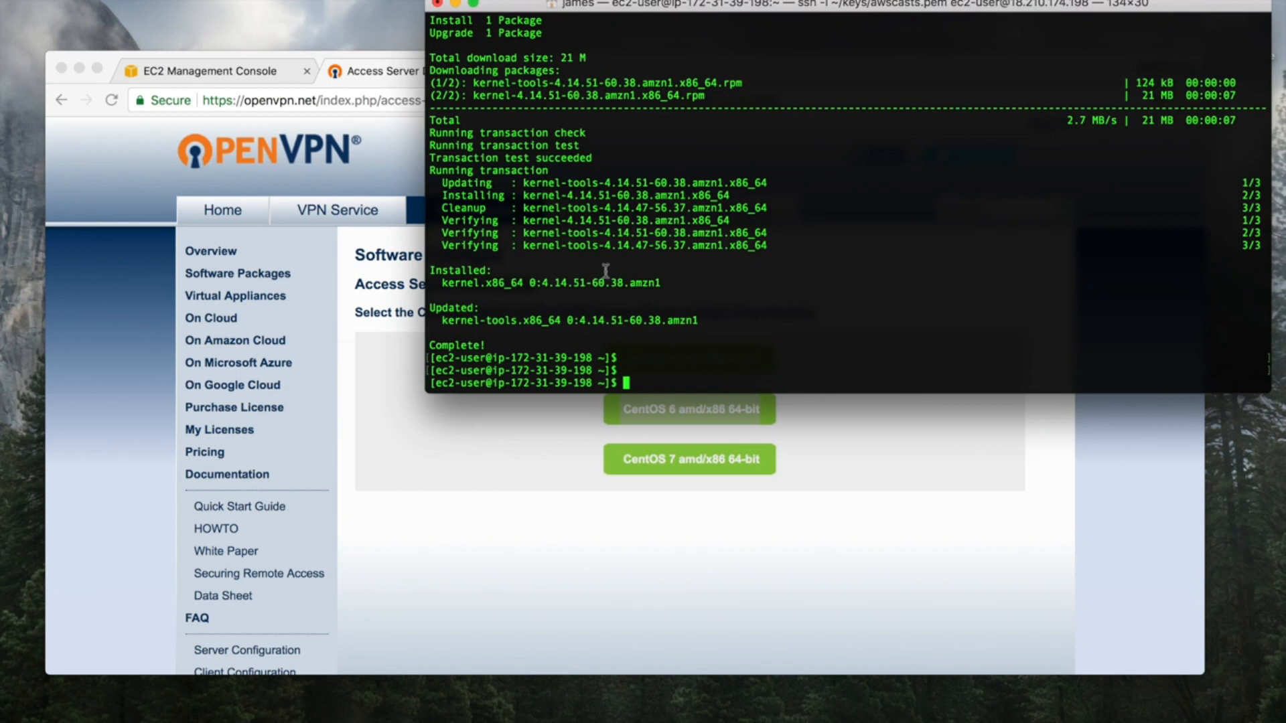
Step: Copy the CentOS 6 64-bit link and download the package over SSH with curl -O
right_click(688, 410)
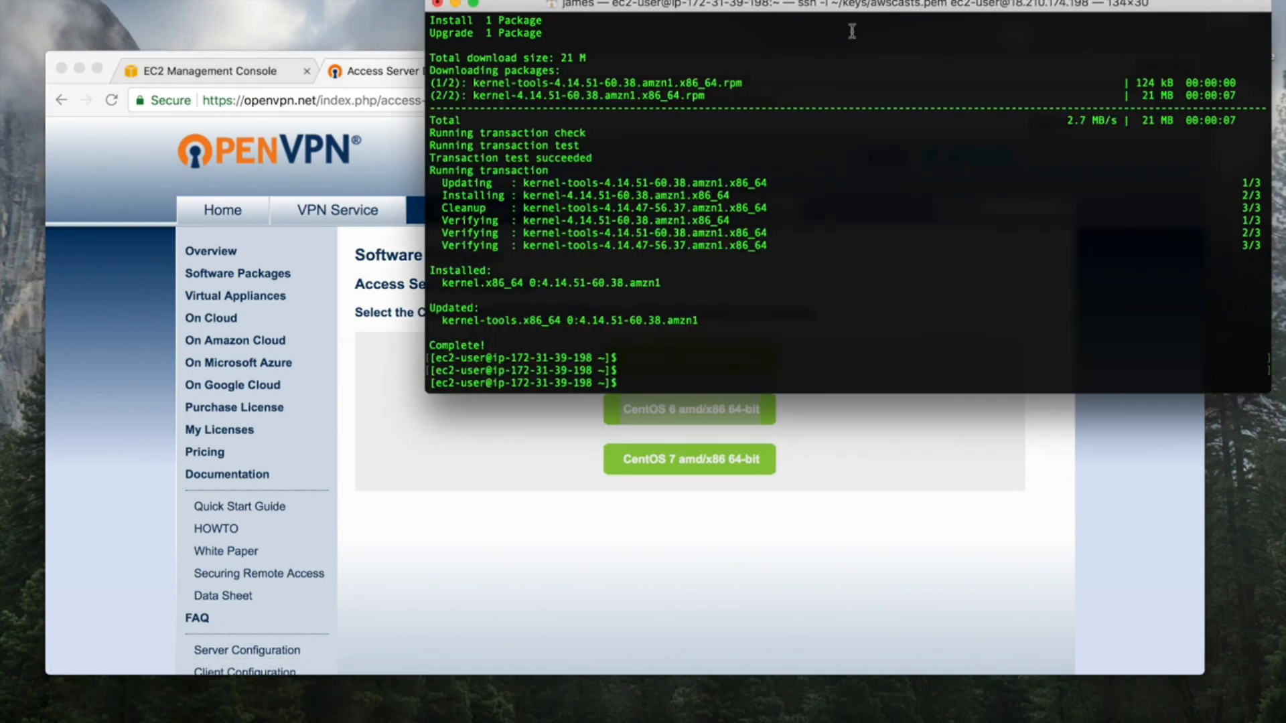
type("clear")
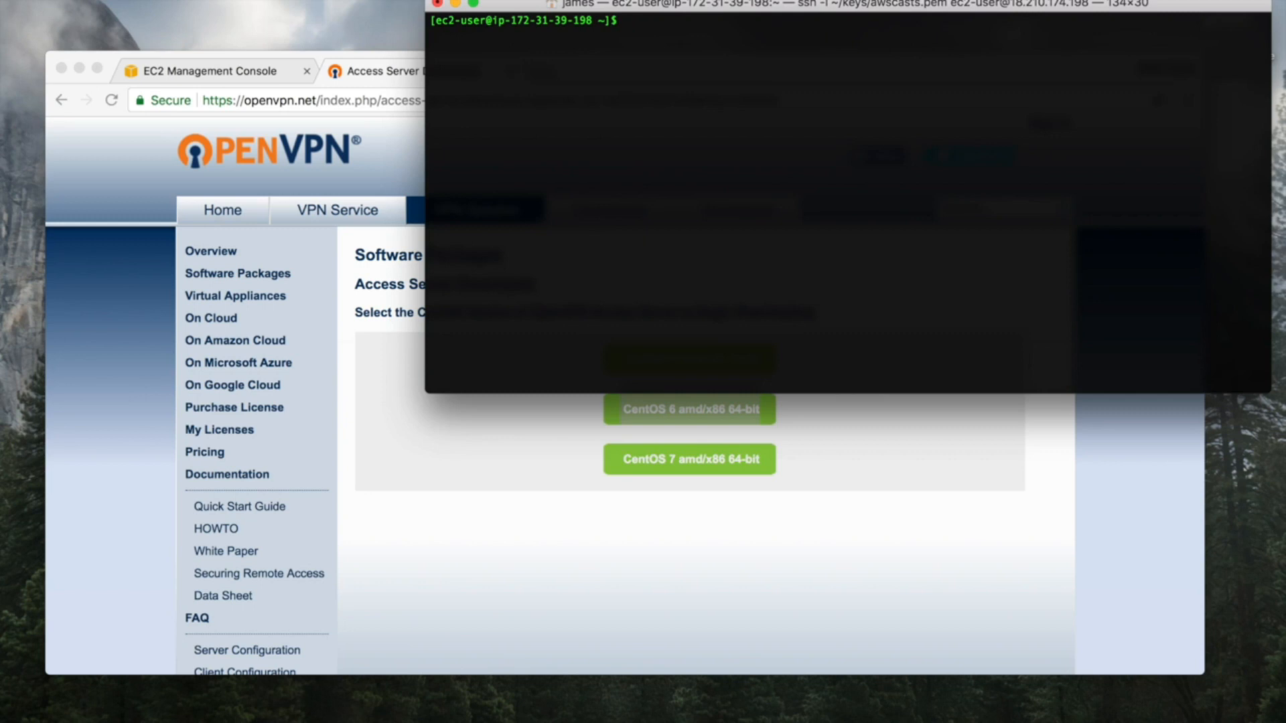
type("curl -O http://swupdate.openvpn.org/as/openvpn-as-2.5.2-CentOS6.x86_64.rpm")
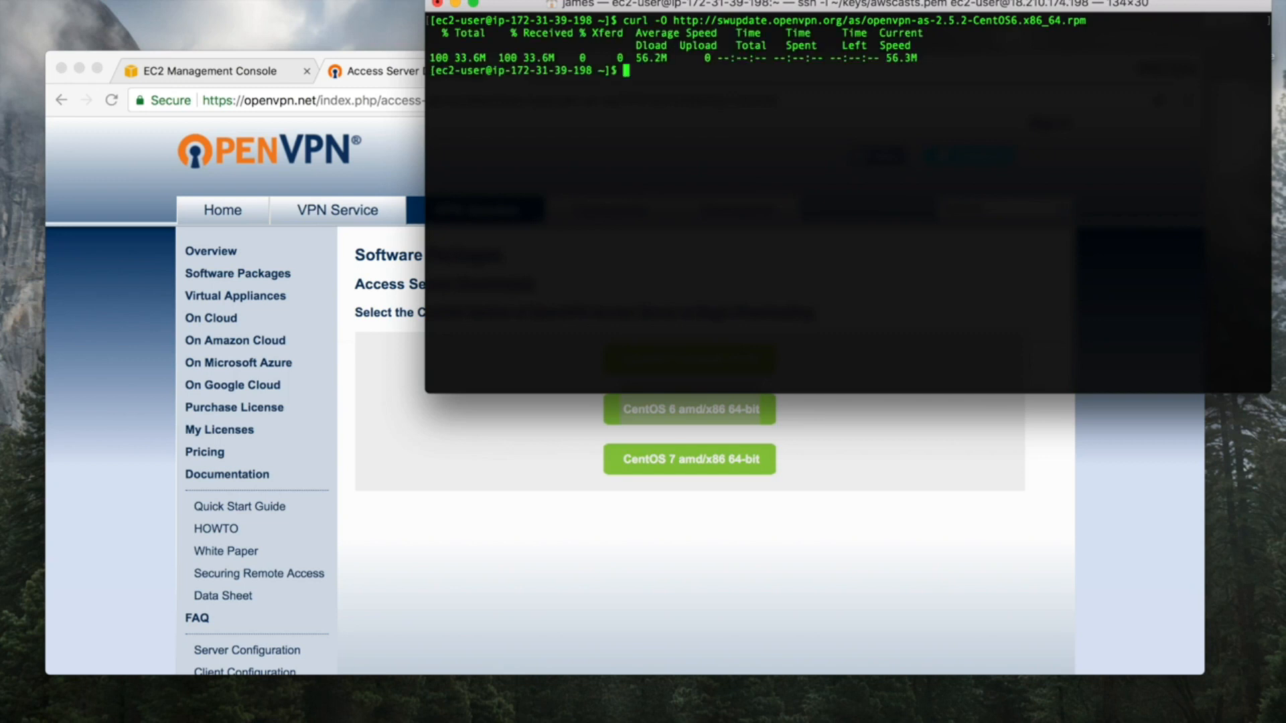
Step: Install openvpn-as-2.5.2-CentOS6.x86_64.rpm with sudo rpm -i
type("sudo rpm")
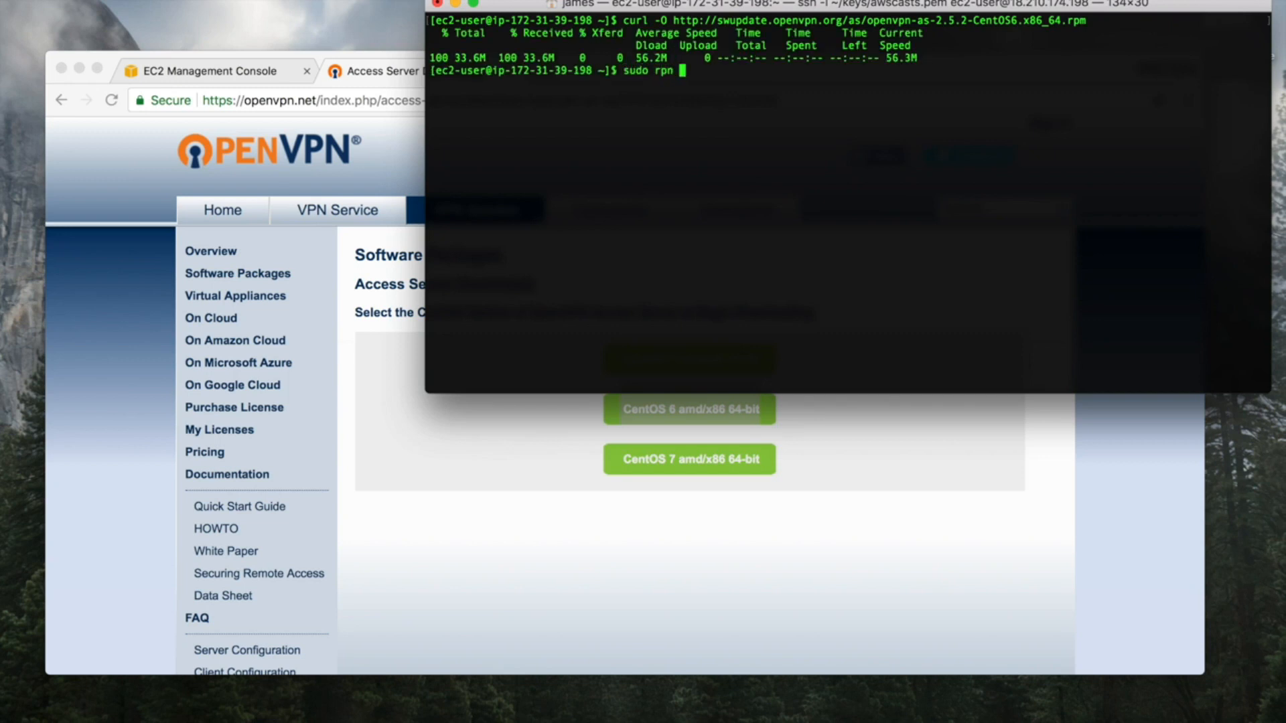
type("-i")
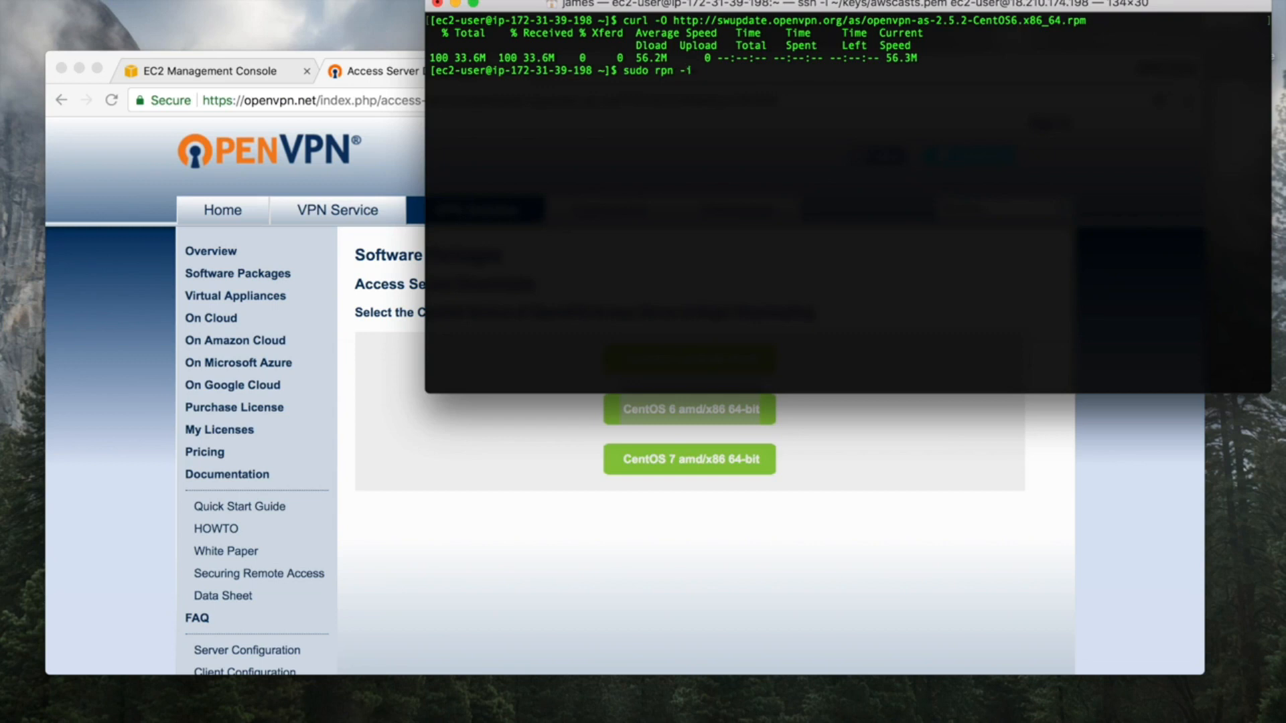
type("c")
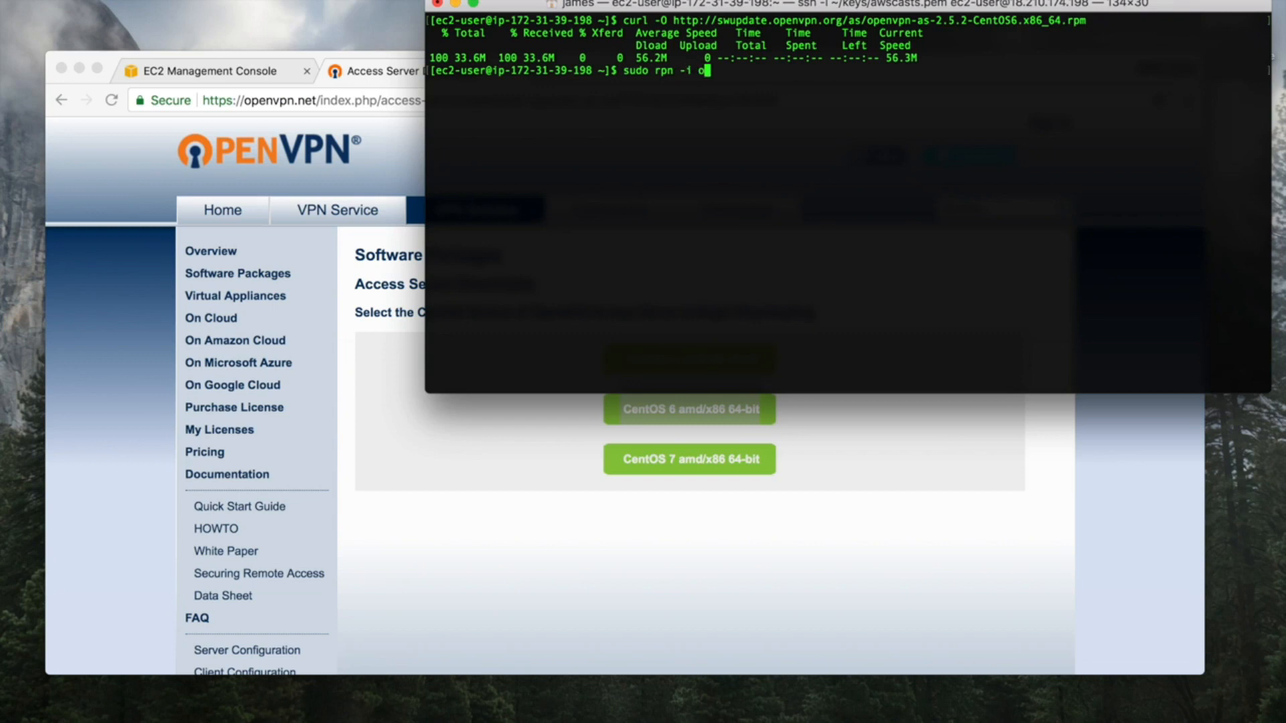
type("openvpn-as-2.5.2-CentOS6.x86_64.rpm")
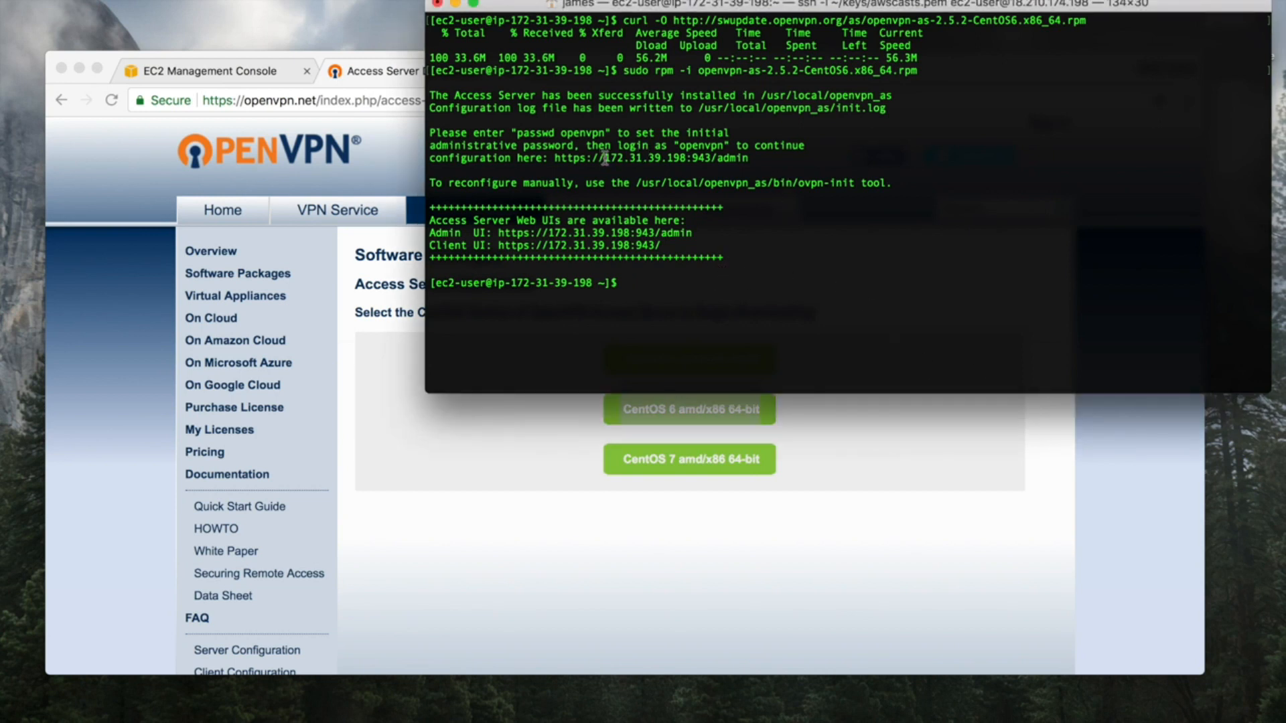
Step: Highlight the private admin web UI address in the install output
left_click_drag(603, 158, 700, 158)
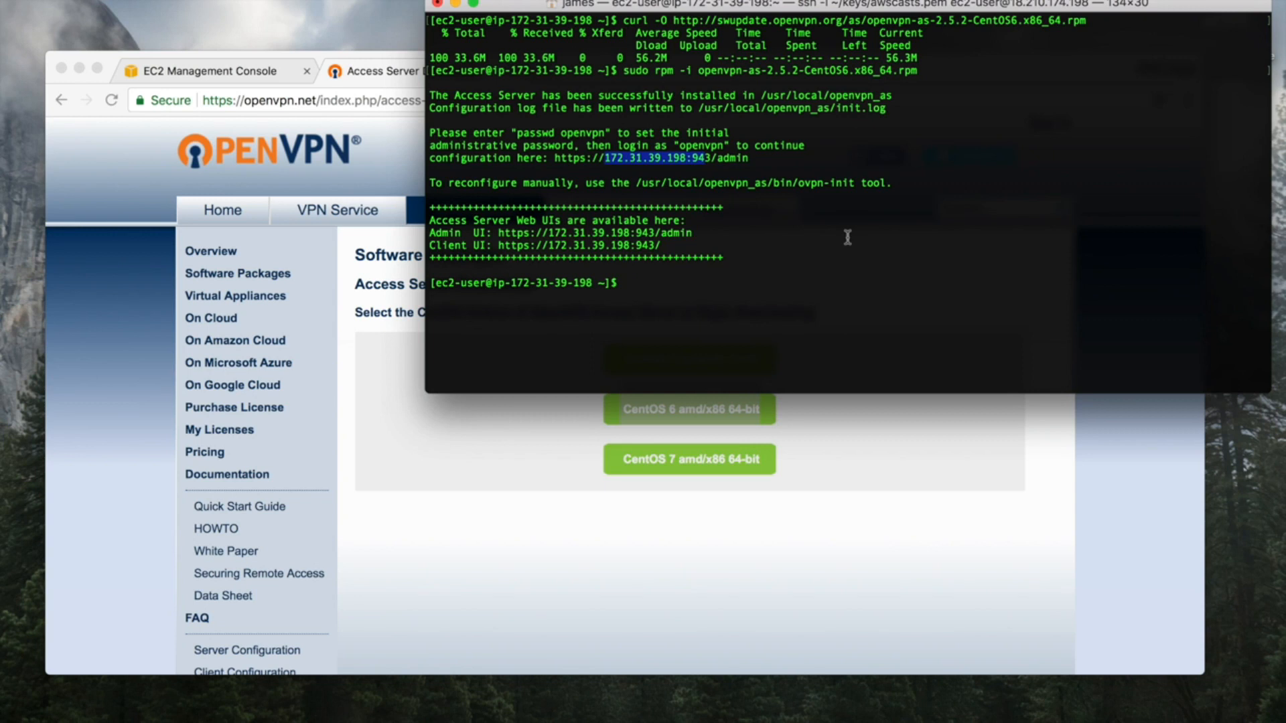
mouse_move(744, 231)
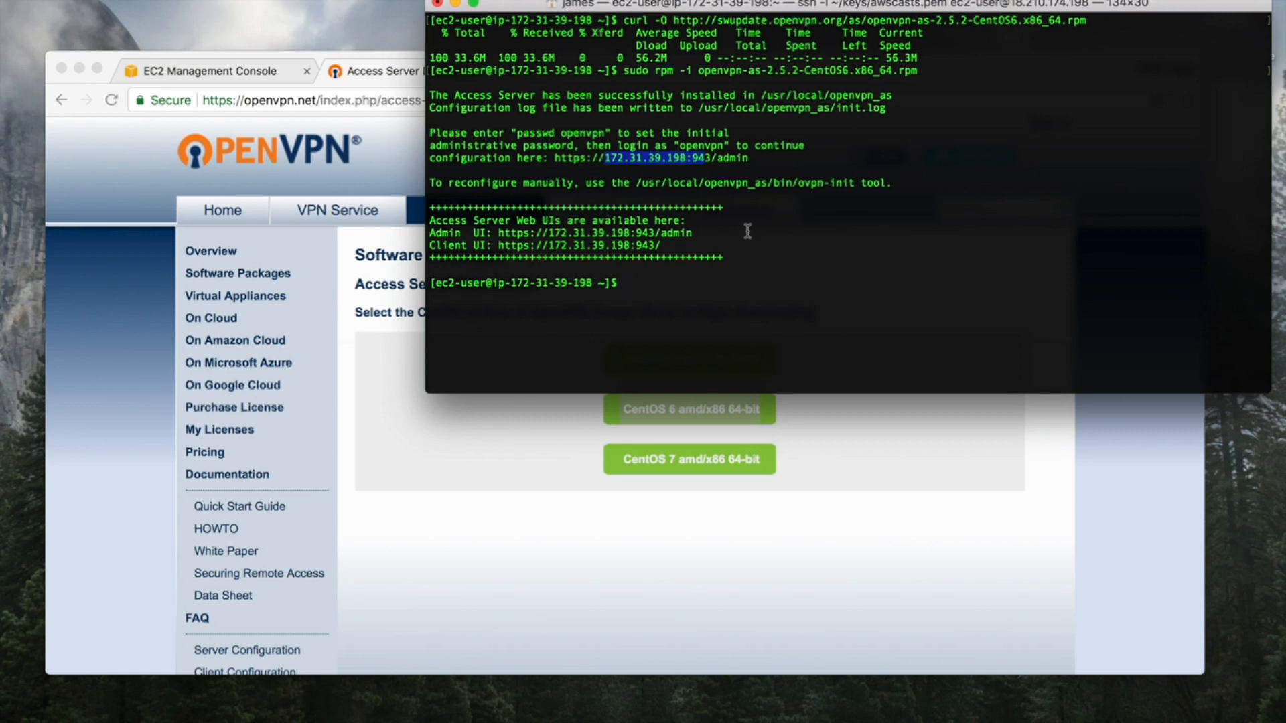
mouse_move(795, 216)
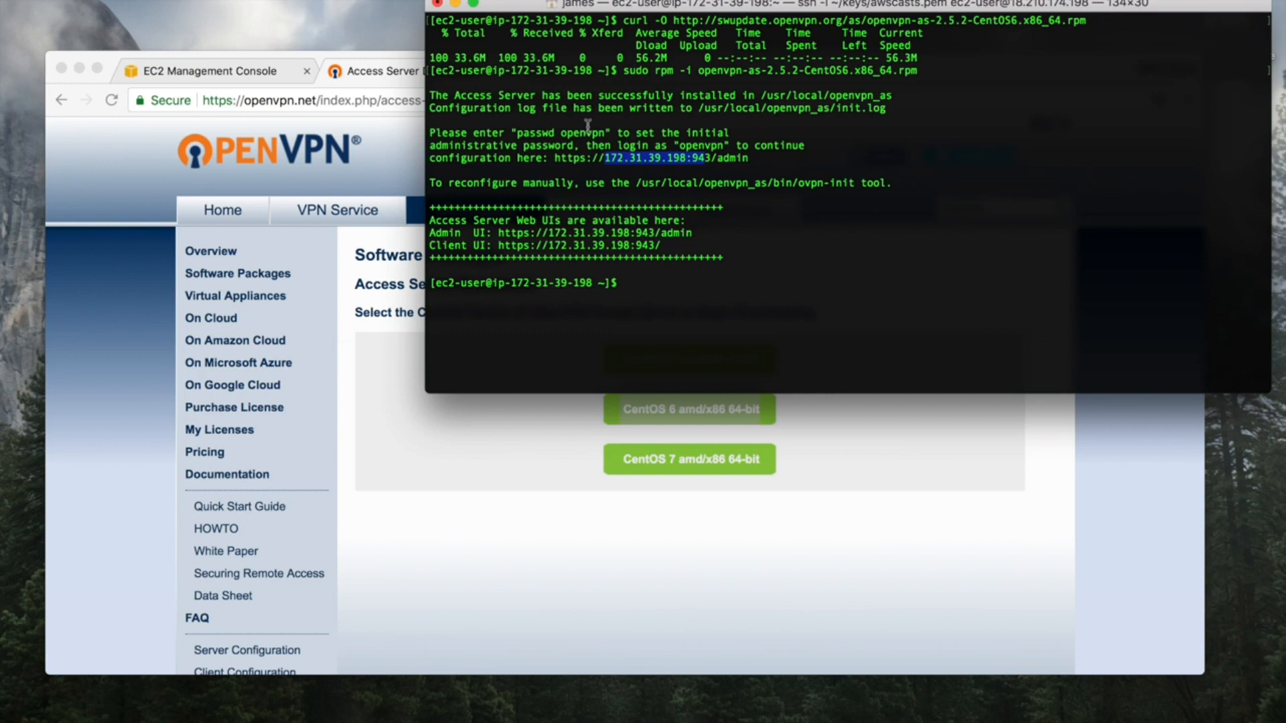
left_click_drag(430, 133, 730, 145)
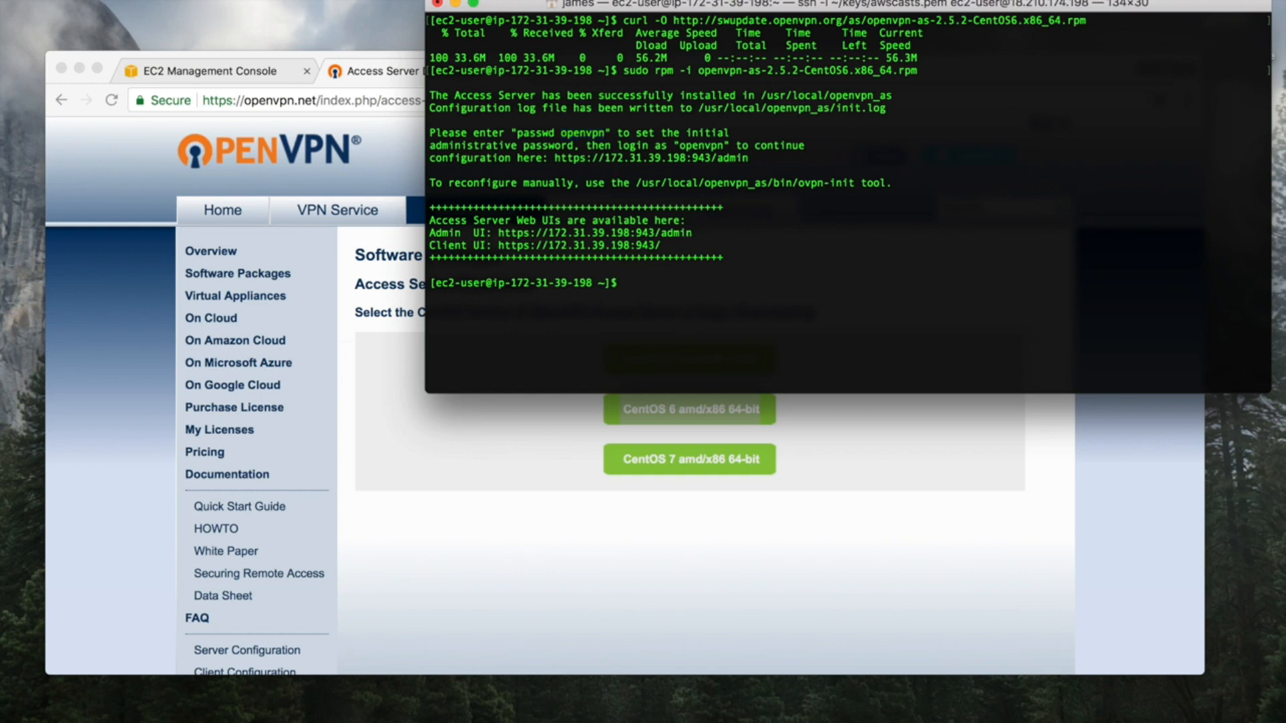
Step: Set a new password for the openvpn user with sudo passwd openvpn
type("sudo passwd open")
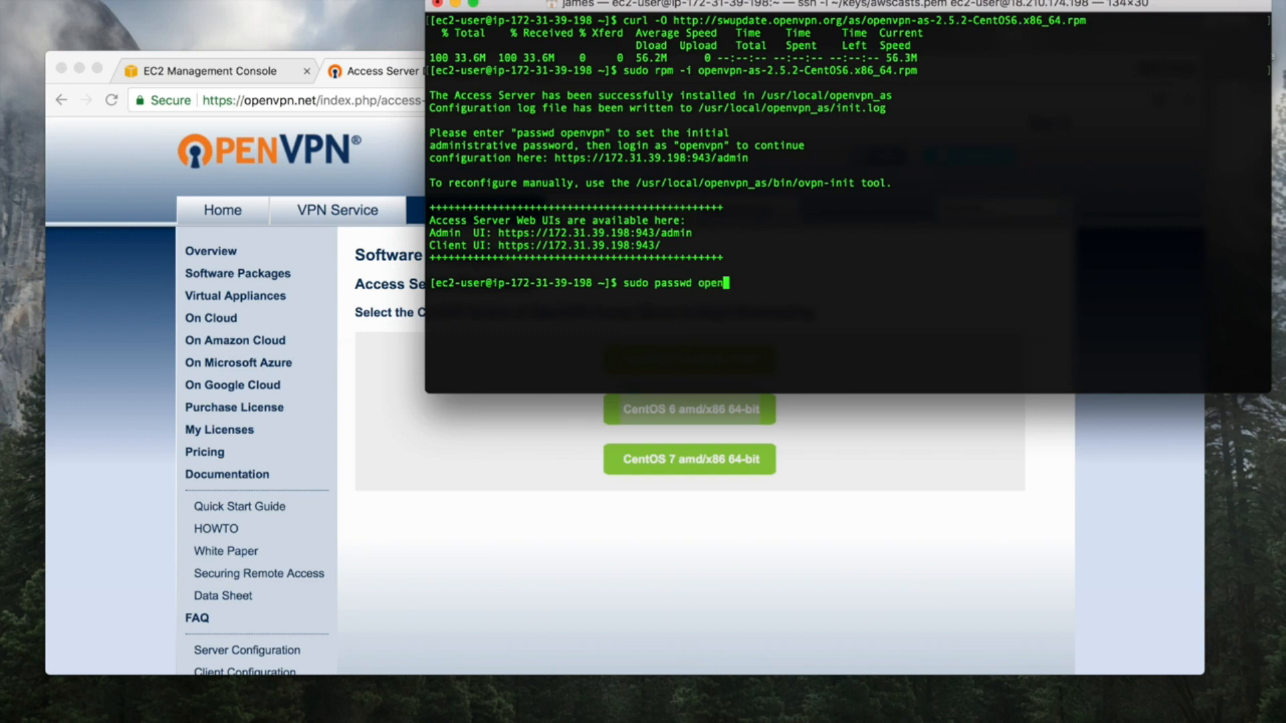
type("vpn")
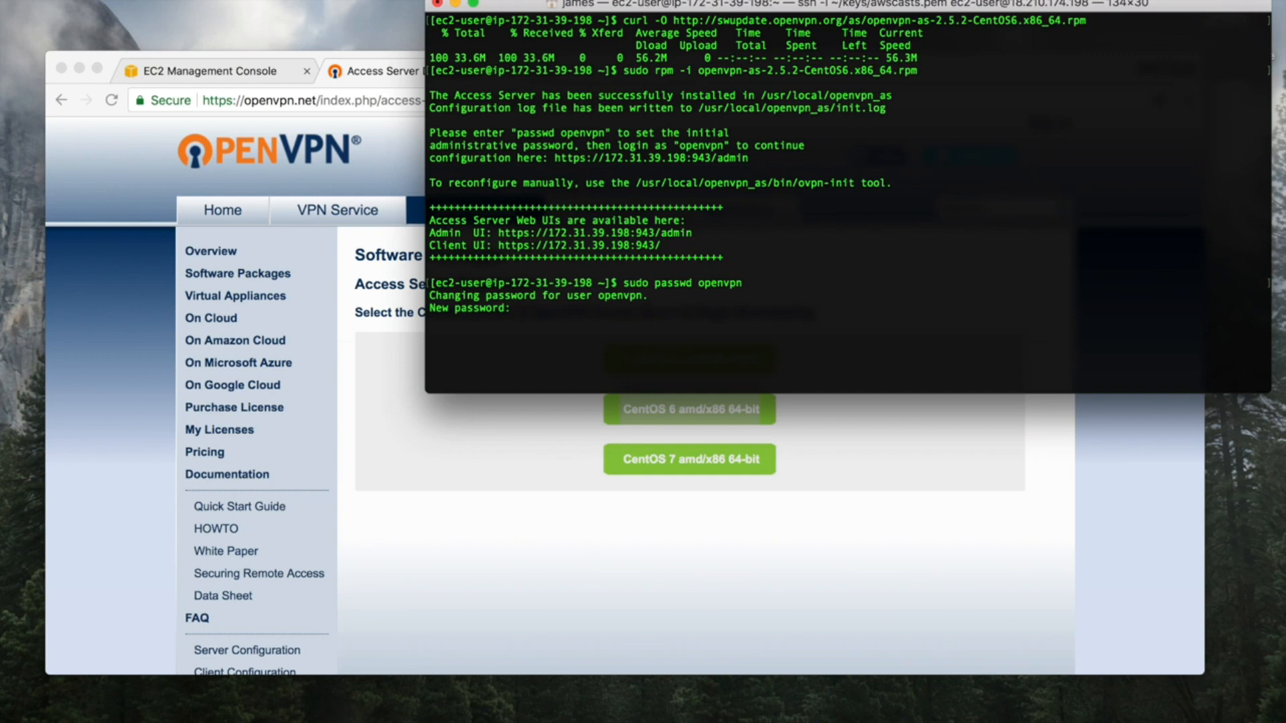
key("Enter")
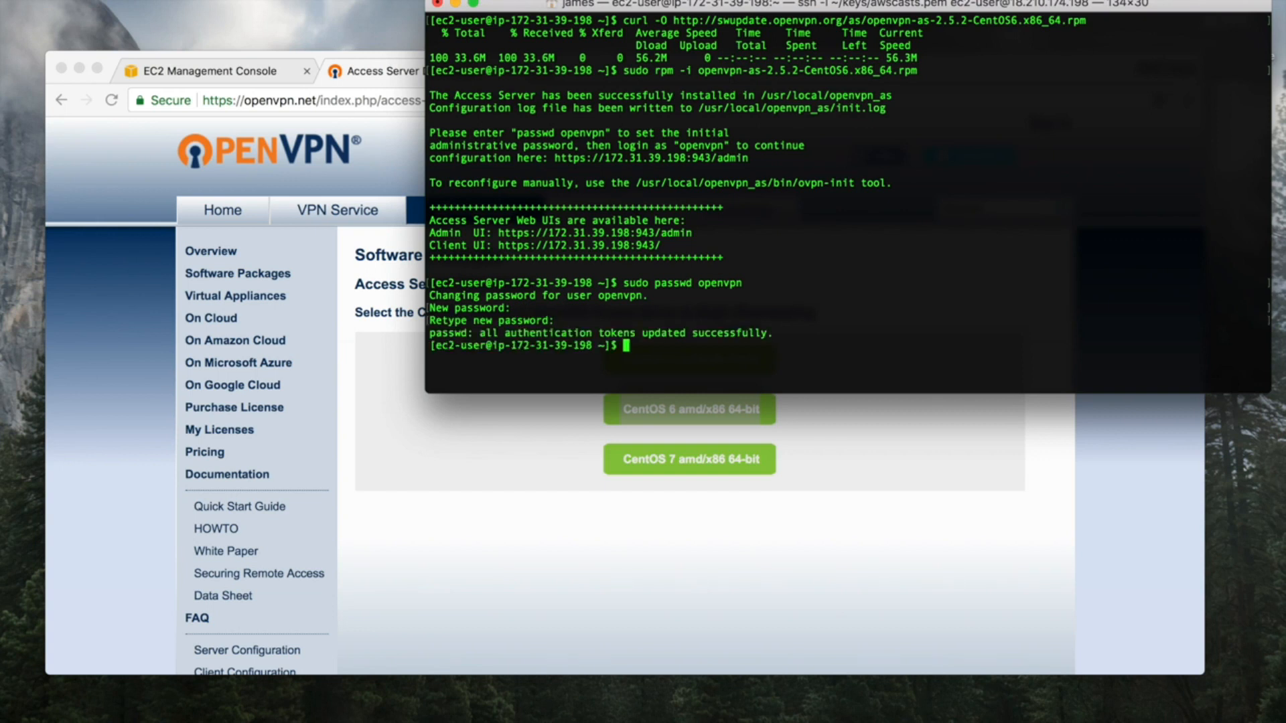
key("enter")
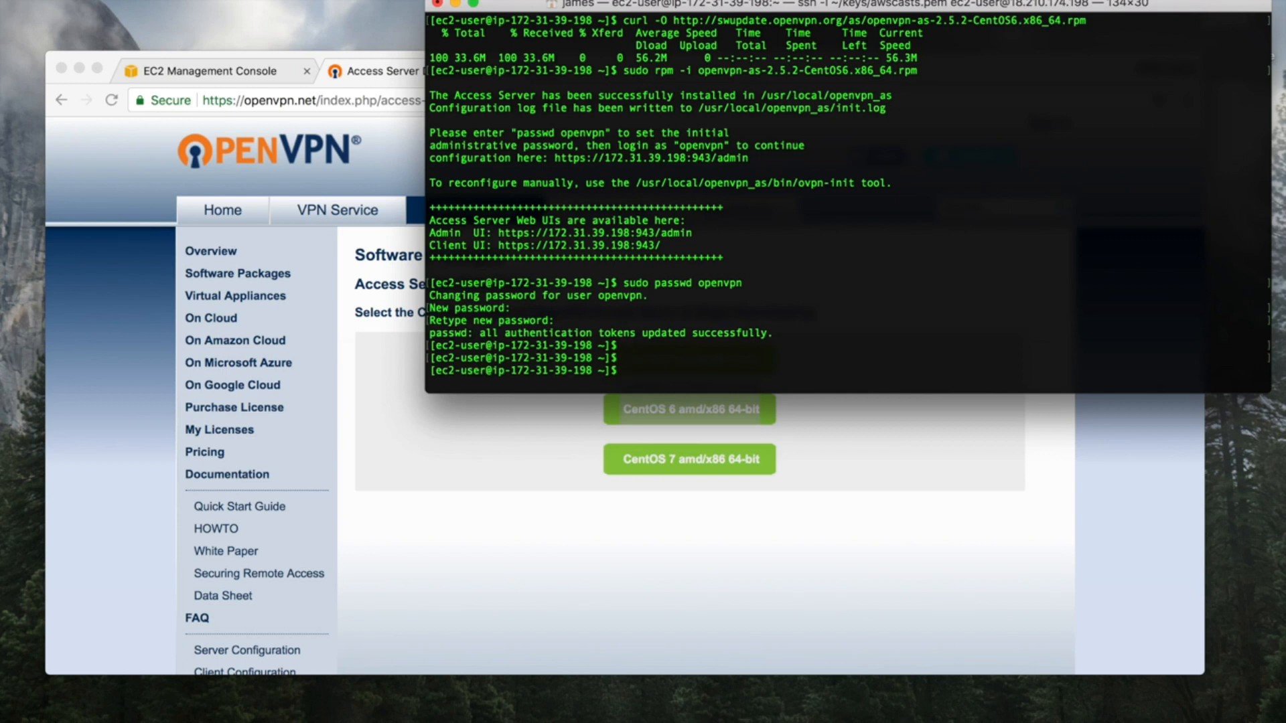
mouse_move(410, 202)
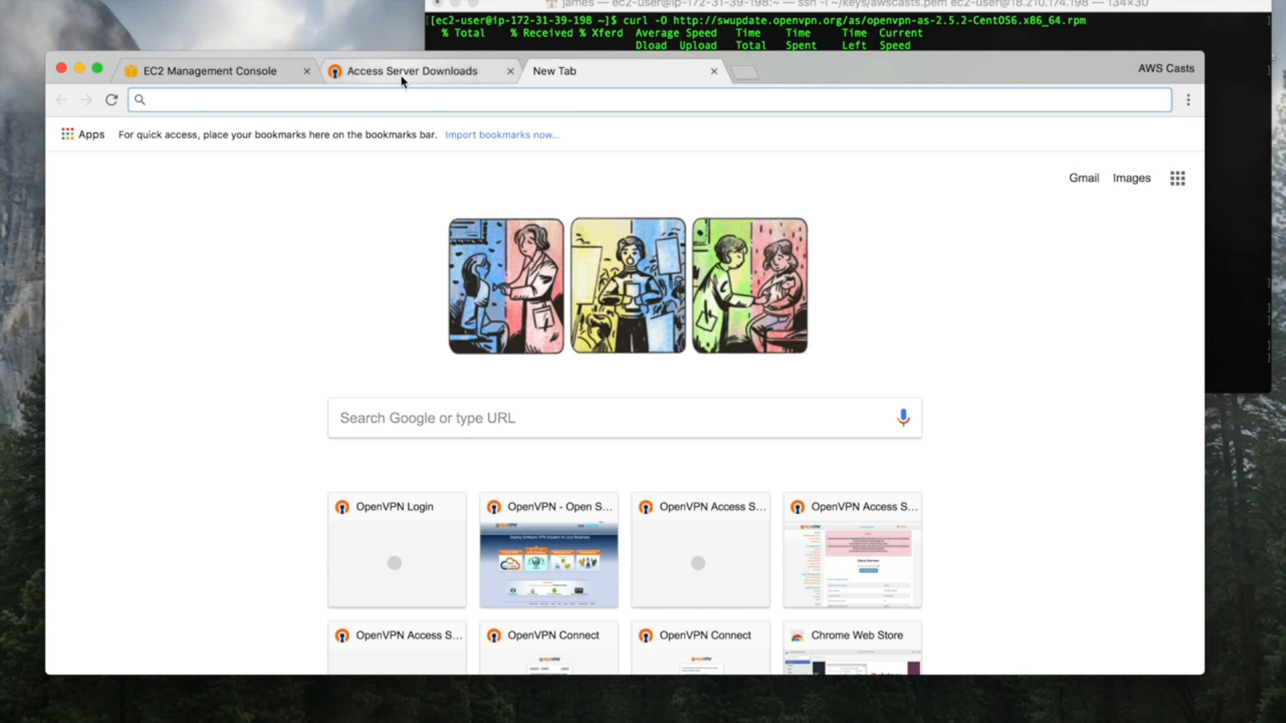
Step: Copy the Elastic IP from EC2 and browse to 18.210.174.198:943/admin
left_click(205, 71)
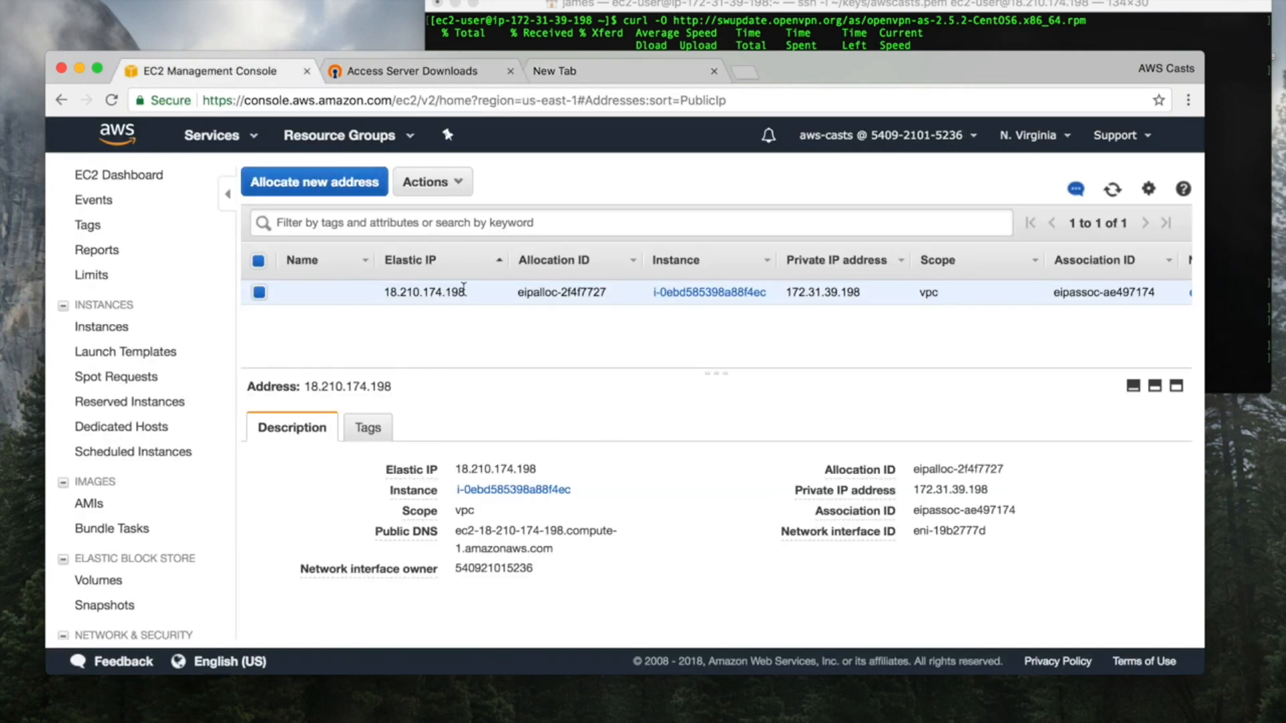
double_click(421, 292)
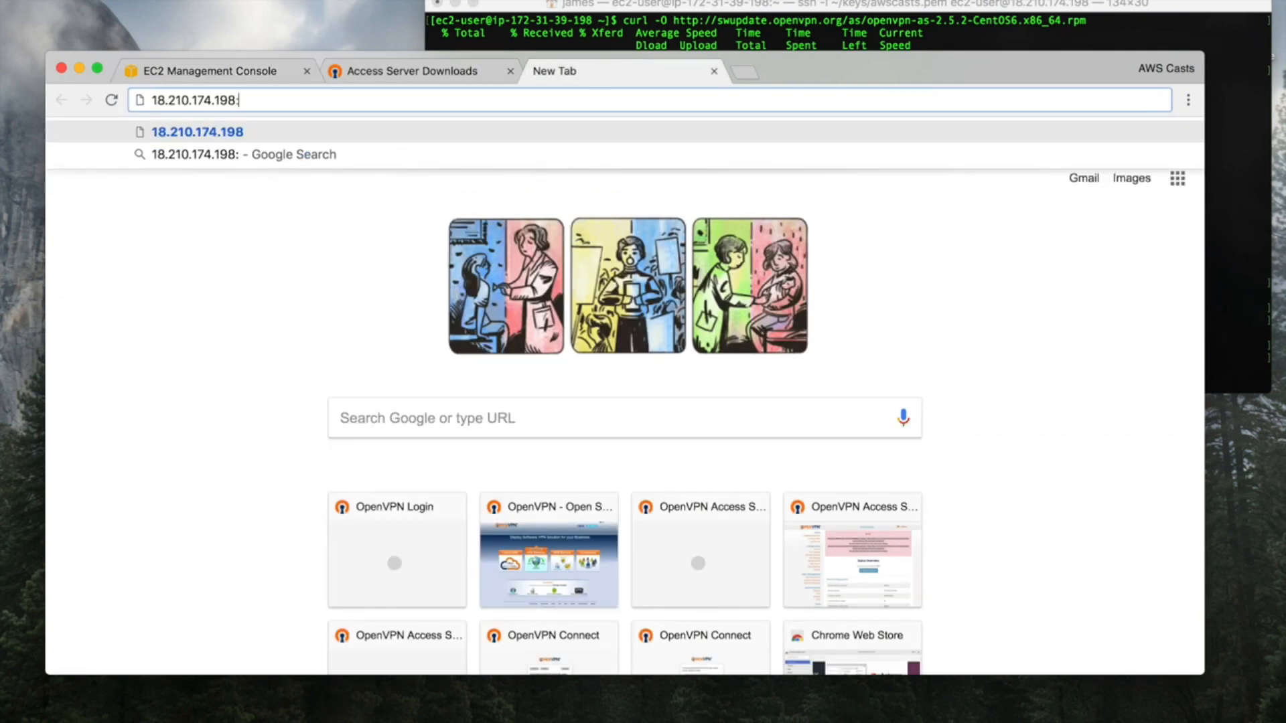
type(":943")
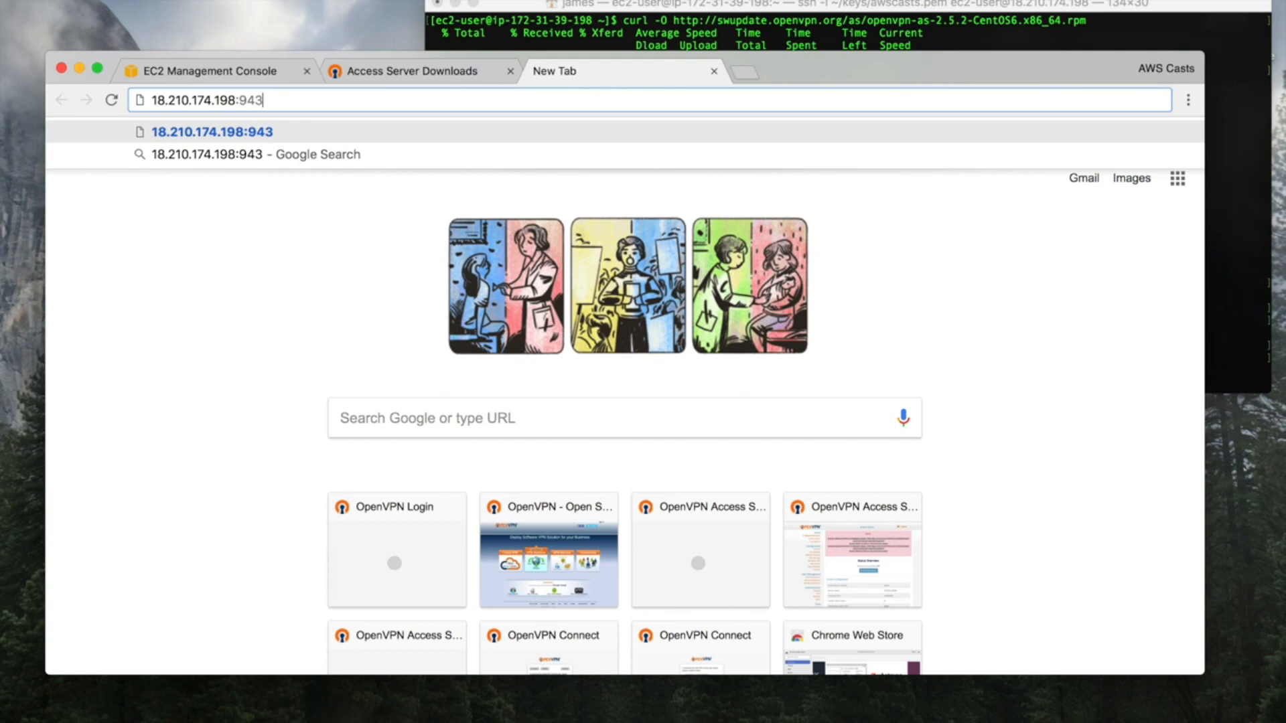
type("/admin")
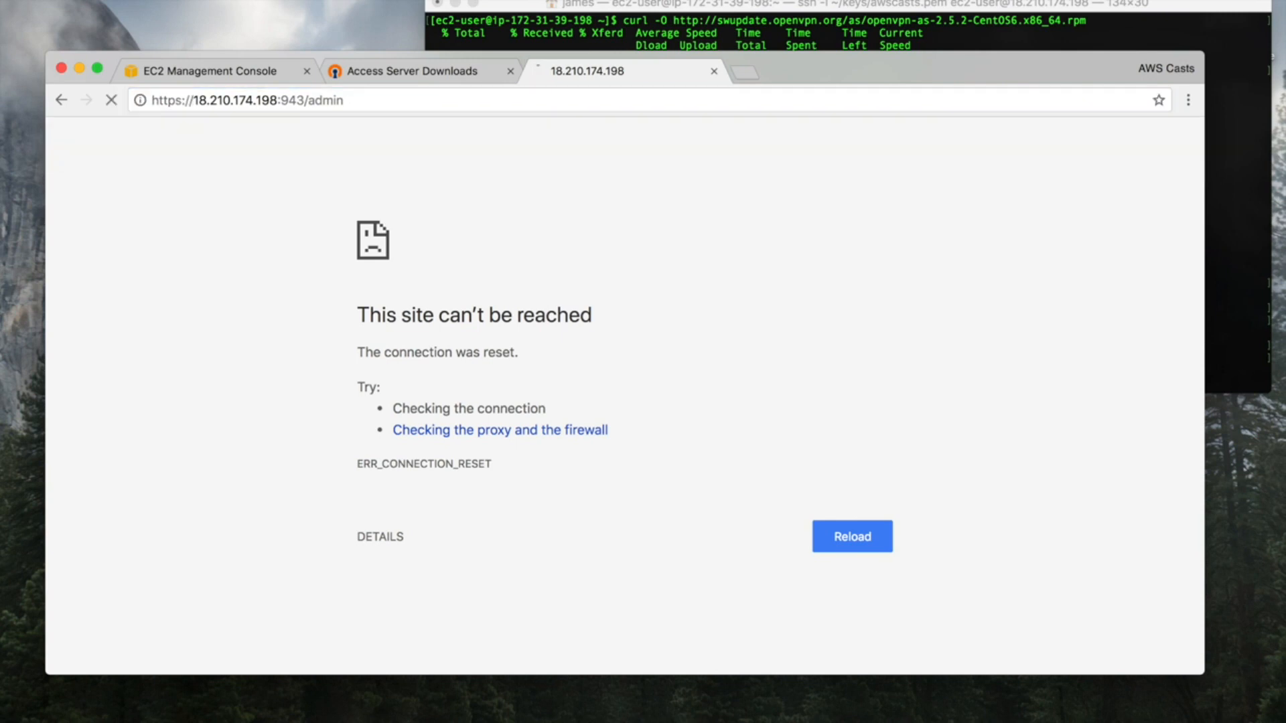
left_click(850, 536)
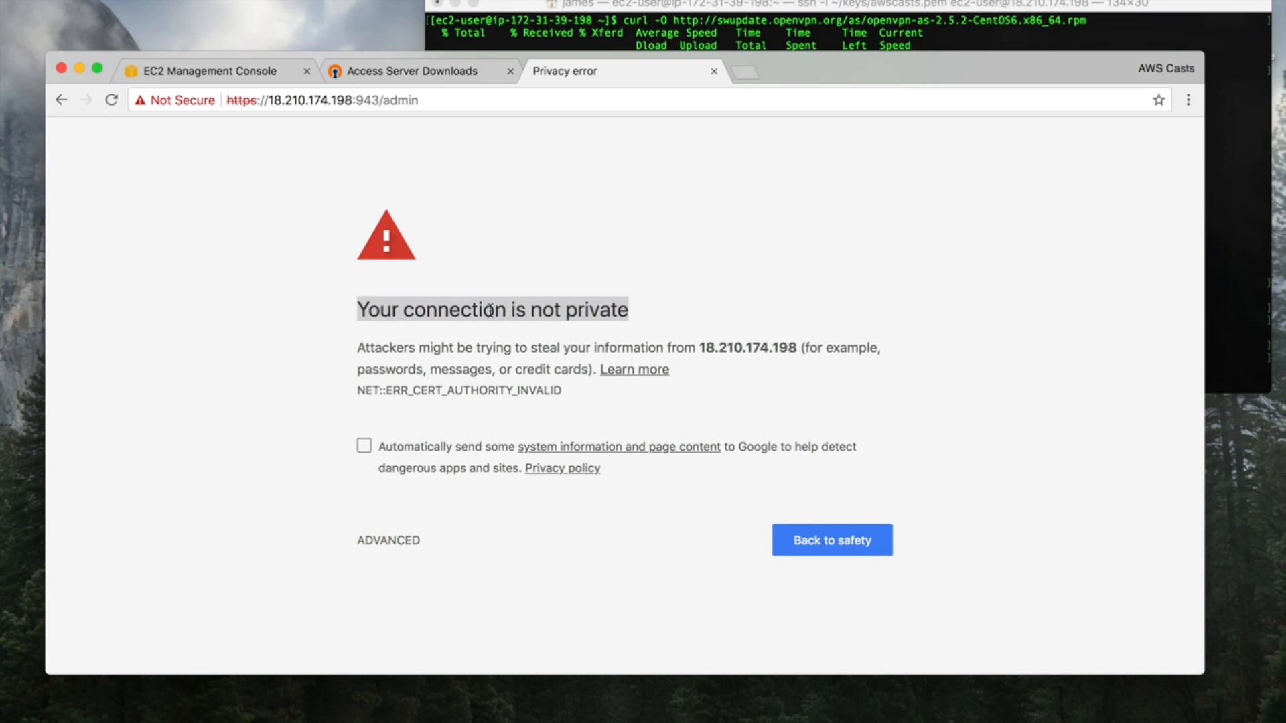
Step: Bypass the certificate warning and reload to reach the Admin Login page
left_click(388, 540)
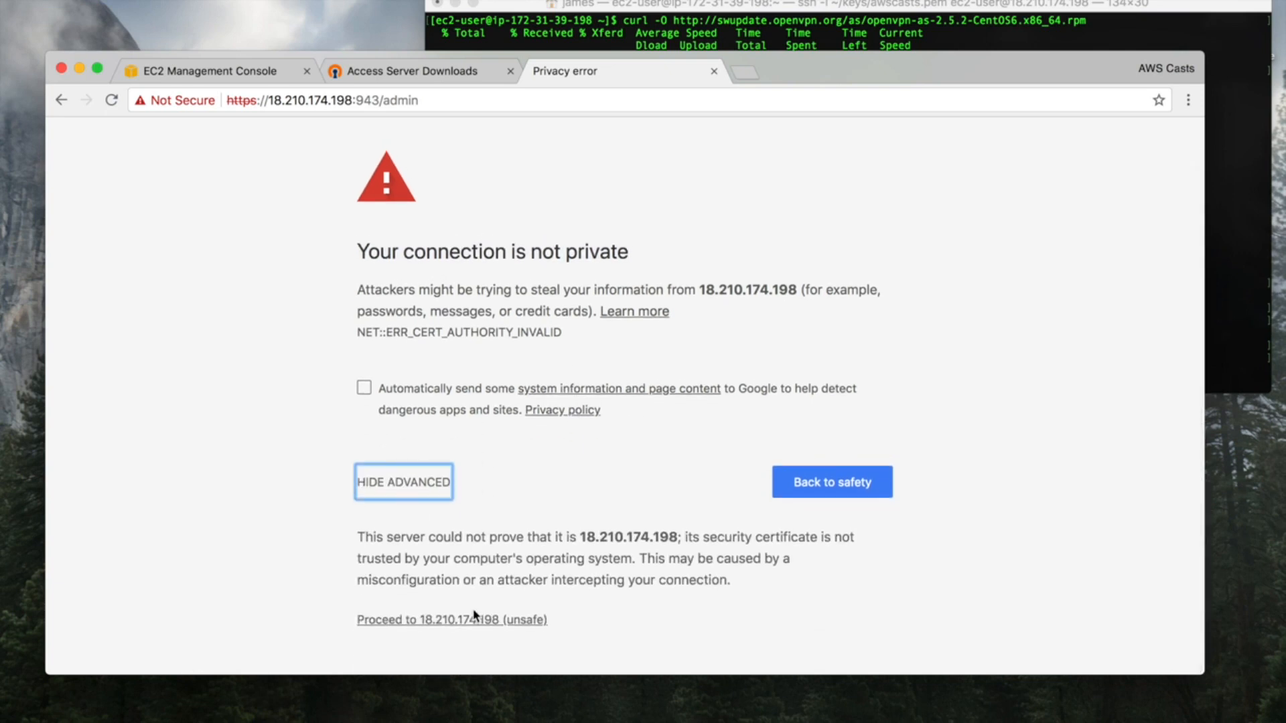
left_click(451, 618)
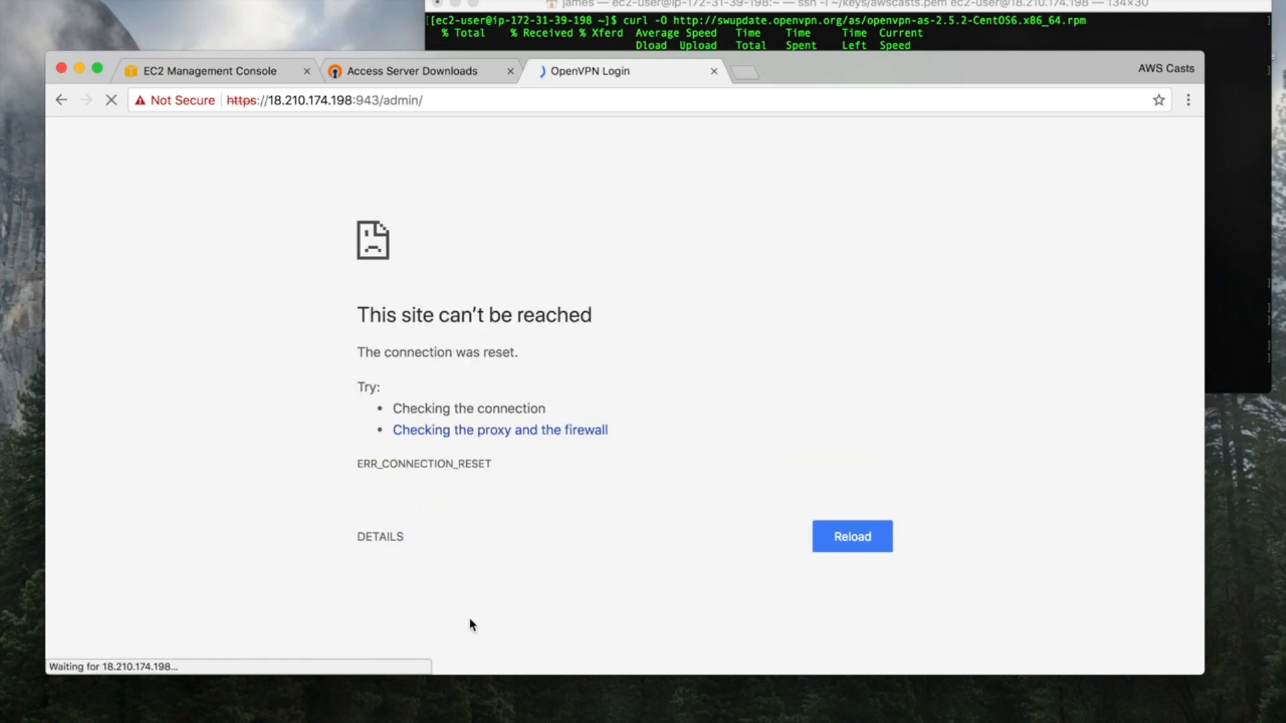
left_click(850, 536)
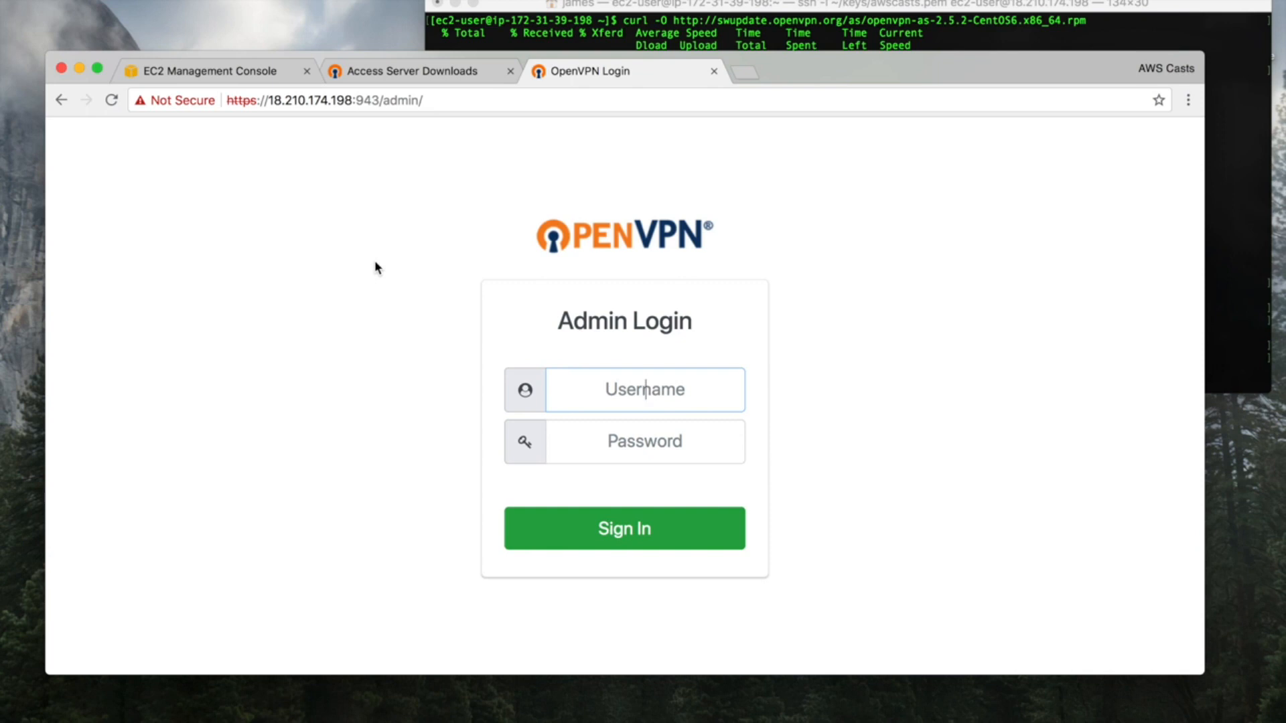
Step: Sign in as openvpn, retrying once after an 'Incorrect login.' rejection
type("openvpn")
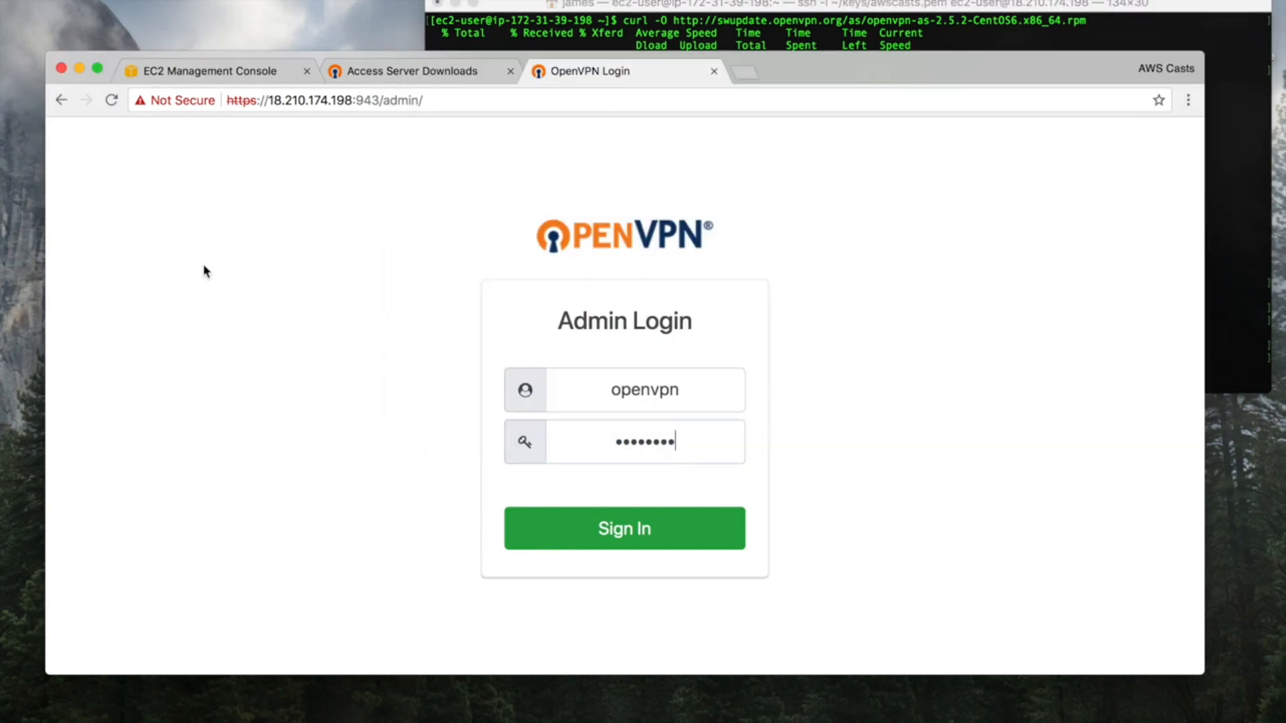
left_click(623, 527)
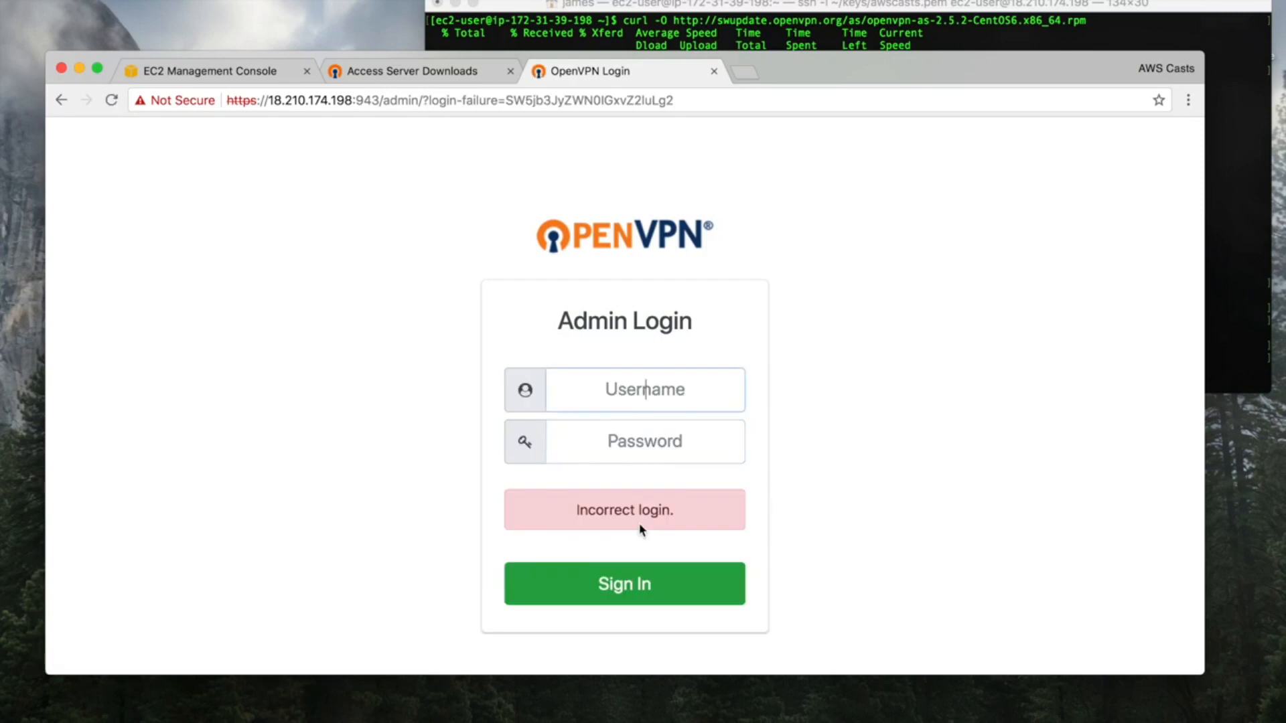
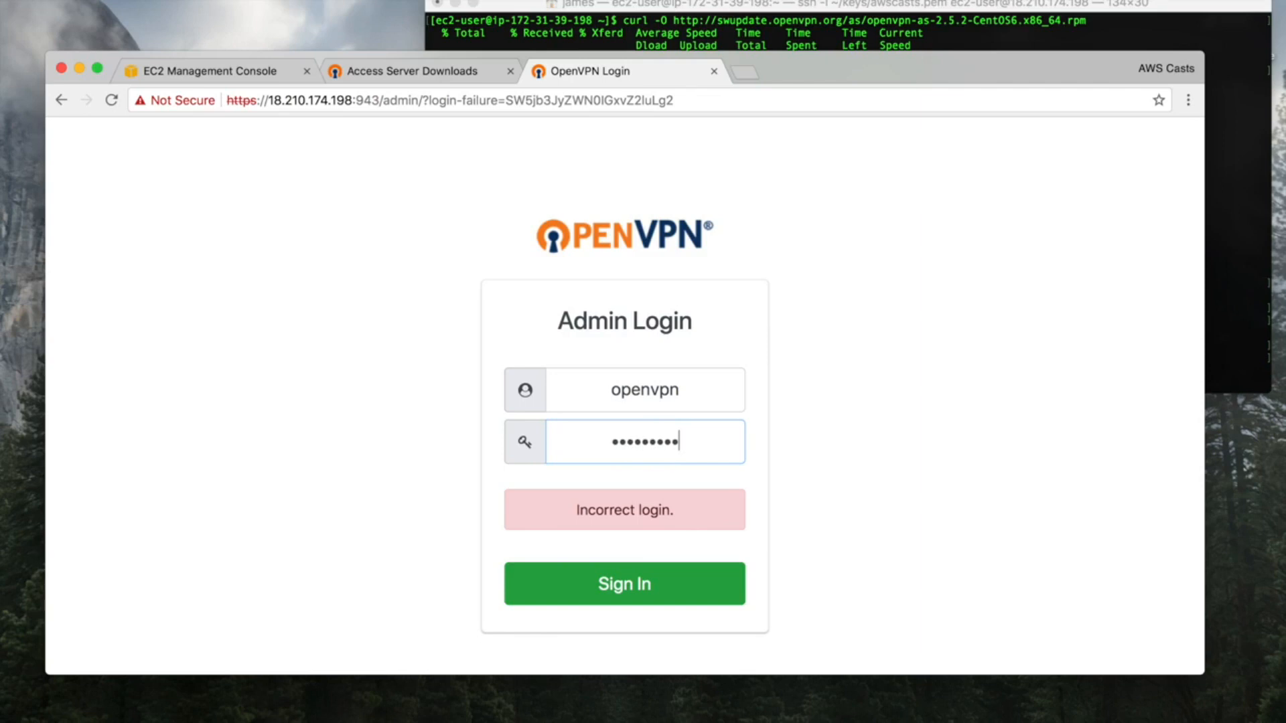
left_click(622, 583)
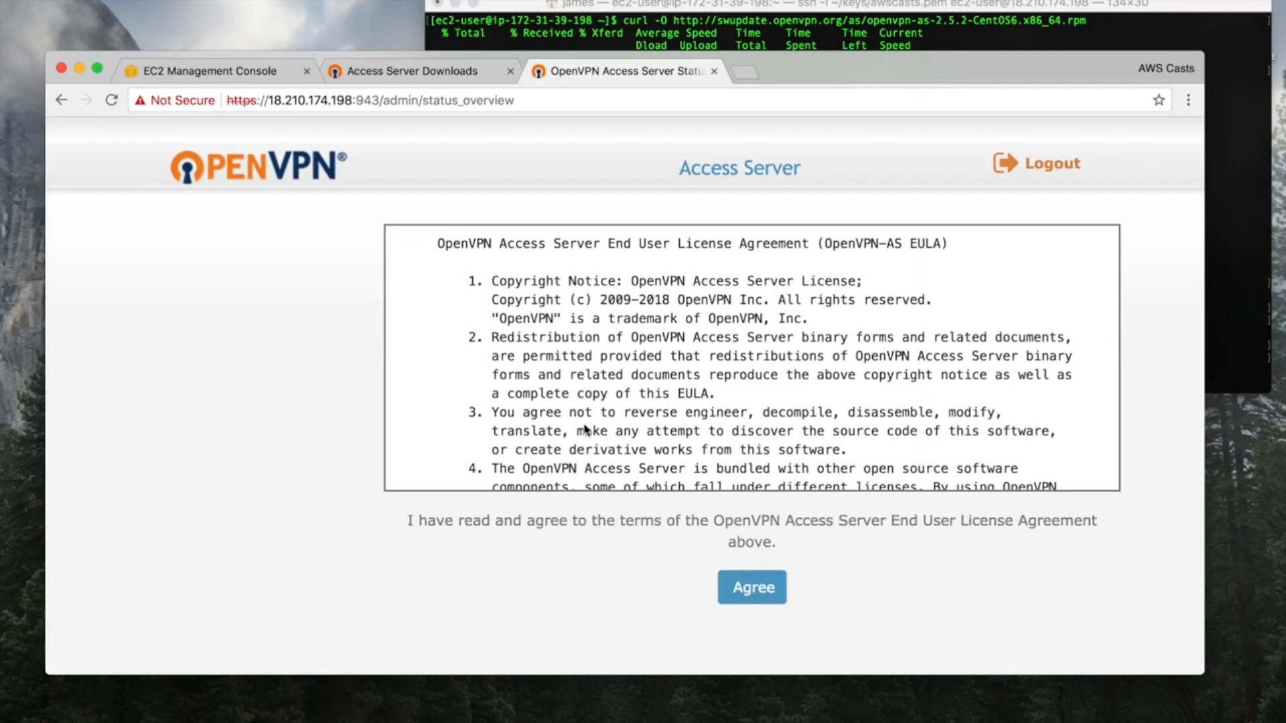
Step: Scroll through the EULA and agree to it to enter the admin console
scroll("down", 3)
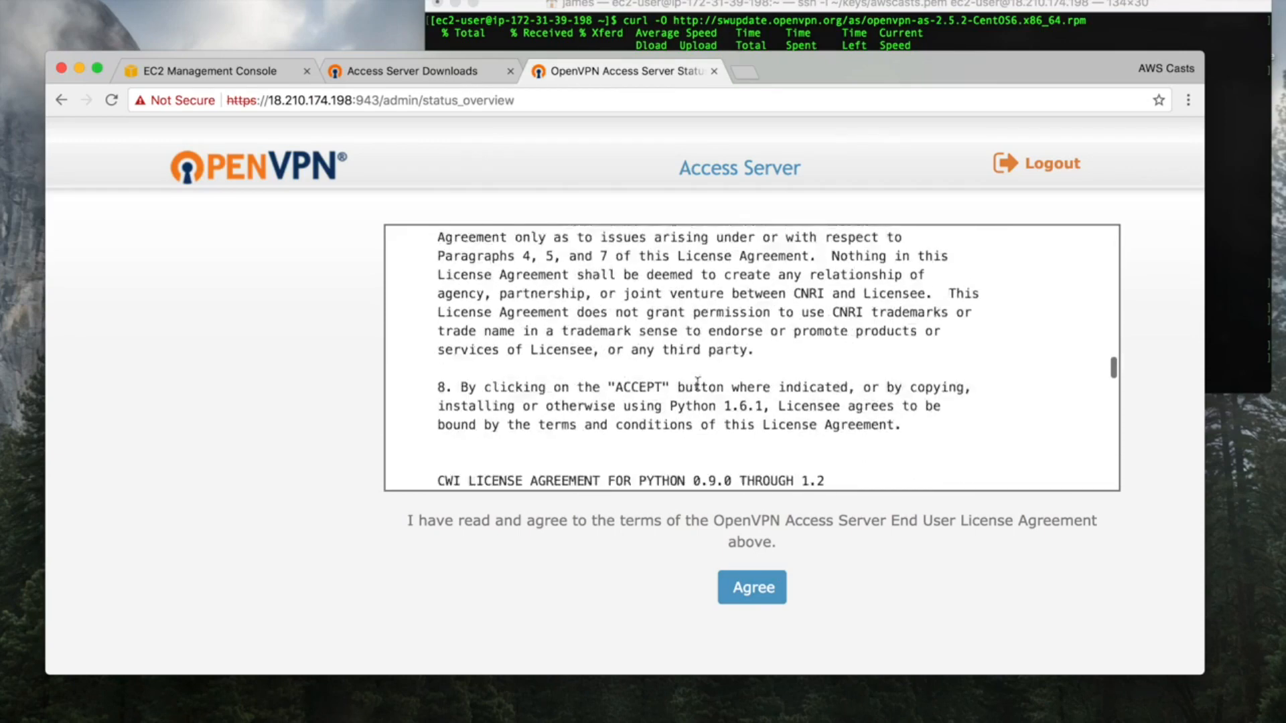
scroll("down", 3)
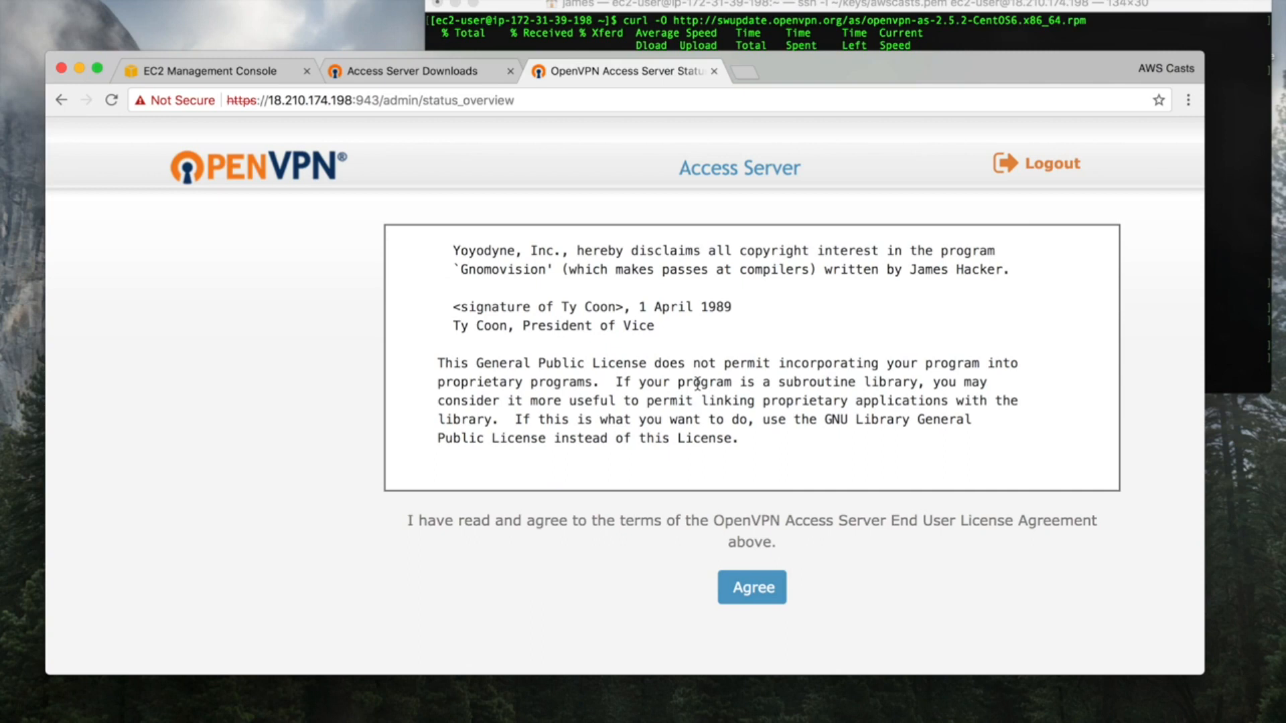
left_click(750, 587)
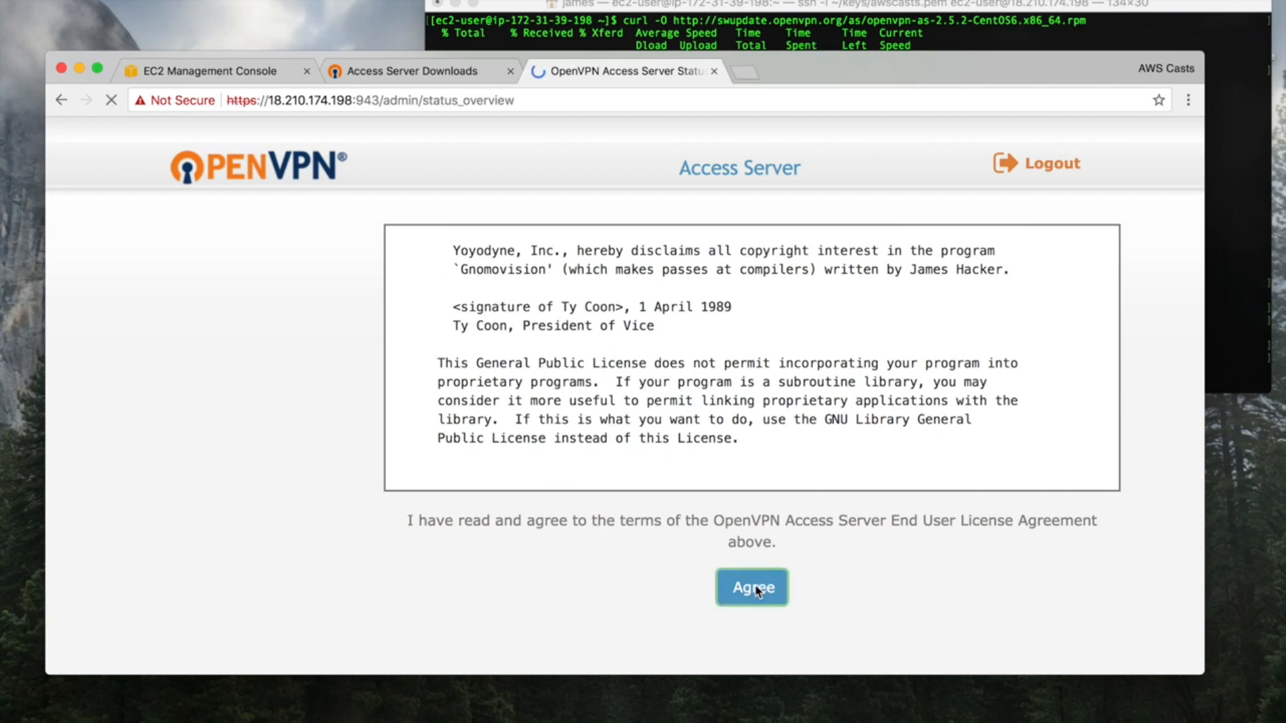
left_click(750, 587)
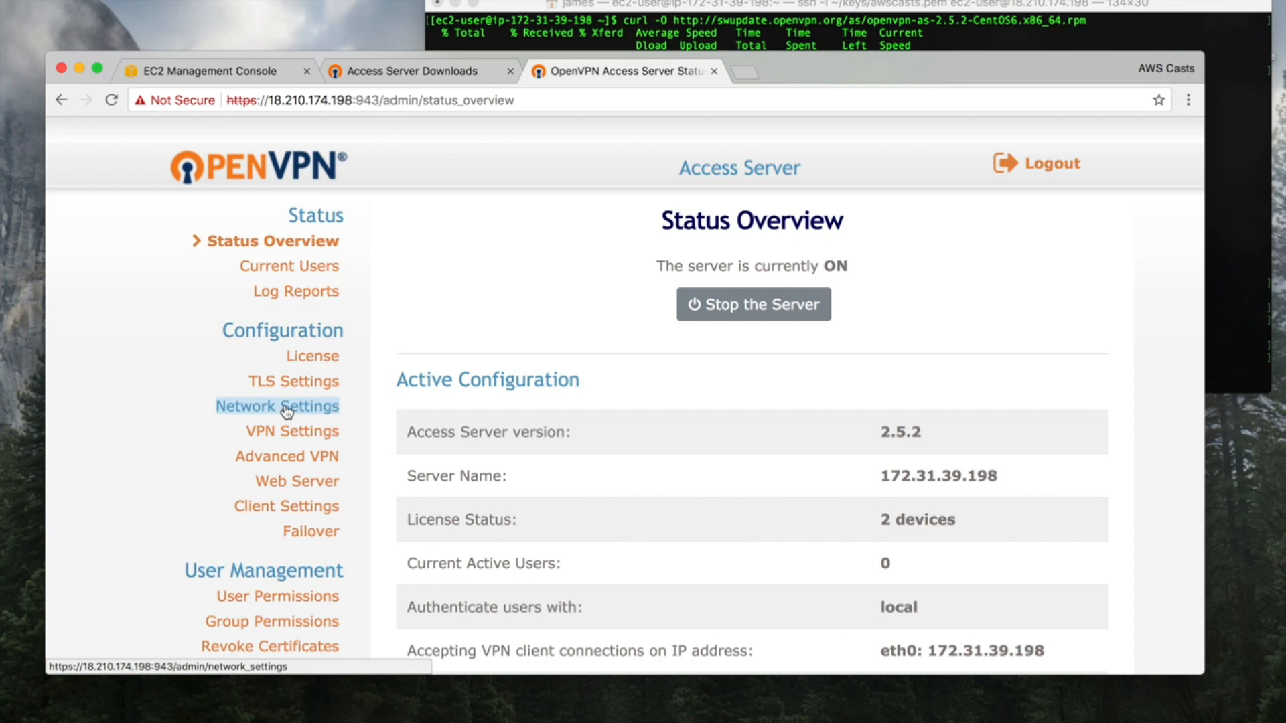
Step: Set the Network Settings hostname to 18.210.174.198 and save
left_click(277, 406)
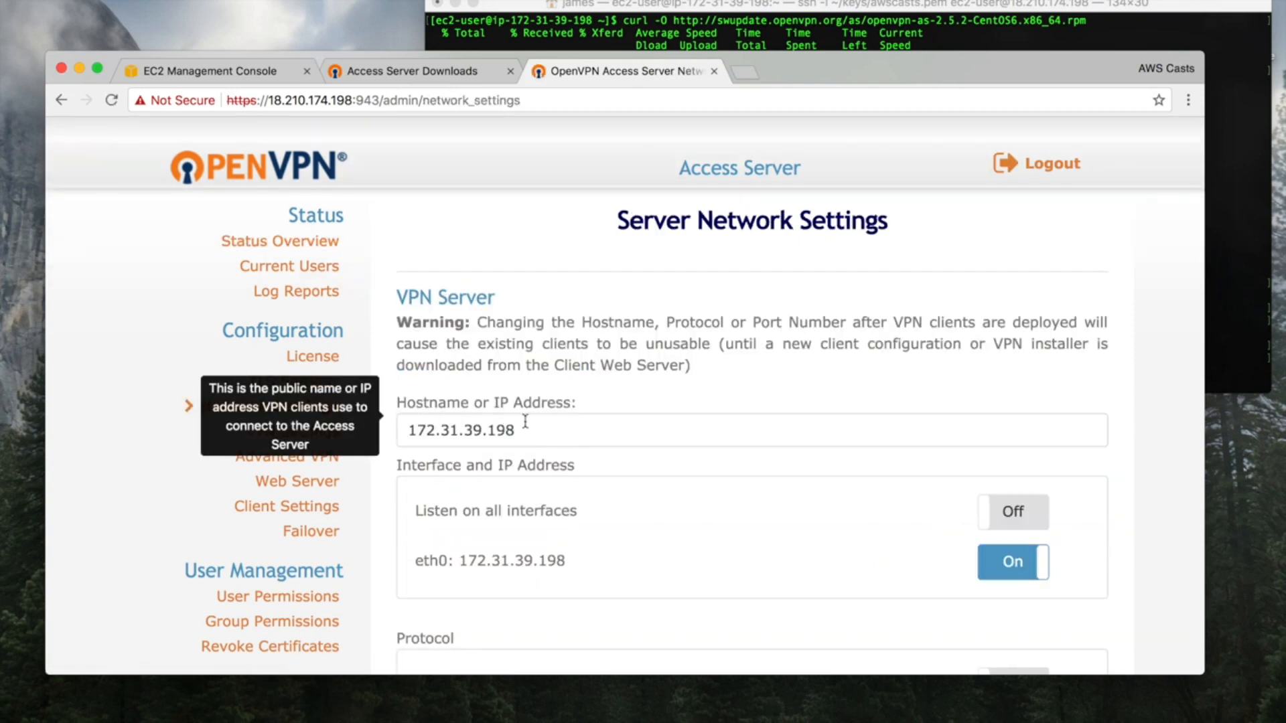
type("18.210.174.198")
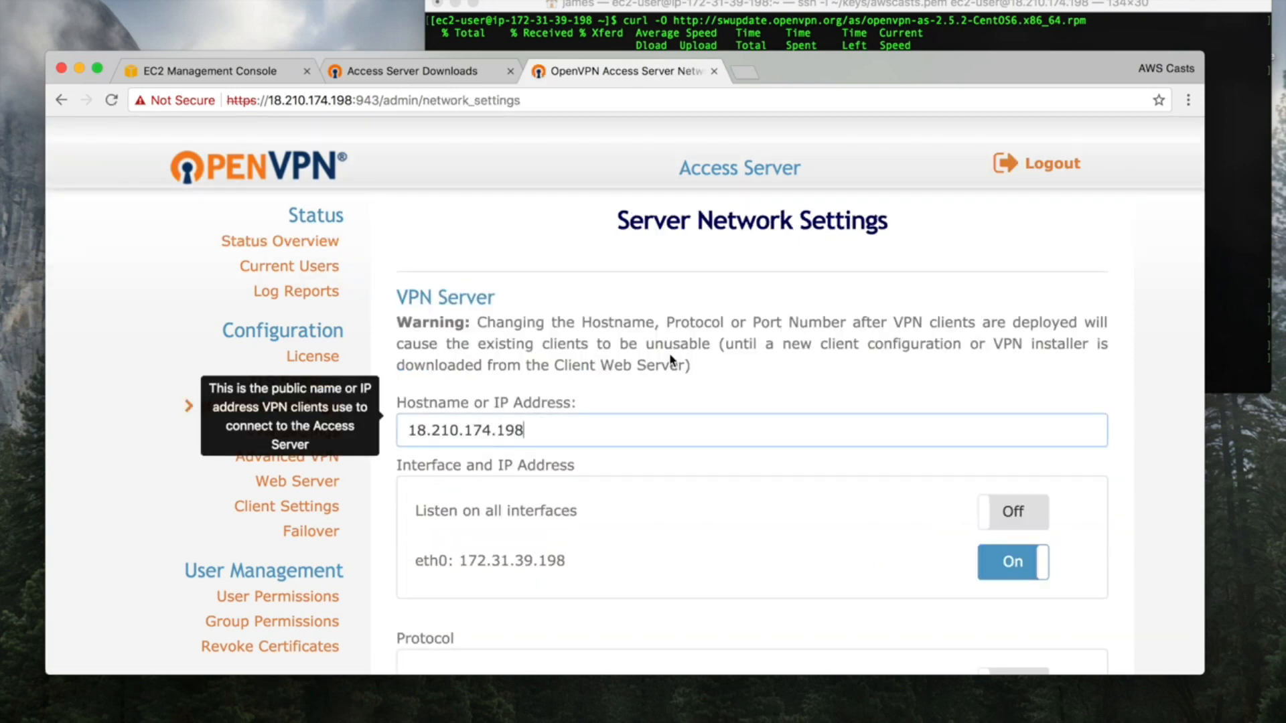
scroll("down", 3)
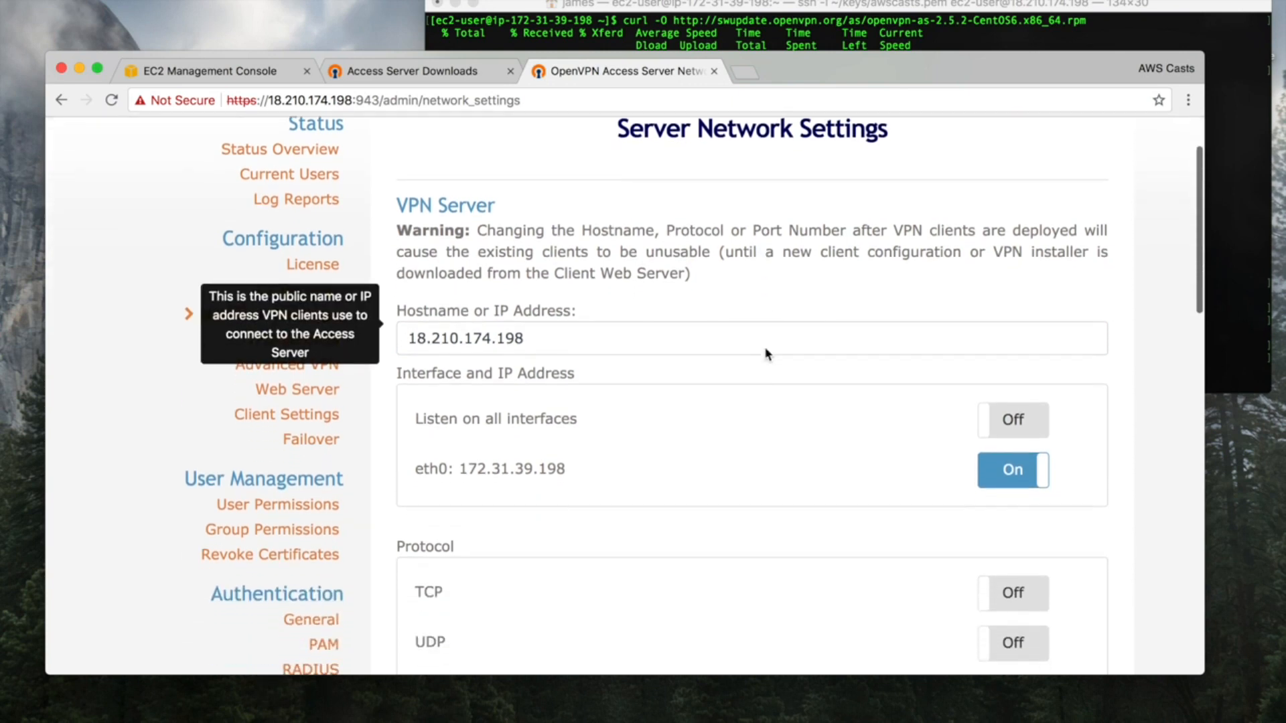
scroll("down", 3)
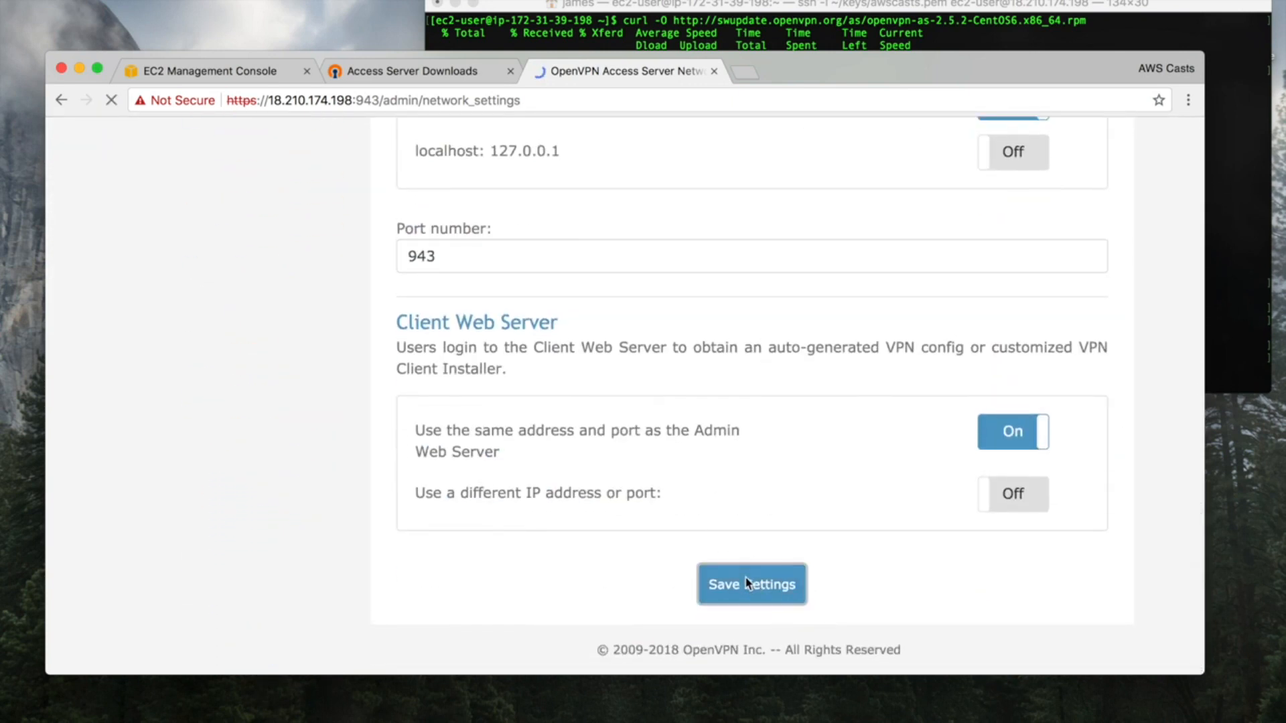
left_click(750, 584)
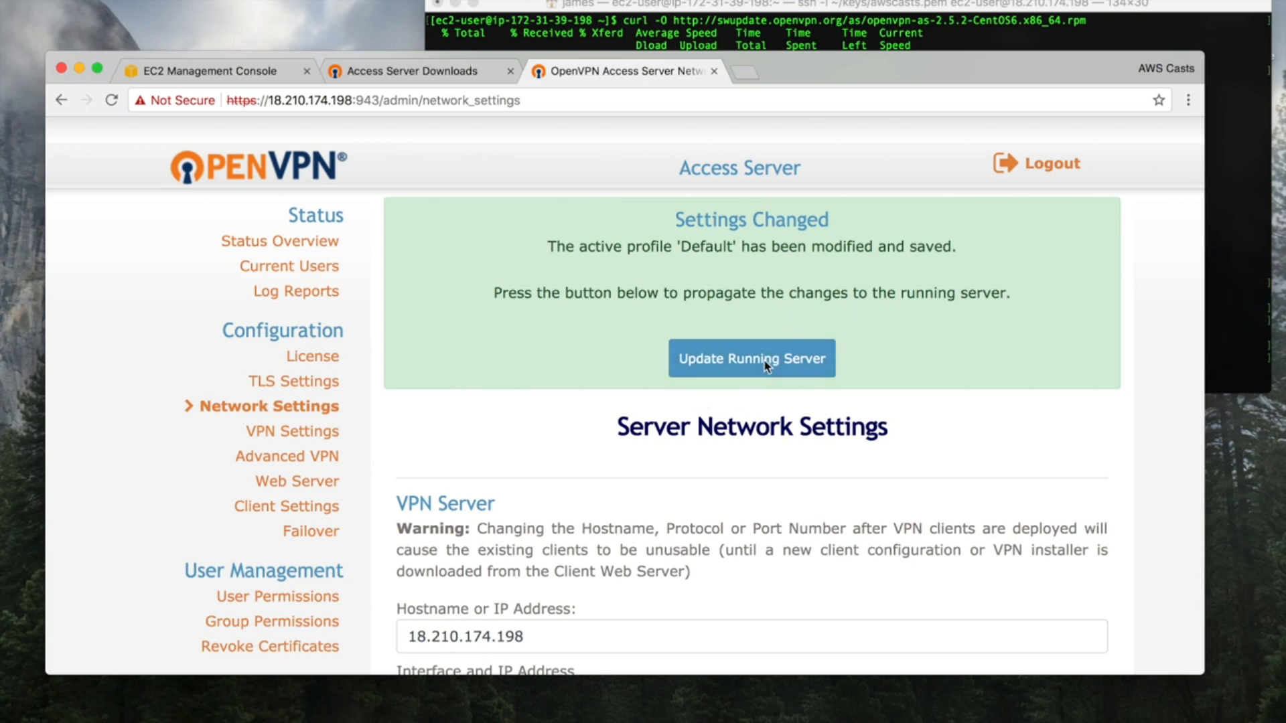
Step: Apply the saved settings to the running server
left_click(750, 359)
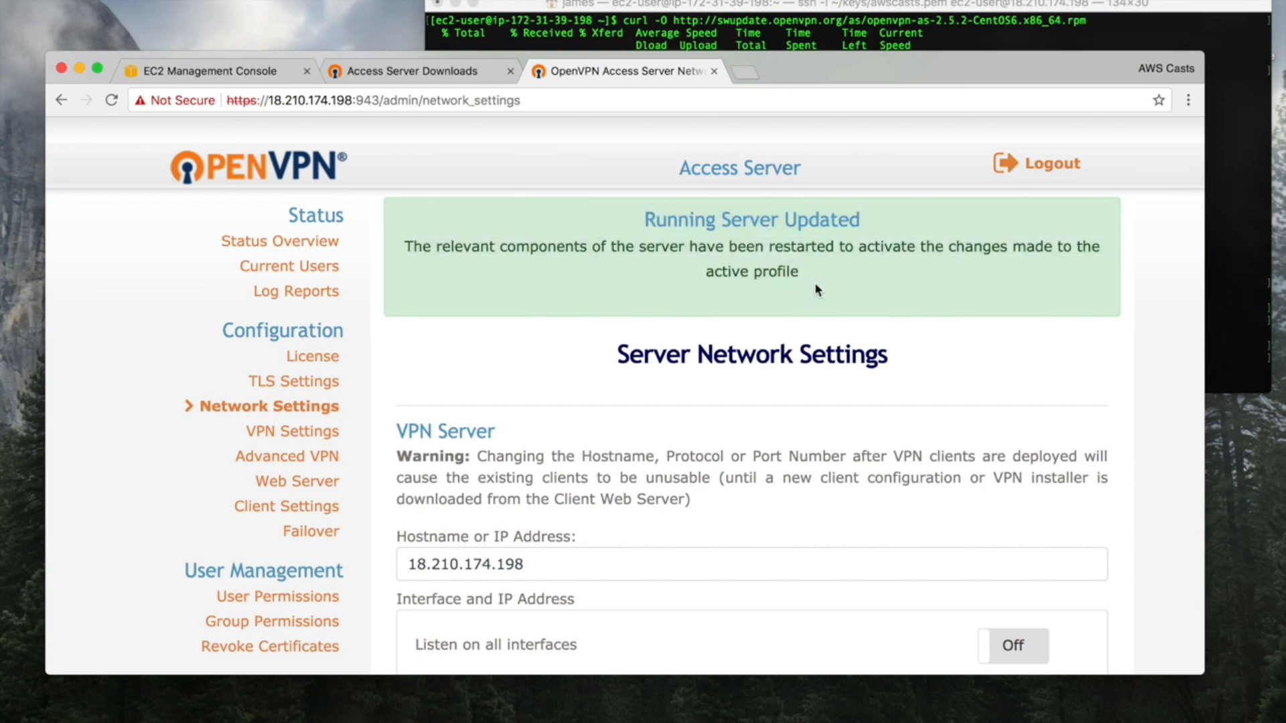
scroll("down", 3)
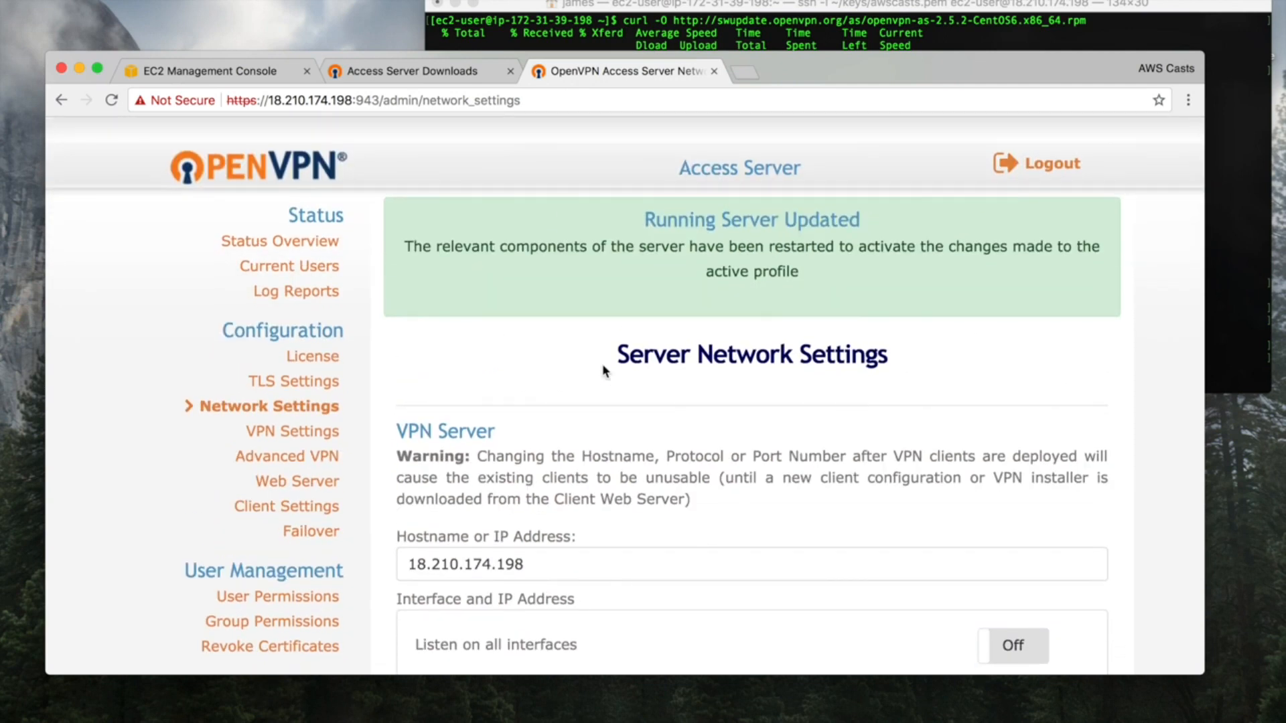
mouse_move(571, 282)
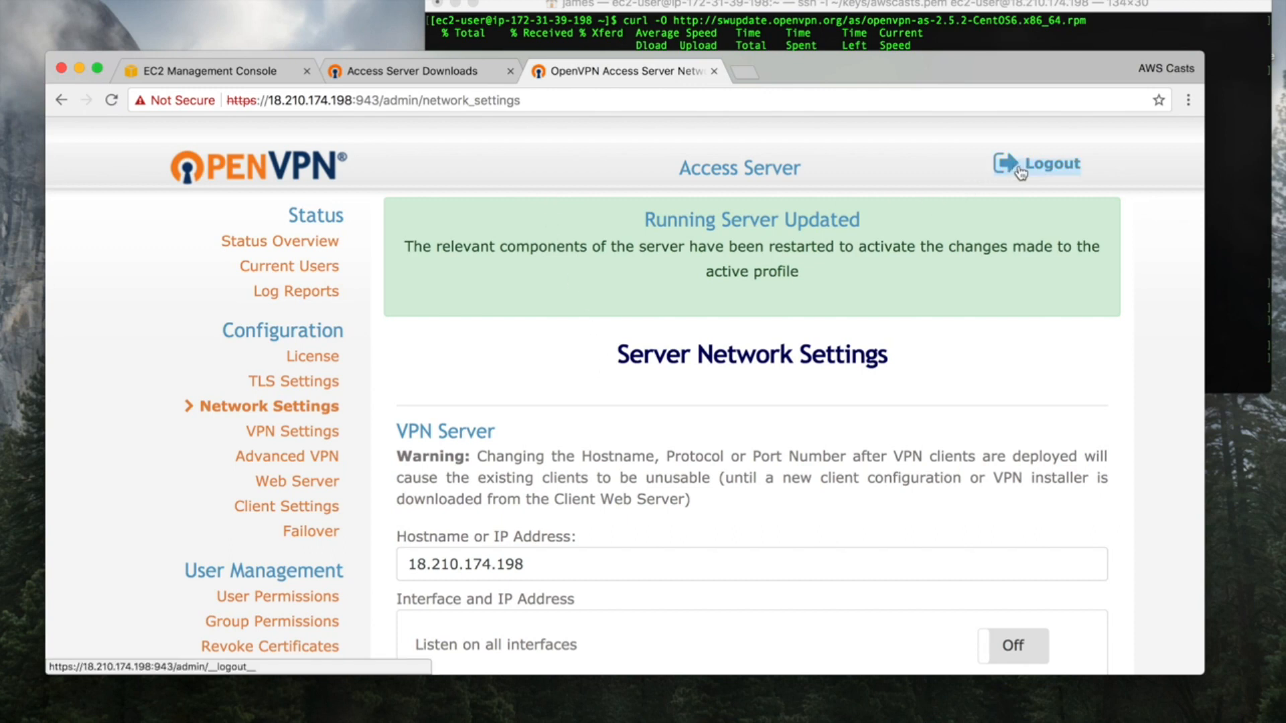
left_click(1050, 163)
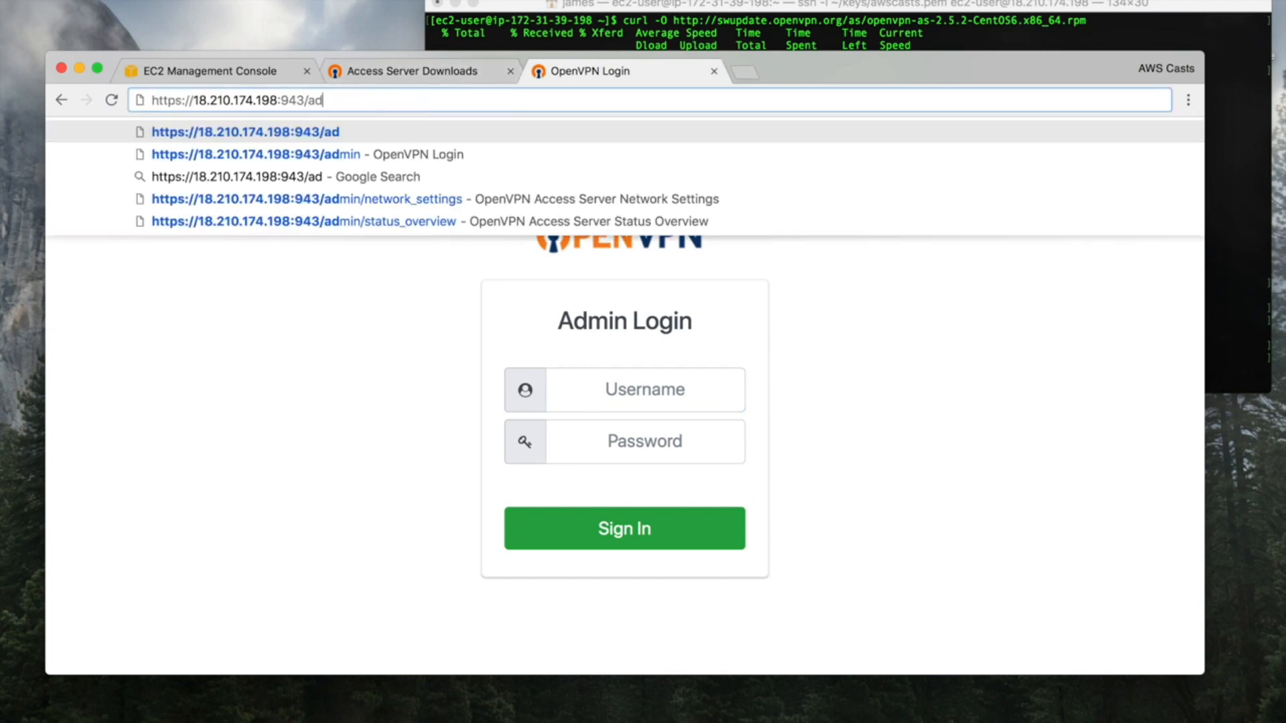
key("Backspace")
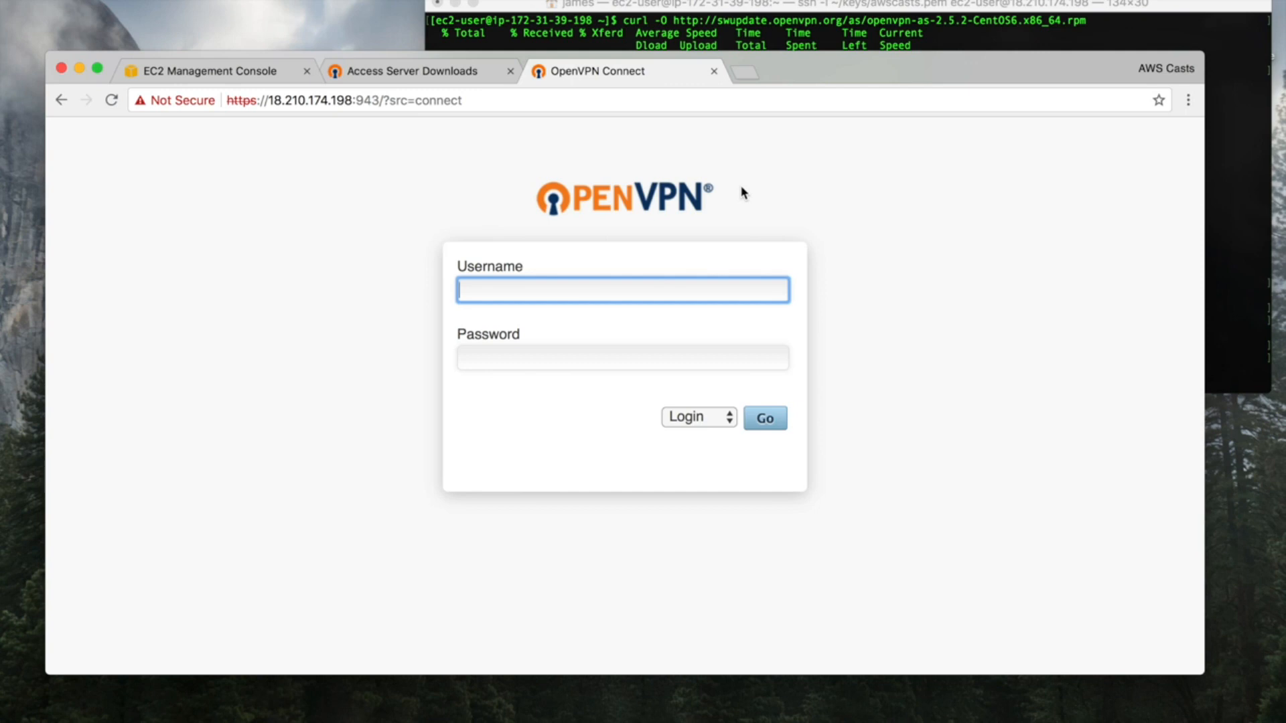
Step: Sign in to the client portal as user openvpn with the password
type("openvpn")
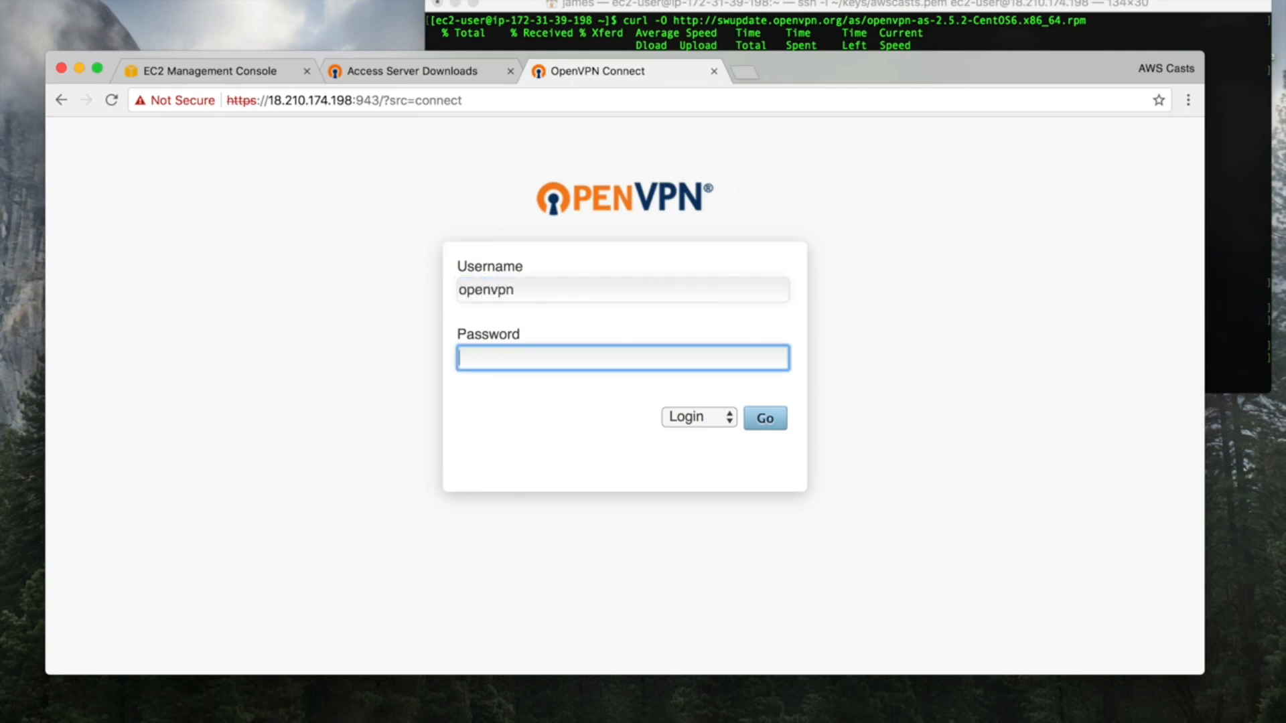
type("password")
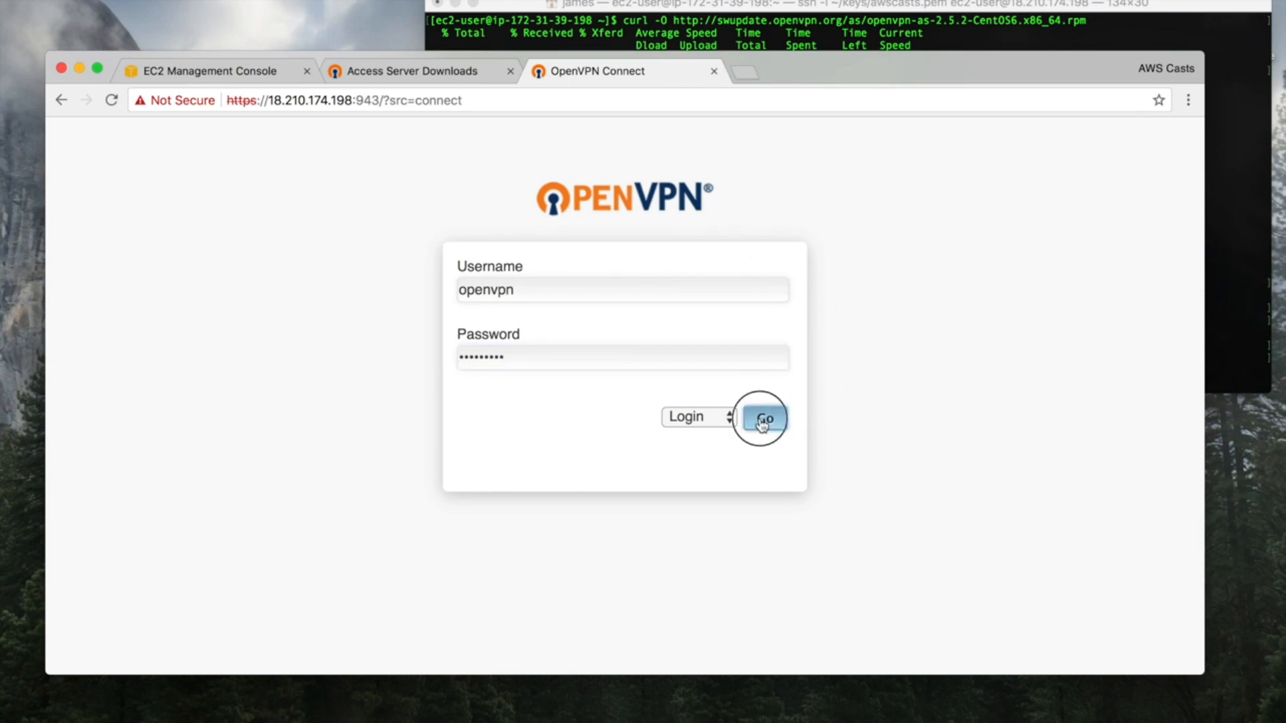
left_click(763, 418)
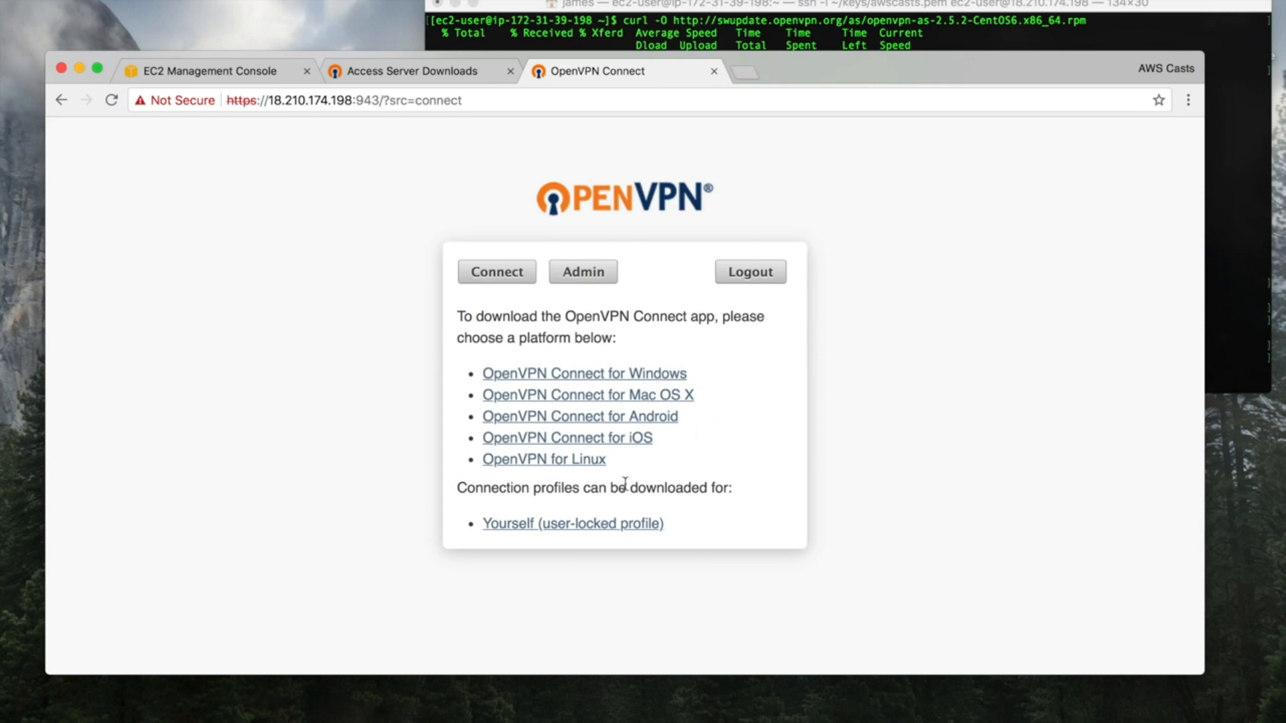
mouse_move(510, 323)
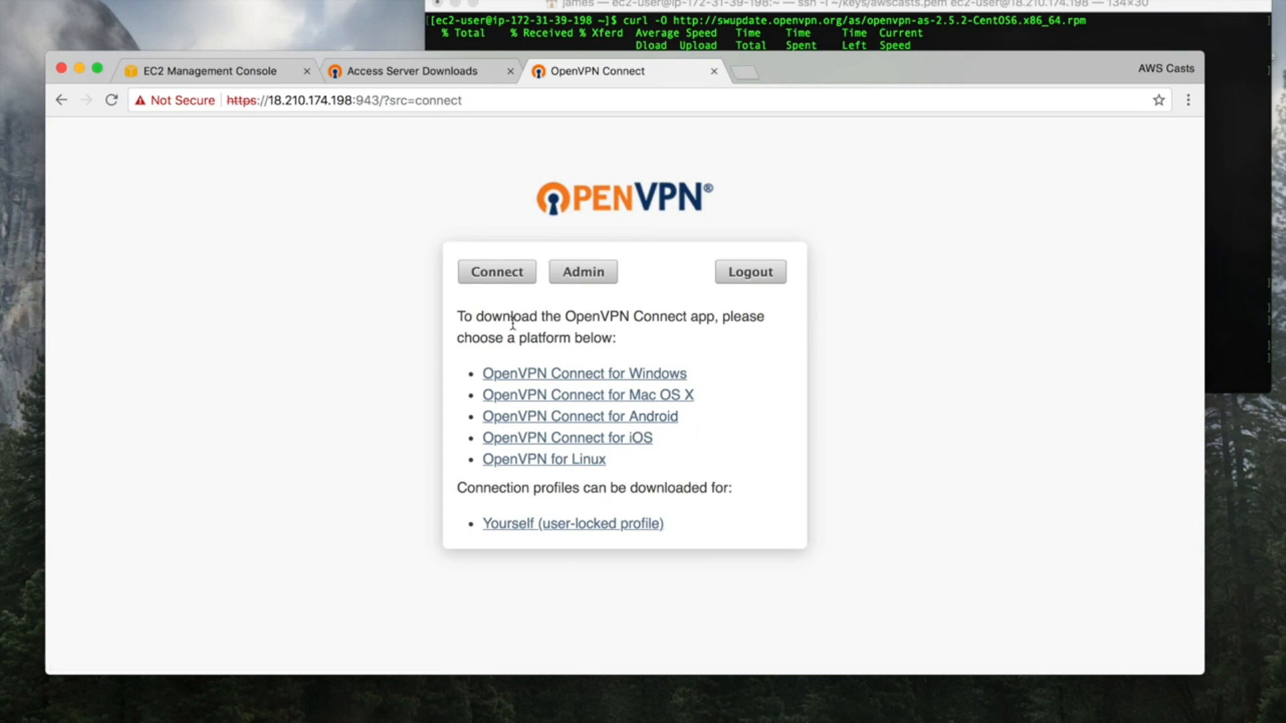
Step: Download the user-locked client.ovpn profile and log out of the client portal
left_click_drag(458, 316, 616, 337)
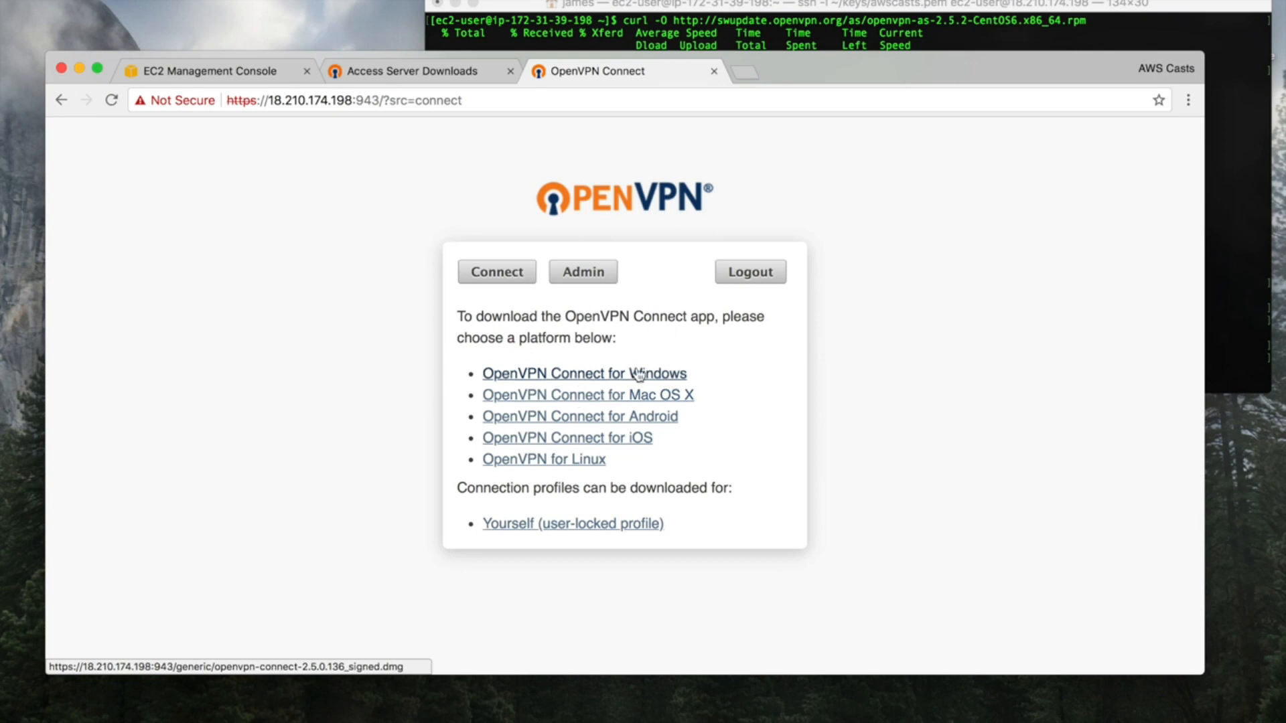
left_click_drag(459, 316, 615, 338)
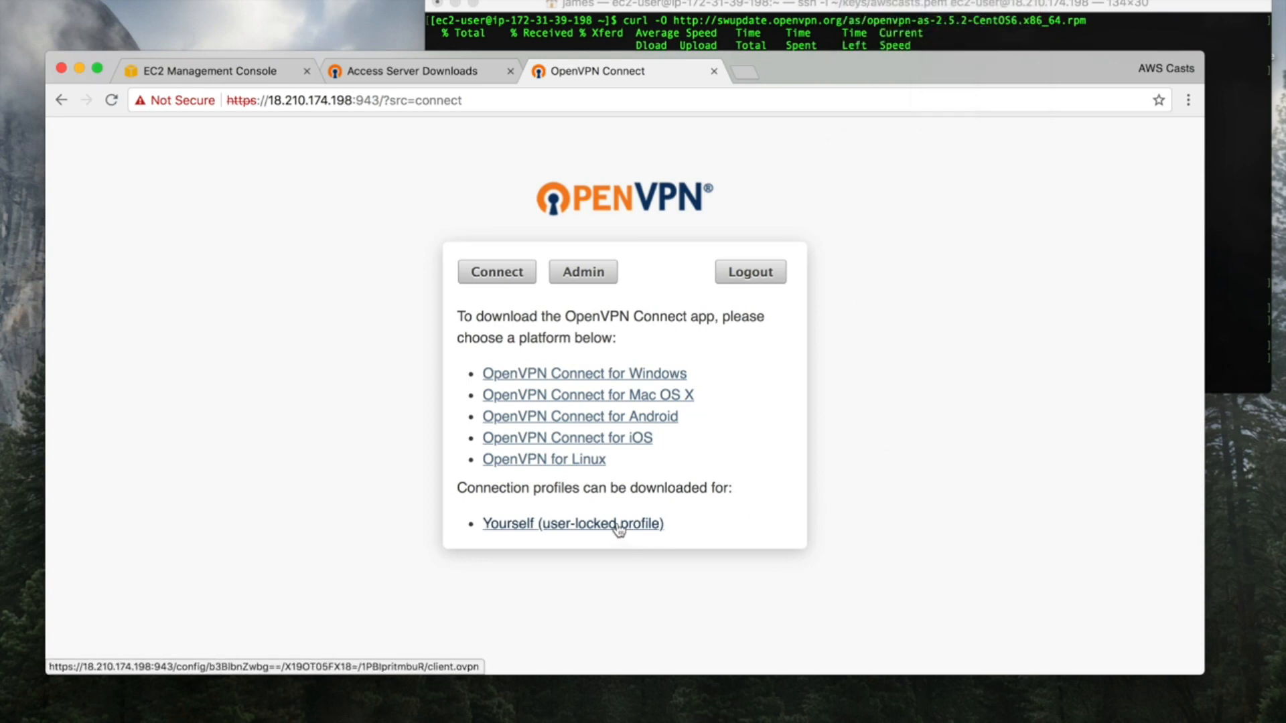
left_click(572, 523)
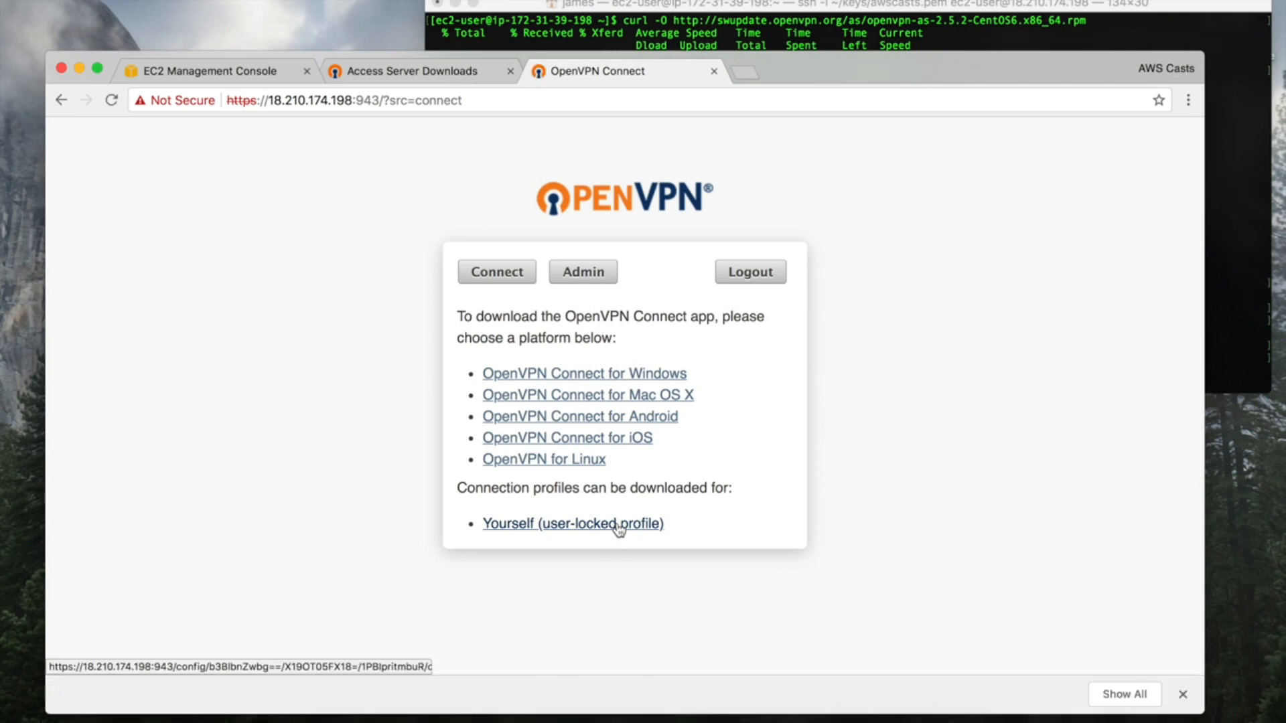
left_click(572, 524)
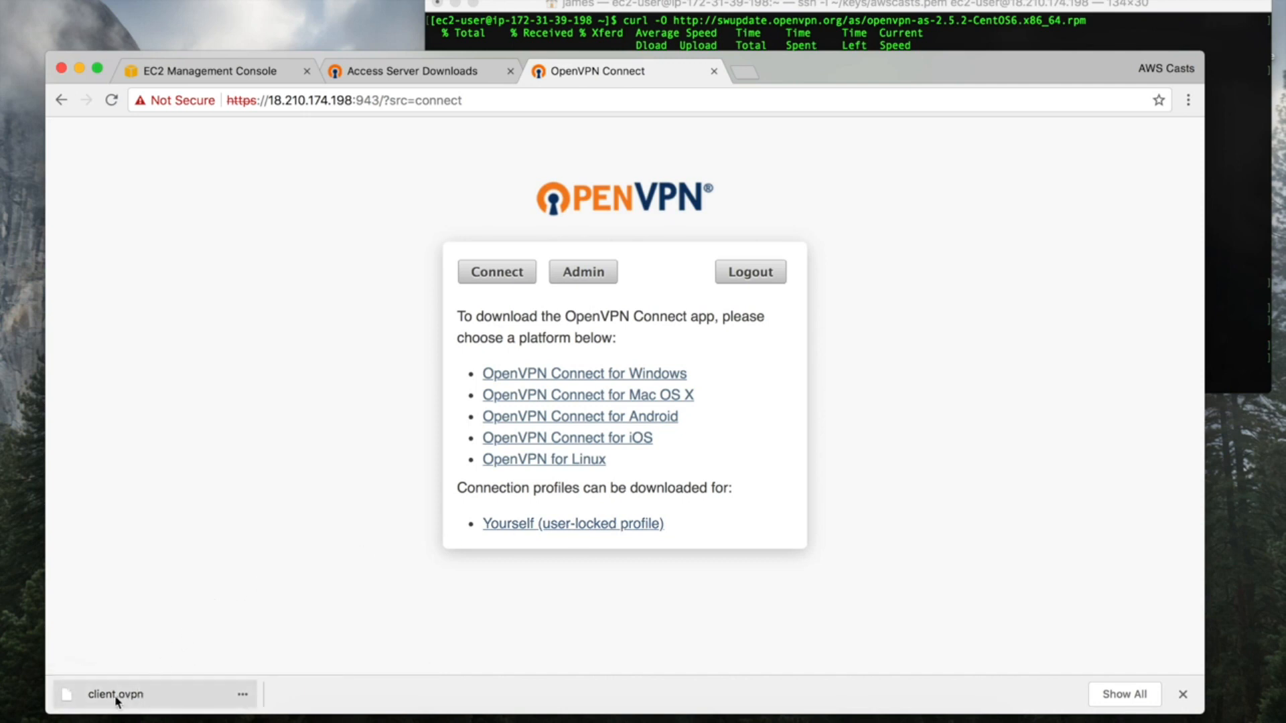
mouse_move(332, 409)
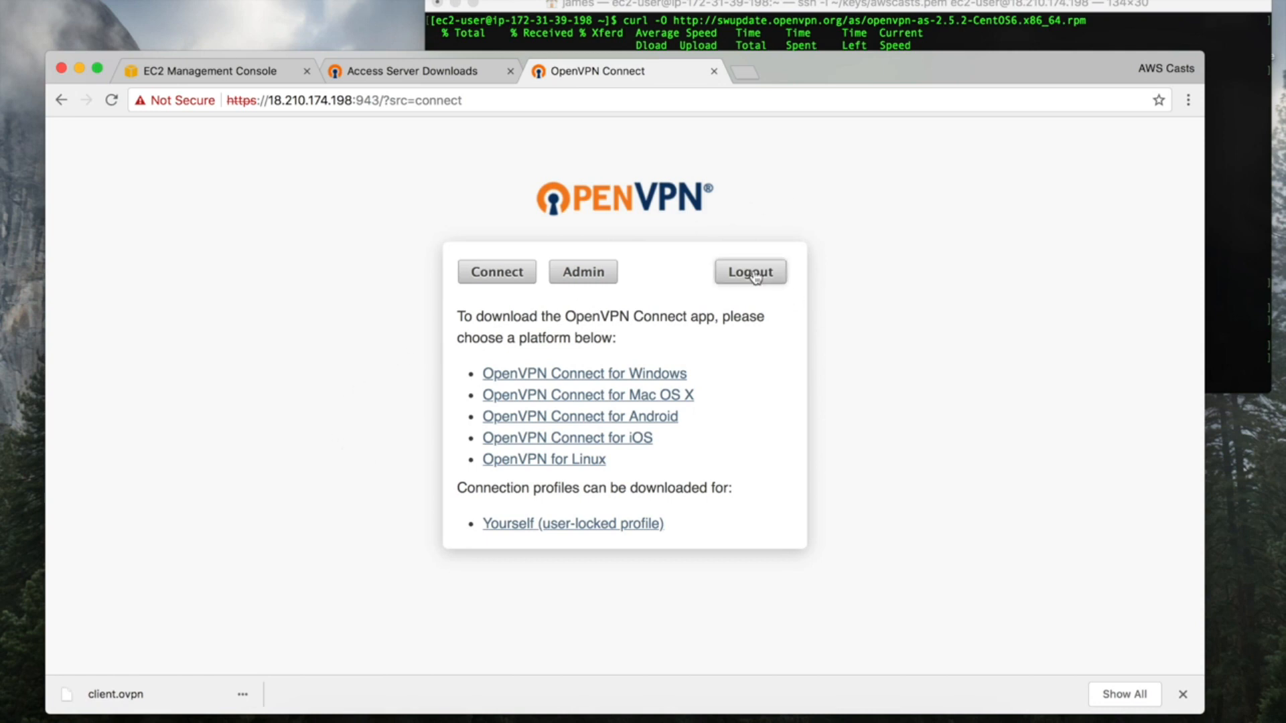
left_click(748, 271)
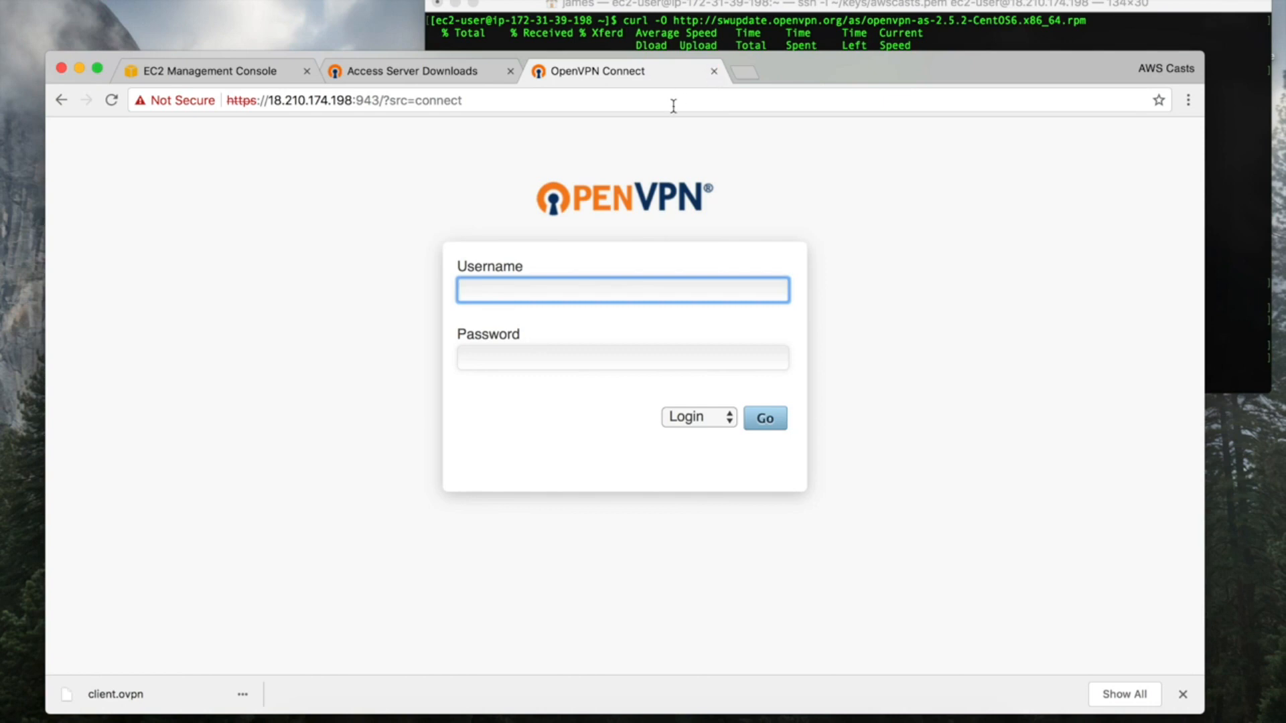
mouse_move(517, 100)
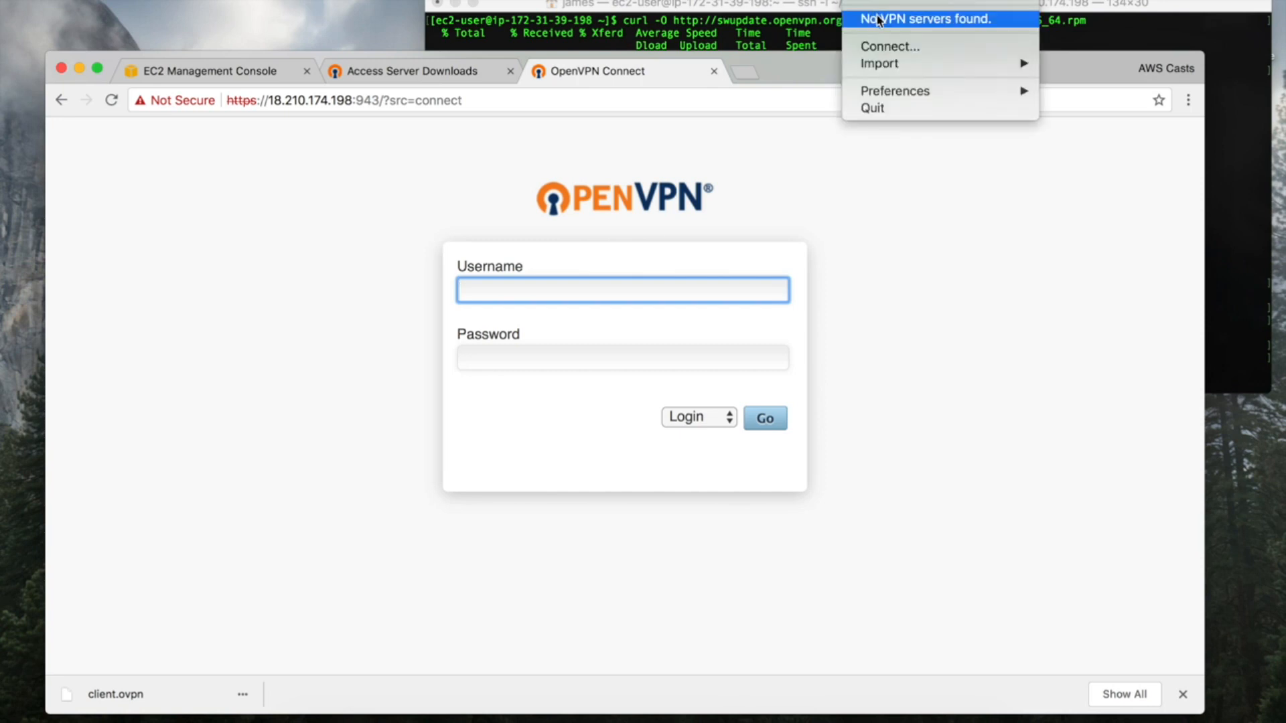
mouse_move(879, 63)
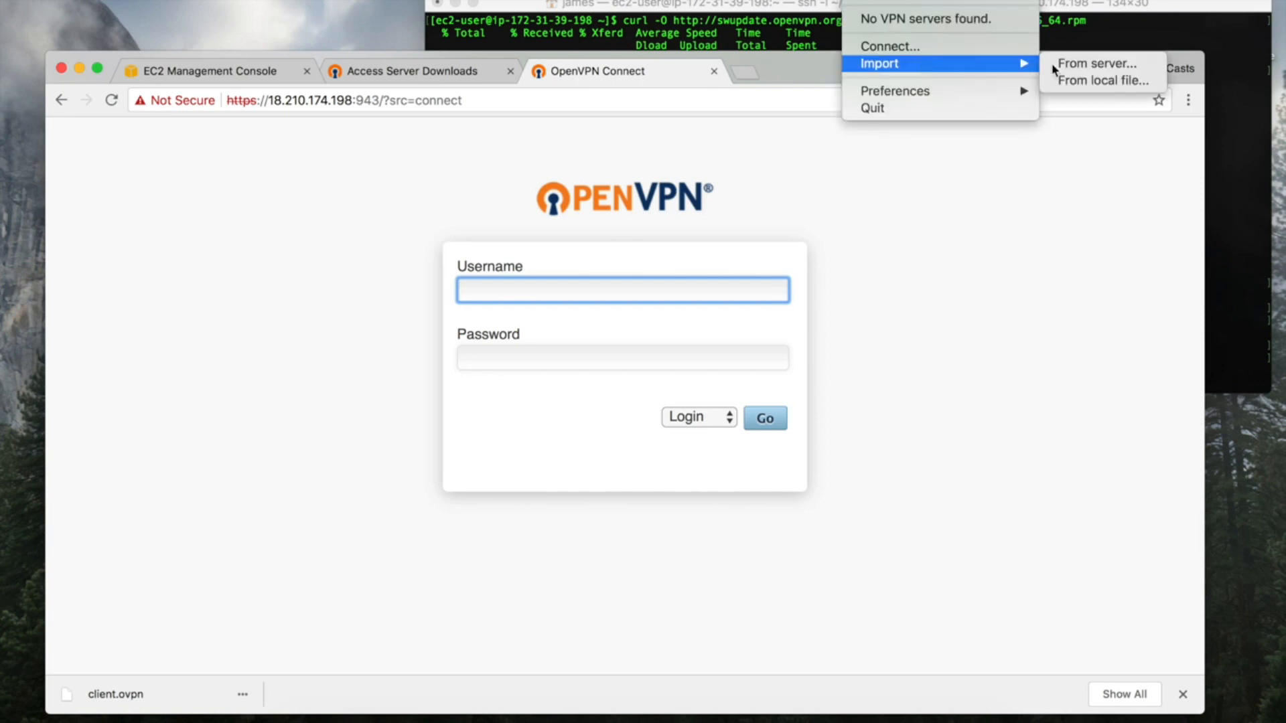
mouse_move(1102, 81)
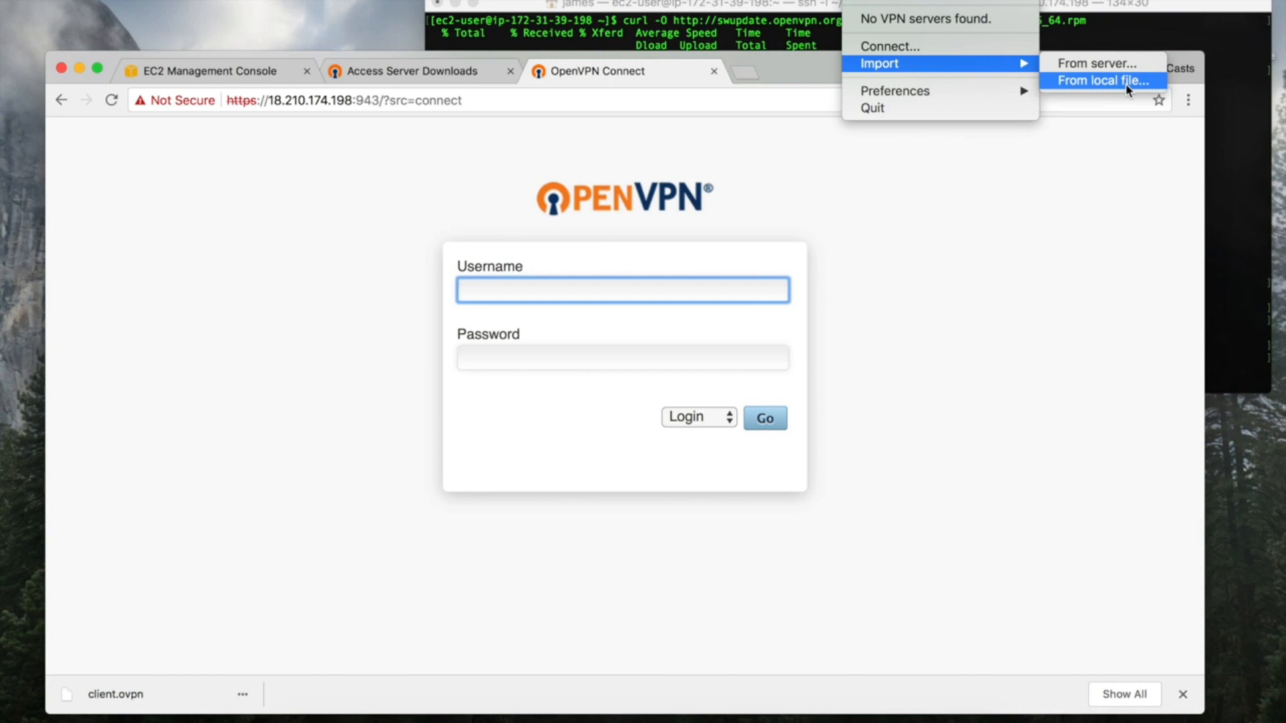
Step: Import client.ovpn from Downloads into OpenVPN Connect as a profile for 18.210.174.198
left_click(1103, 80)
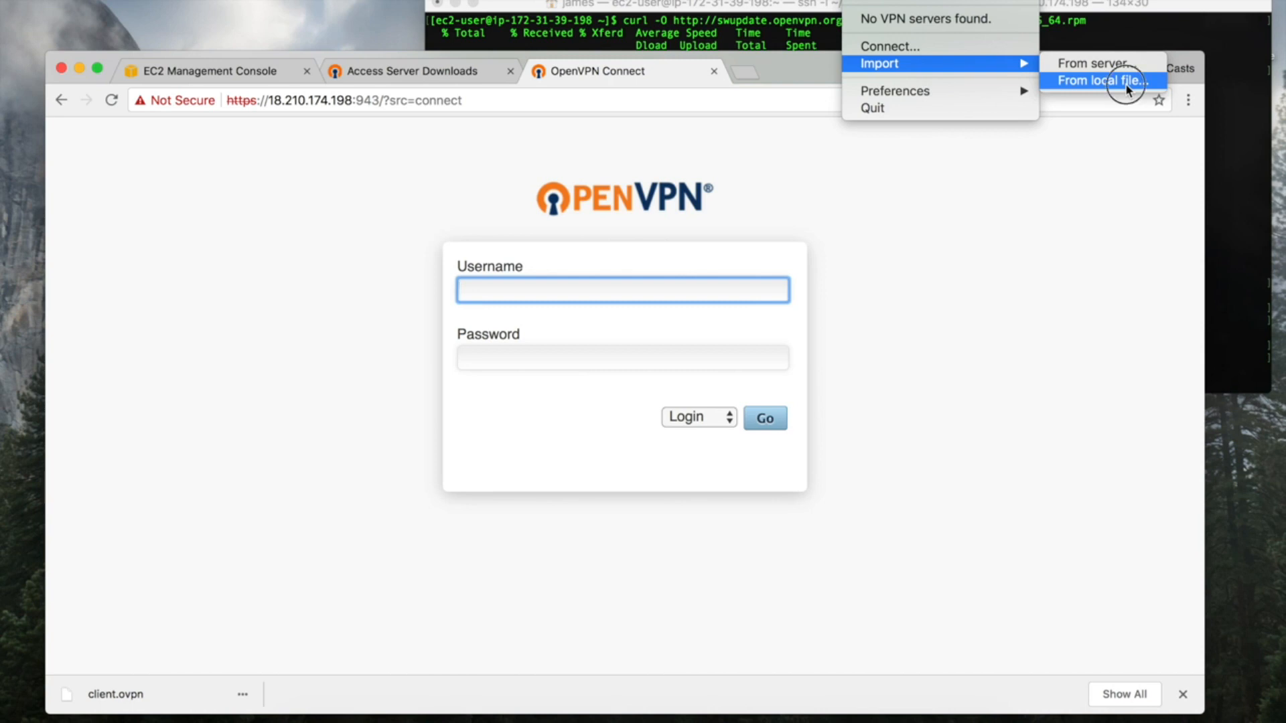
left_click(1101, 80)
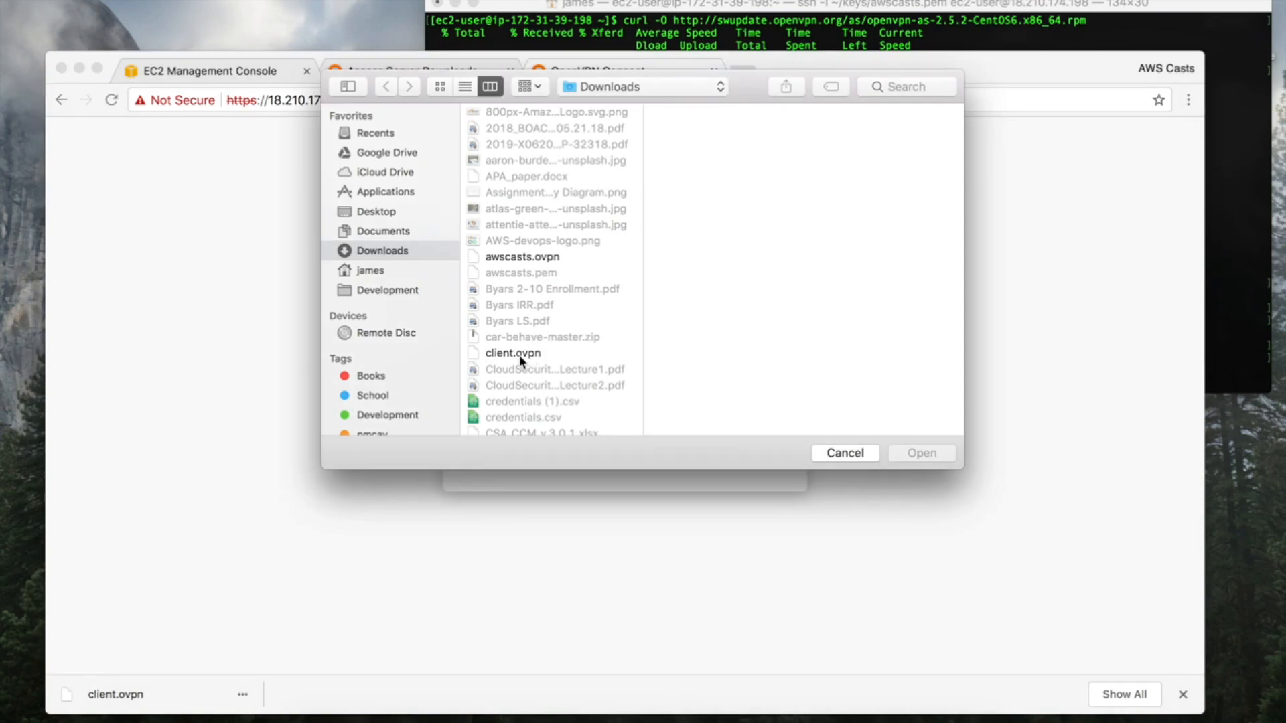
left_click(512, 353)
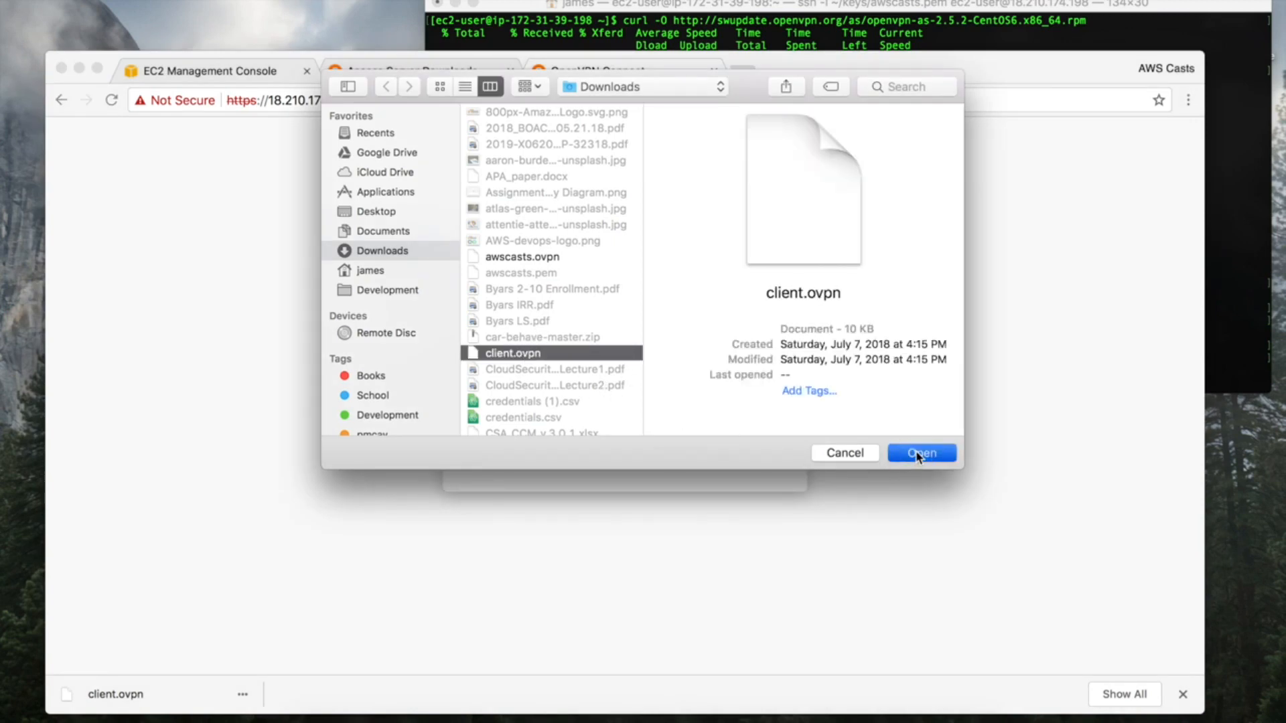
left_click(920, 453)
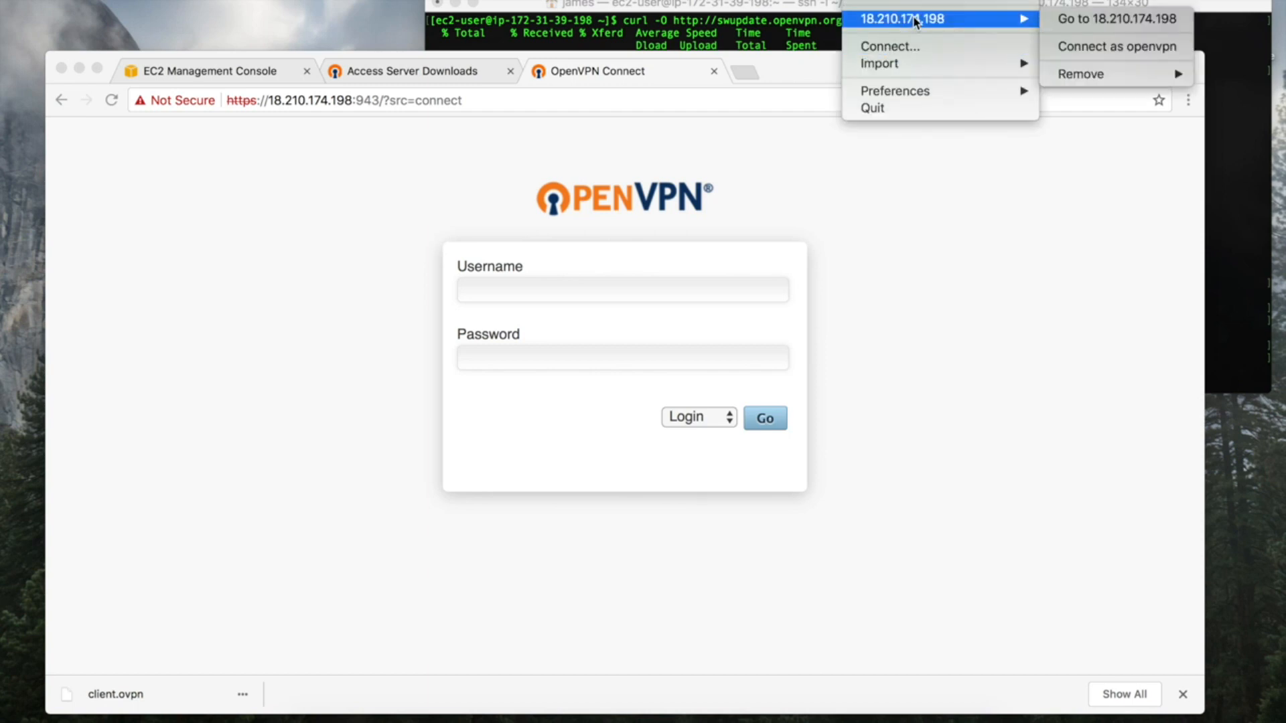
mouse_move(929, 20)
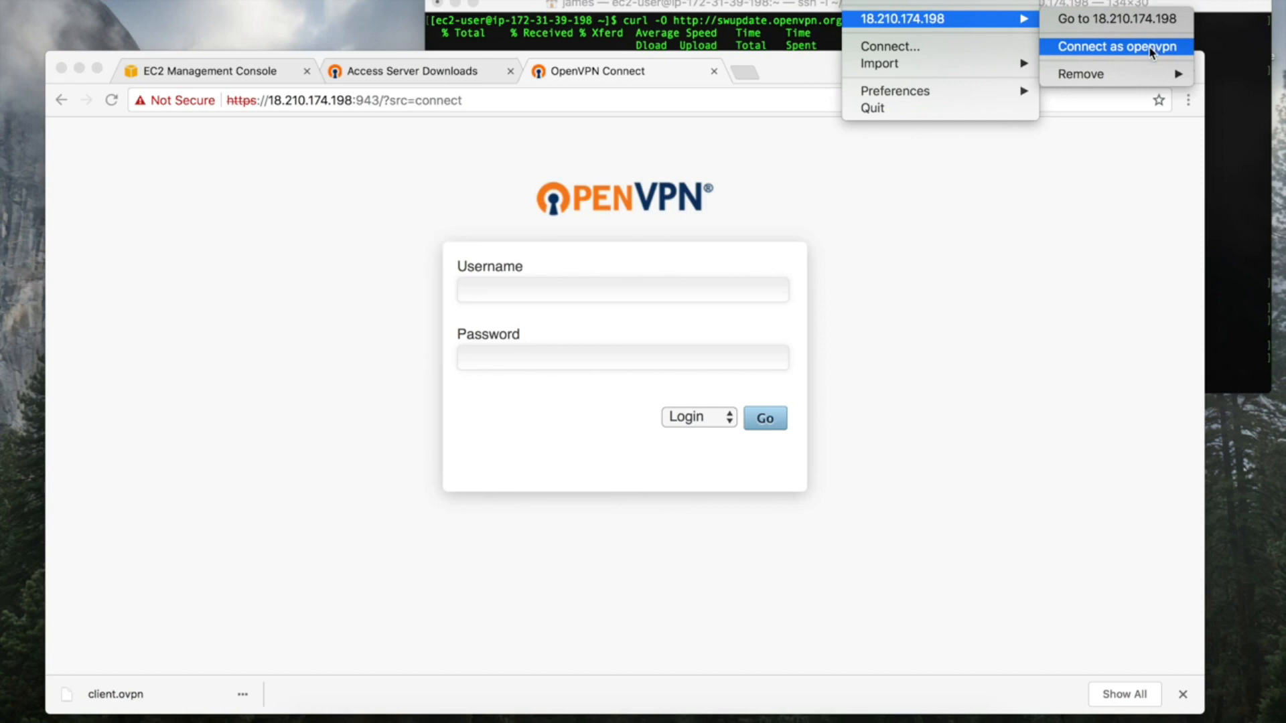
Step: Connect to 18.210.174.198 as openvpn, accepting the unverified-profile warning and entering the password
left_click(1116, 45)
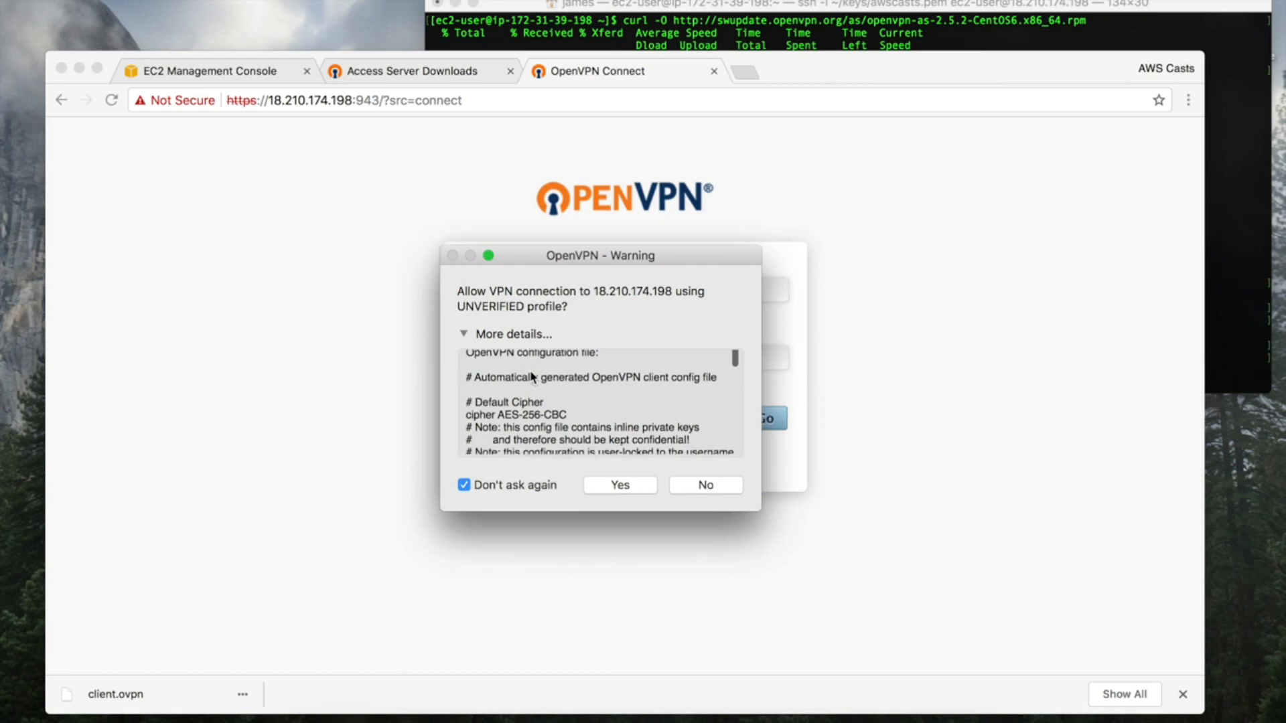
scroll("down", 3)
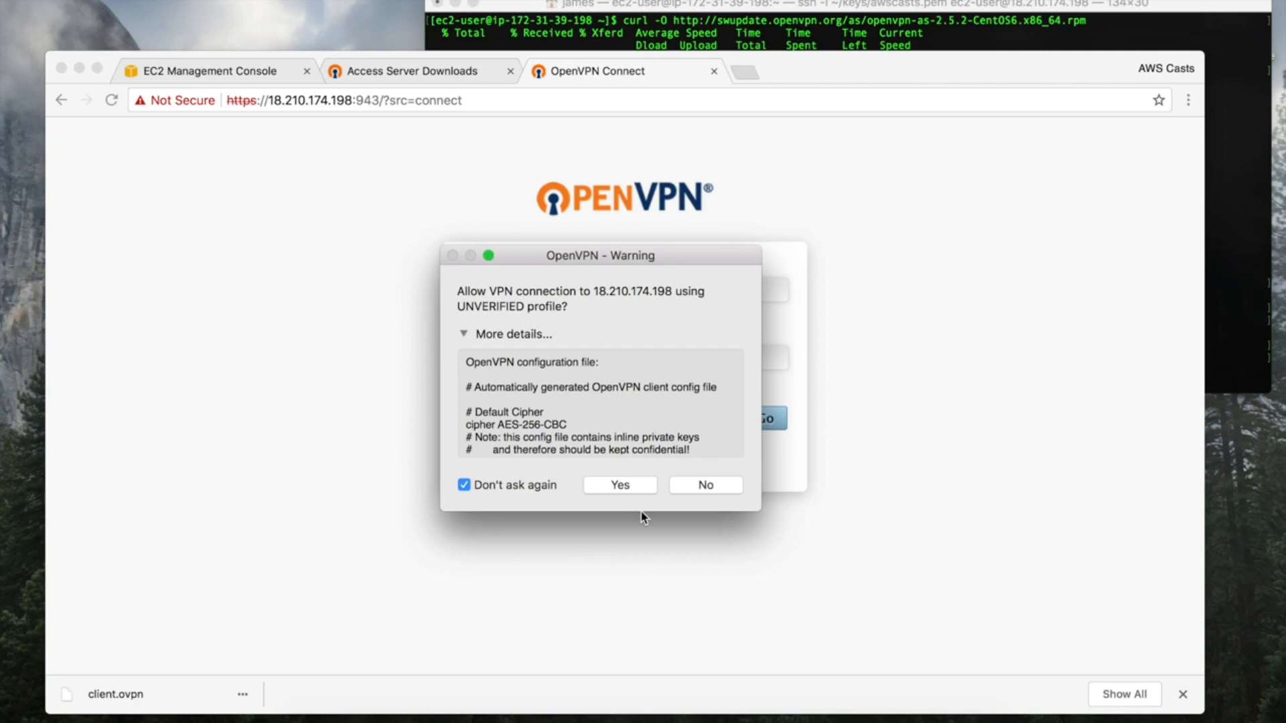
left_click(619, 485)
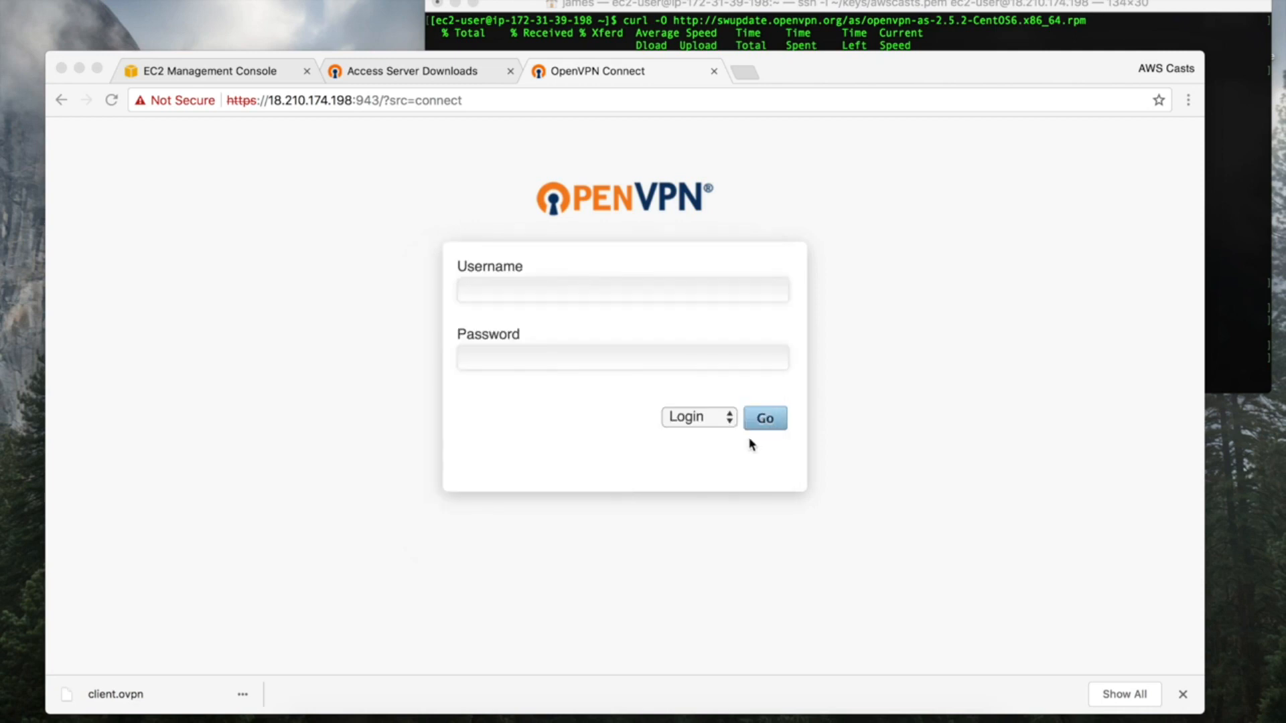
mouse_move(1209, 140)
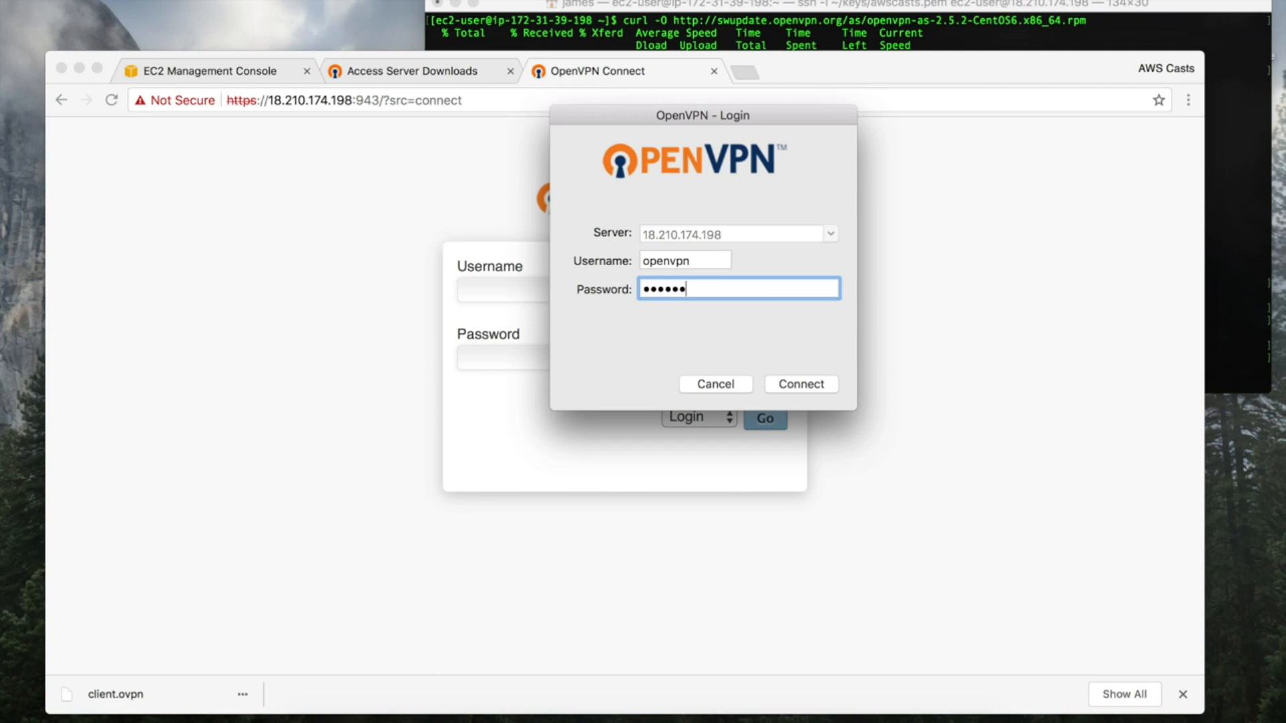
type("•••")
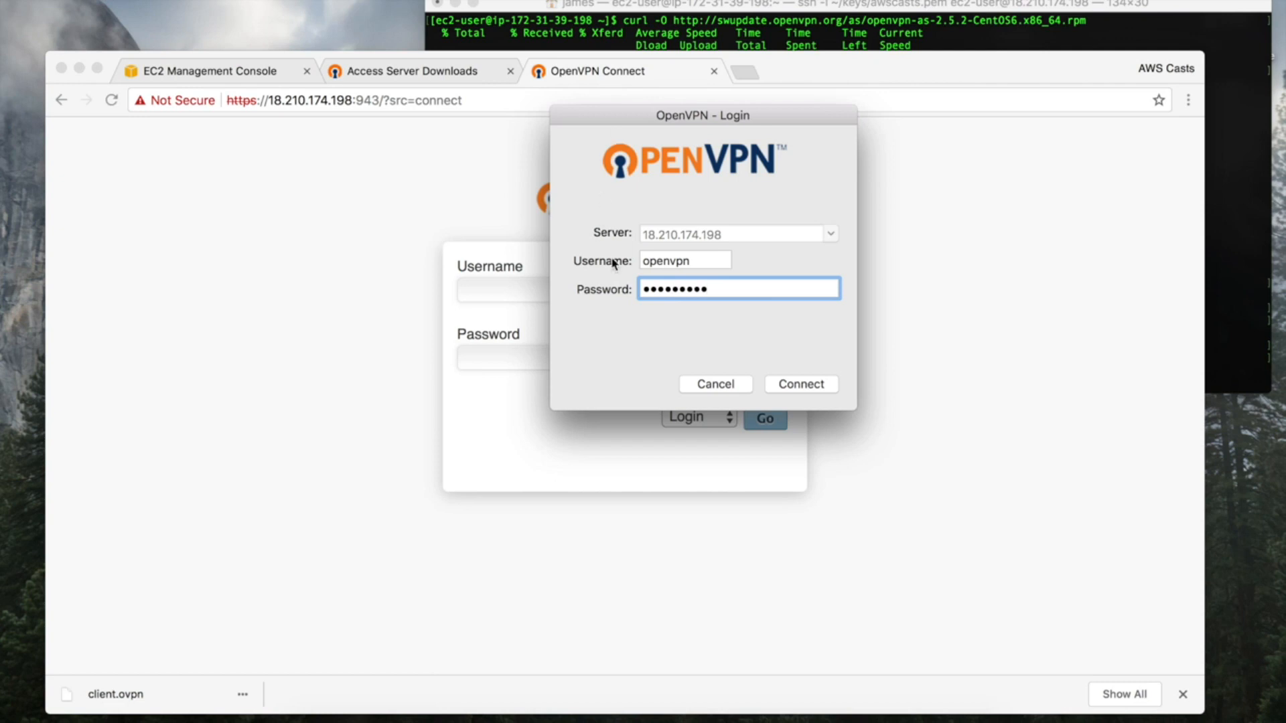
left_click(800, 385)
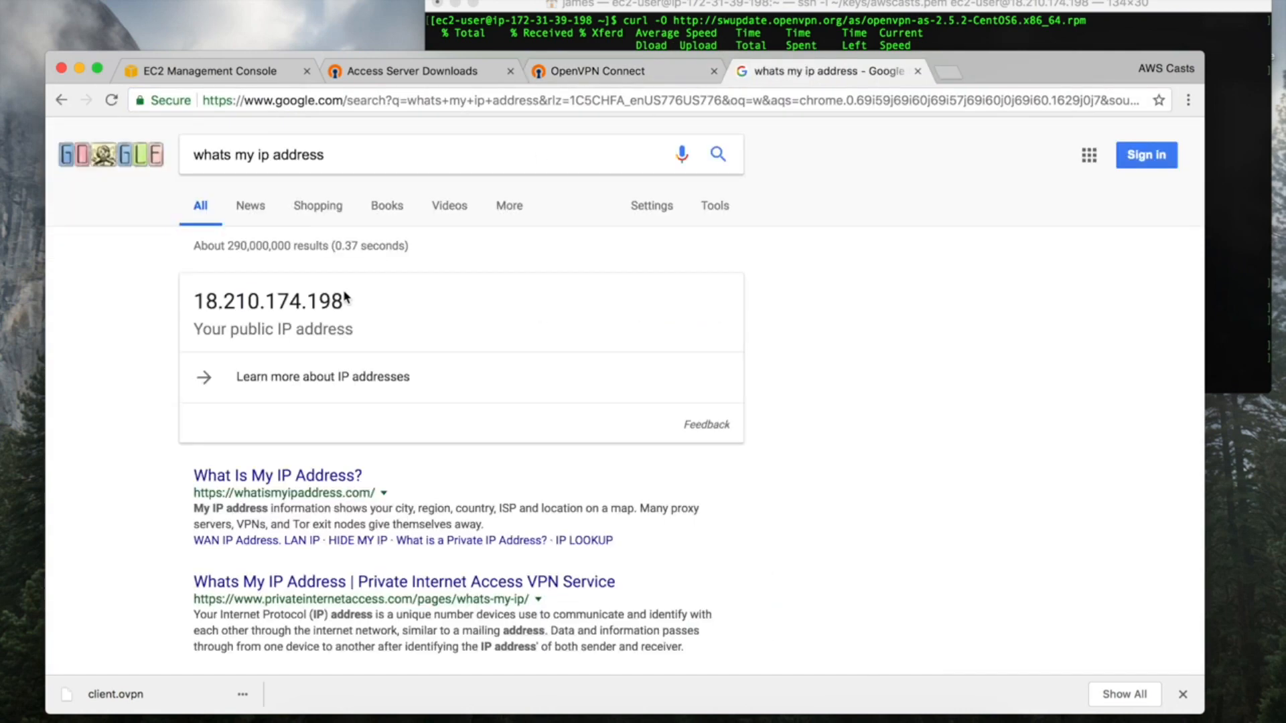
Step: Highlight the reported public IP 18.210.174.198 in the Google results, matching the VPN server
double_click(268, 301)
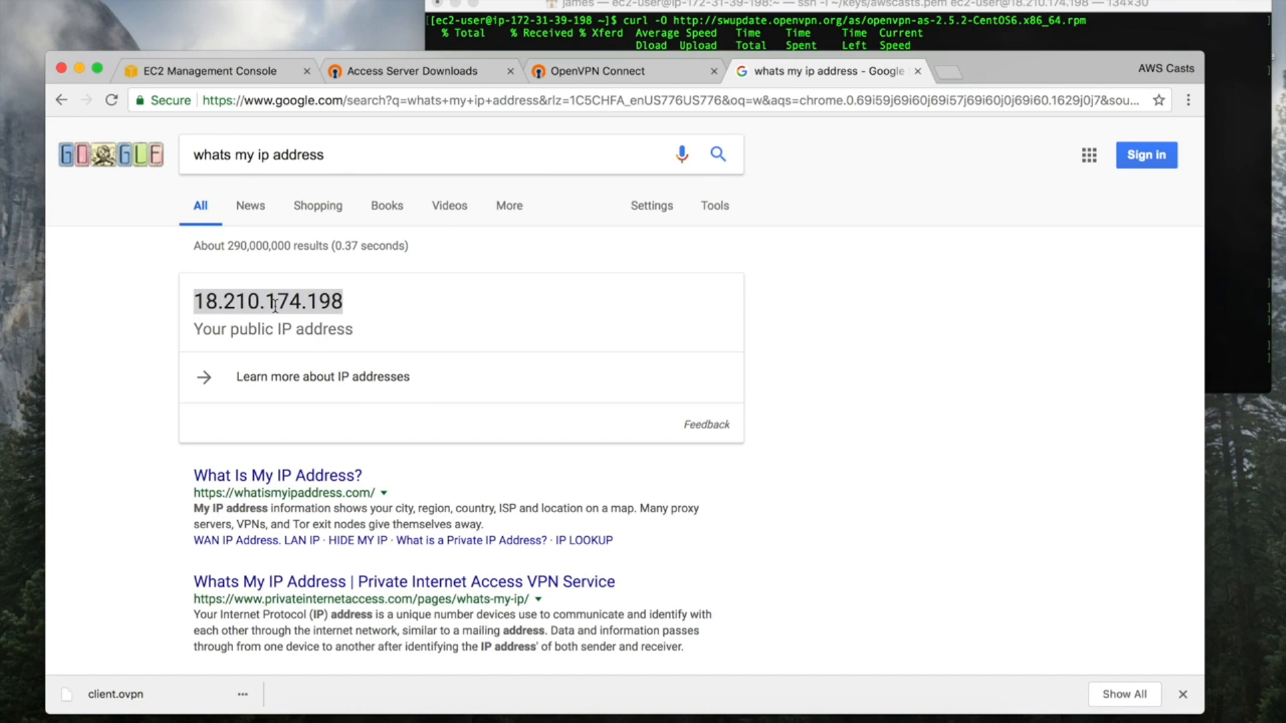
double_click(268, 302)
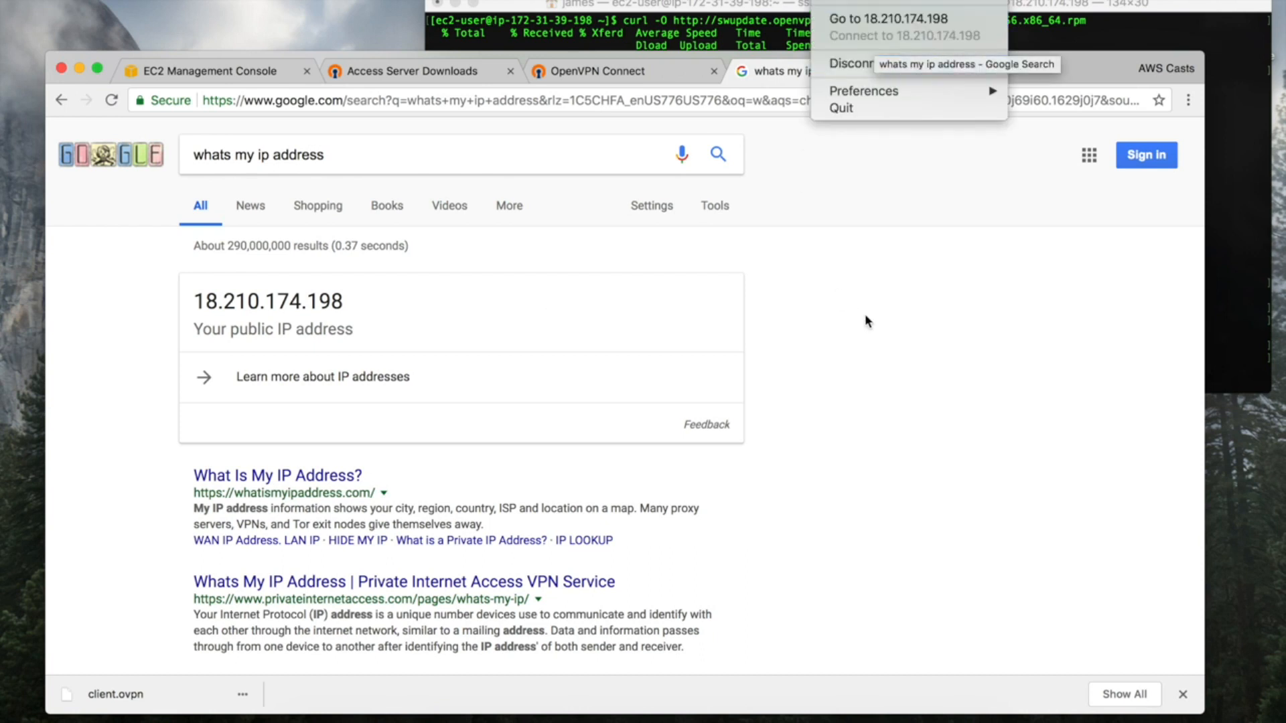
mouse_move(841, 108)
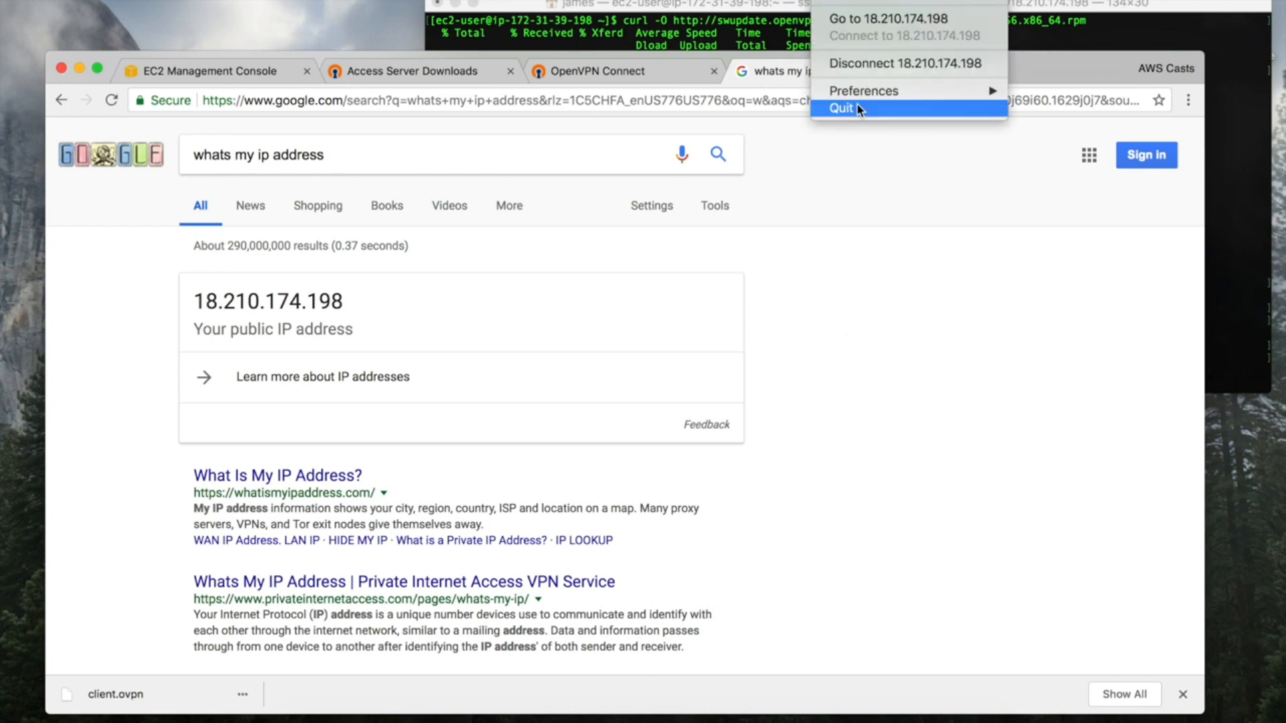
mouse_move(864, 89)
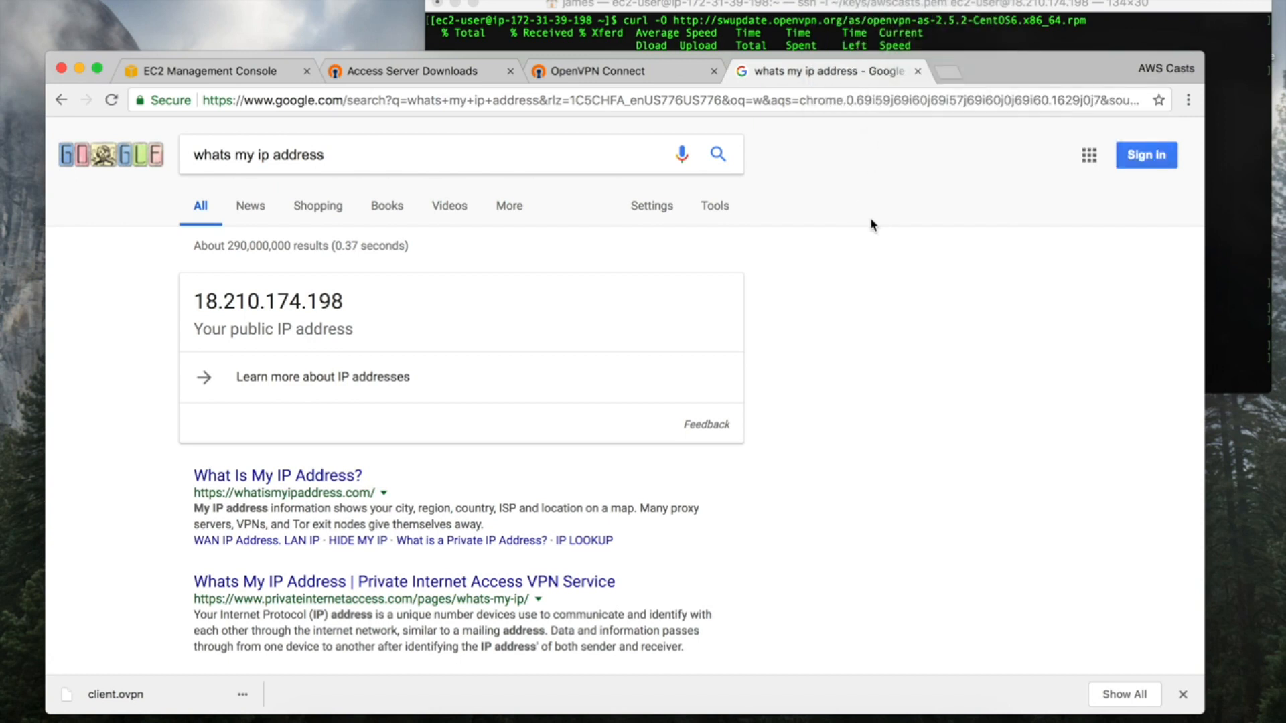
mouse_move(892, 279)
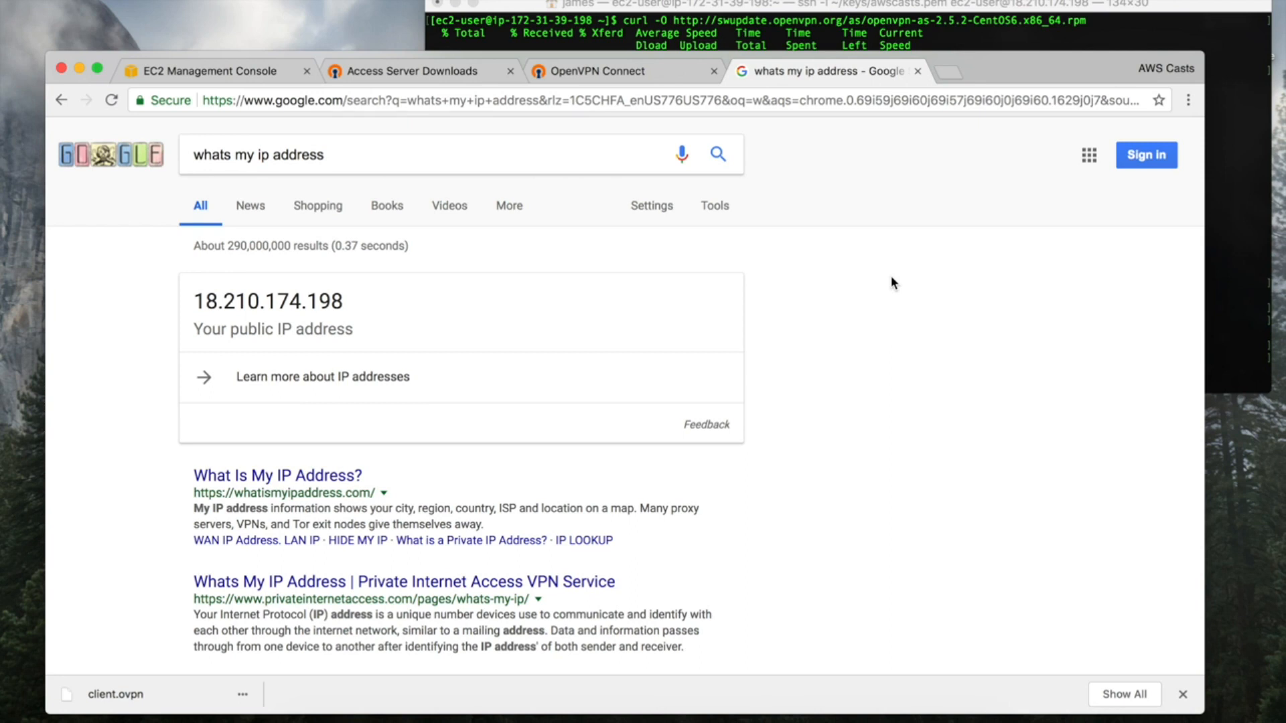
mouse_move(880, 246)
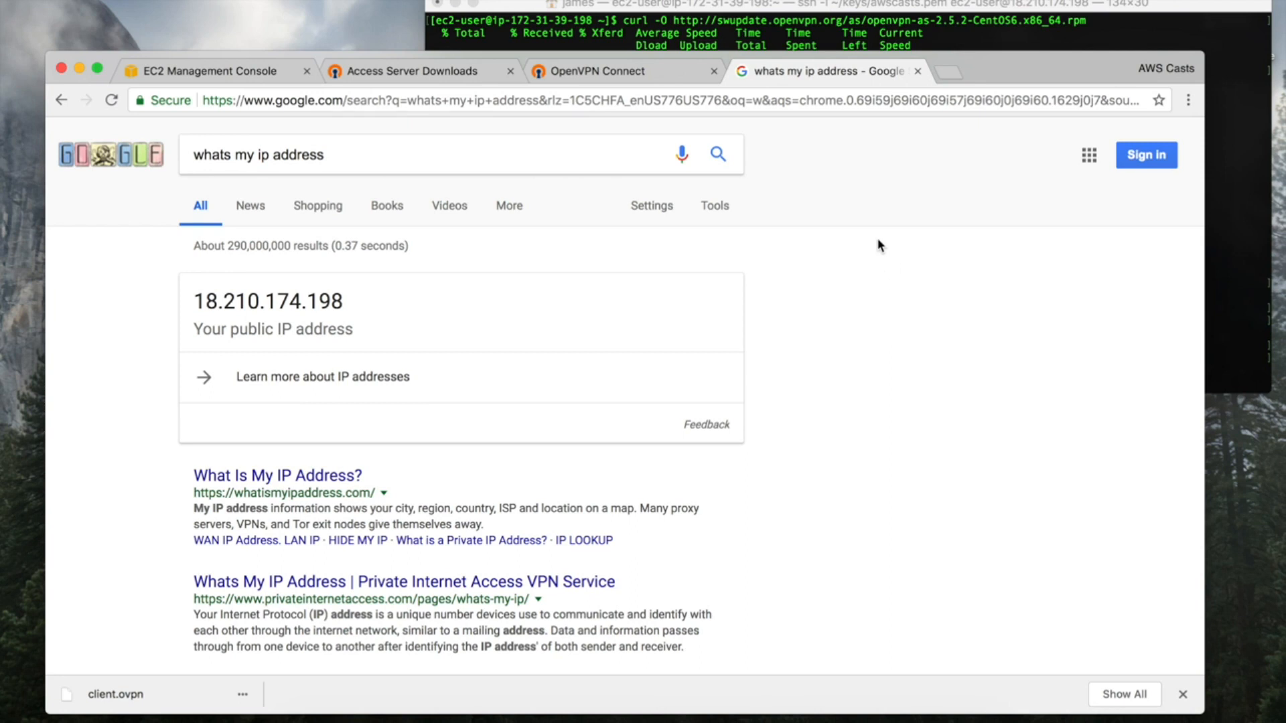